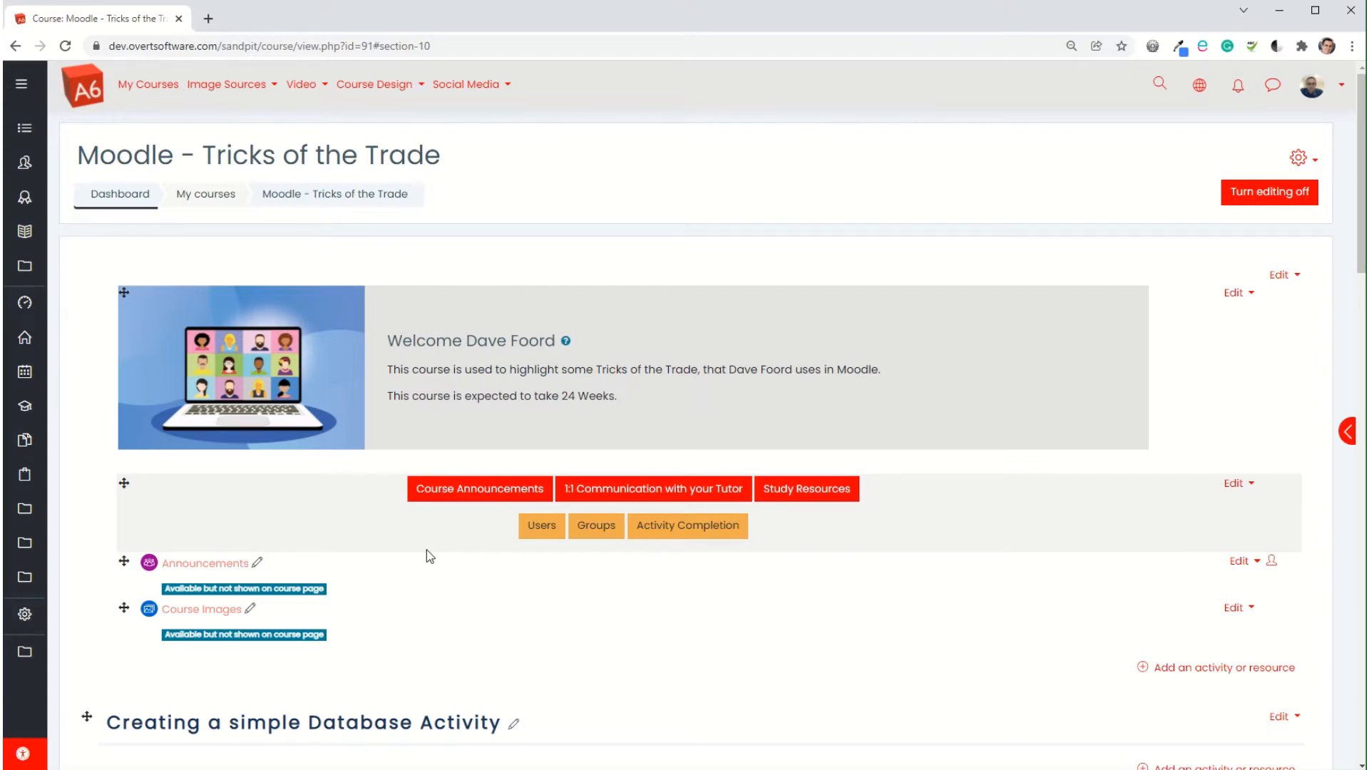
Step: Add a new Database activity to the course section
{"action": "scroll", "scroll_direction": "down", "scroll_amount": 3}
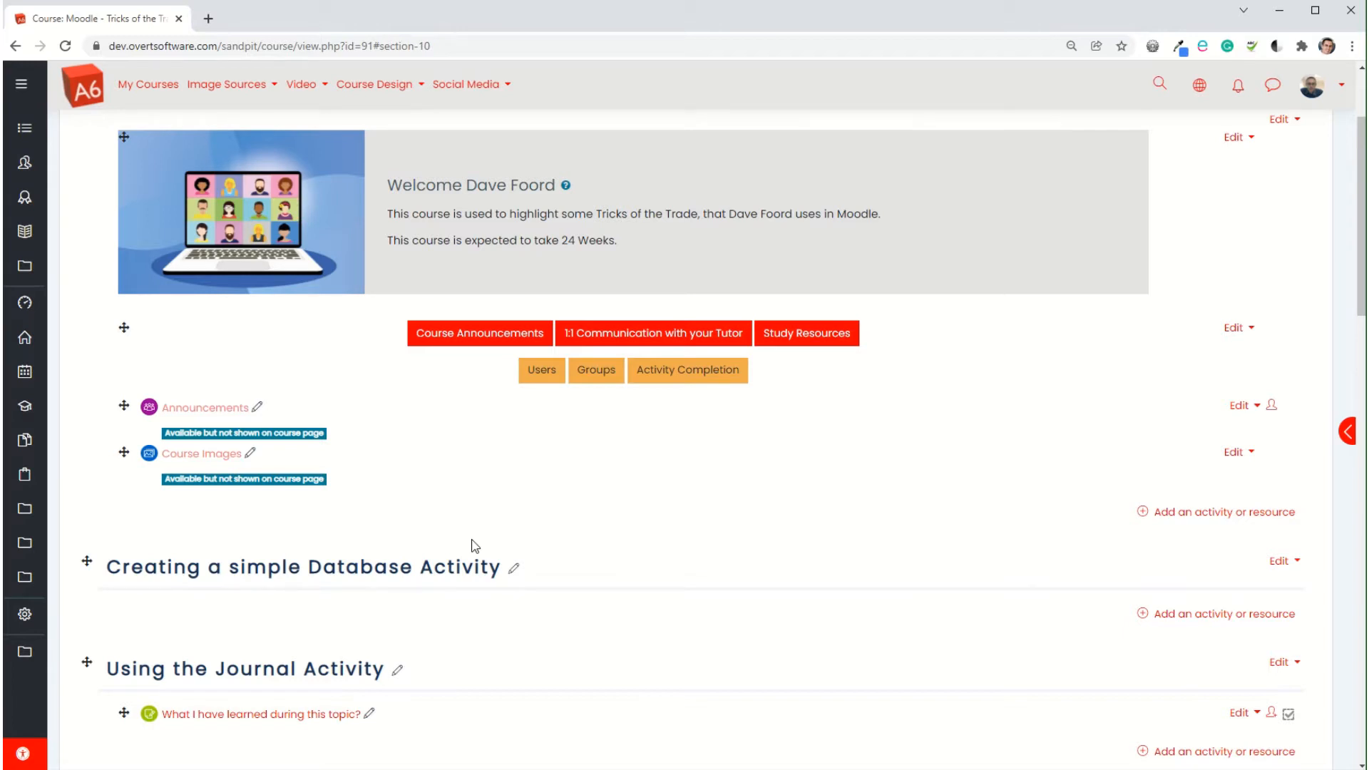
{"action": "mouse_move", "coordinate": [1222, 613]}
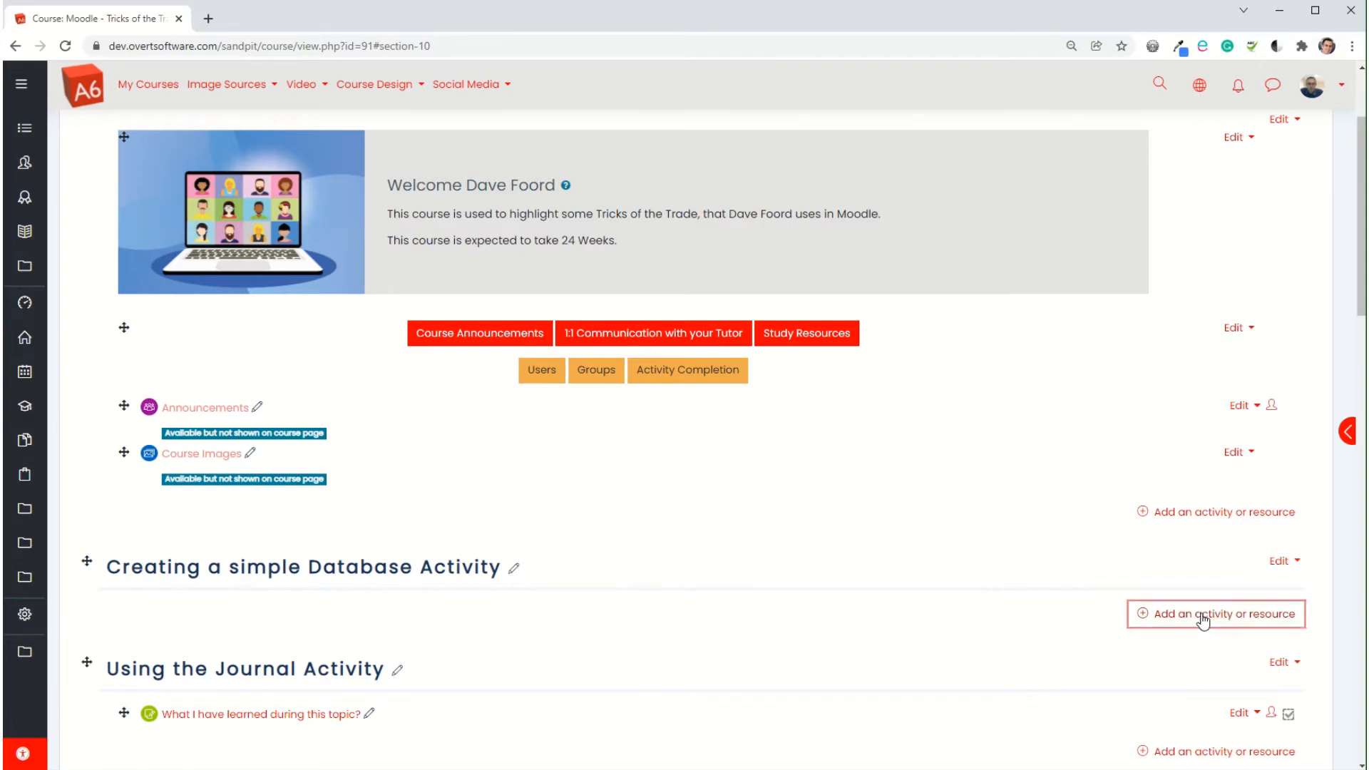
{"action": "left_click", "coordinate": [1214, 614]}
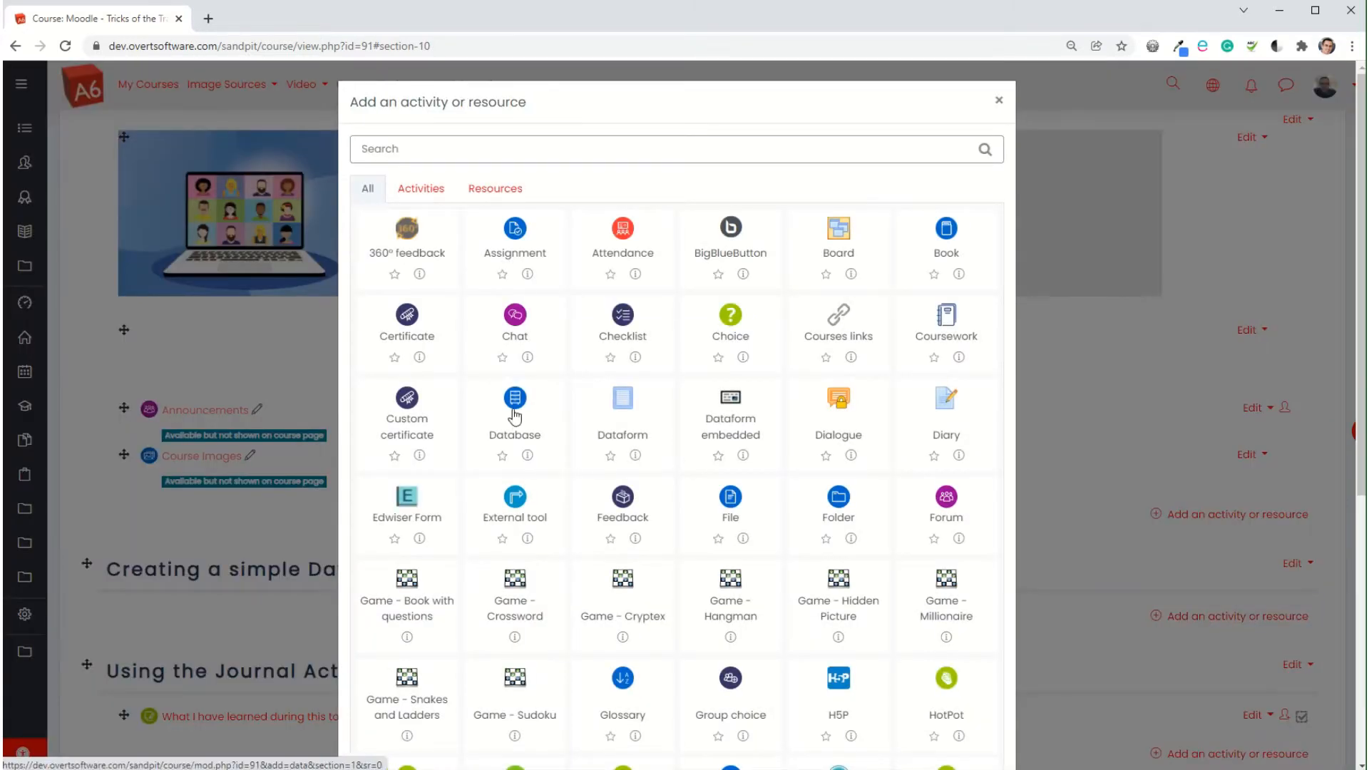
{"action": "left_click", "coordinate": [514, 411]}
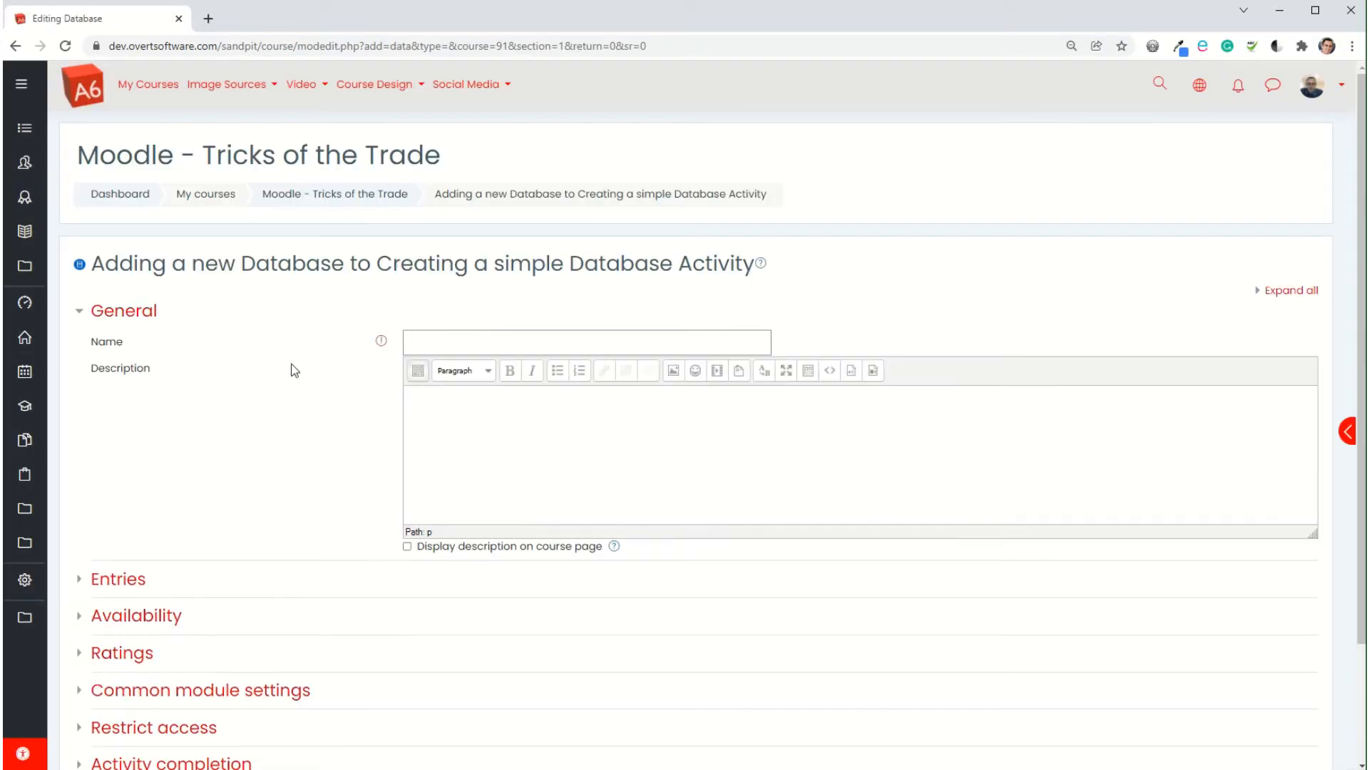
Step: Name it 'European Countries' with description 'Research and report your findings.'
{"action": "left_click", "coordinate": [584, 342]}
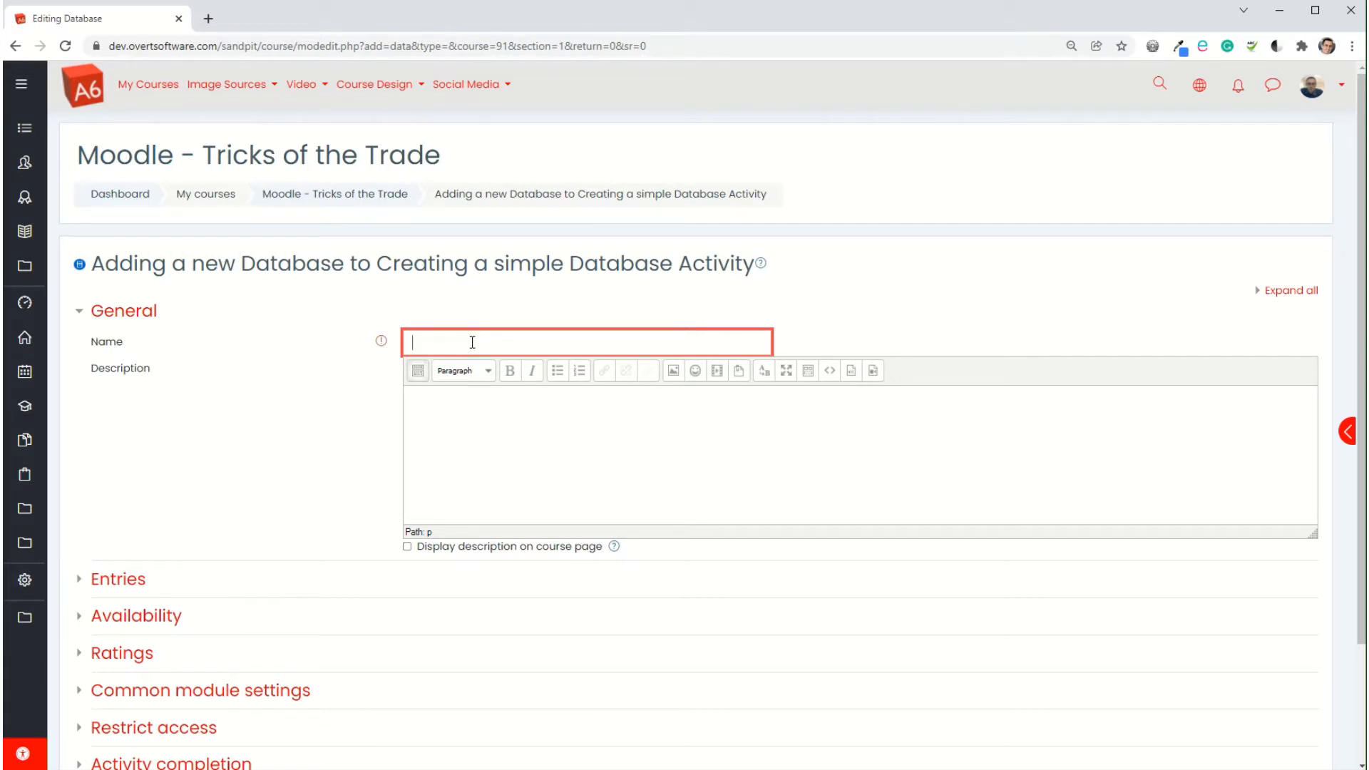
{"action": "type", "text": "European Countries"}
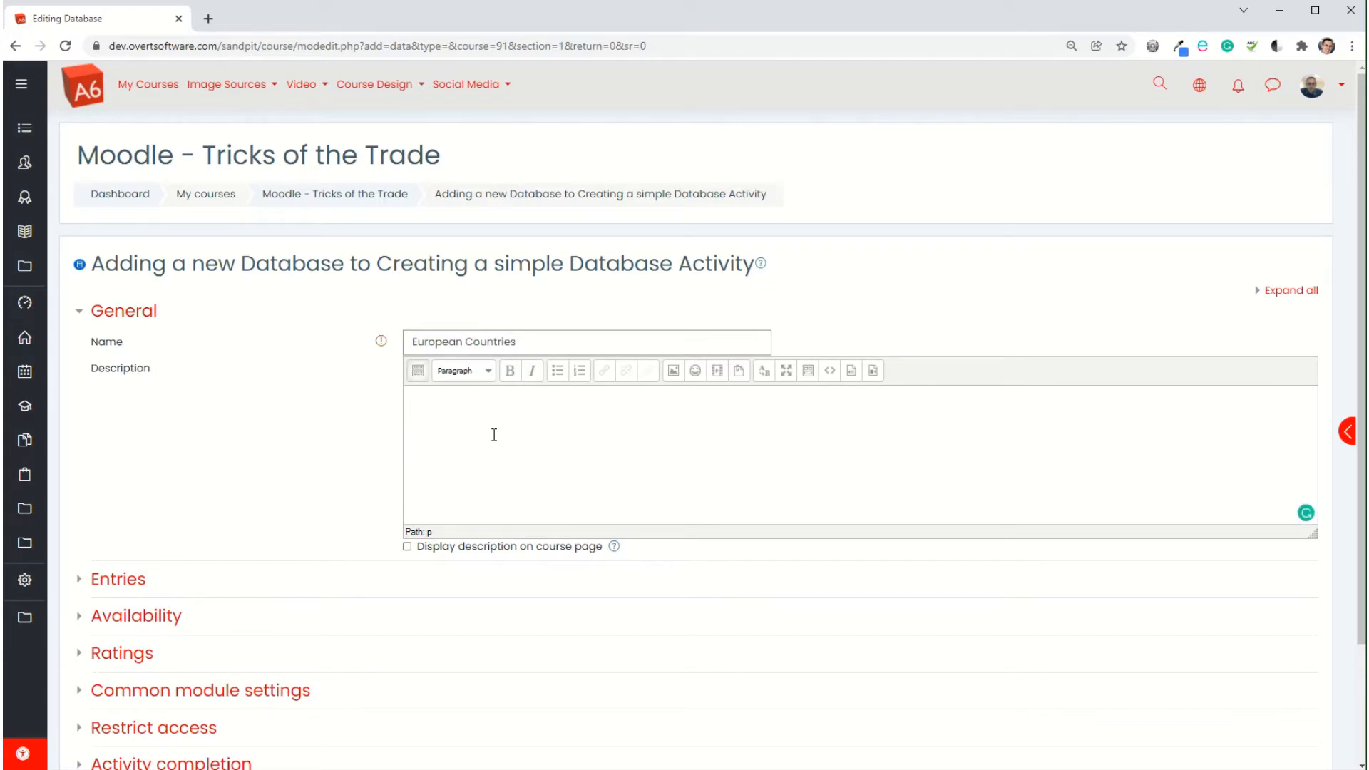
{"action": "type", "text": "Research and"}
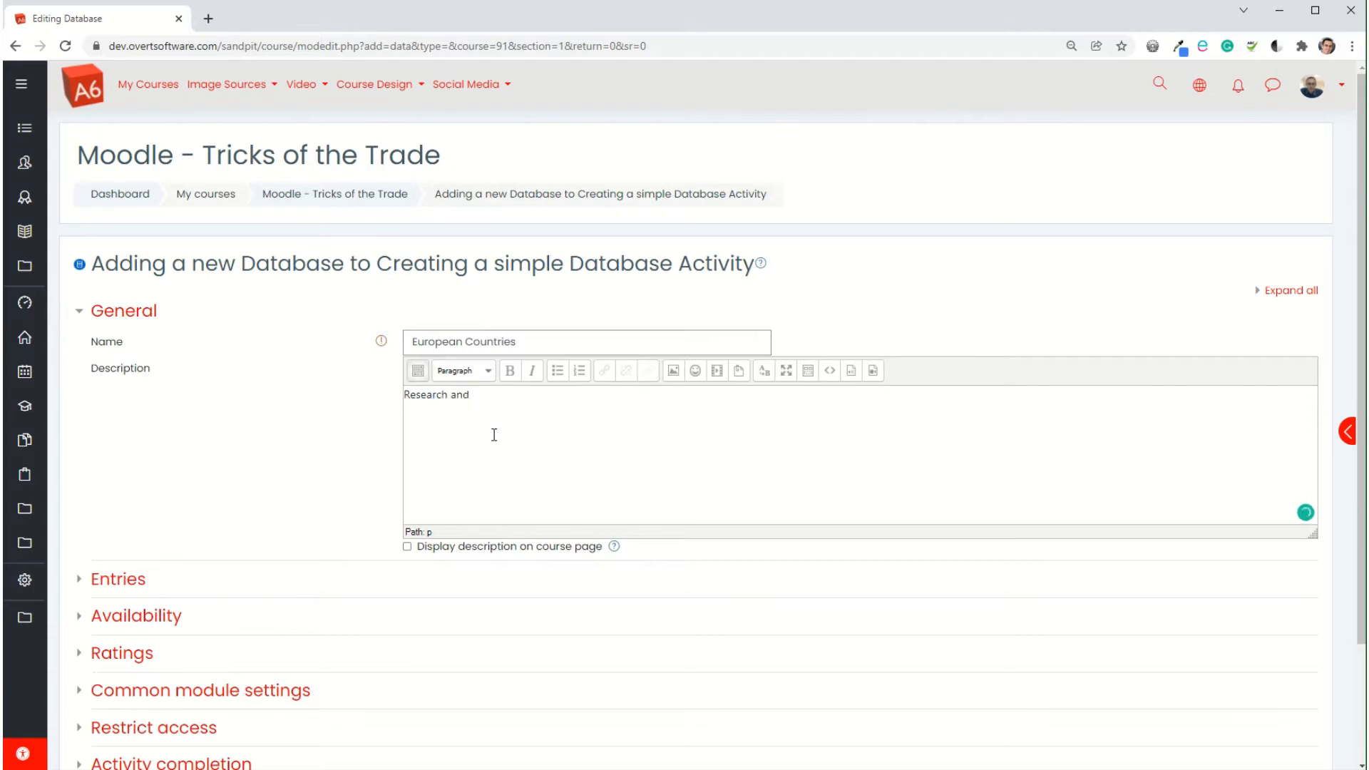
{"action": "type", "text": "report your"}
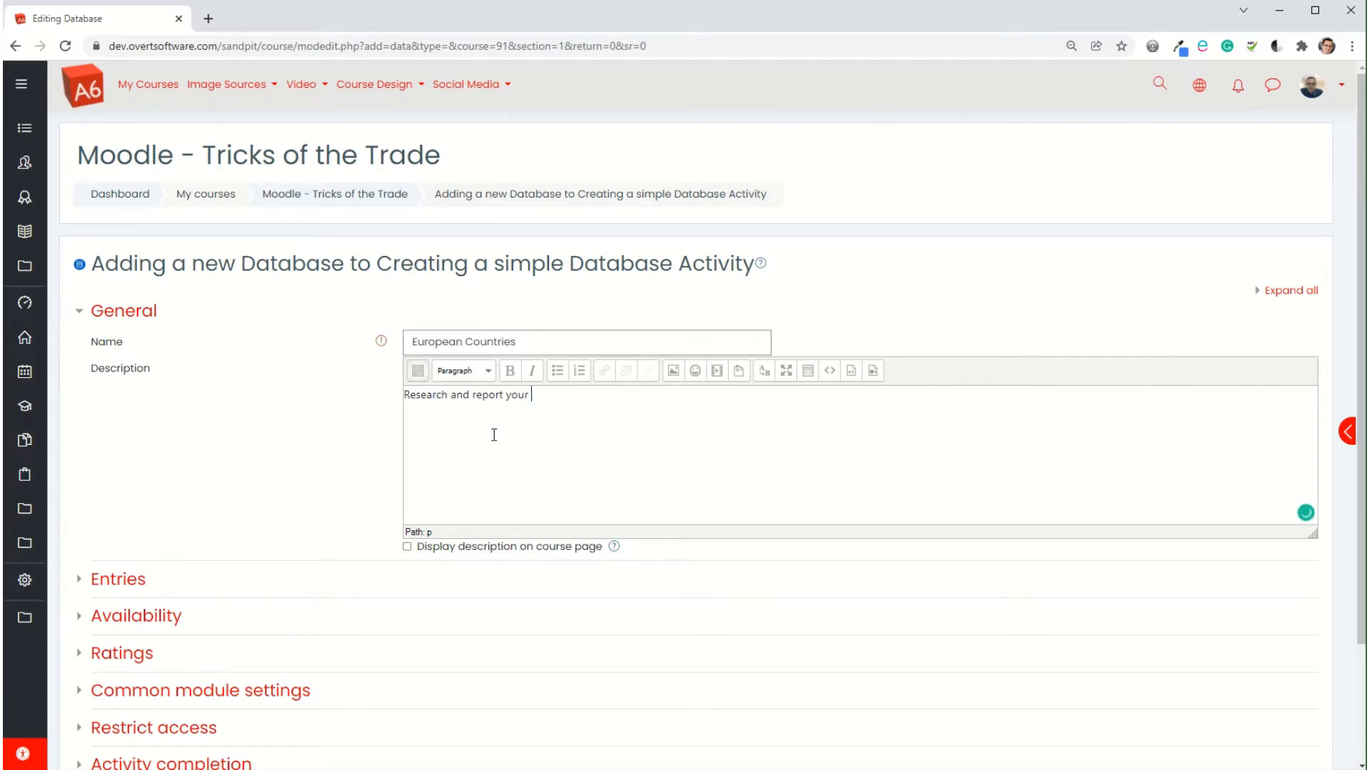
{"action": "type", "text": "findings"}
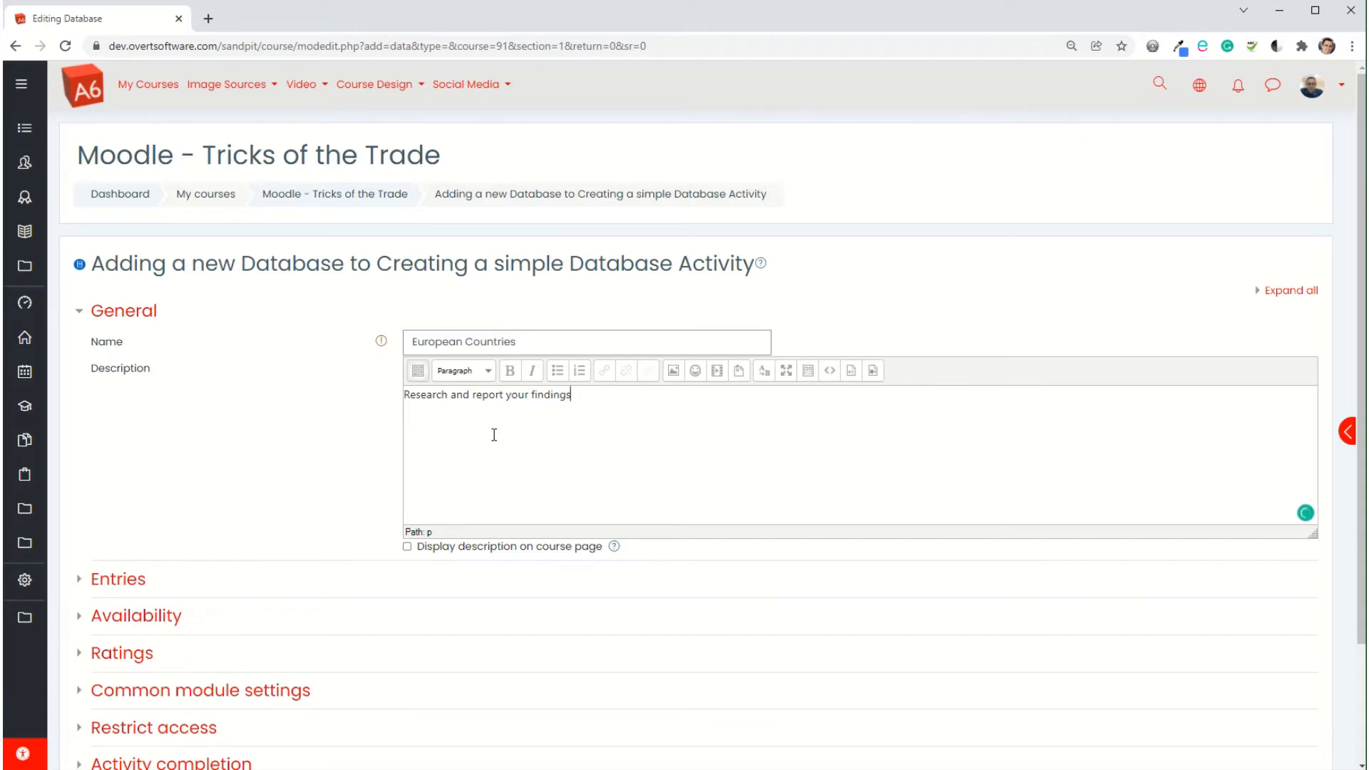
{"action": "type", "text": "."}
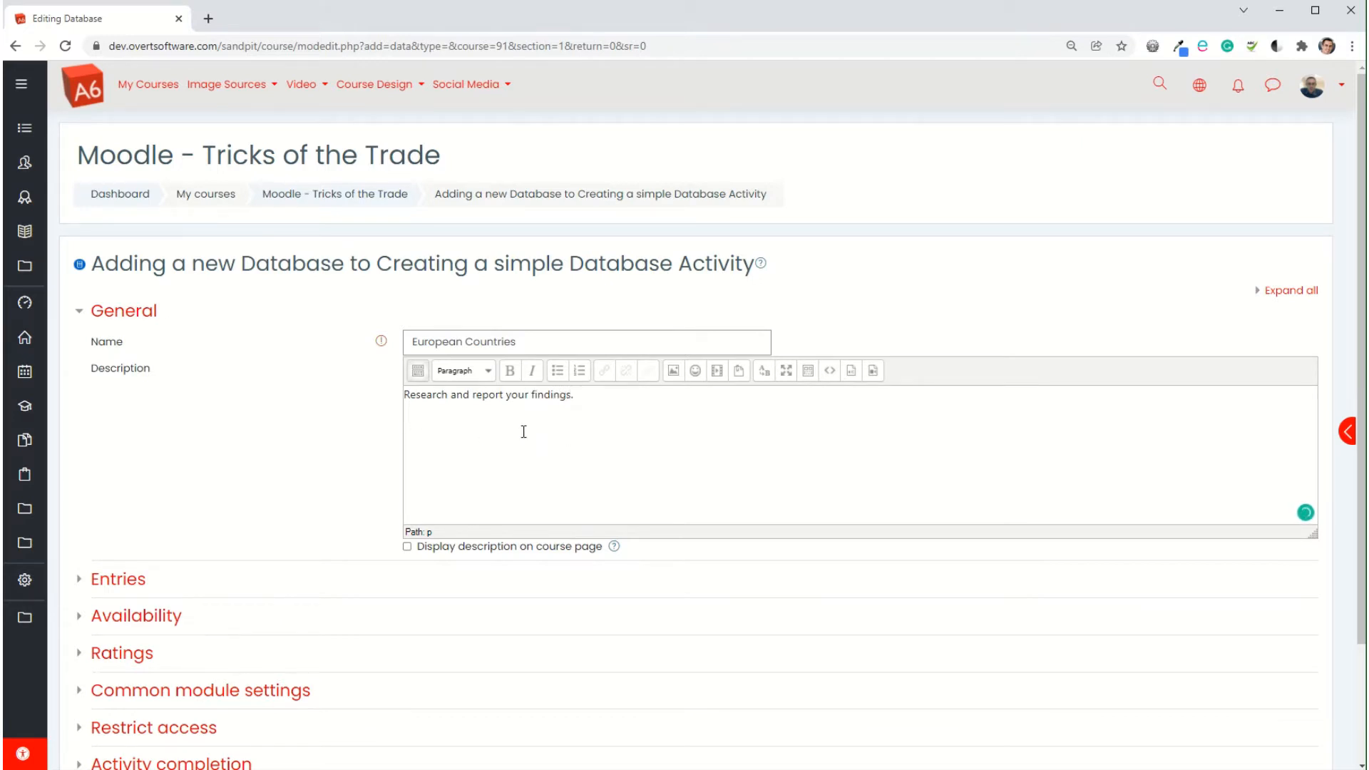
Step: Under Entries, allow comments and keep required and maximum entries at None
{"action": "scroll", "scroll_direction": "down", "scroll_amount": 3}
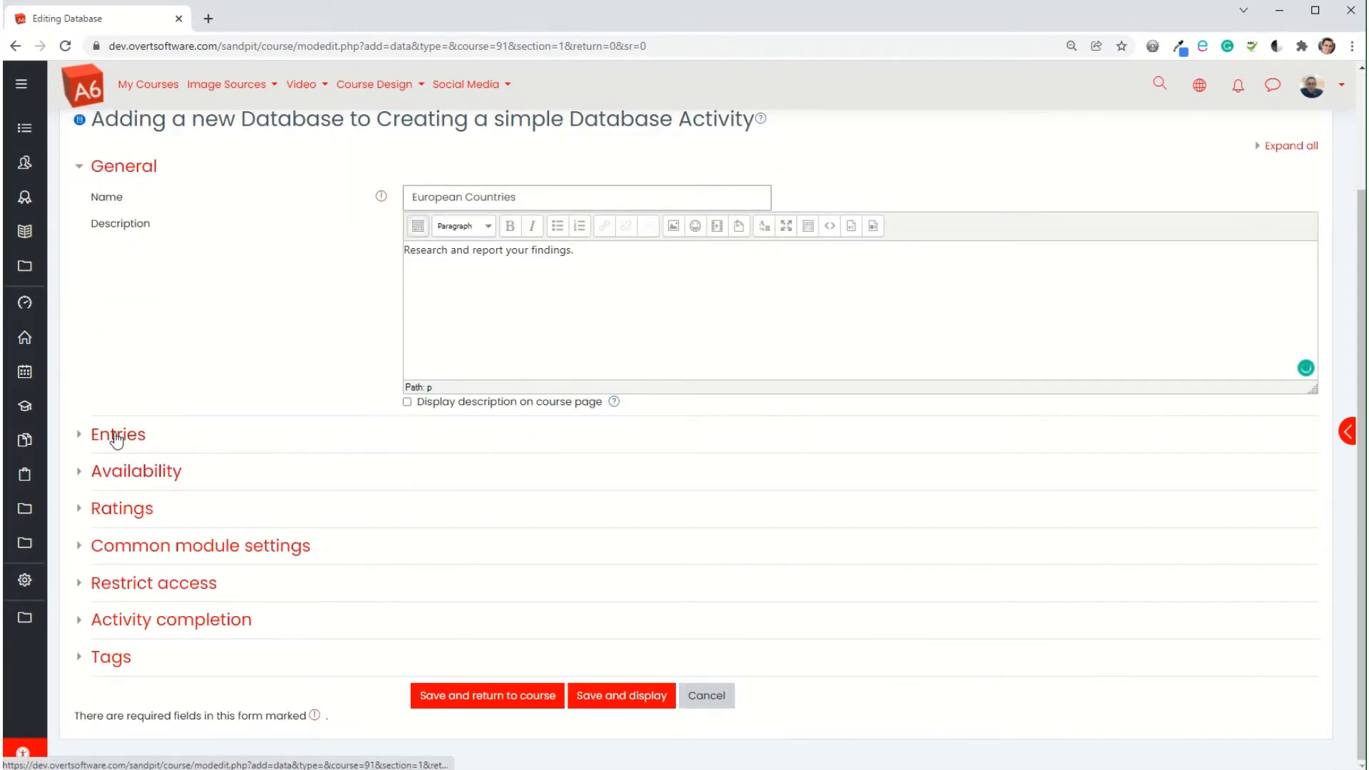
{"action": "left_click", "coordinate": [117, 434]}
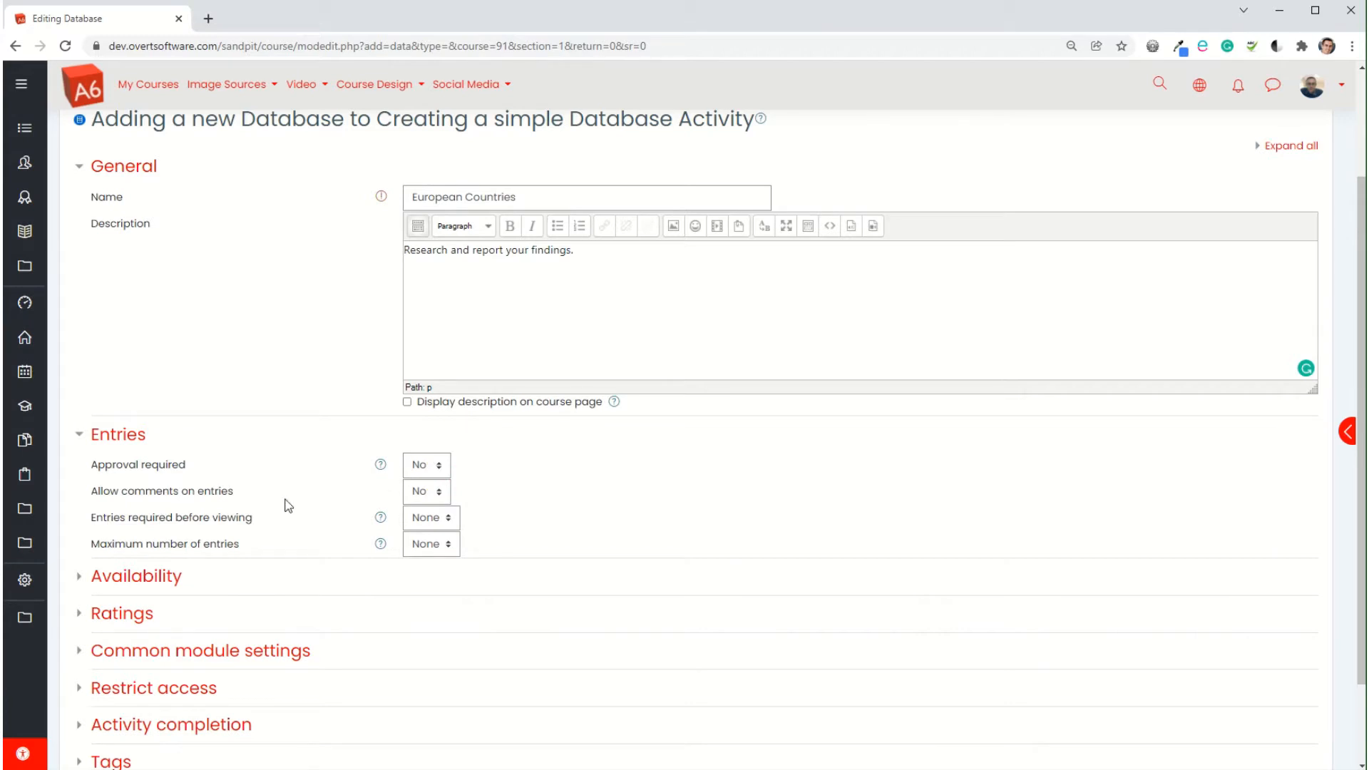
{"action": "mouse_move", "coordinate": [111, 499]}
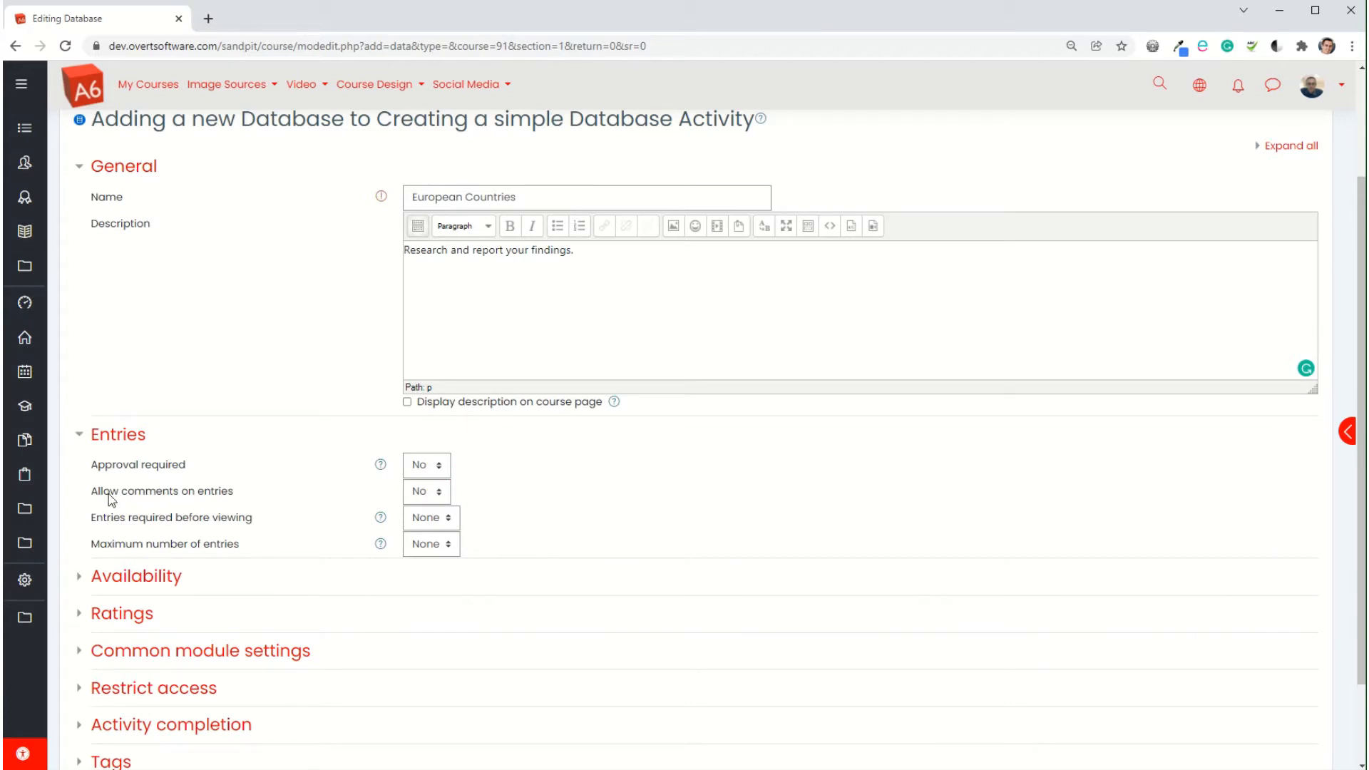
{"action": "left_click", "coordinate": [425, 490]}
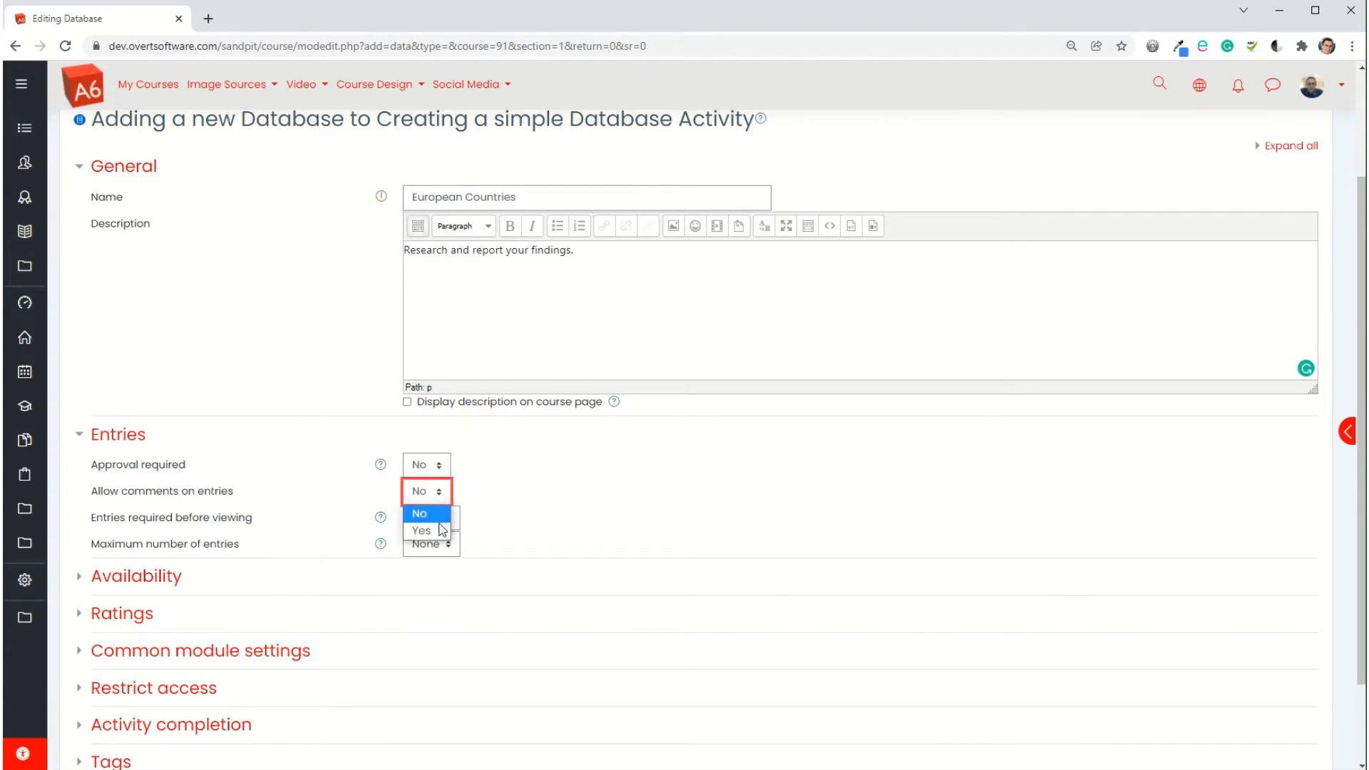
{"action": "left_click", "coordinate": [421, 530]}
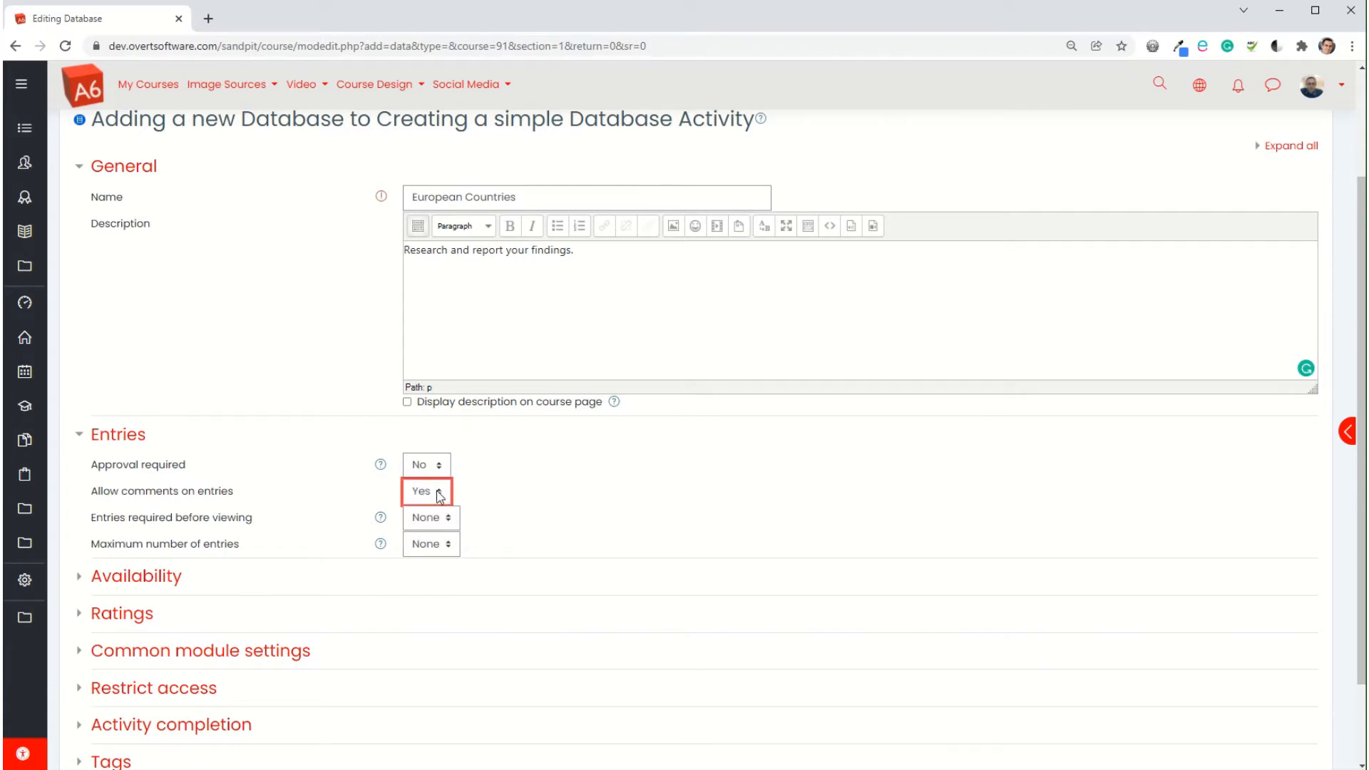
{"action": "scroll", "scroll_direction": "down", "scroll_amount": 3}
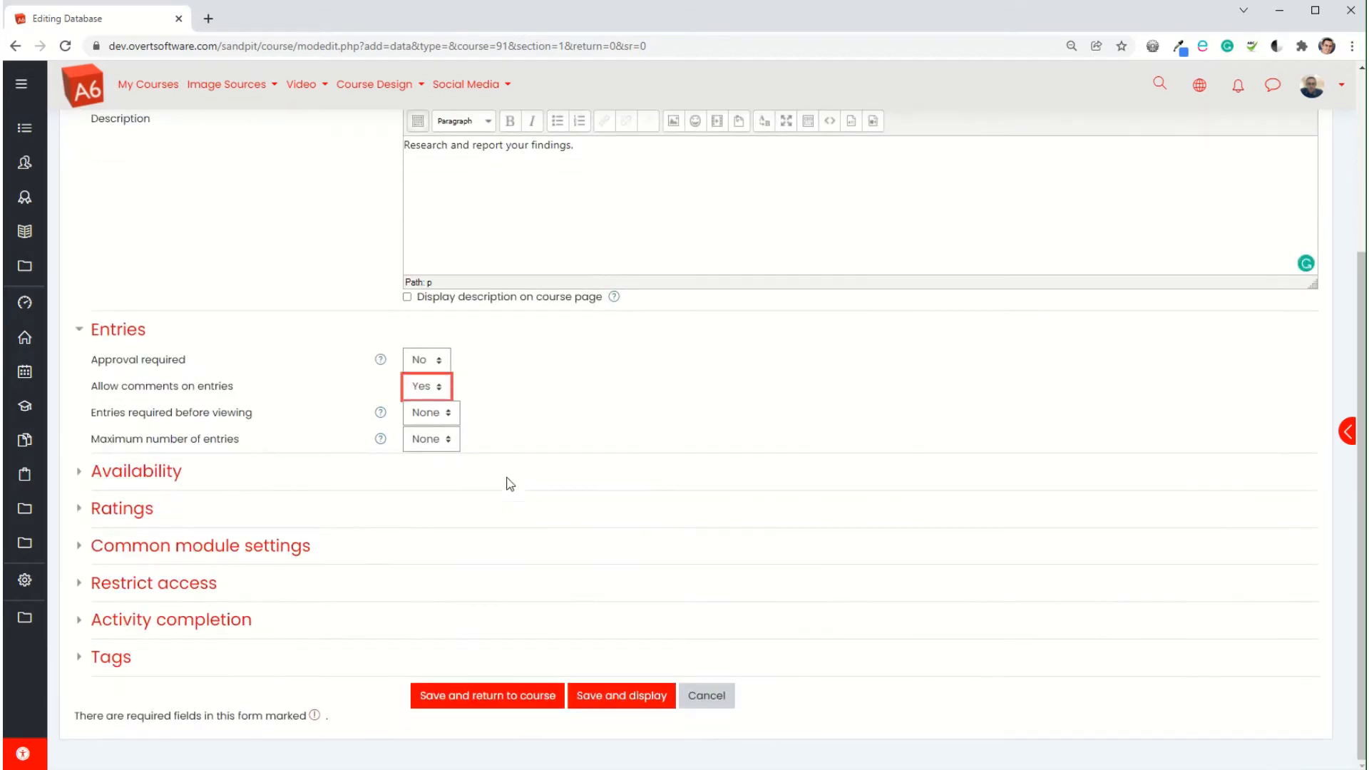
{"action": "mouse_move", "coordinate": [125, 423]}
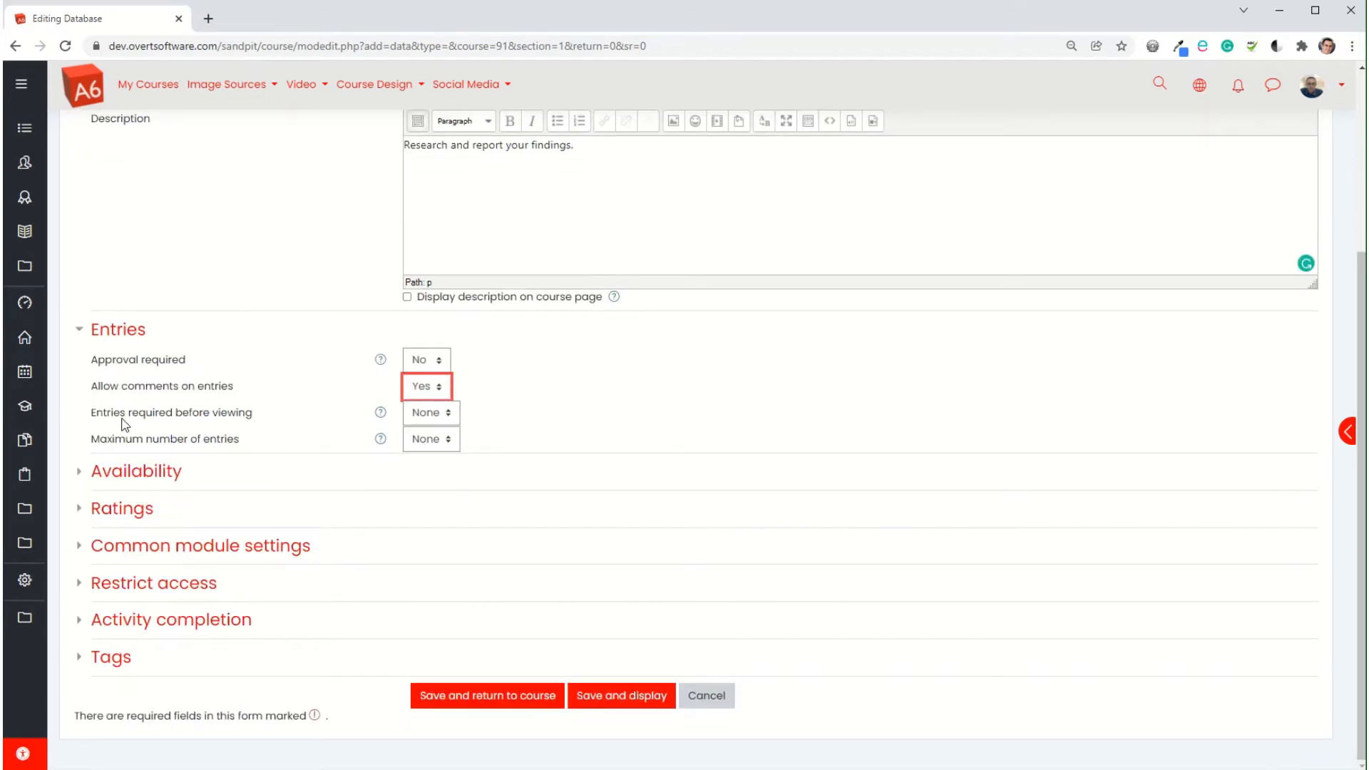
{"action": "mouse_move", "coordinate": [447, 419]}
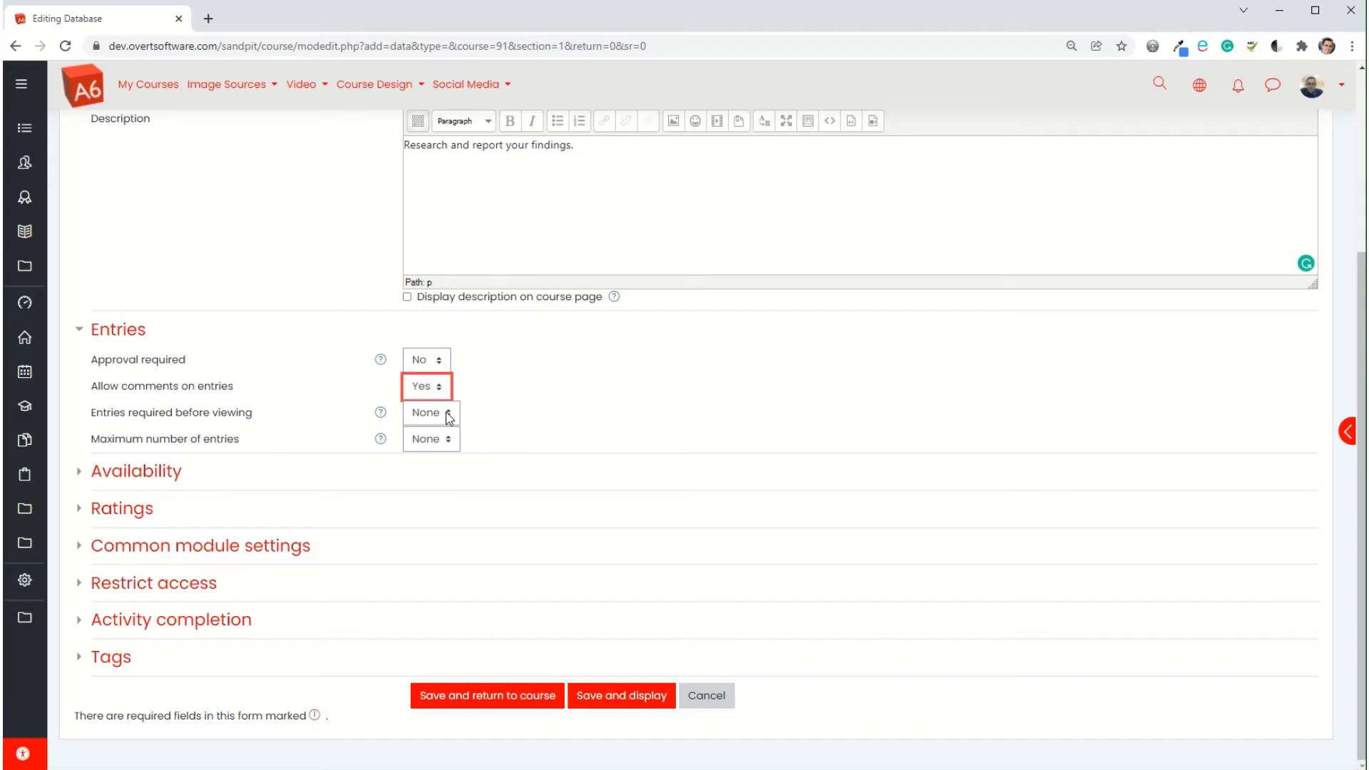
{"action": "left_click", "coordinate": [431, 412]}
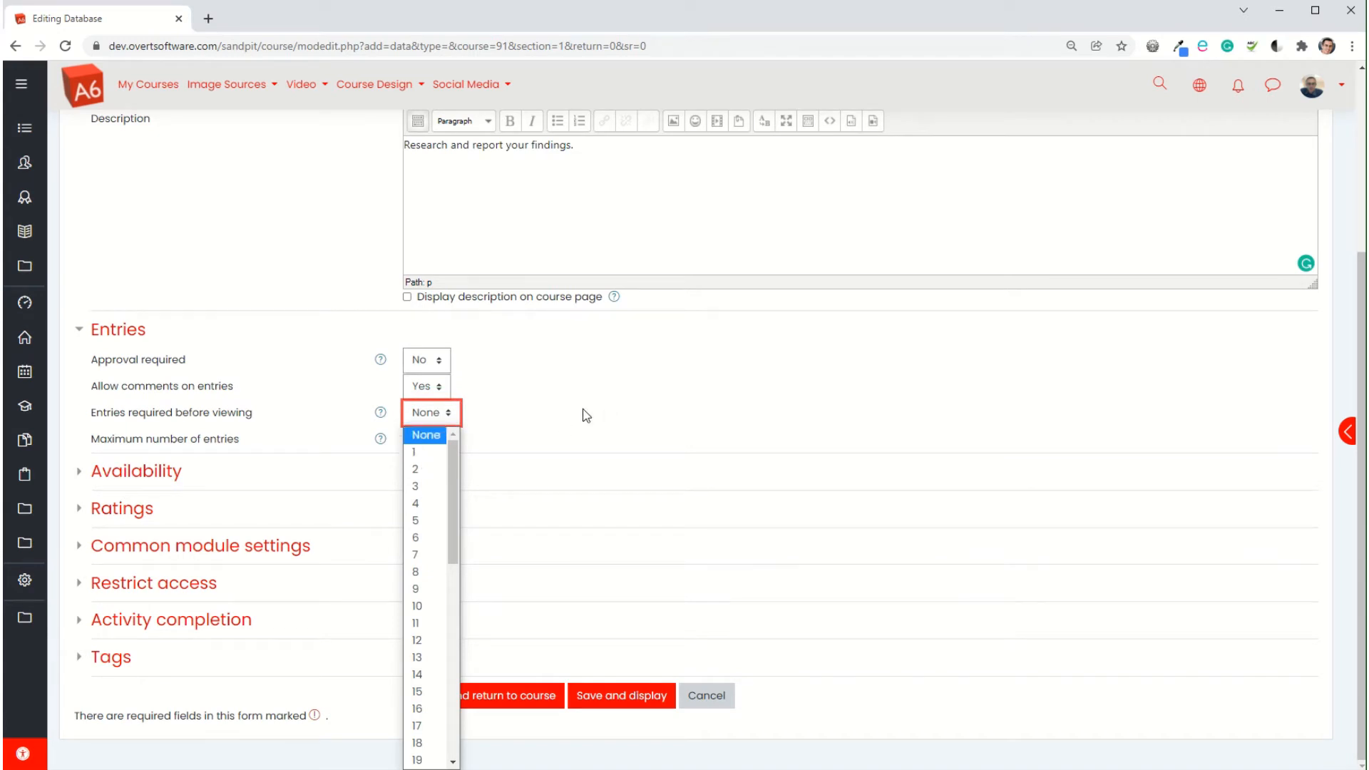
{"action": "left_click", "coordinate": [427, 435]}
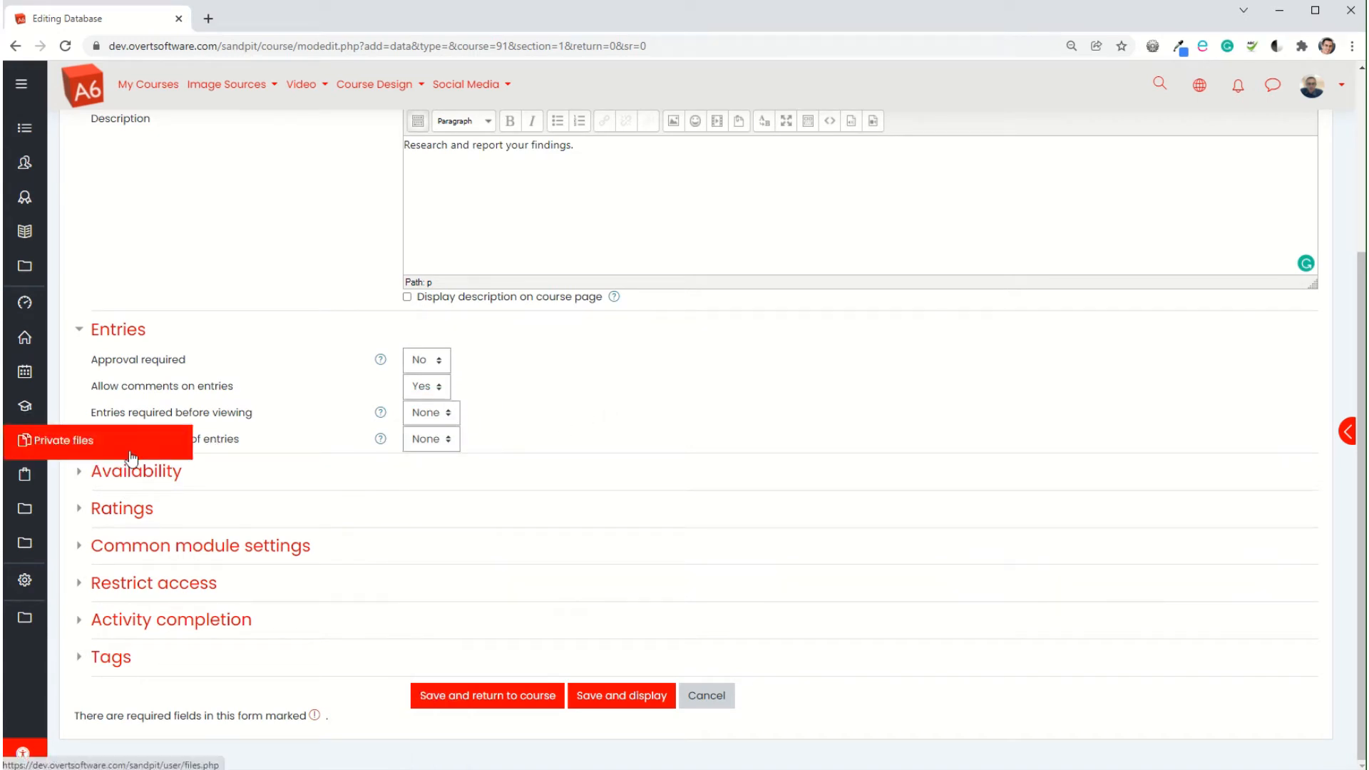
{"action": "mouse_move", "coordinate": [183, 444]}
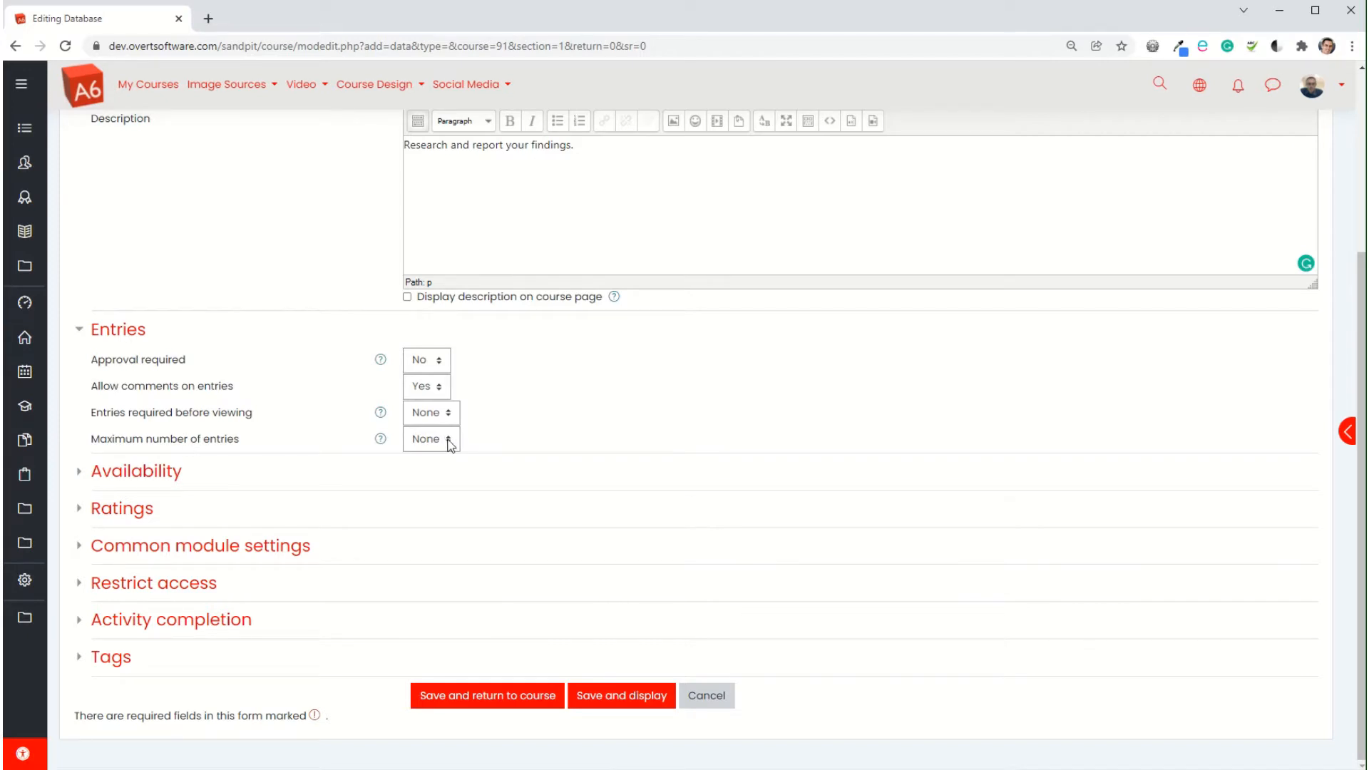
{"action": "left_click", "coordinate": [431, 439]}
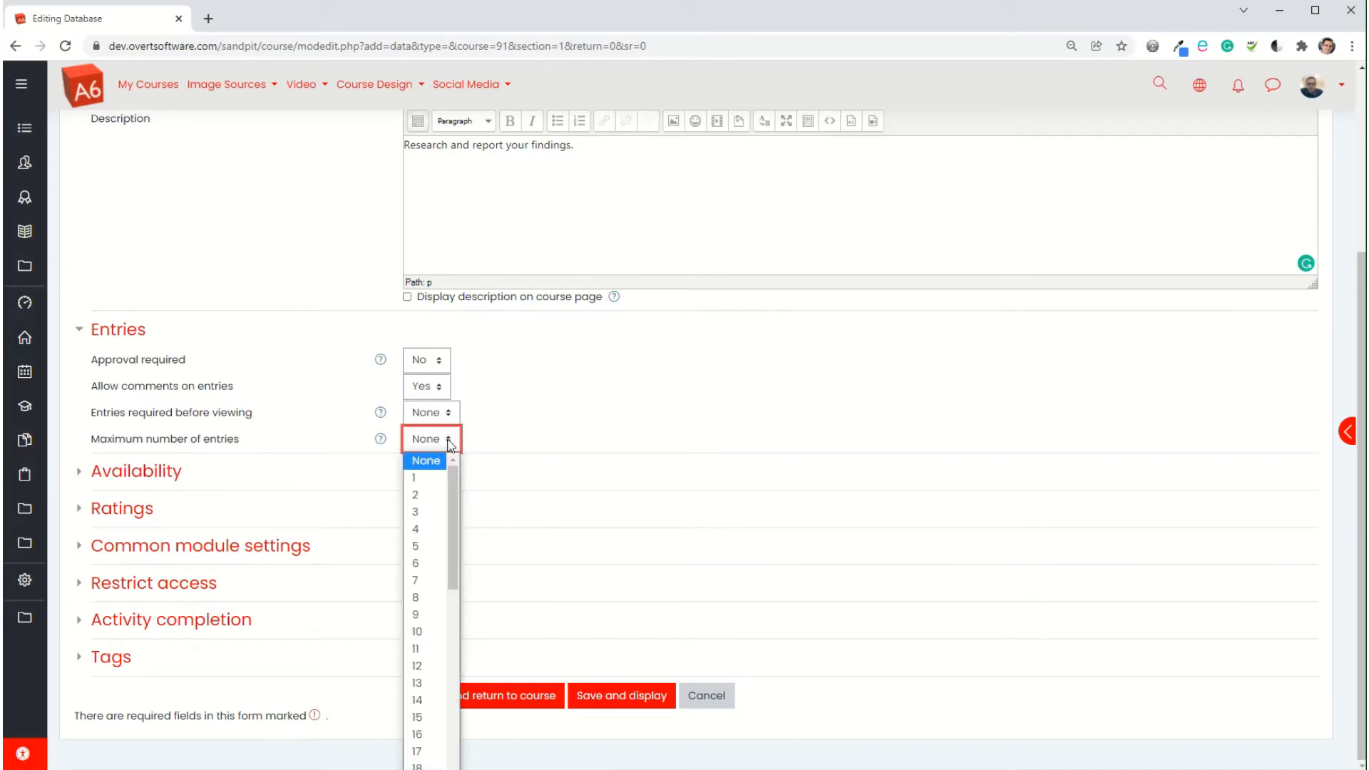
{"action": "left_click", "coordinate": [431, 438]}
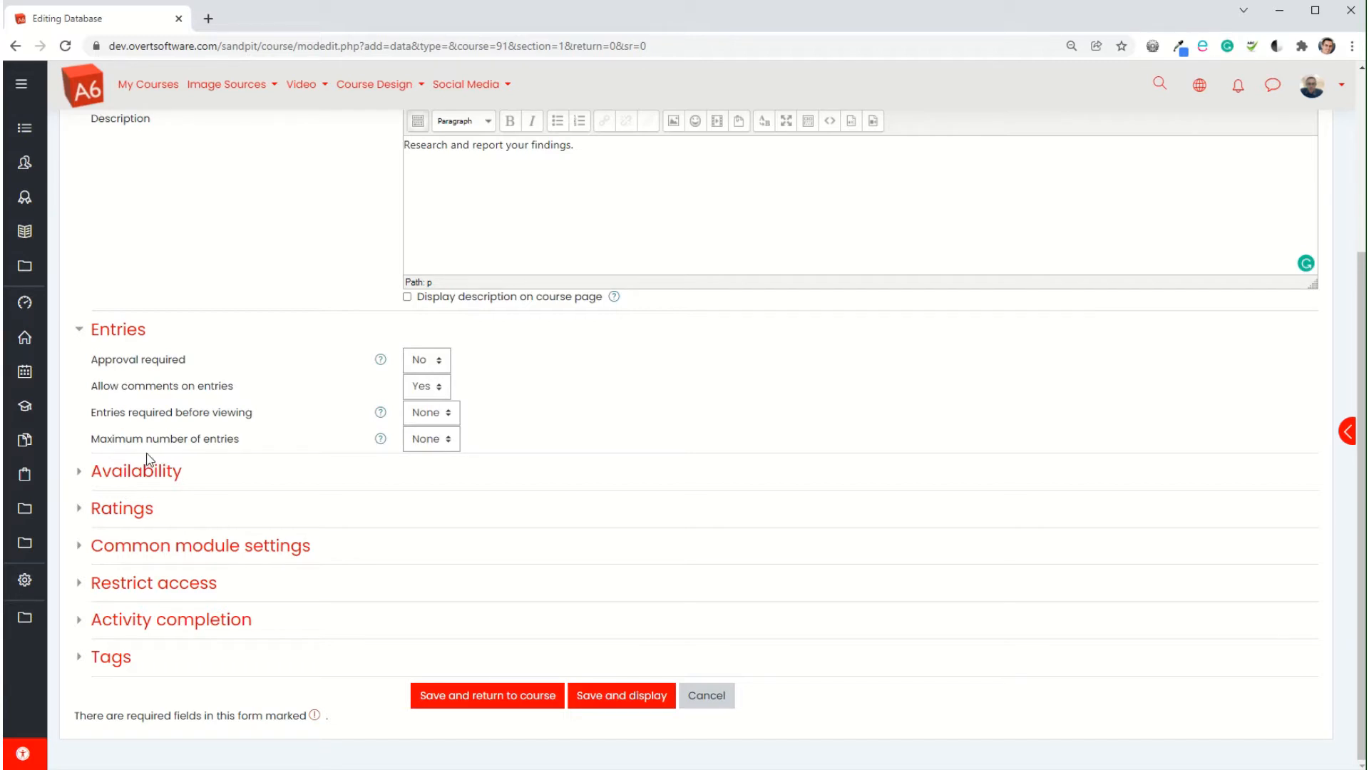
Step: Expand Availability, keep rating aggregation at No ratings, and expand Common module settings
{"action": "left_click", "coordinate": [136, 470]}
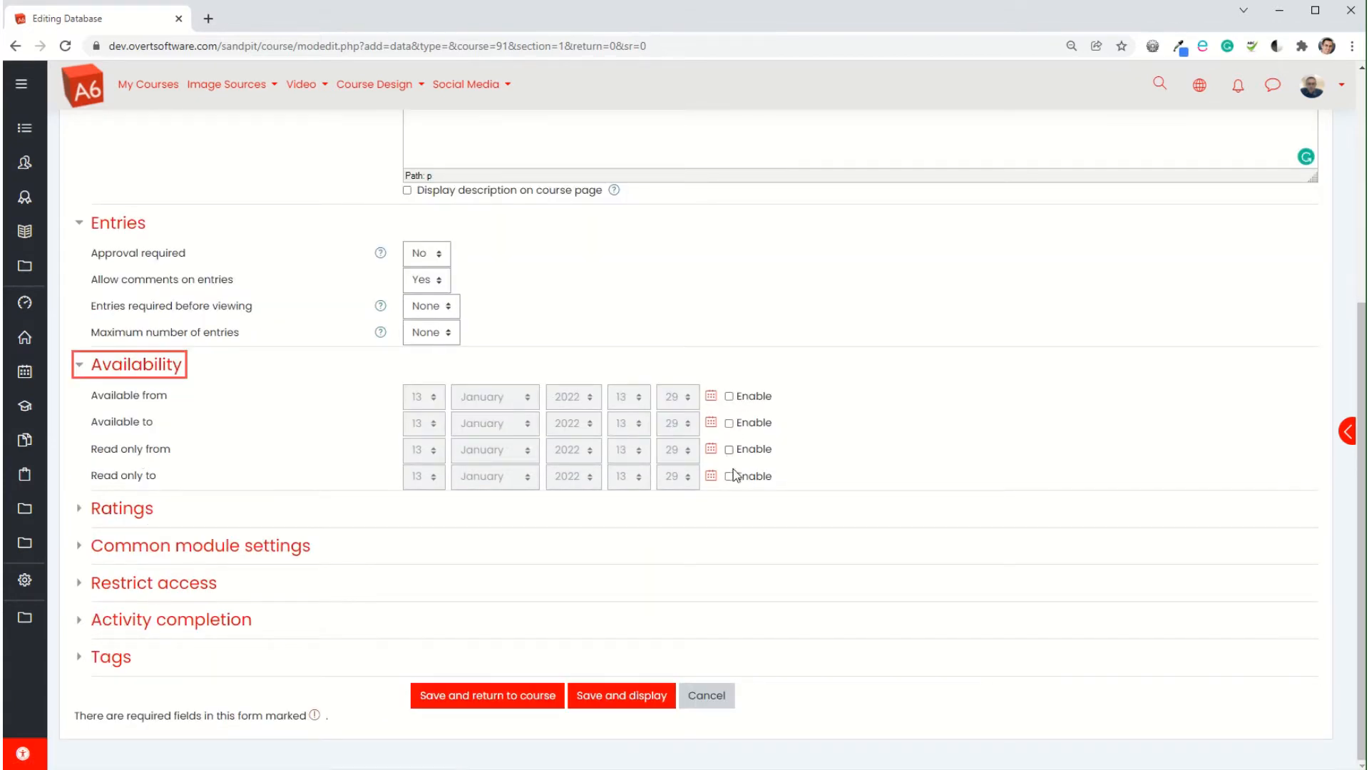
{"action": "mouse_move", "coordinate": [122, 428]}
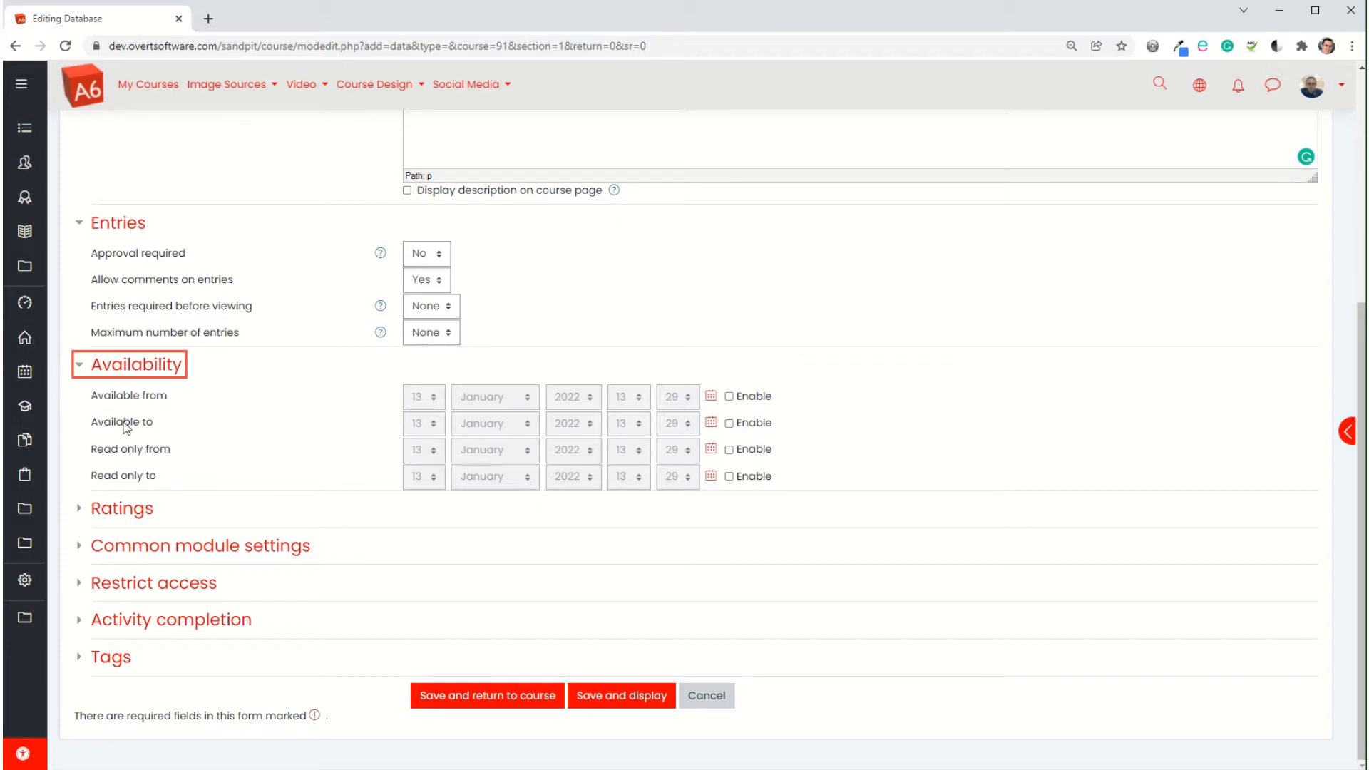
{"action": "mouse_move", "coordinate": [136, 483]}
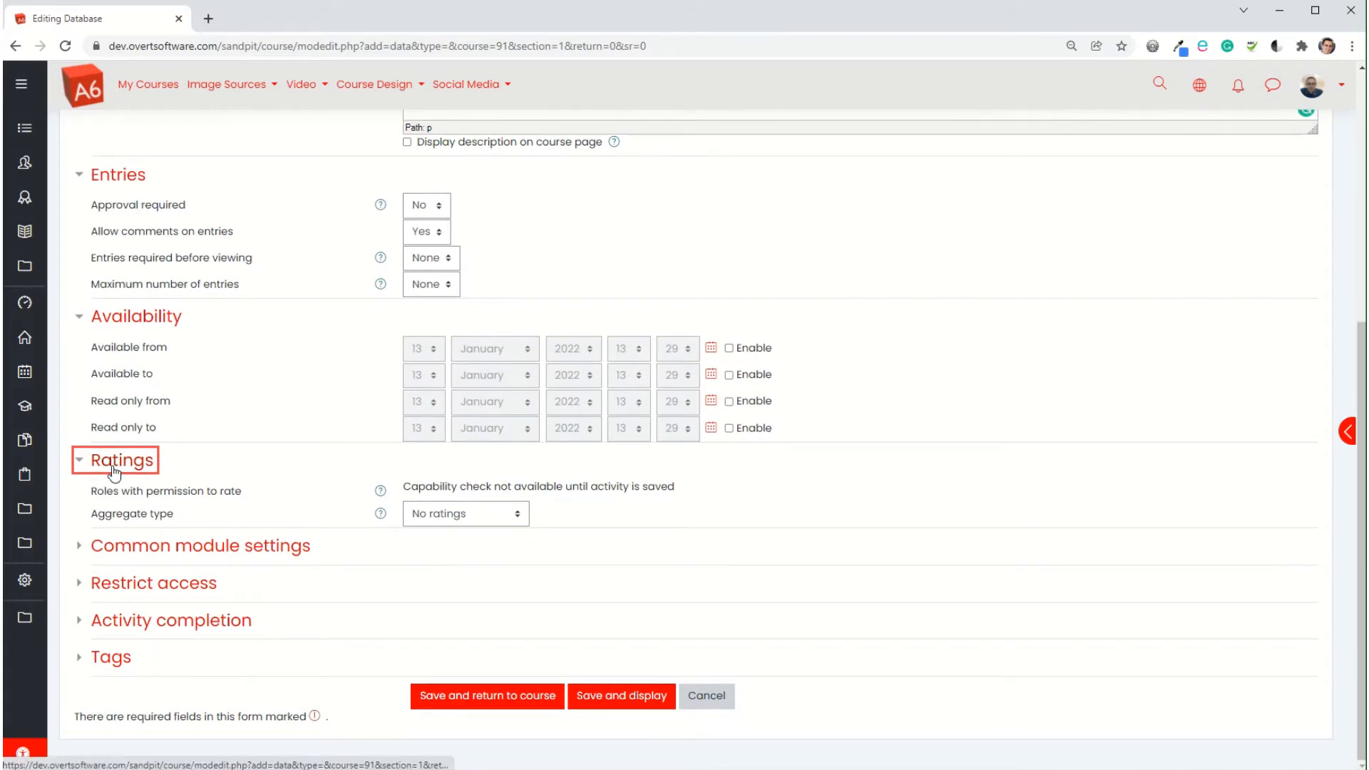
{"action": "mouse_move", "coordinate": [640, 572]}
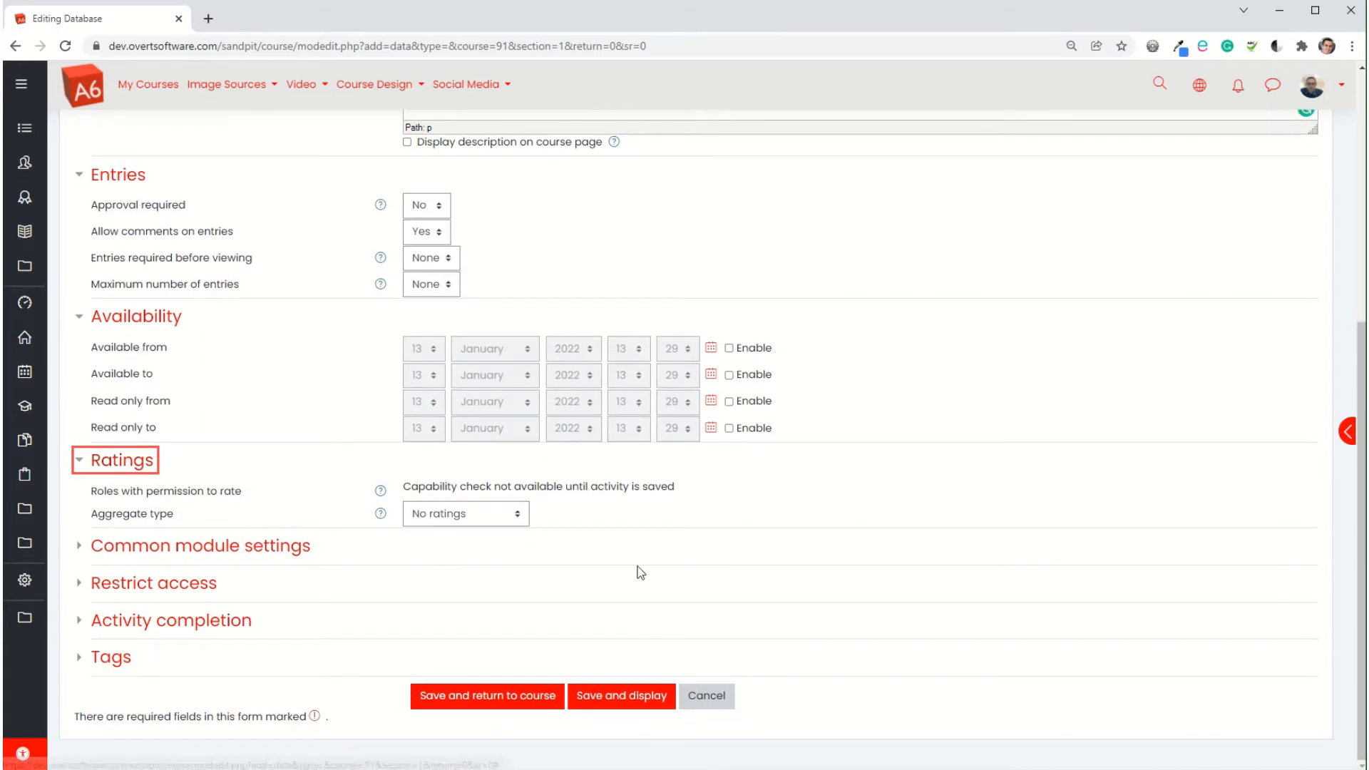
{"action": "left_click", "coordinate": [466, 512]}
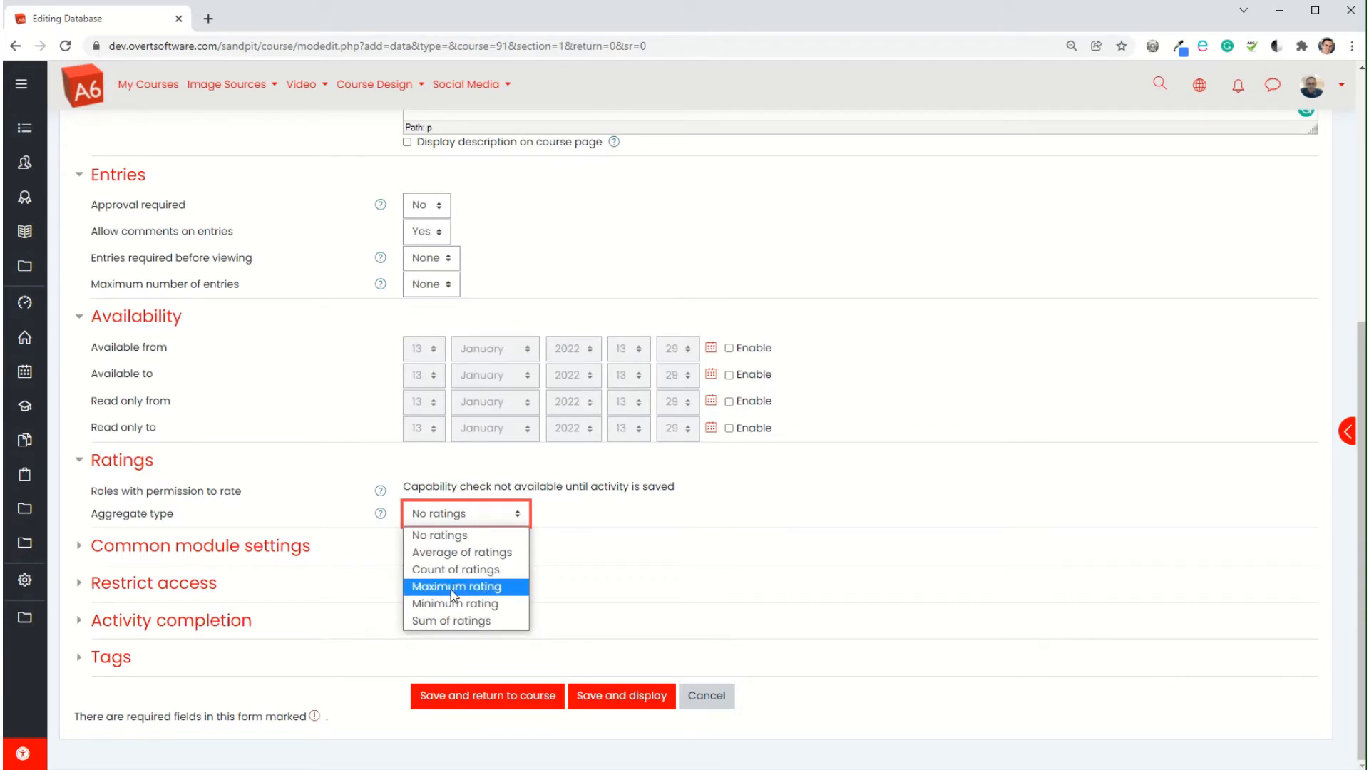
{"action": "mouse_move", "coordinate": [462, 551]}
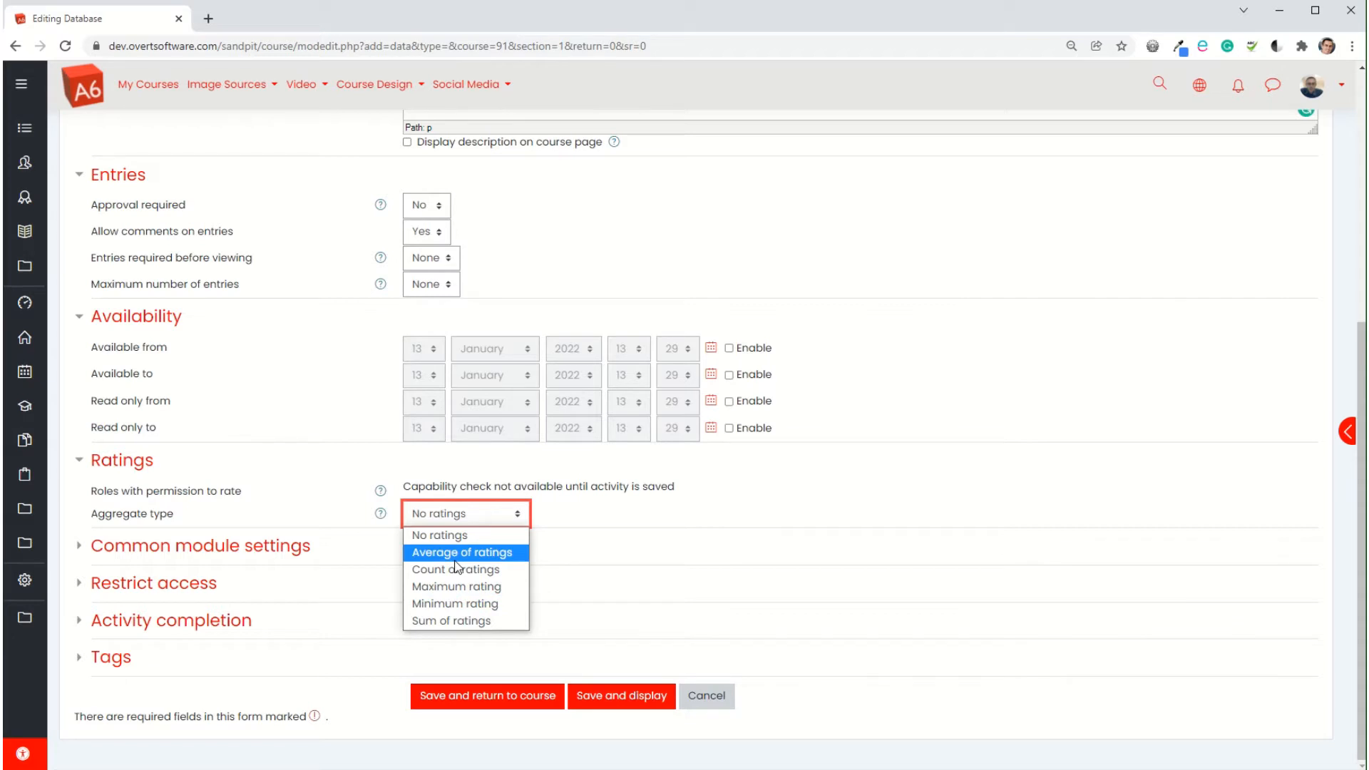
{"action": "left_click", "coordinate": [466, 513]}
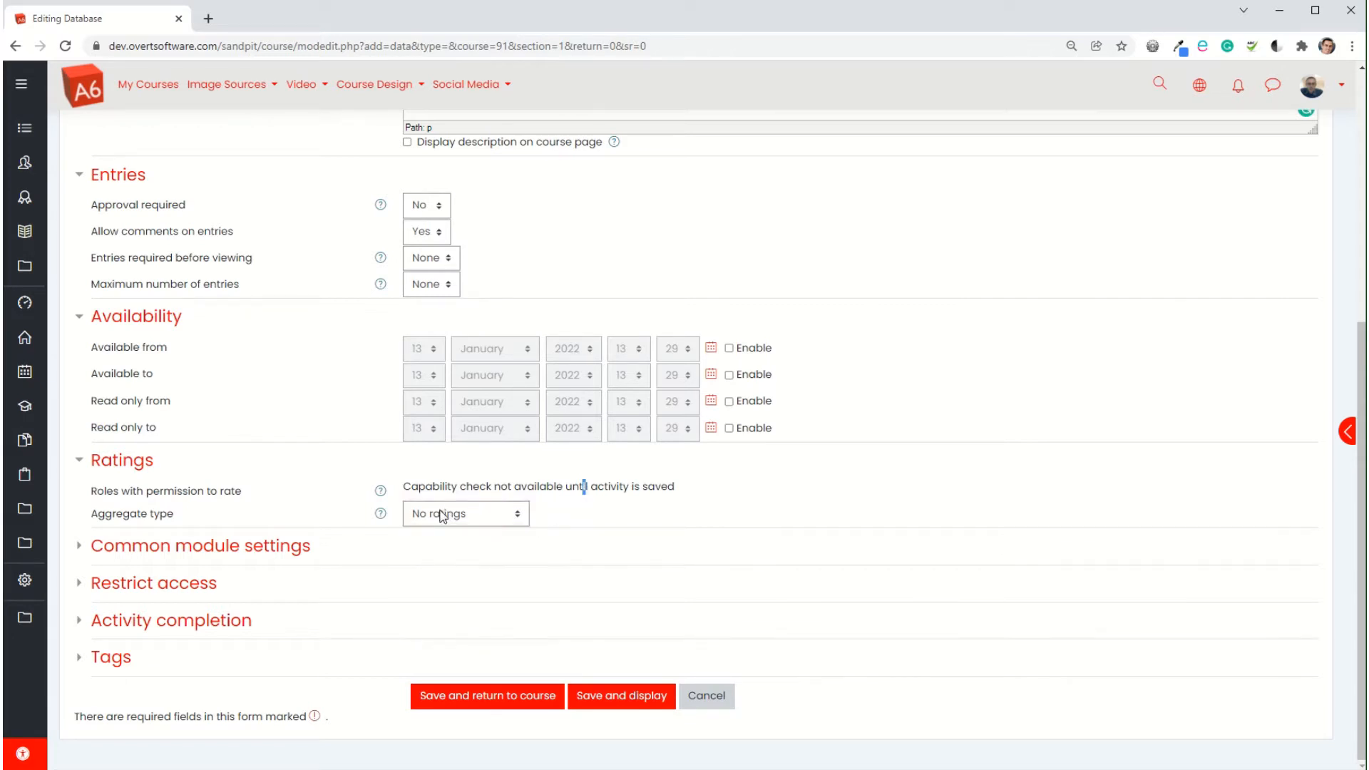
{"action": "left_click", "coordinate": [200, 544]}
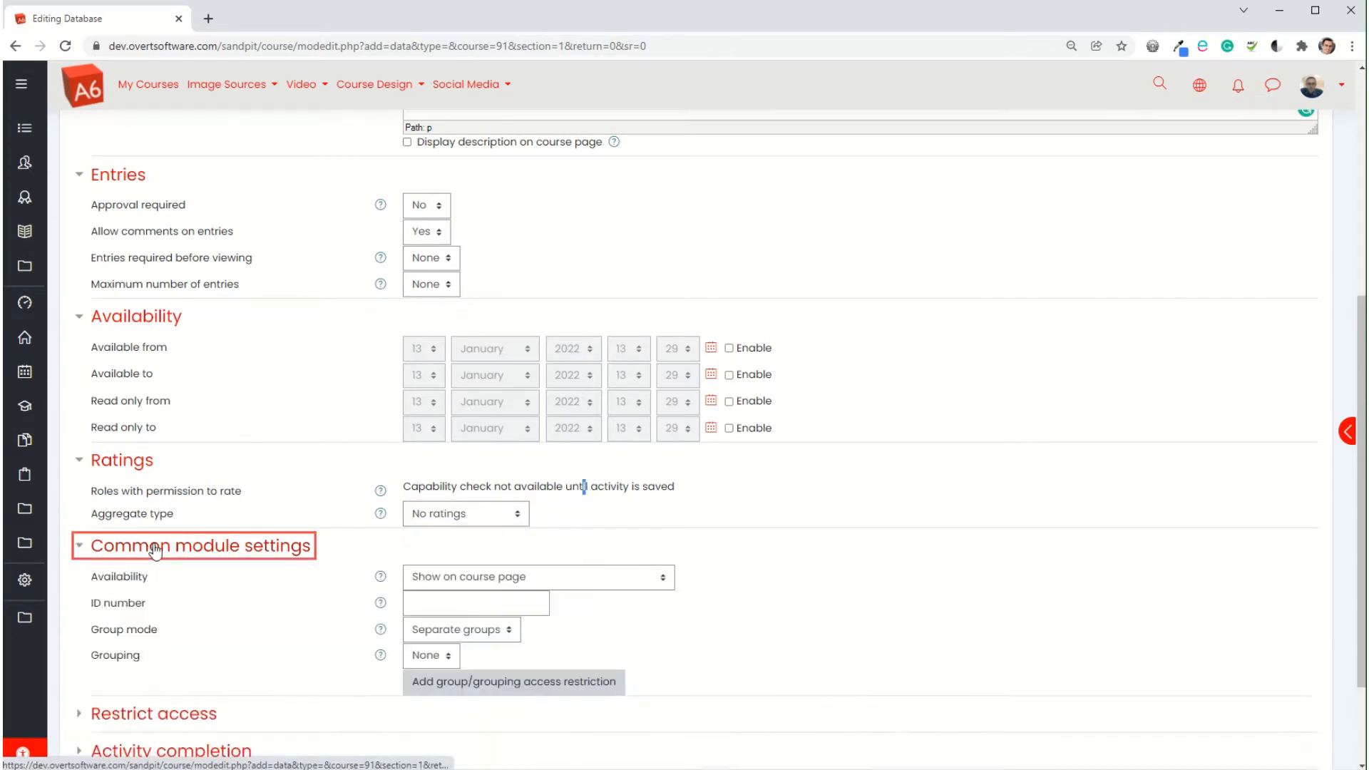
{"action": "scroll", "scroll_direction": "down", "scroll_amount": 3}
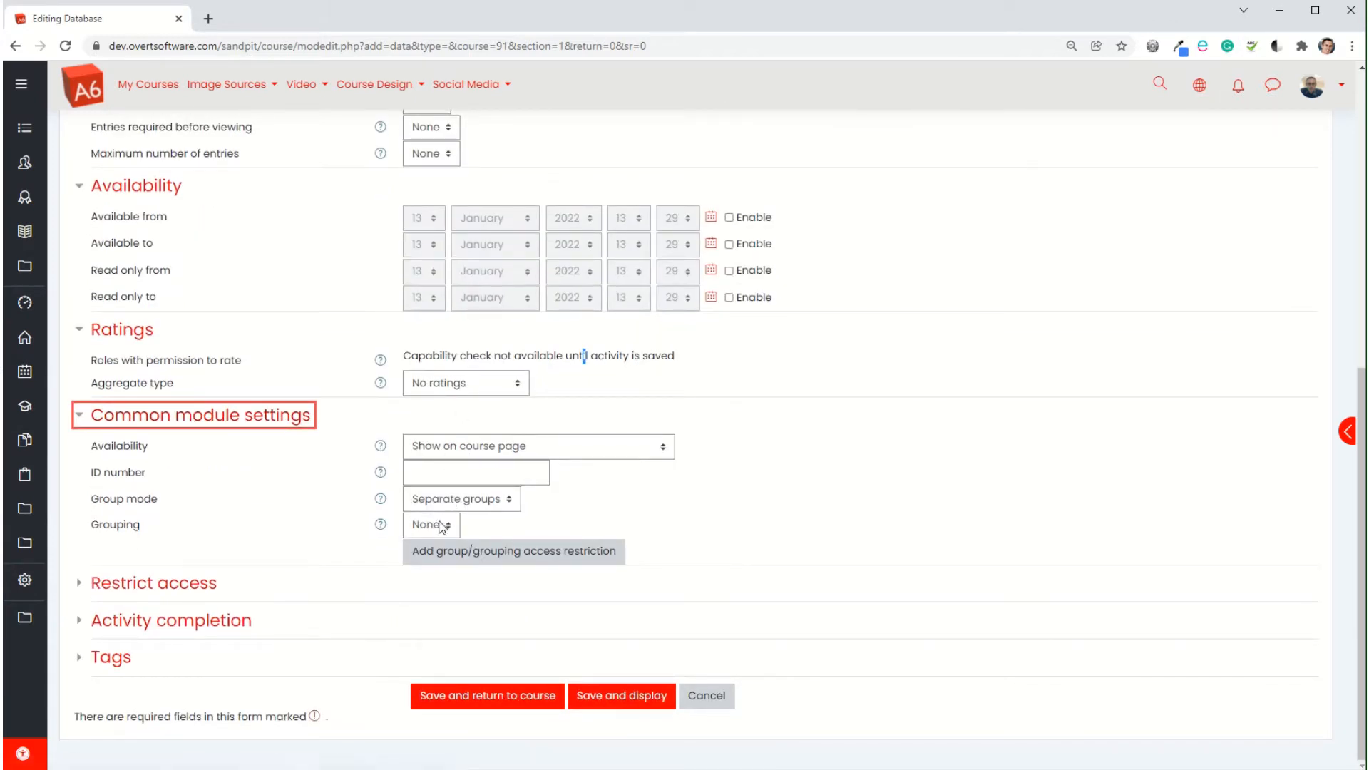
{"action": "mouse_move", "coordinate": [153, 621]}
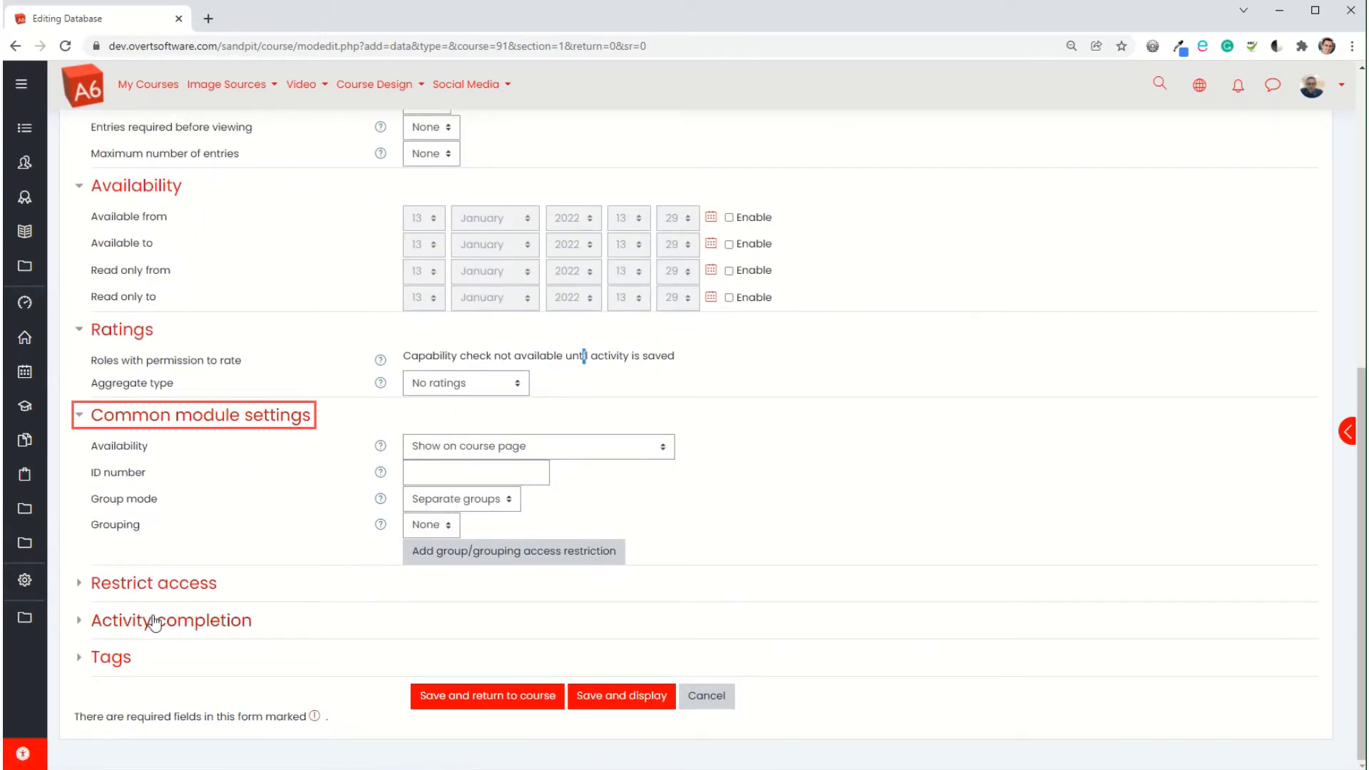
Step: Set completion to 'when conditions are met', requiring entries instead of a view
{"action": "left_click", "coordinate": [171, 619]}
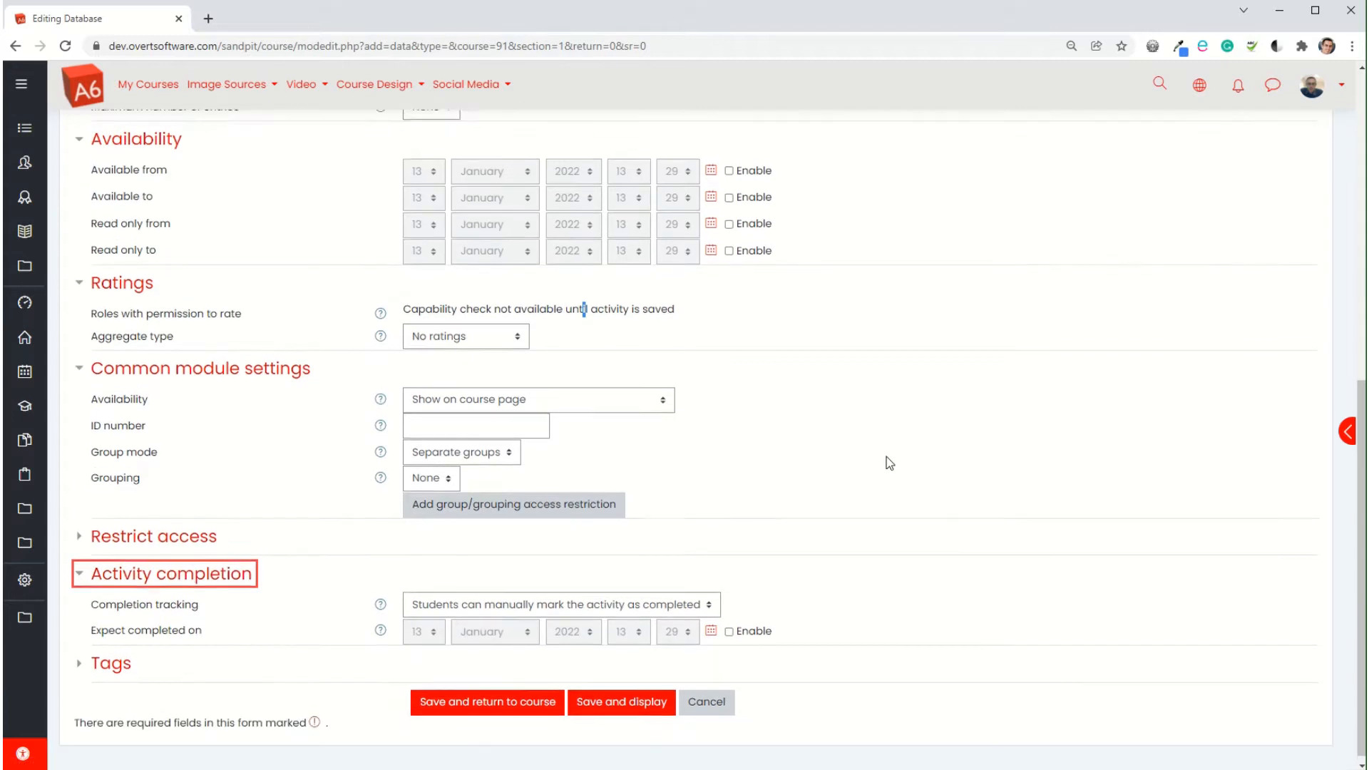
{"action": "left_click", "coordinate": [561, 603]}
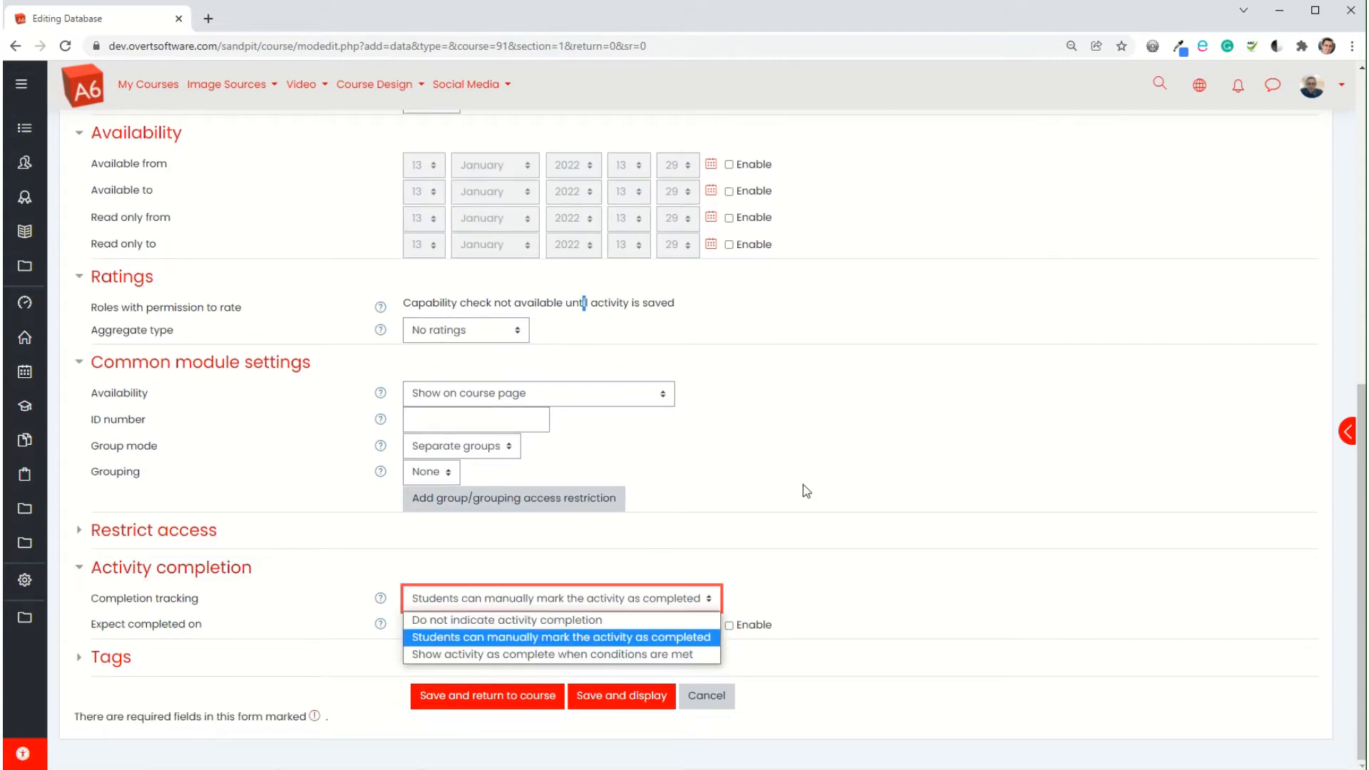
{"action": "left_click", "coordinate": [561, 654]}
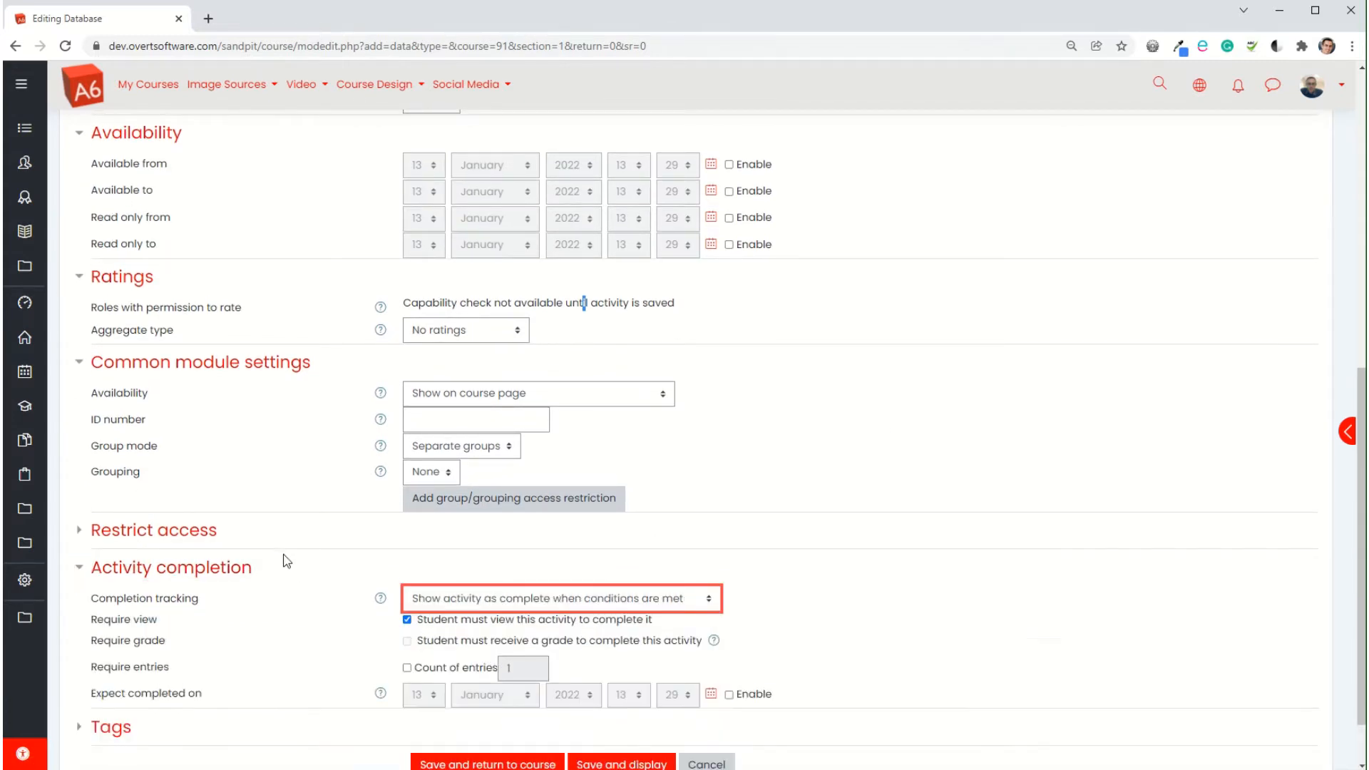
{"action": "scroll", "scroll_direction": "down", "scroll_amount": 3}
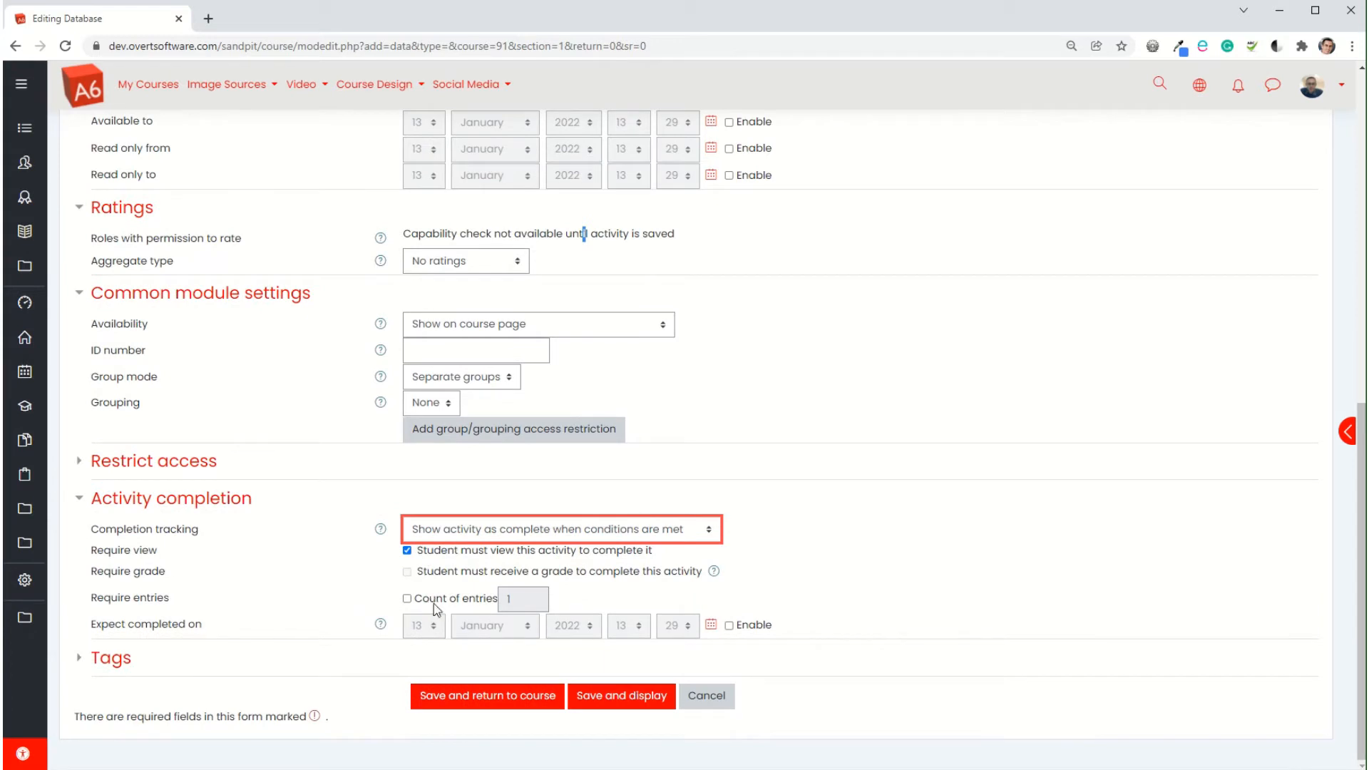
{"action": "left_click", "coordinate": [406, 598]}
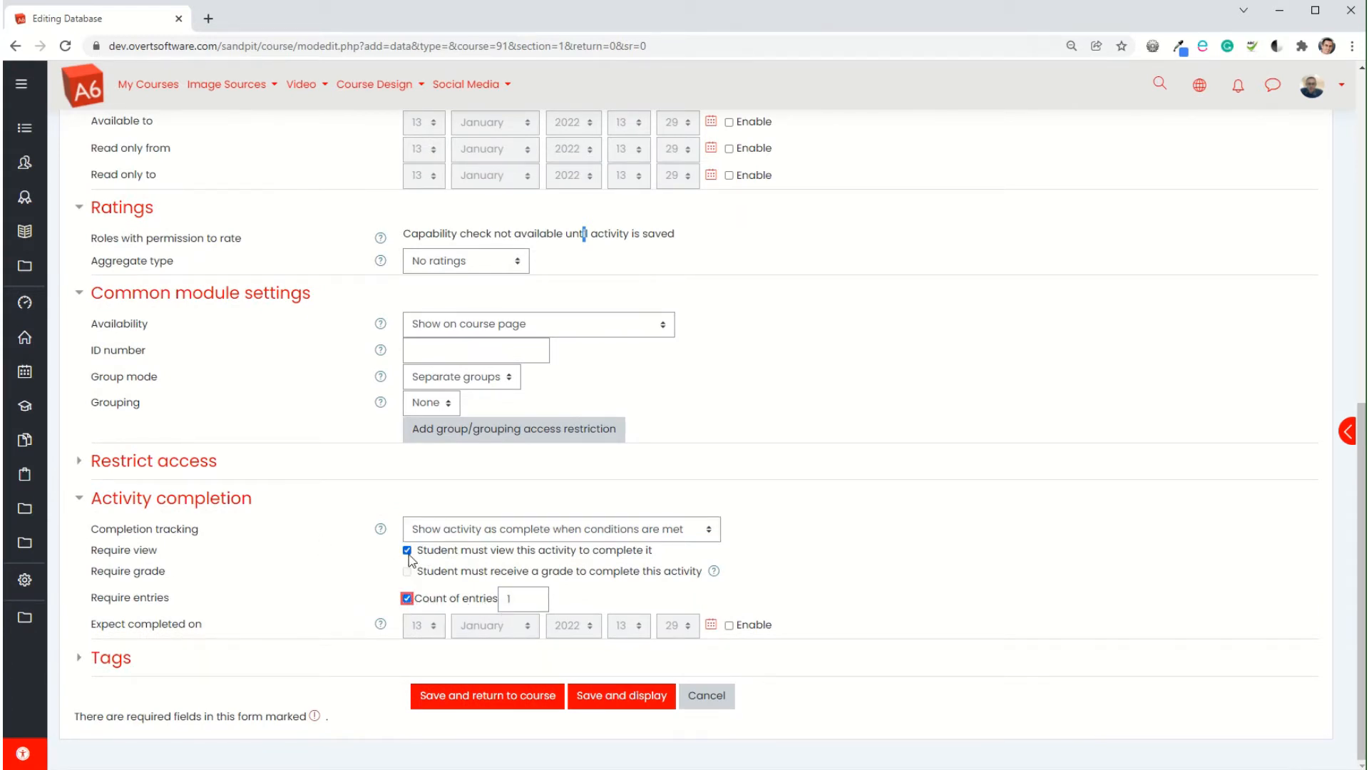
{"action": "left_click", "coordinate": [405, 550]}
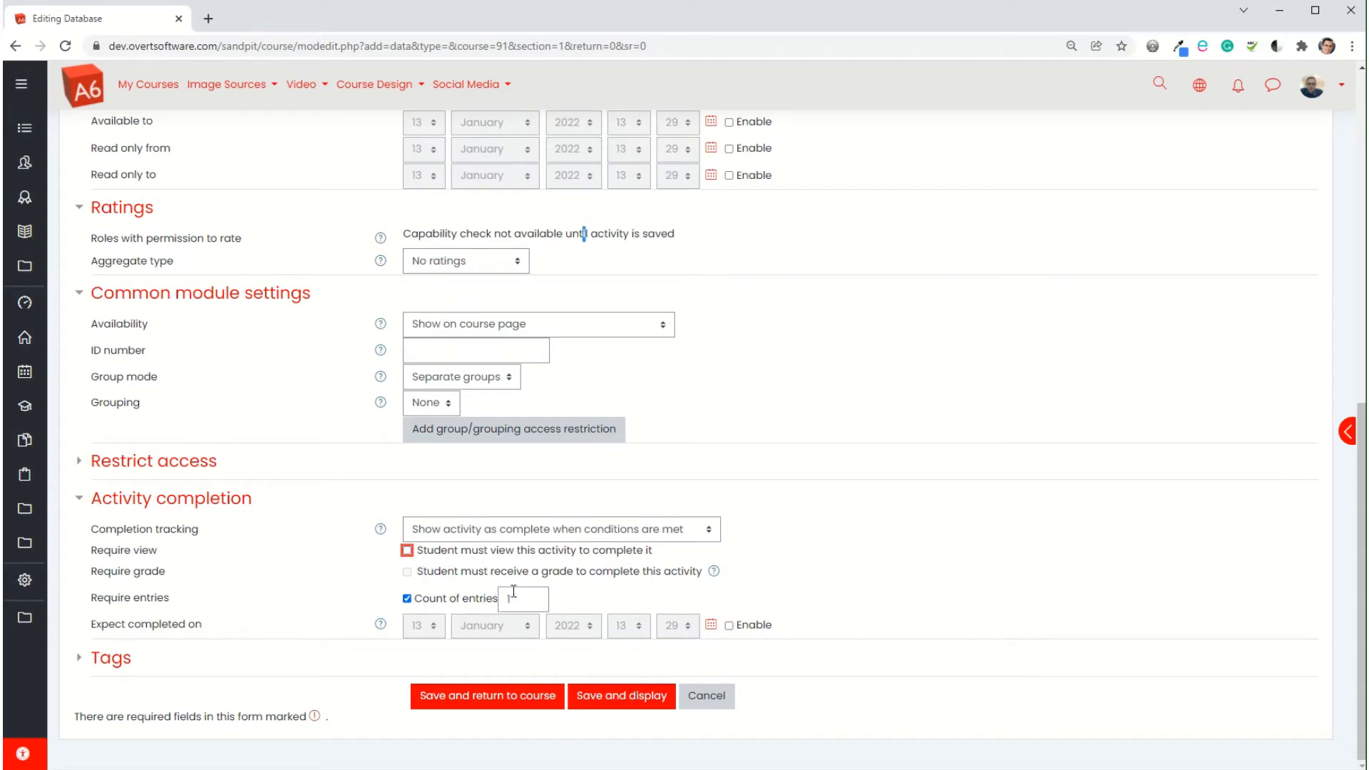
{"action": "mouse_move", "coordinate": [524, 597]}
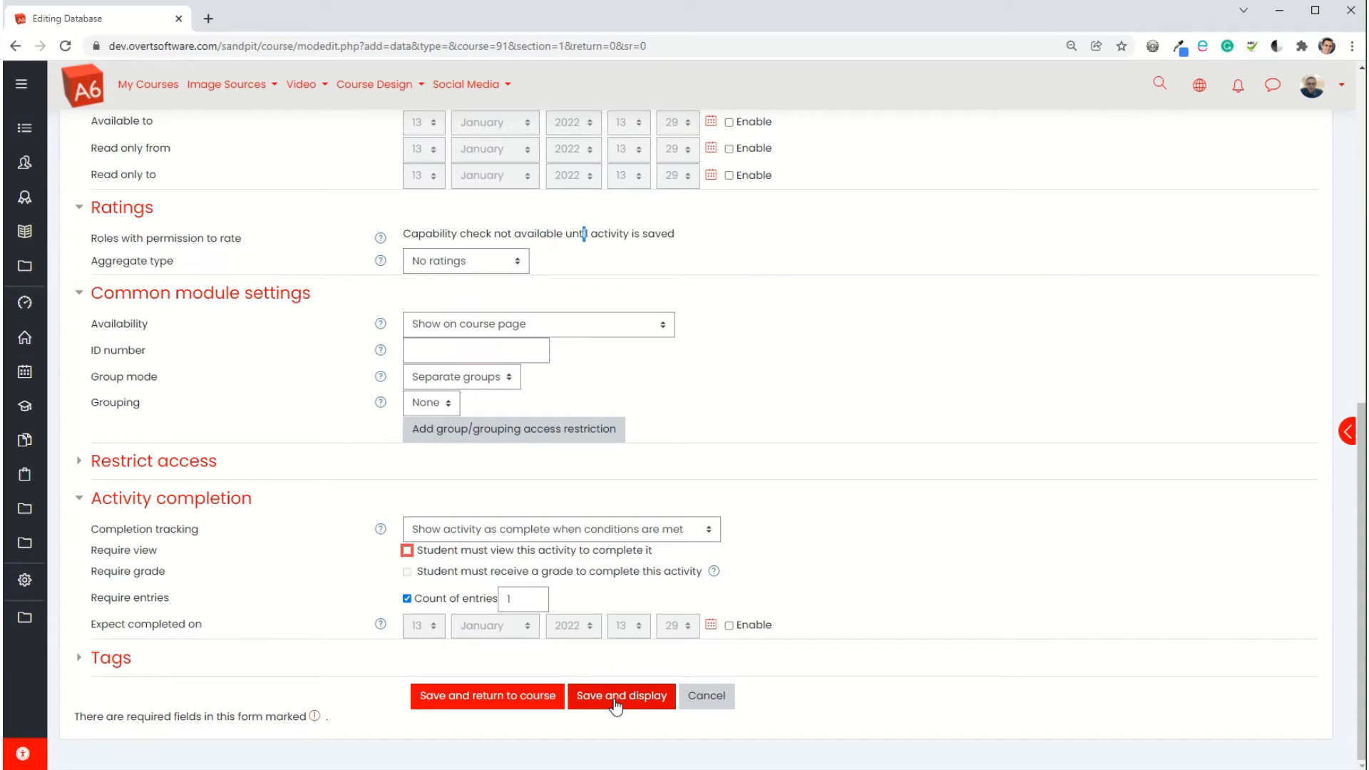
Step: Save the database, then add a required Text input field called Name
{"action": "left_click", "coordinate": [621, 696]}
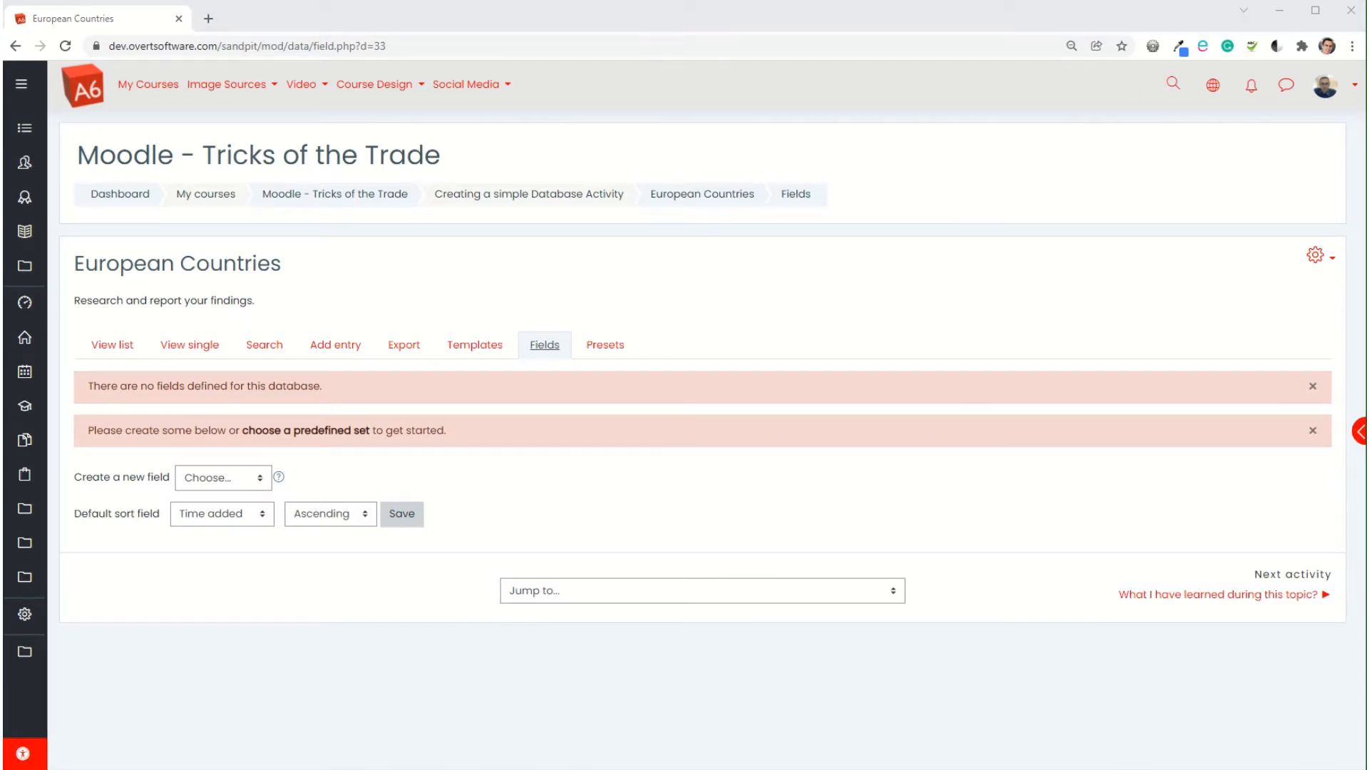
{"action": "mouse_move", "coordinate": [623, 526]}
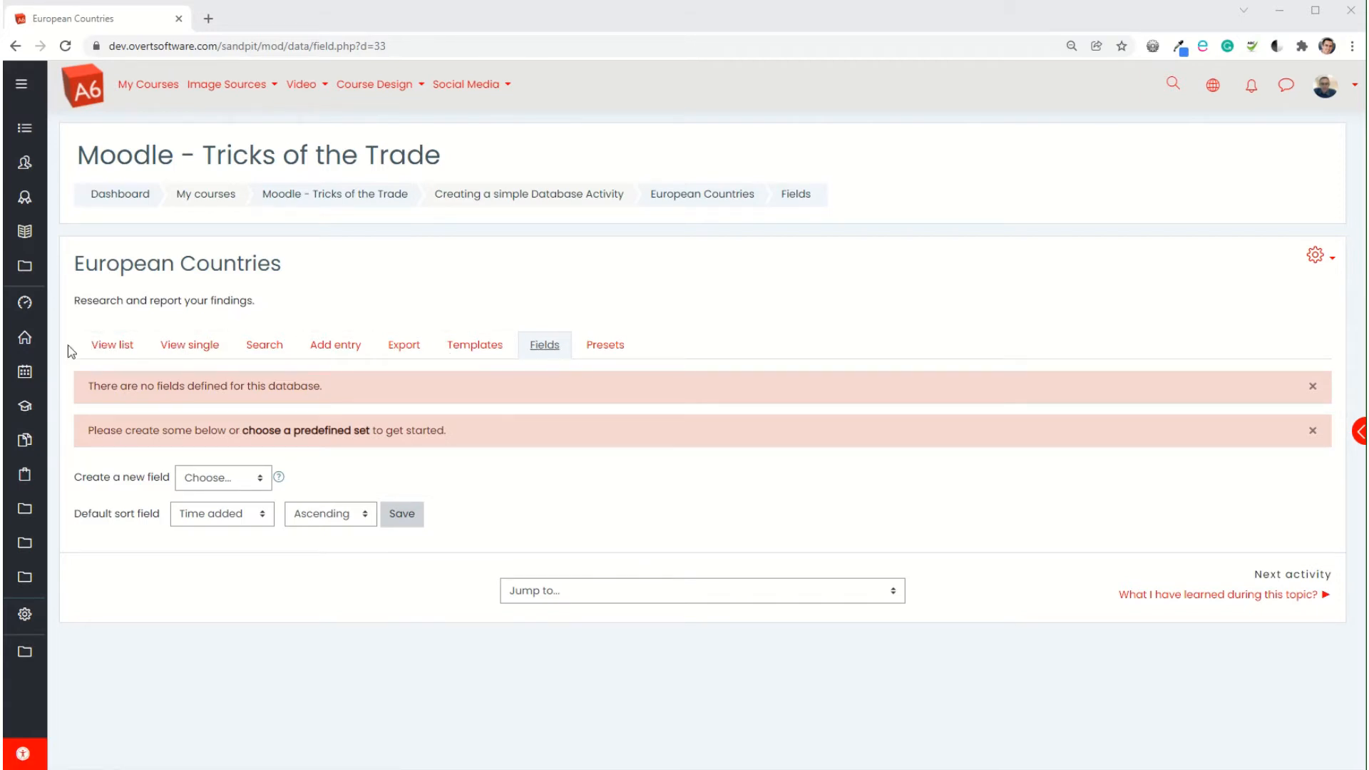
{"action": "mouse_move", "coordinate": [110, 457]}
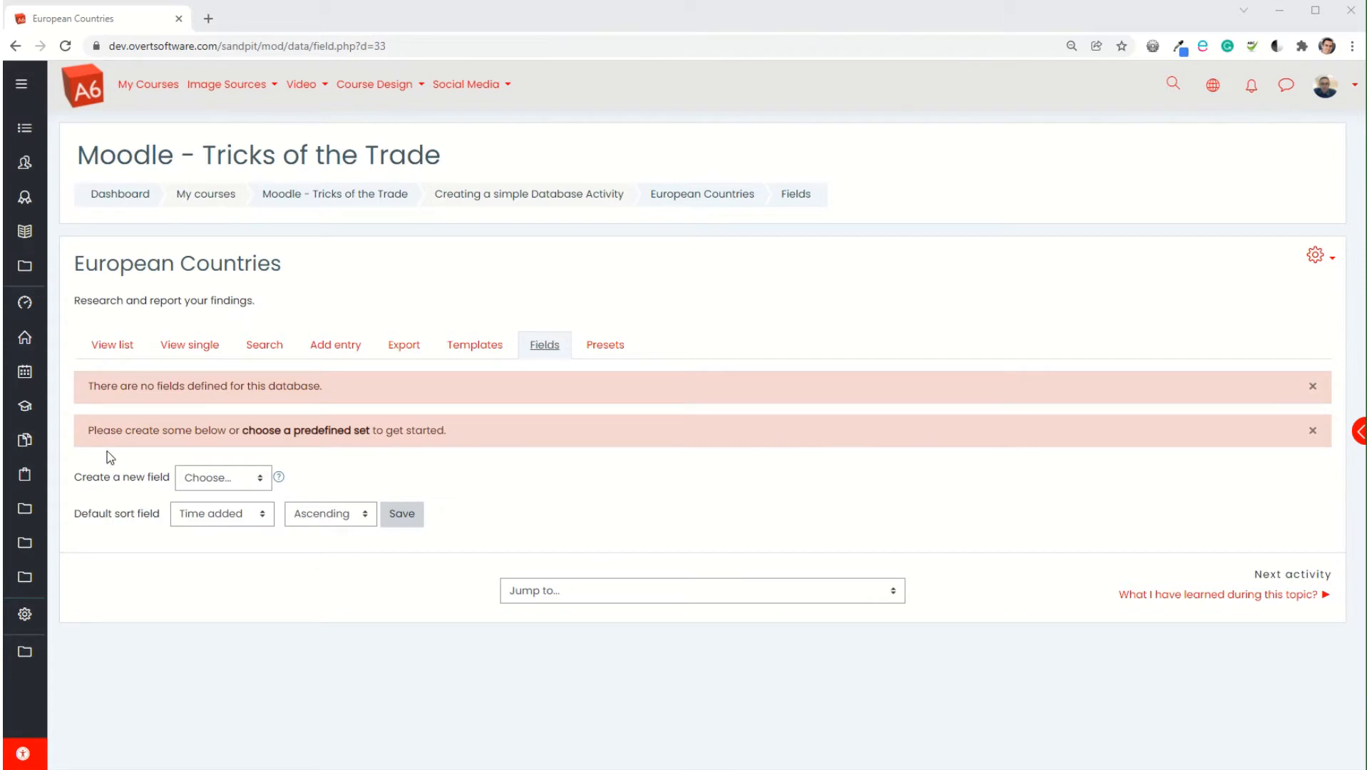
{"action": "mouse_move", "coordinate": [266, 480]}
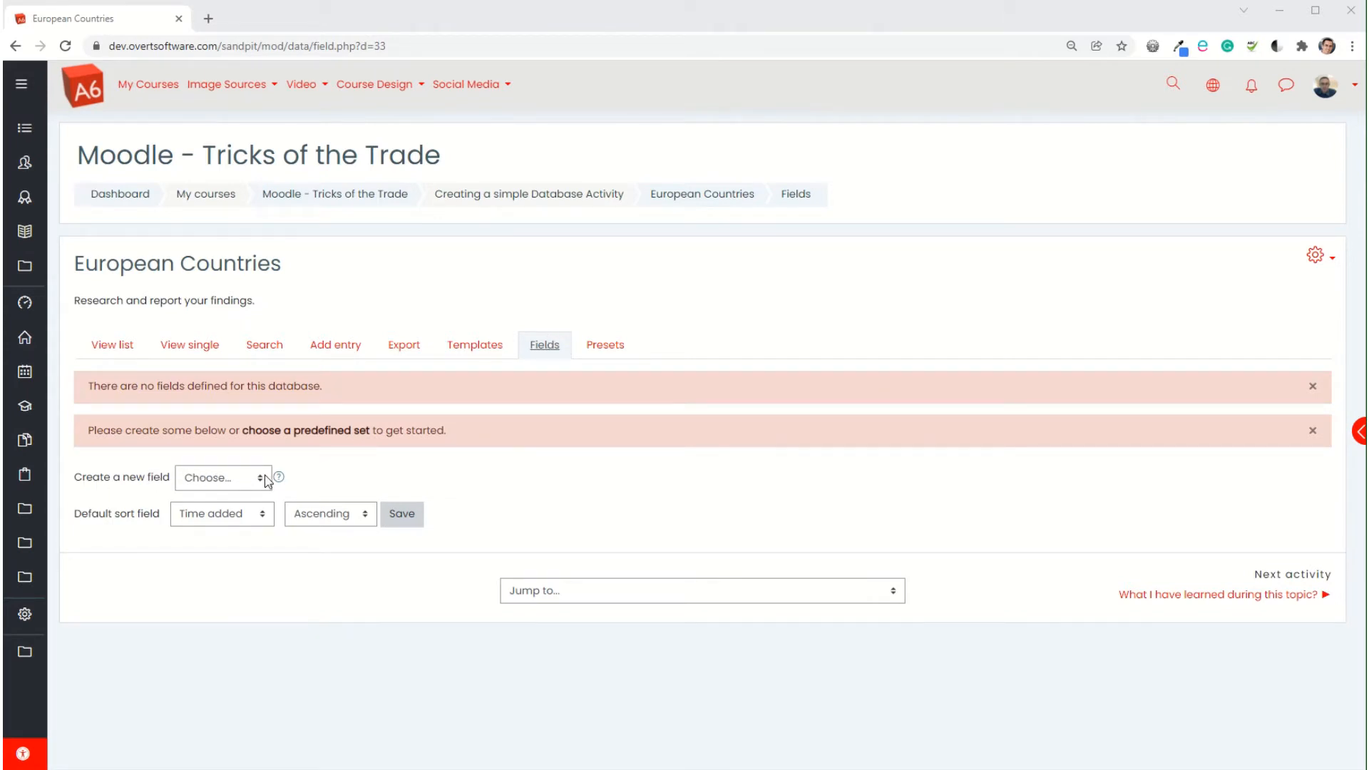
{"action": "left_click", "coordinate": [222, 477]}
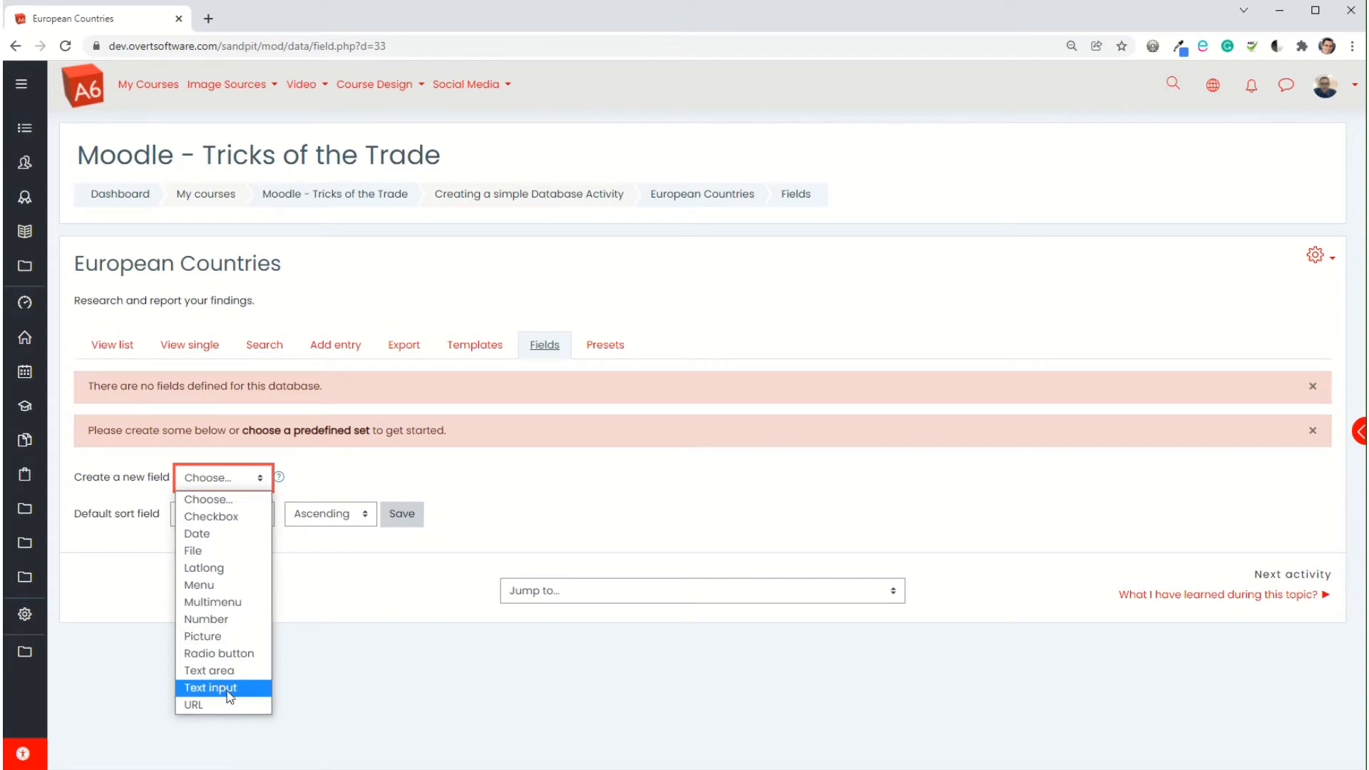
{"action": "left_click", "coordinate": [209, 688]}
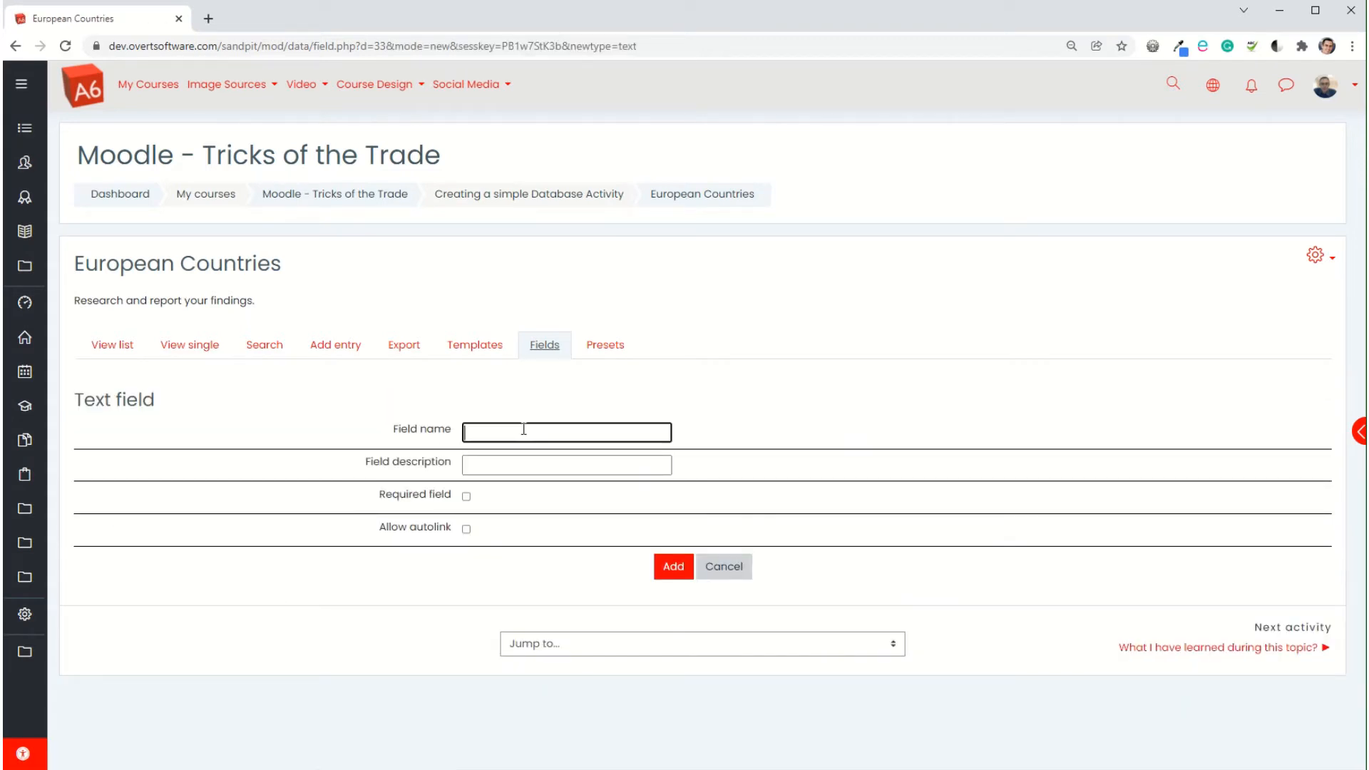
{"action": "type", "text": "Name"}
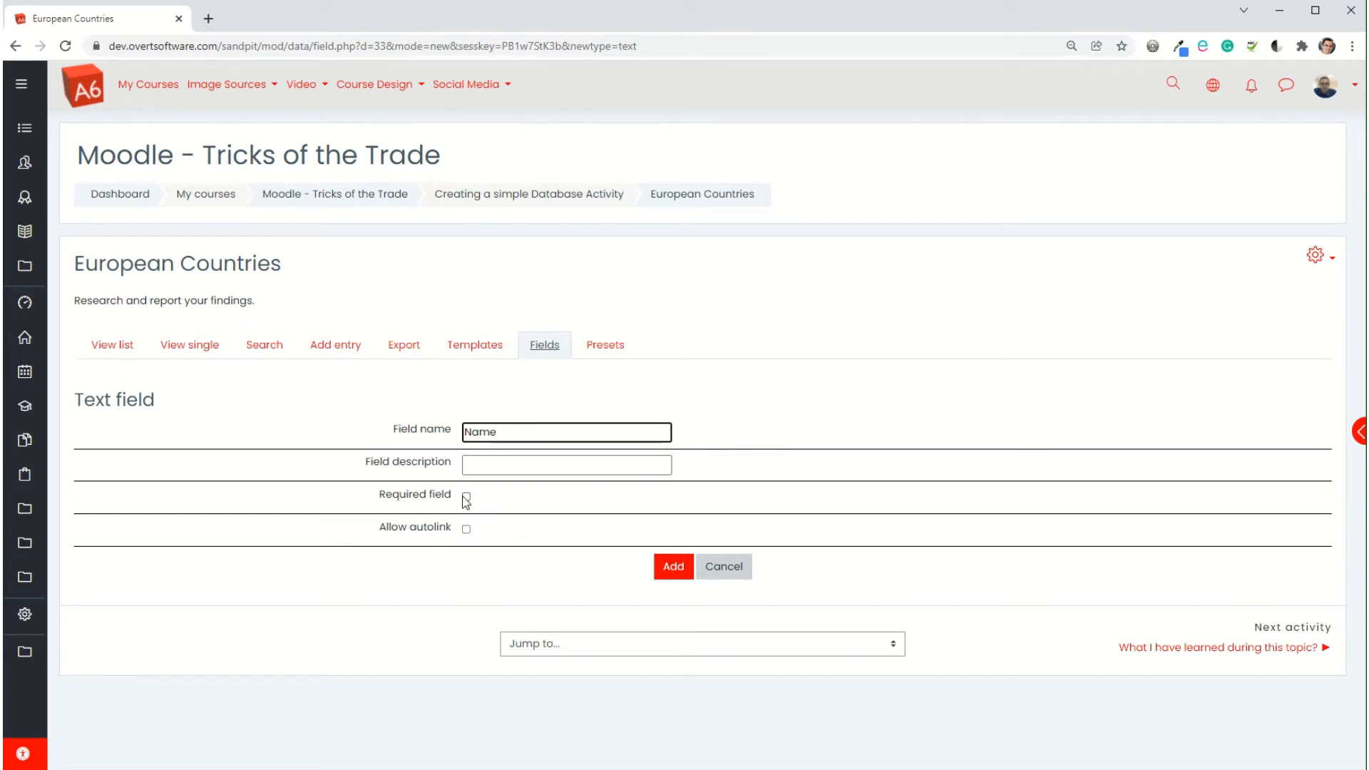
{"action": "left_click", "coordinate": [466, 495]}
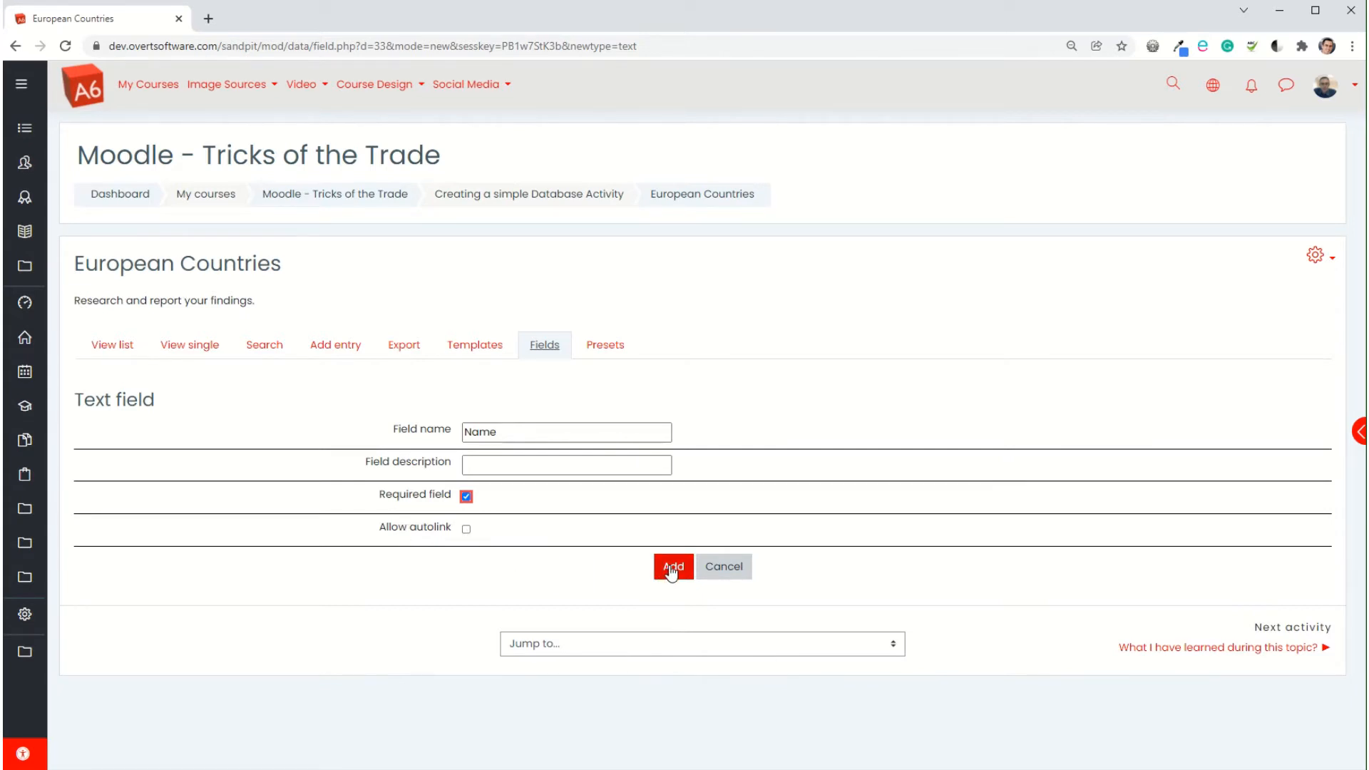
{"action": "left_click", "coordinate": [673, 566]}
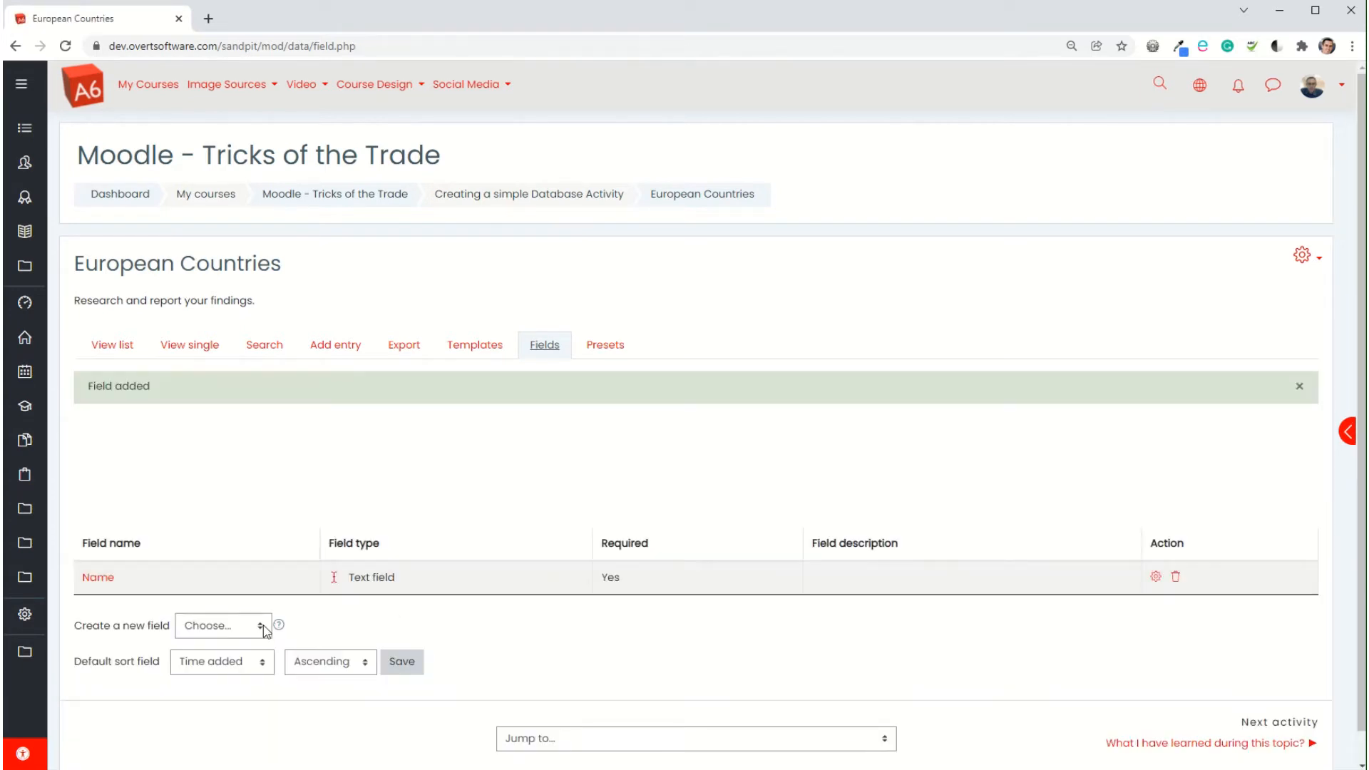
Step: Add an optional Number field called Population
{"action": "left_click", "coordinate": [221, 625]}
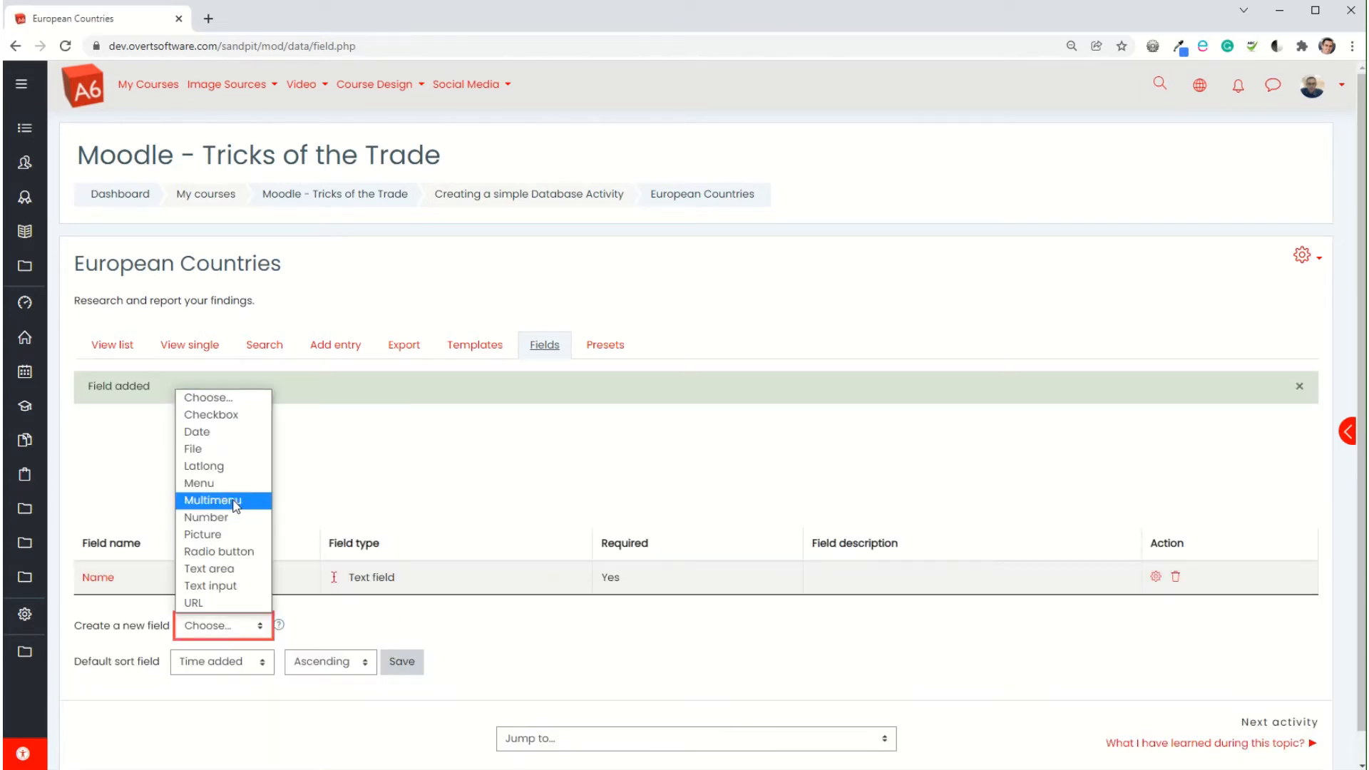
{"action": "mouse_move", "coordinate": [220, 551]}
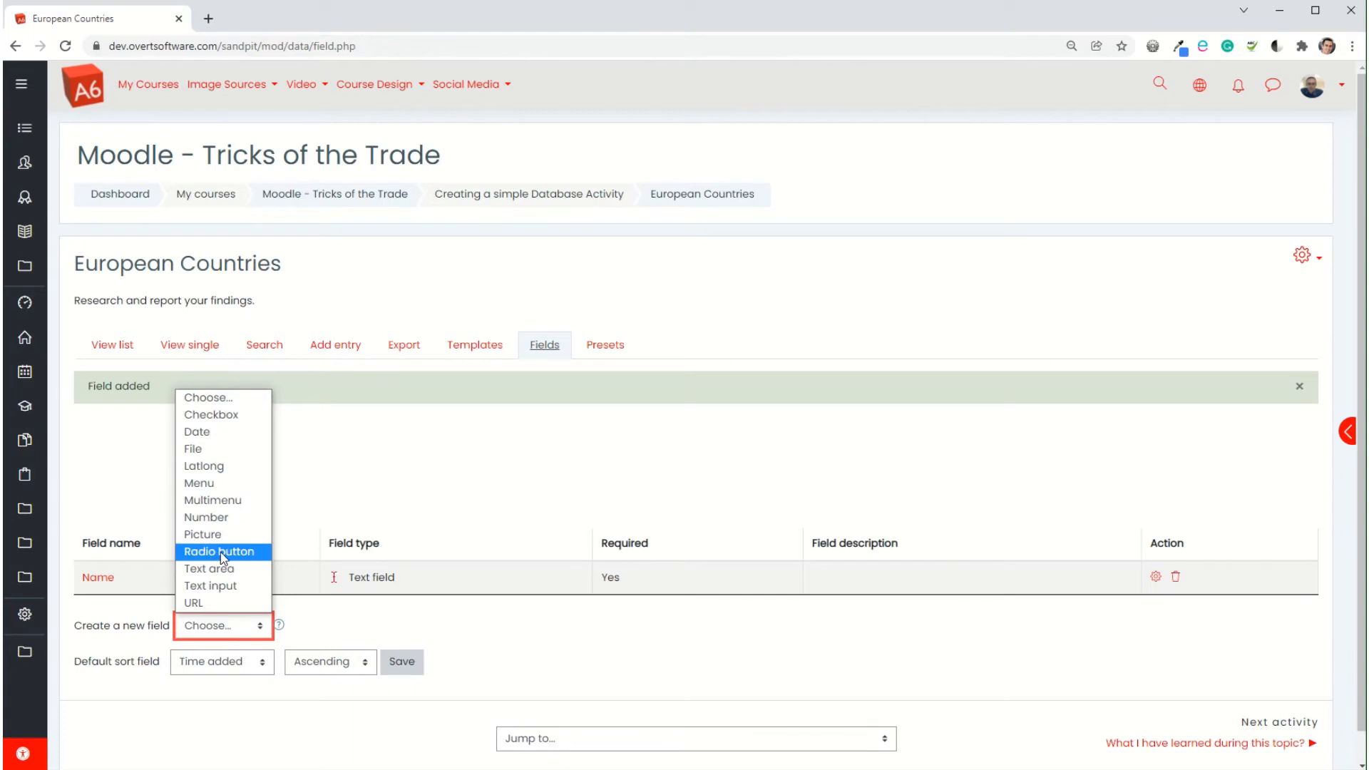
{"action": "left_click", "coordinate": [206, 517]}
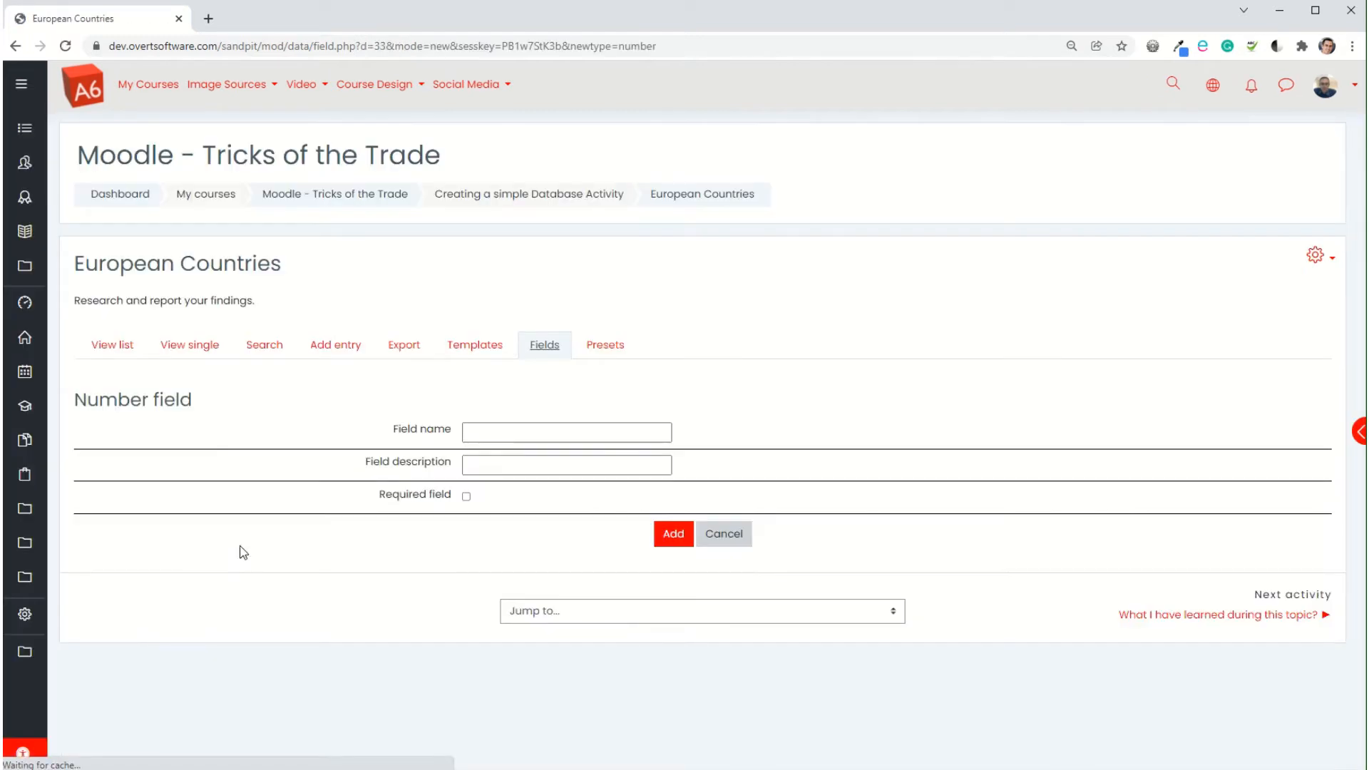
{"action": "type", "text": "Population"}
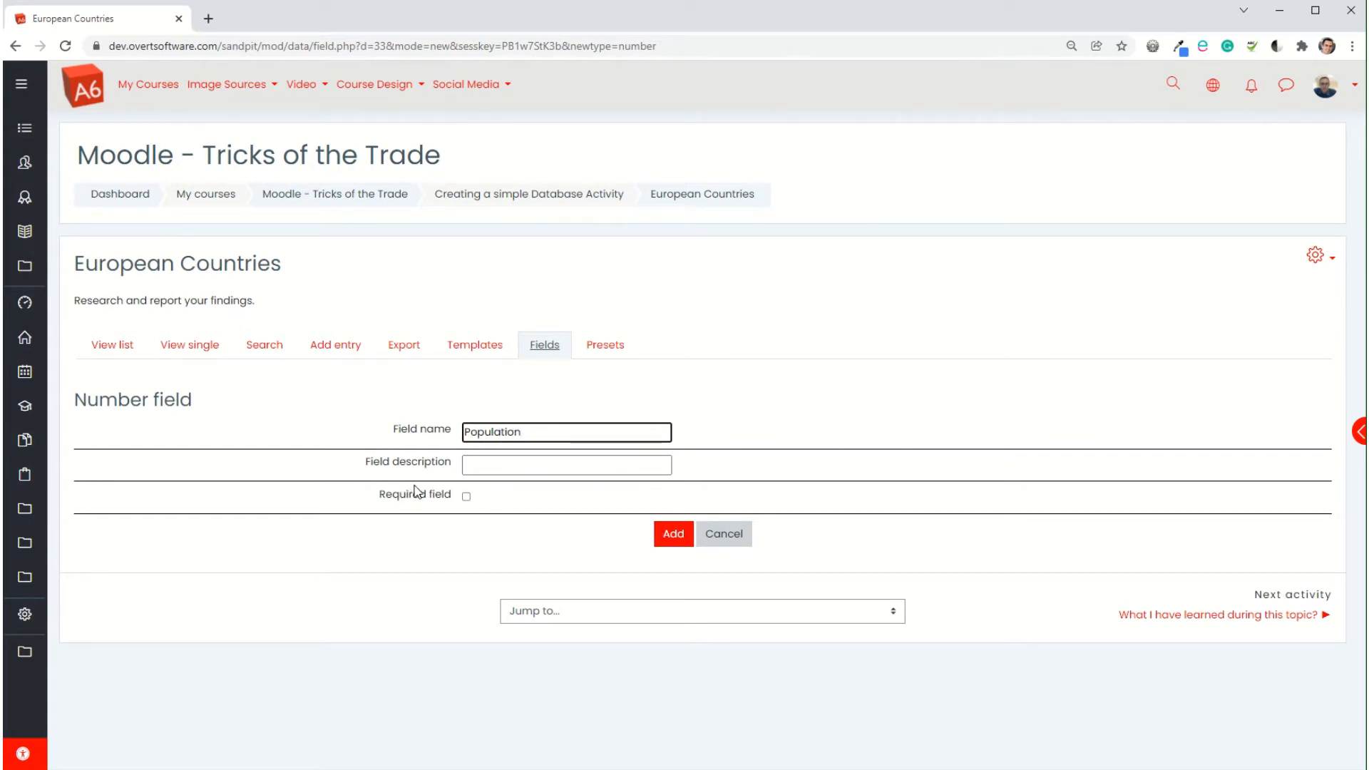
{"action": "left_click", "coordinate": [672, 533]}
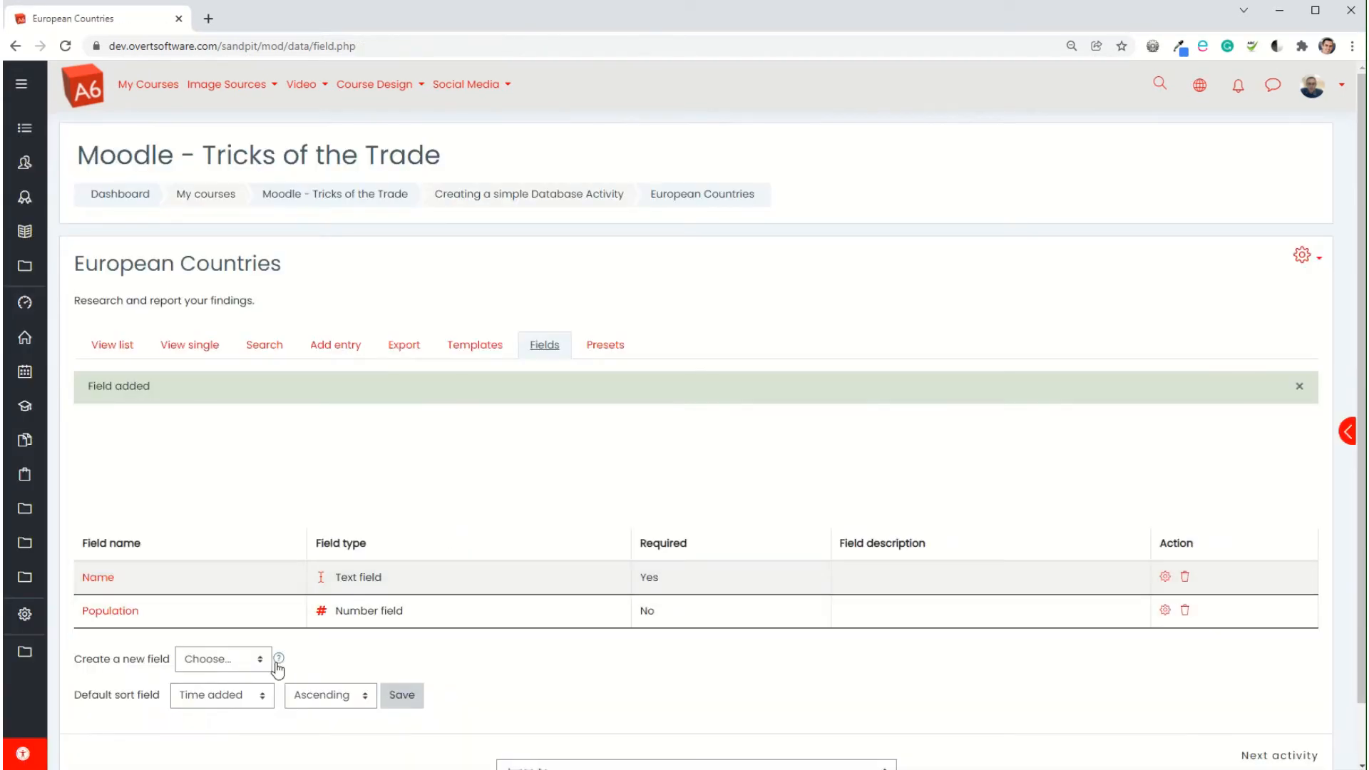
Step: Add an optional Text input field called Capital City
{"action": "left_click", "coordinate": [221, 659]}
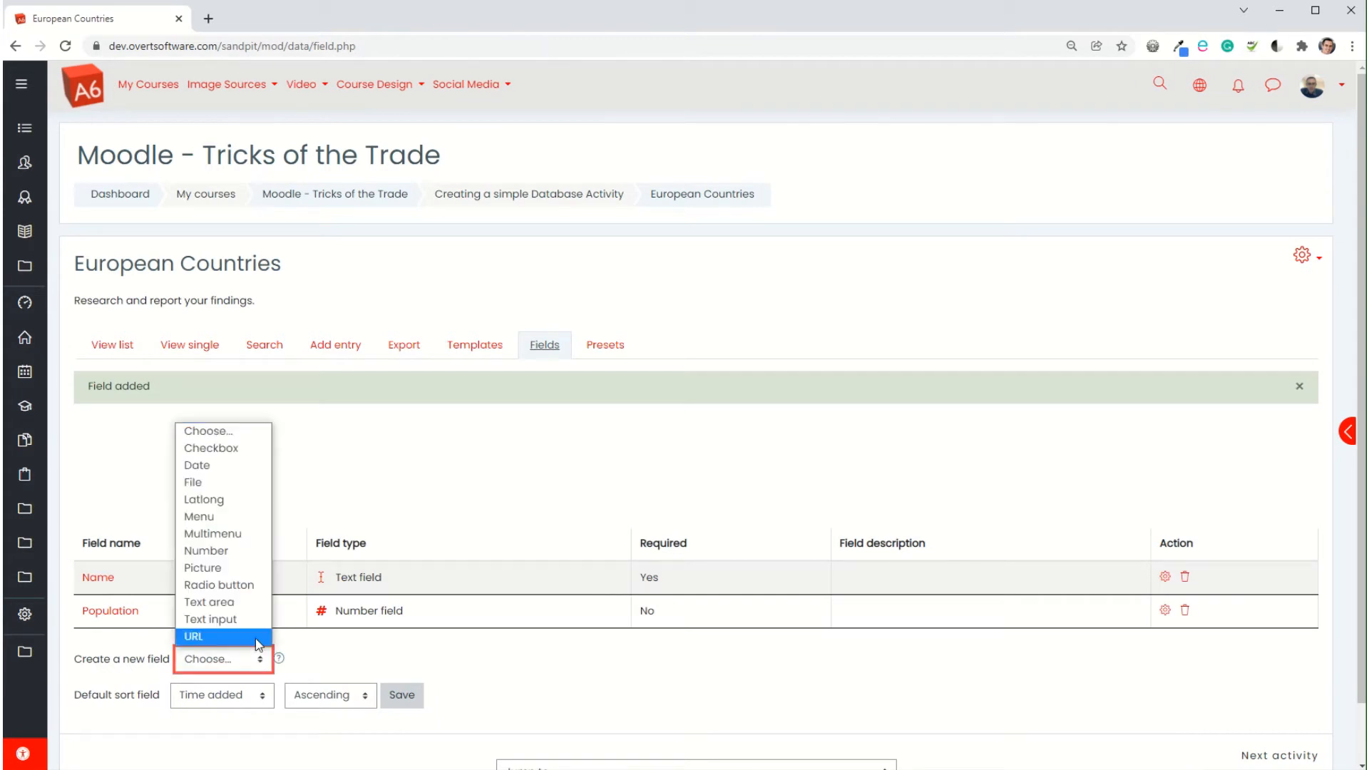
{"action": "mouse_move", "coordinate": [232, 618]}
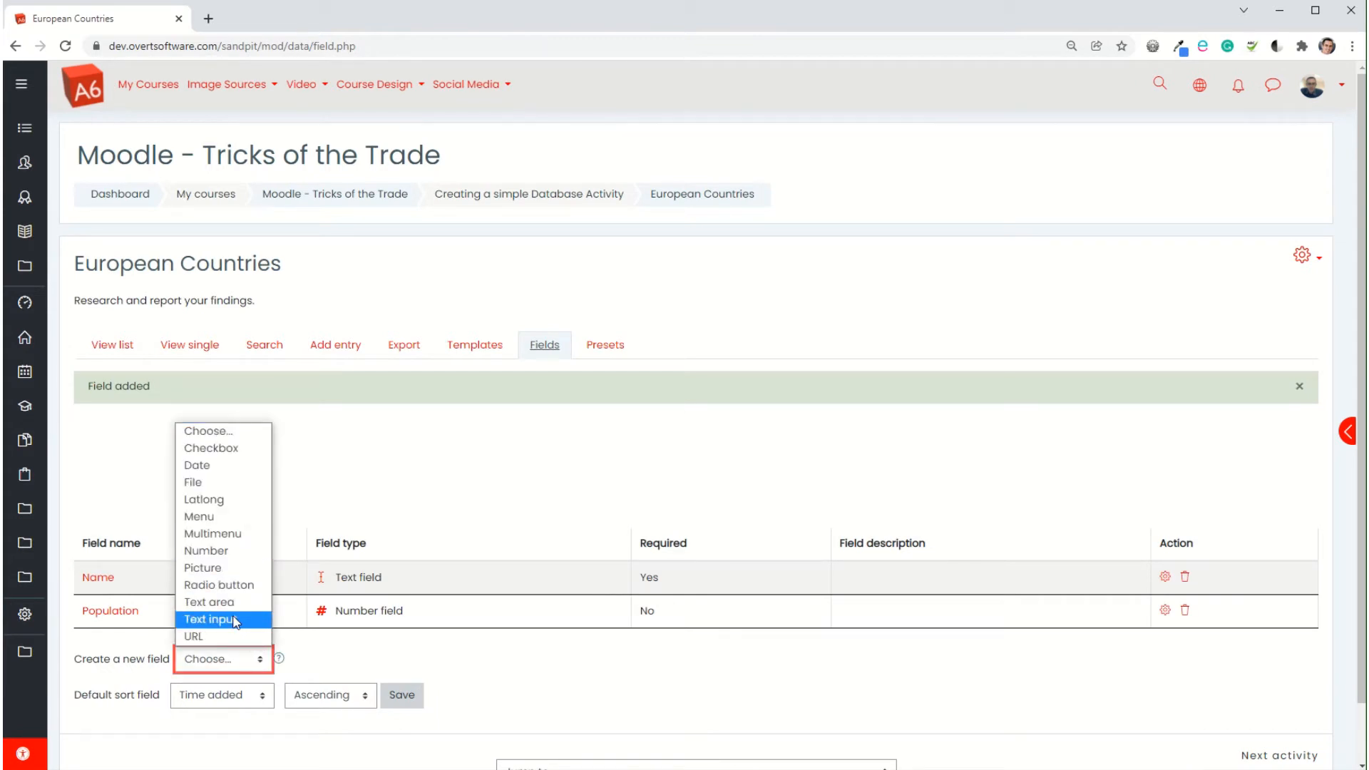
{"action": "left_click", "coordinate": [209, 618]}
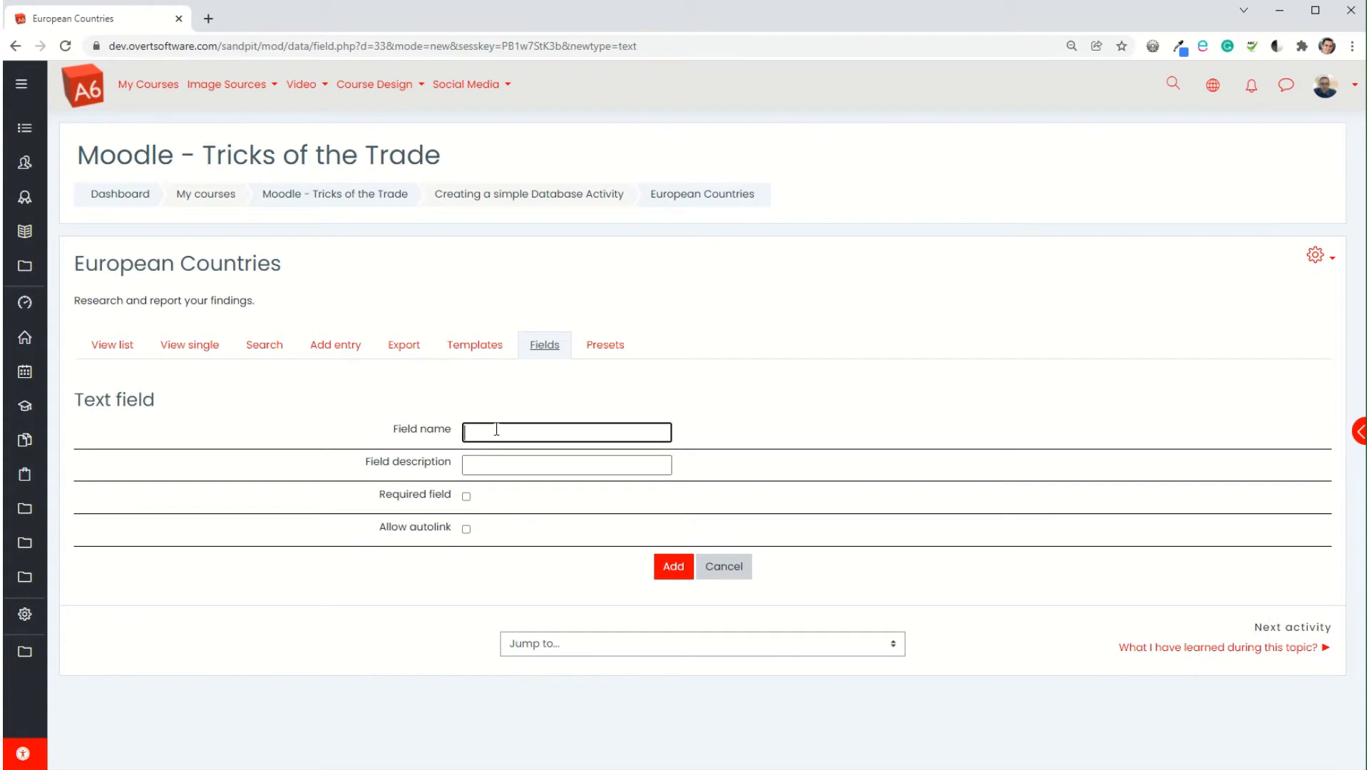
{"action": "type", "text": "Capital Ci"}
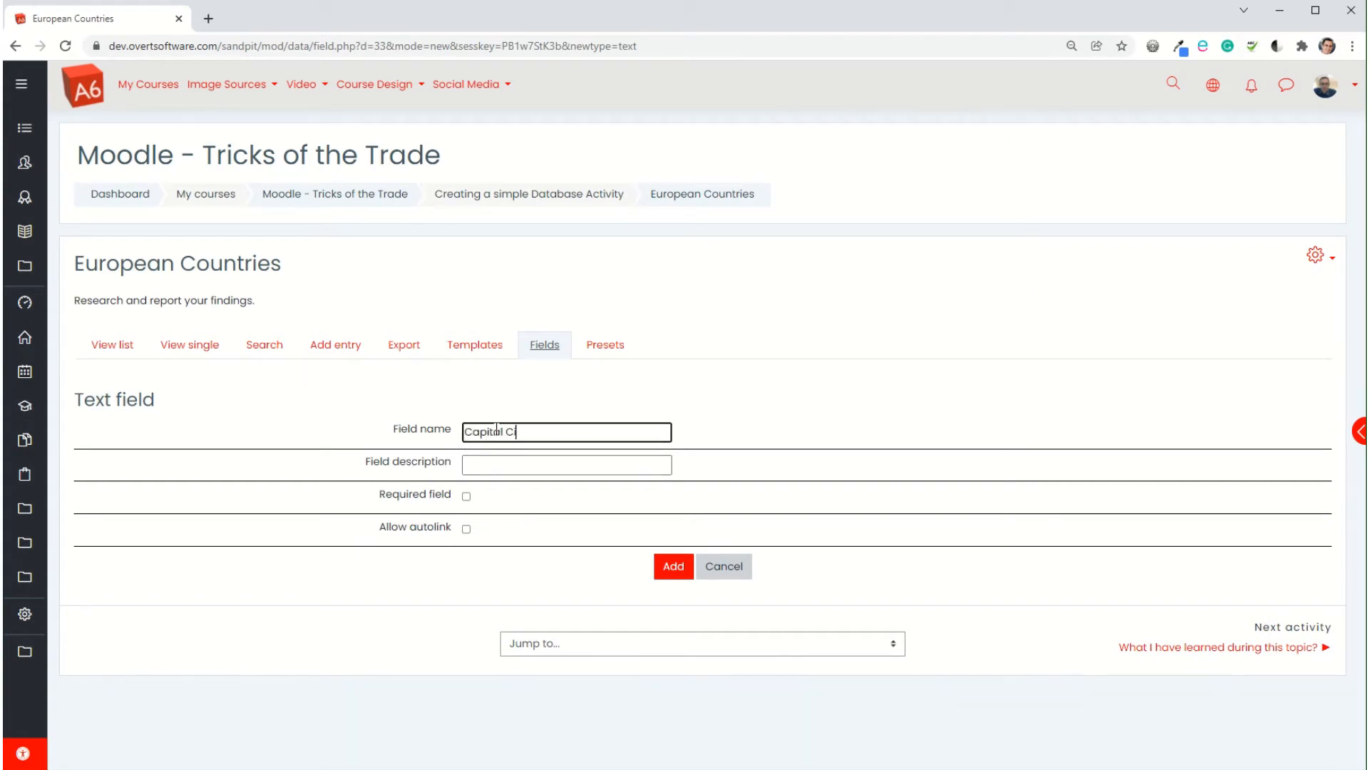
{"action": "left_click", "coordinate": [672, 565]}
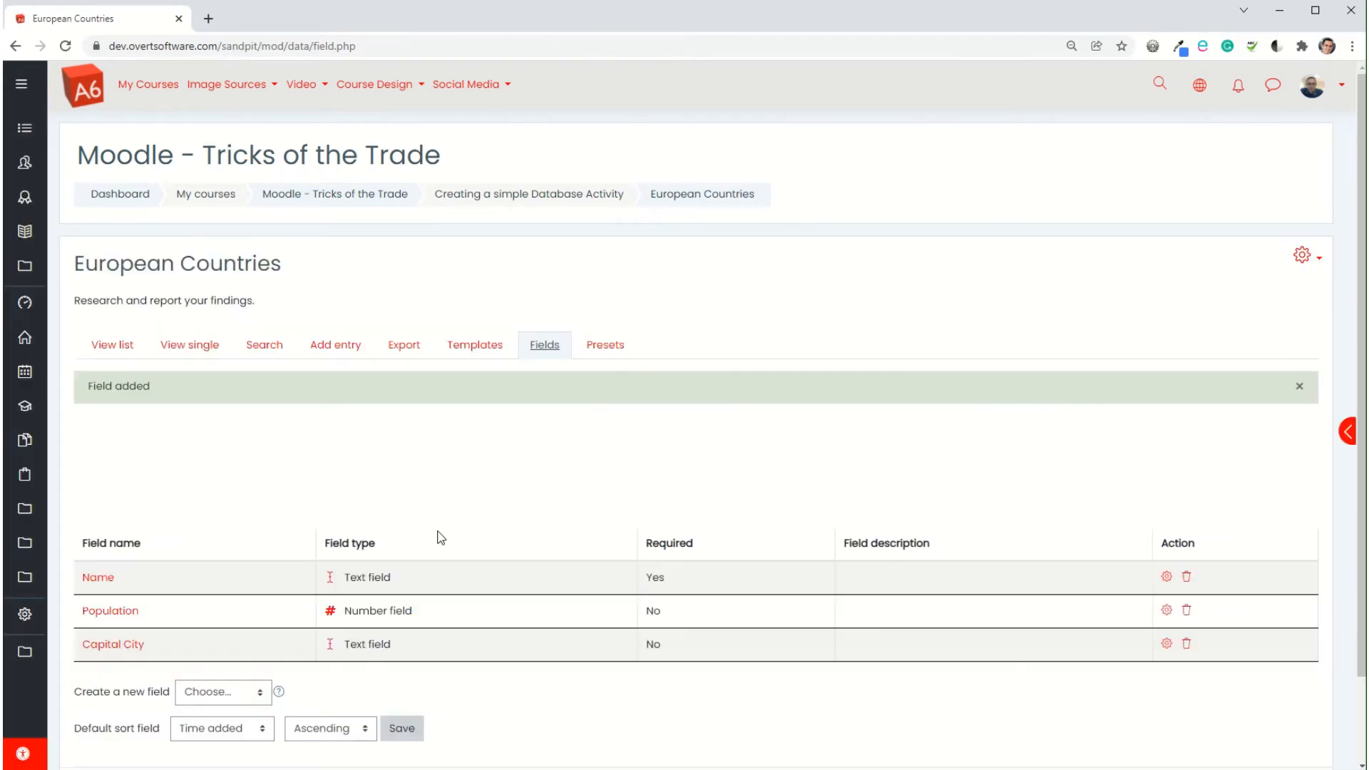
Step: Create Radio button field 'Which side of the road drive on' with options Left and Right
{"action": "scroll", "scroll_direction": "down", "scroll_amount": 3}
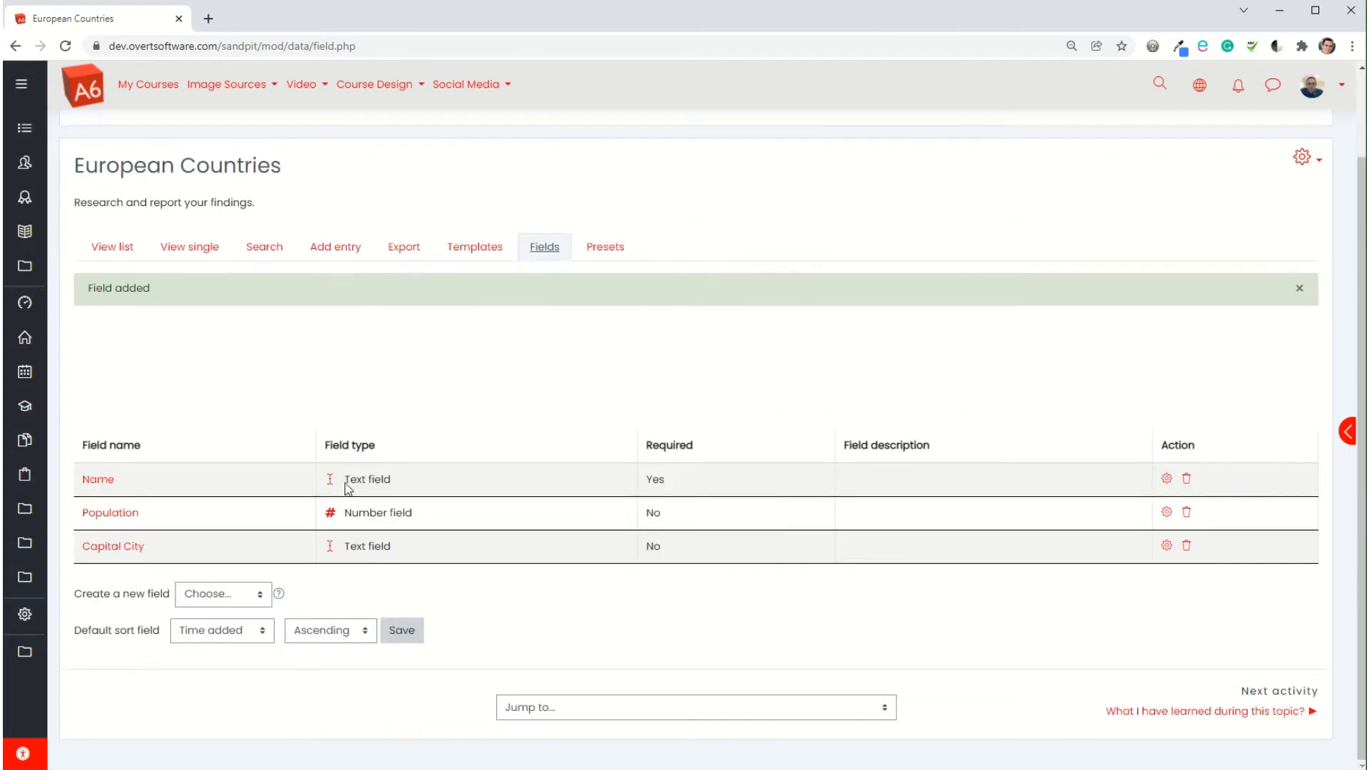
{"action": "left_click", "coordinate": [222, 593]}
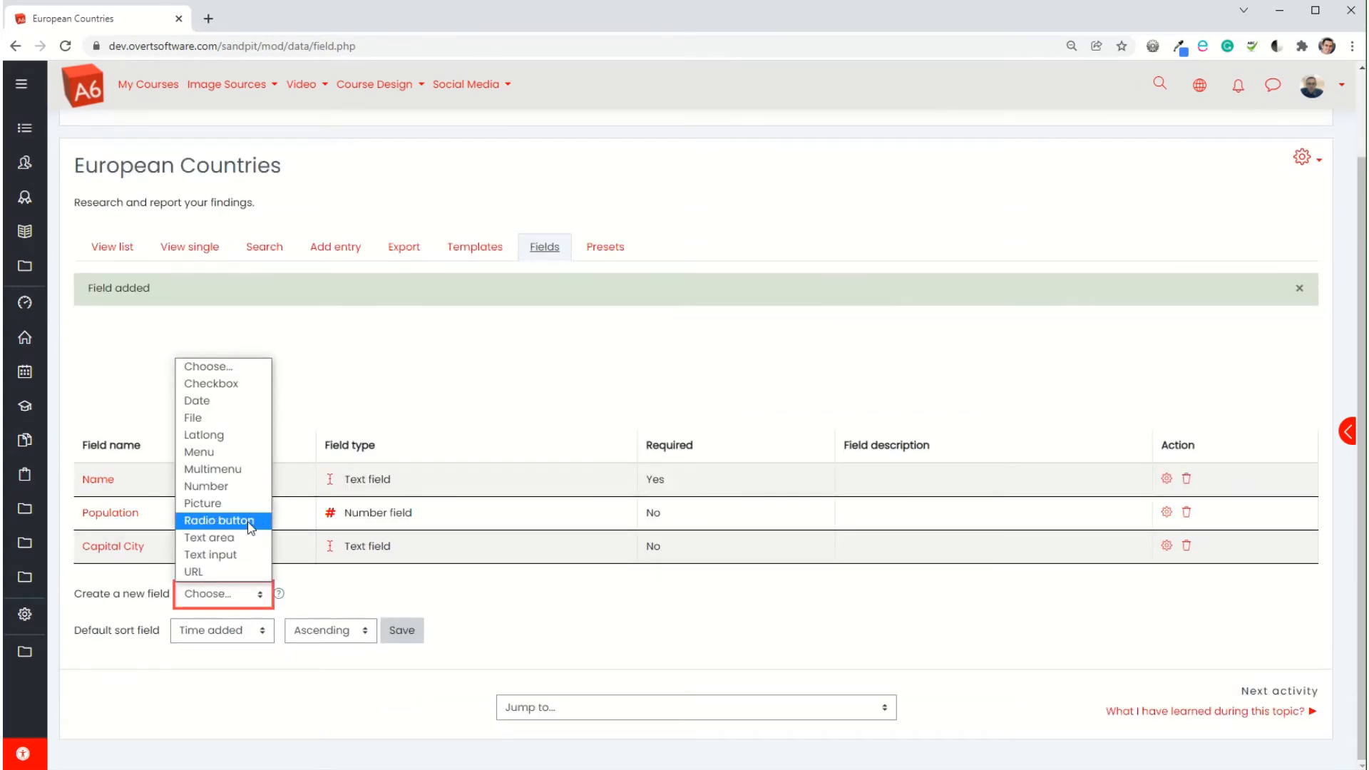
{"action": "left_click", "coordinate": [220, 520]}
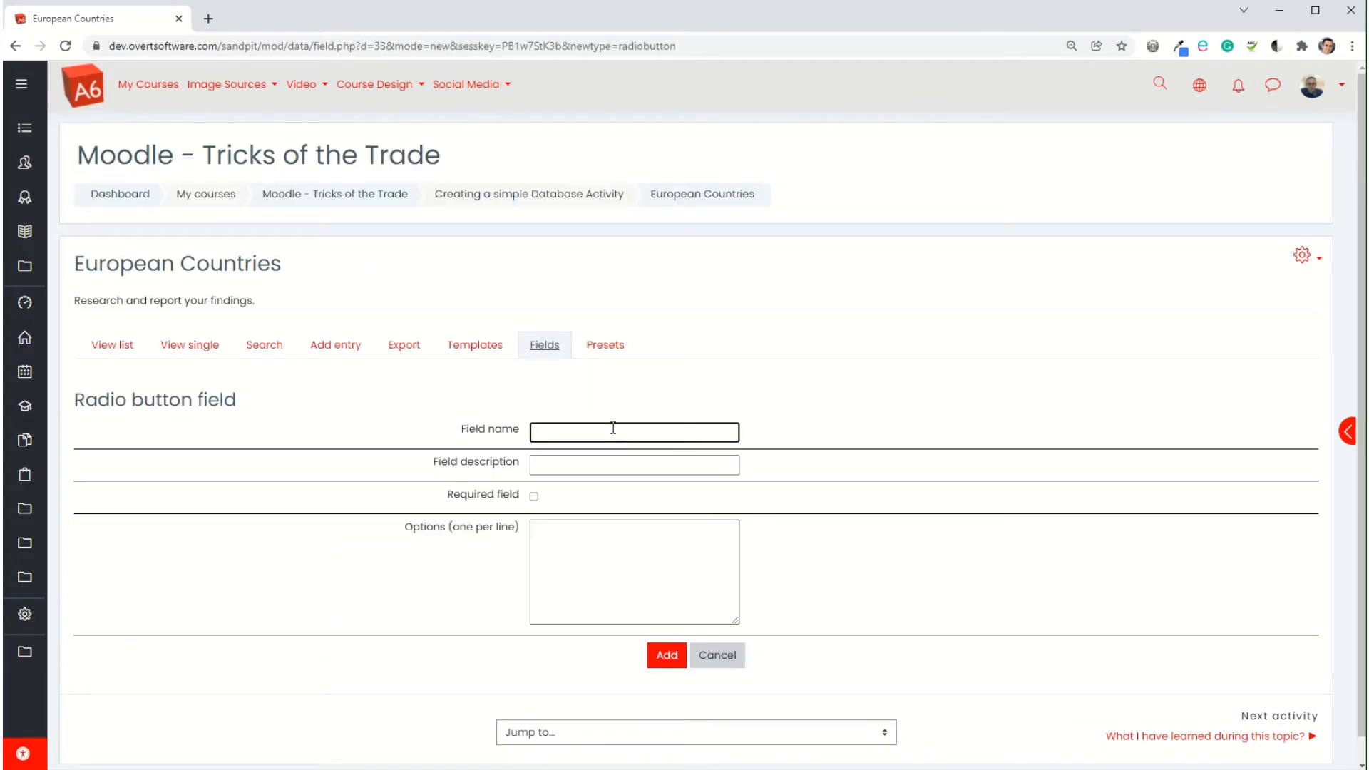
{"action": "type", "text": "Which side of the"}
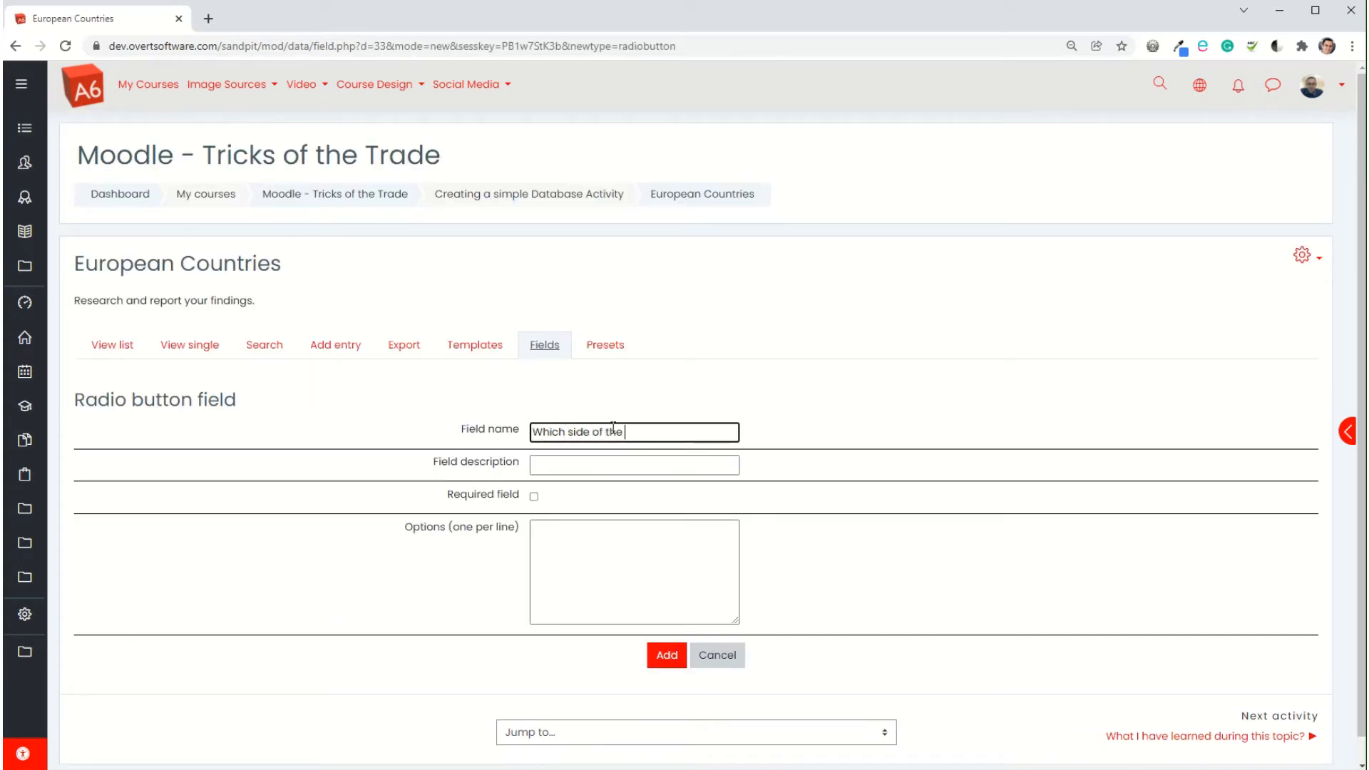
{"action": "type", "text": "road drive"}
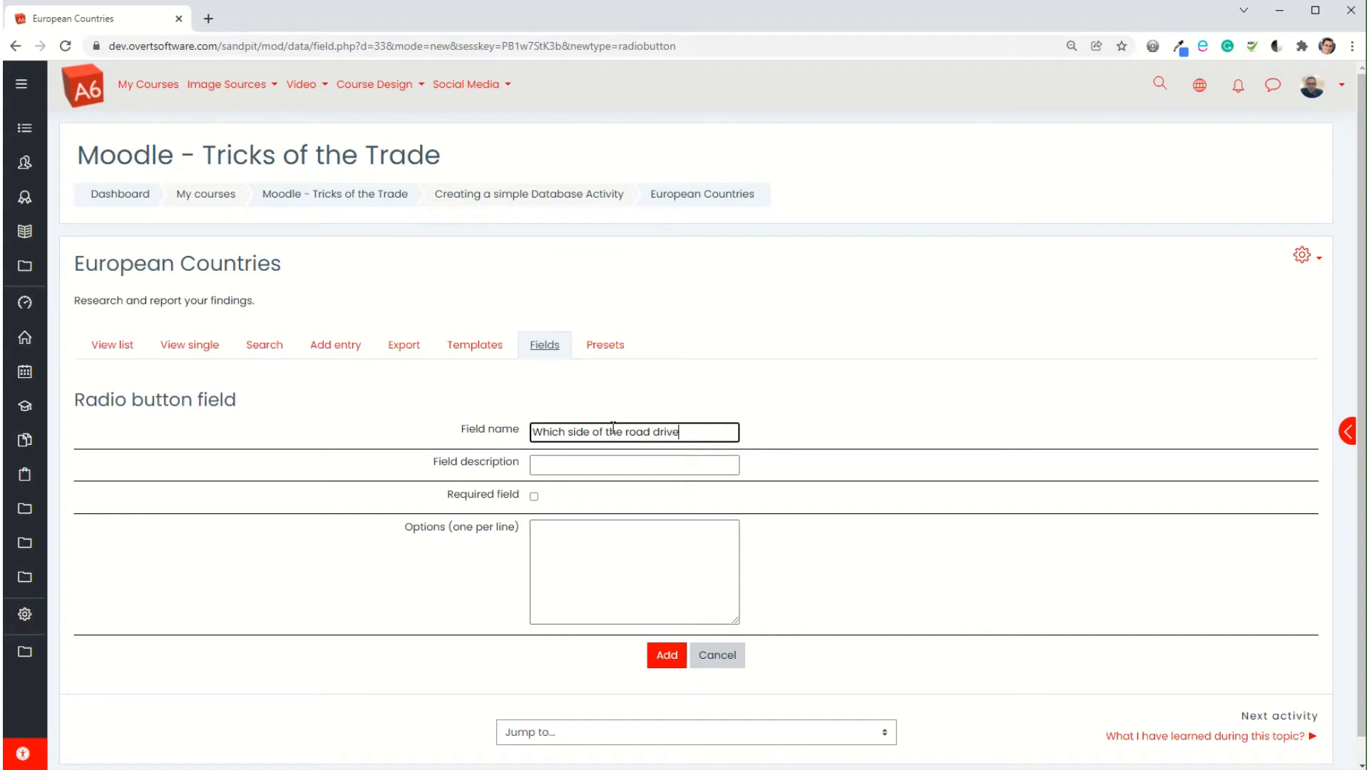
{"action": "type", "text": "on"}
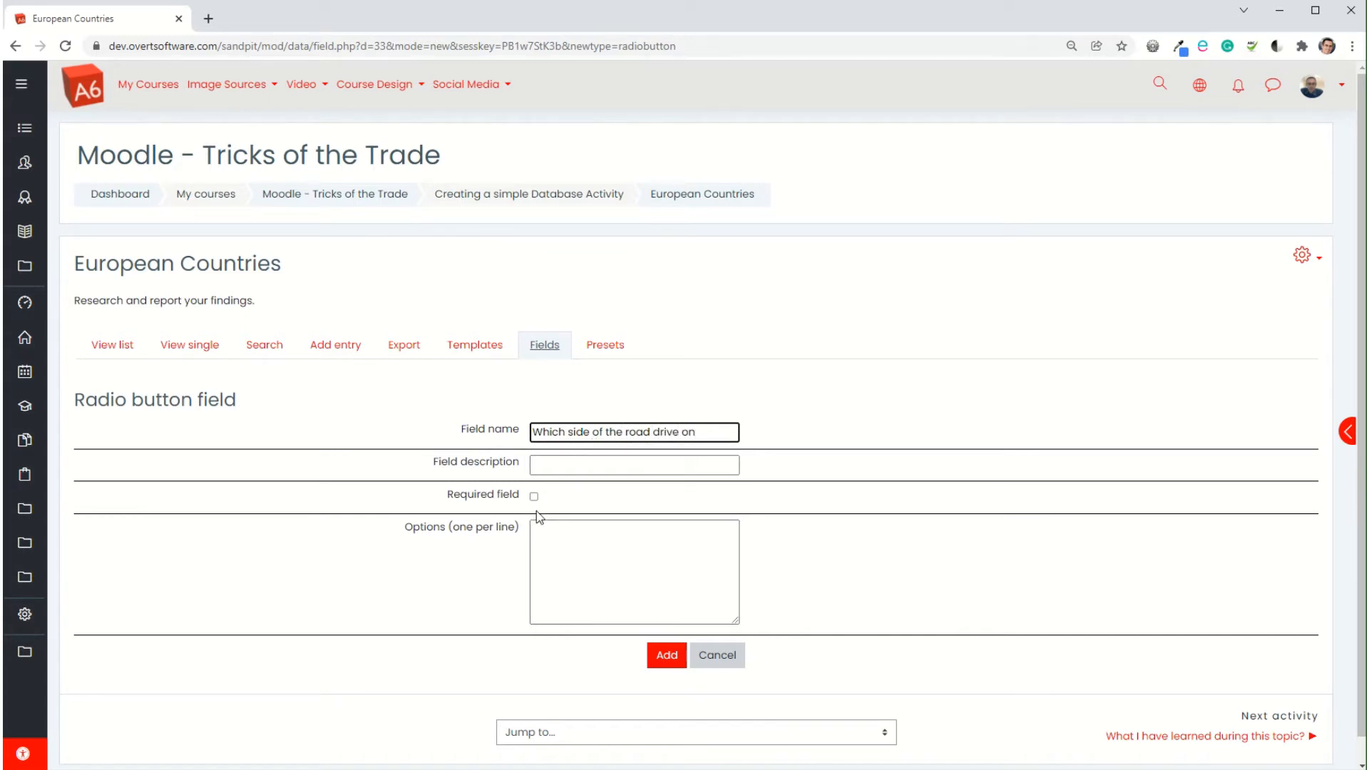
{"action": "type", "text": "Left"}
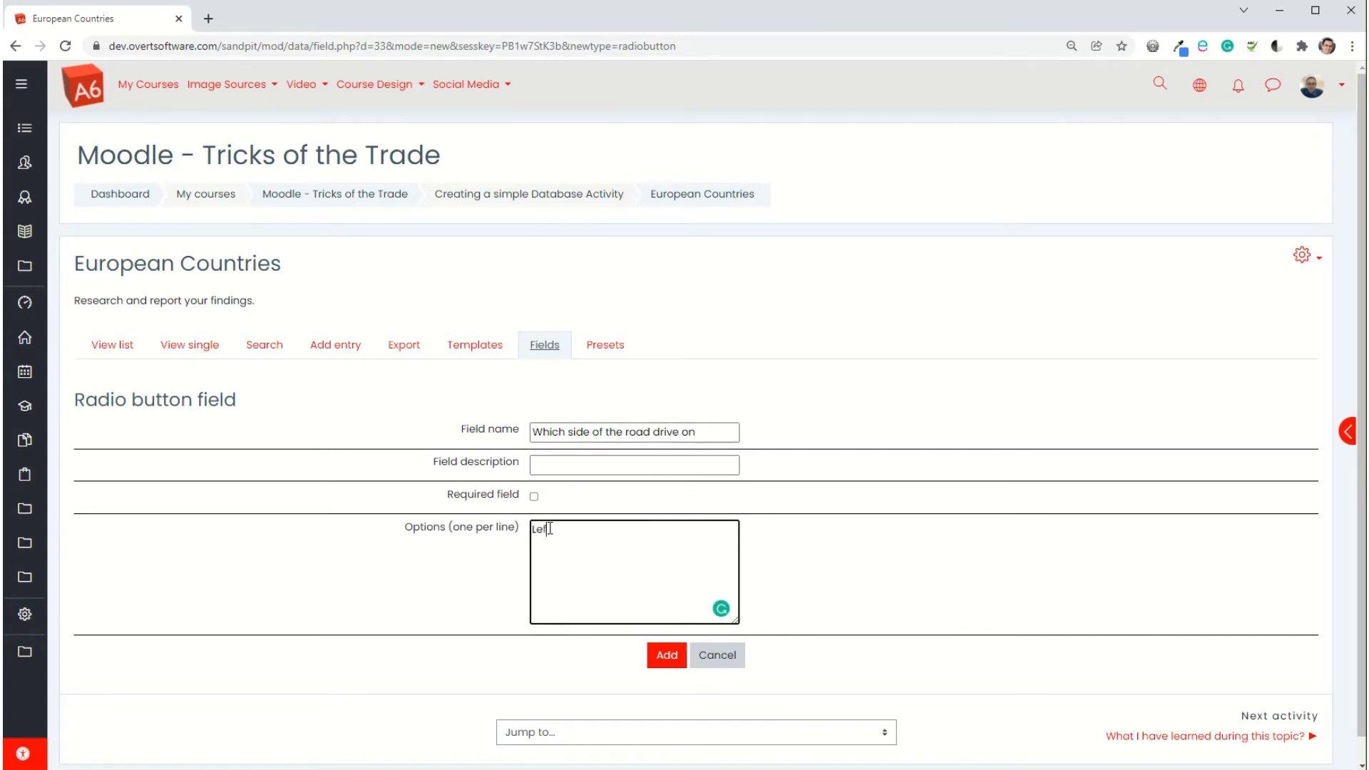
{"action": "type", "text": "Right"}
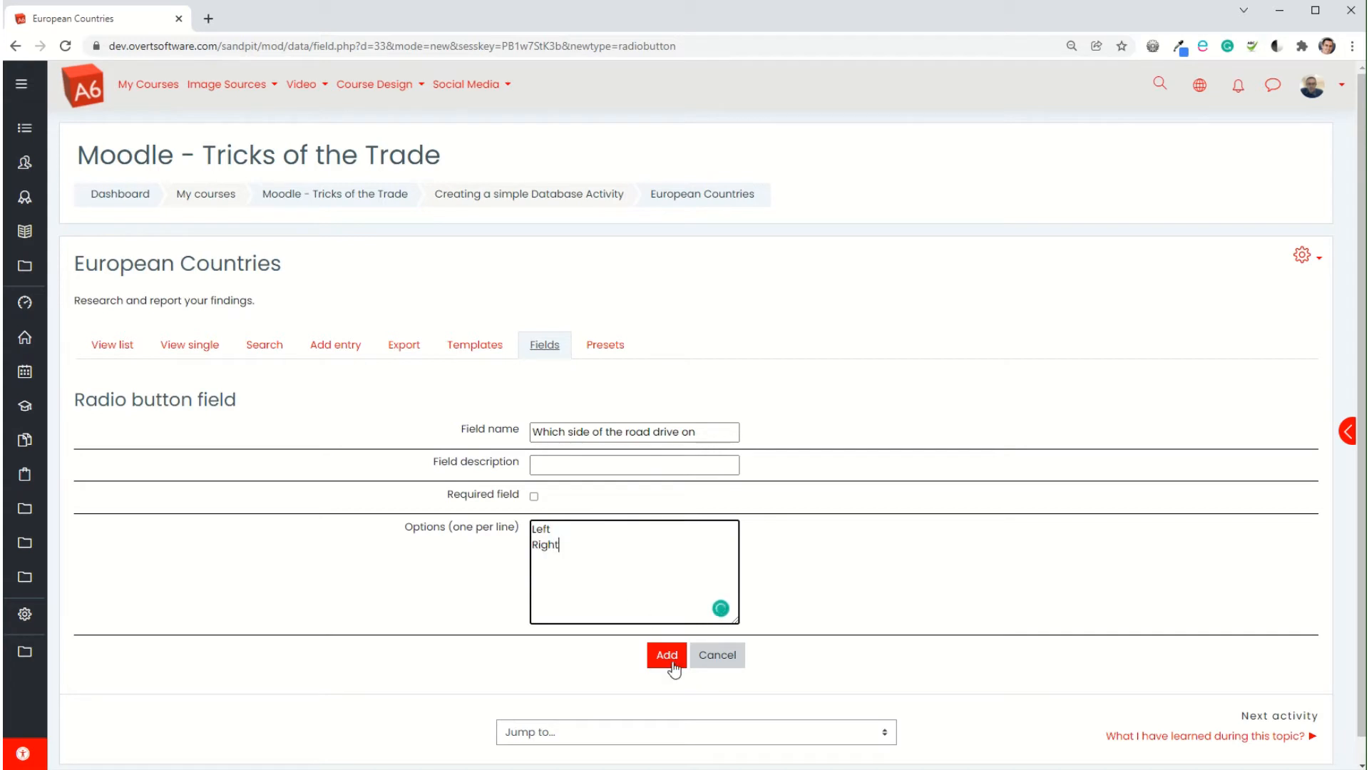
{"action": "left_click", "coordinate": [665, 654]}
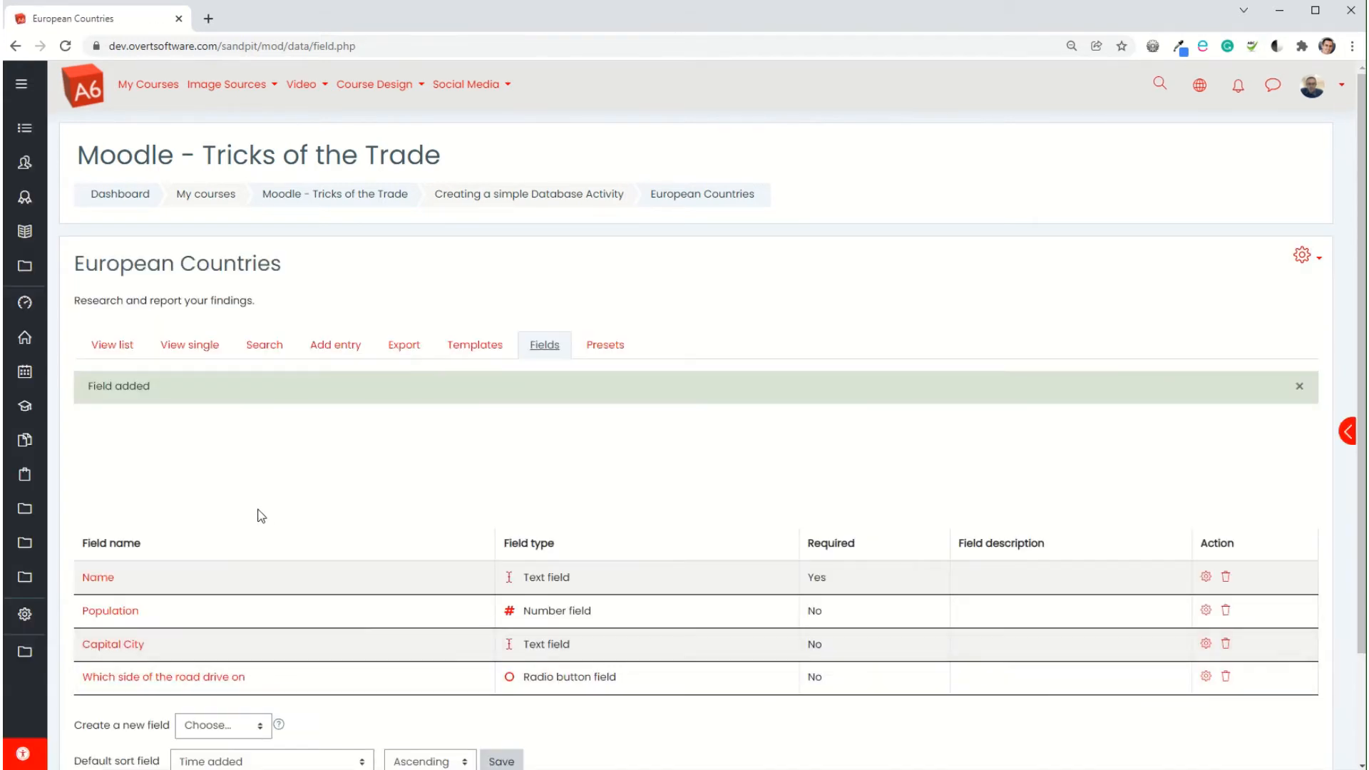
Step: Create Text area field 'Main features of that country' with height 15
{"action": "scroll", "scroll_direction": "down", "scroll_amount": 3}
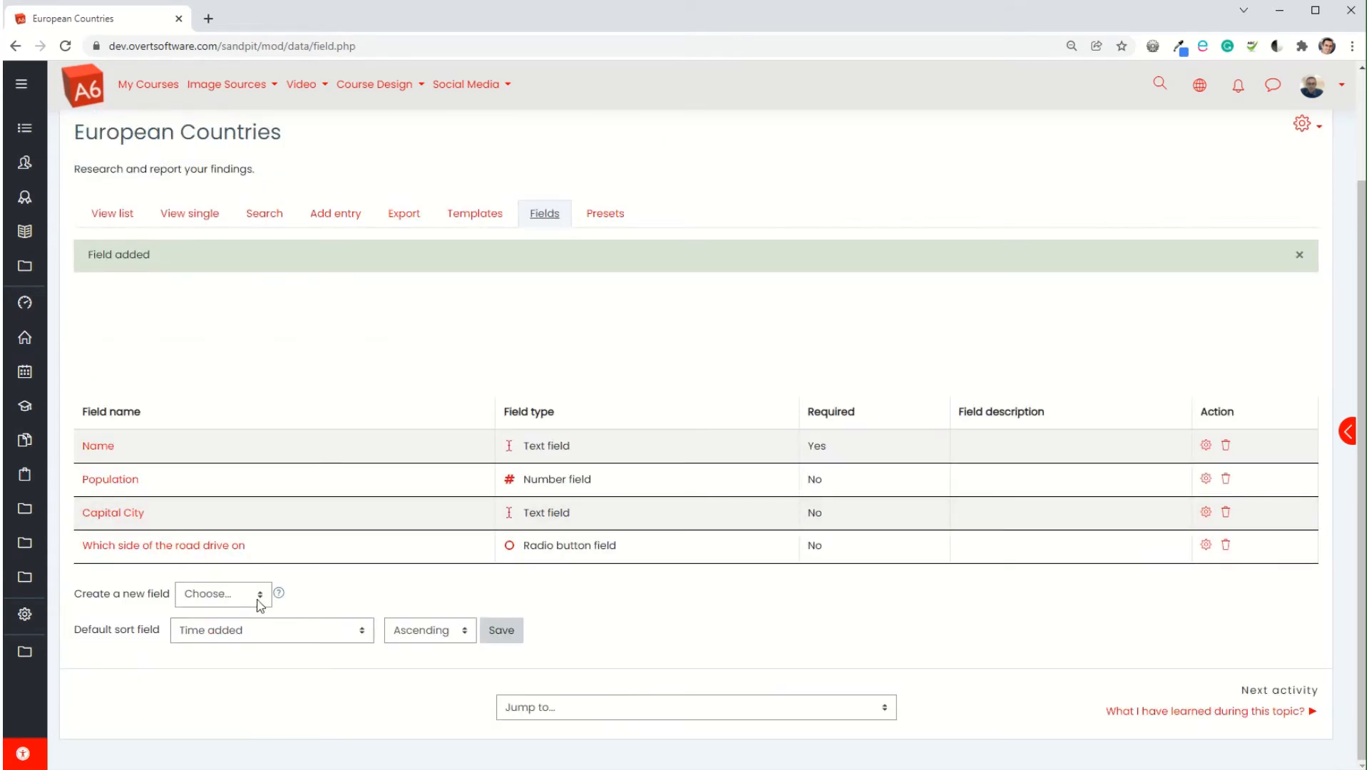
{"action": "left_click", "coordinate": [222, 594]}
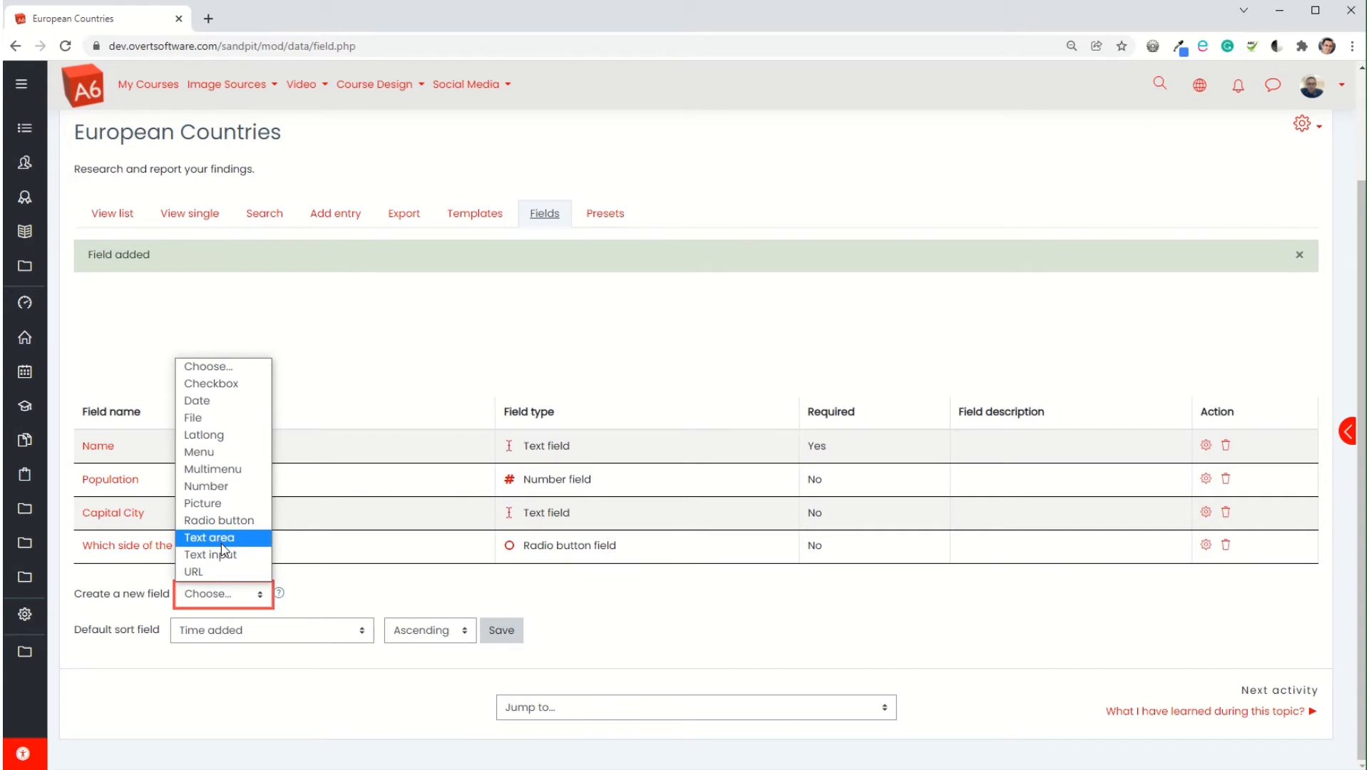
{"action": "left_click", "coordinate": [209, 537]}
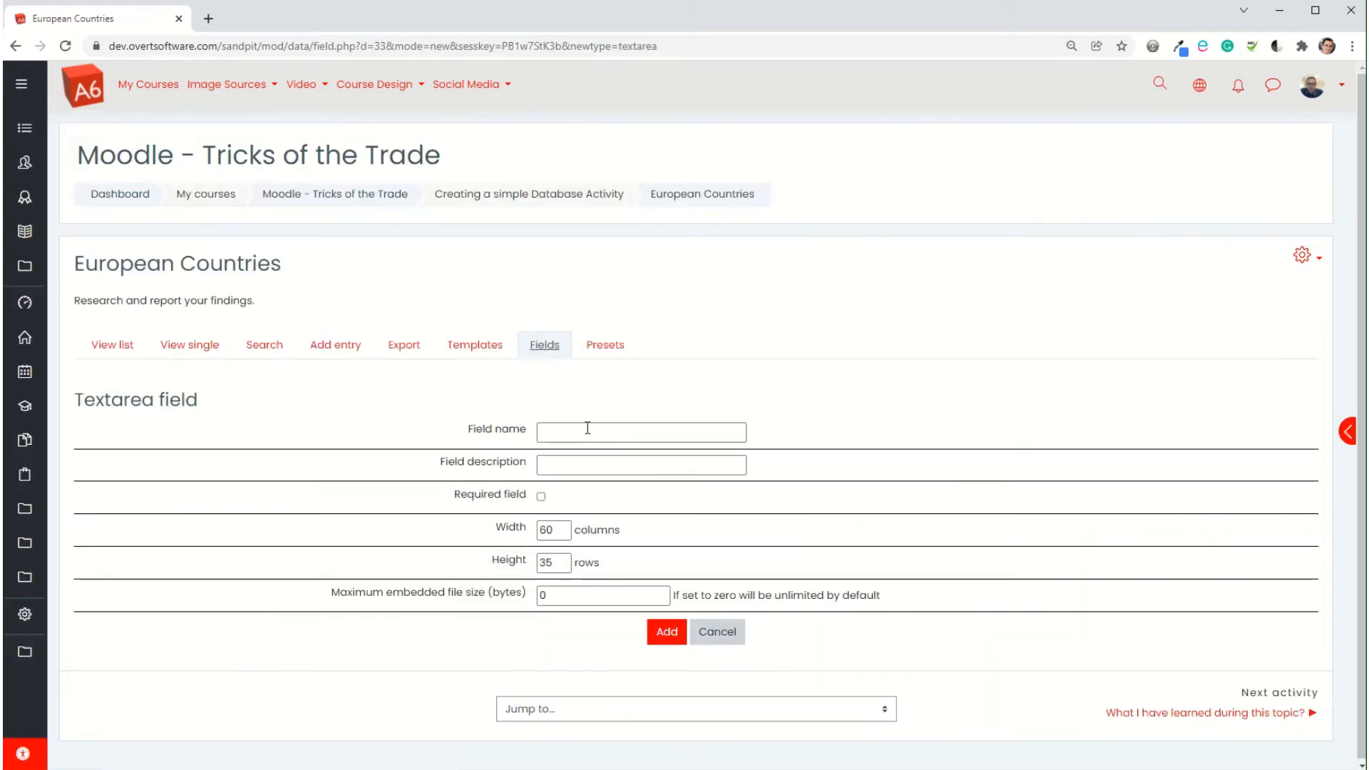
{"action": "type", "text": "Main"}
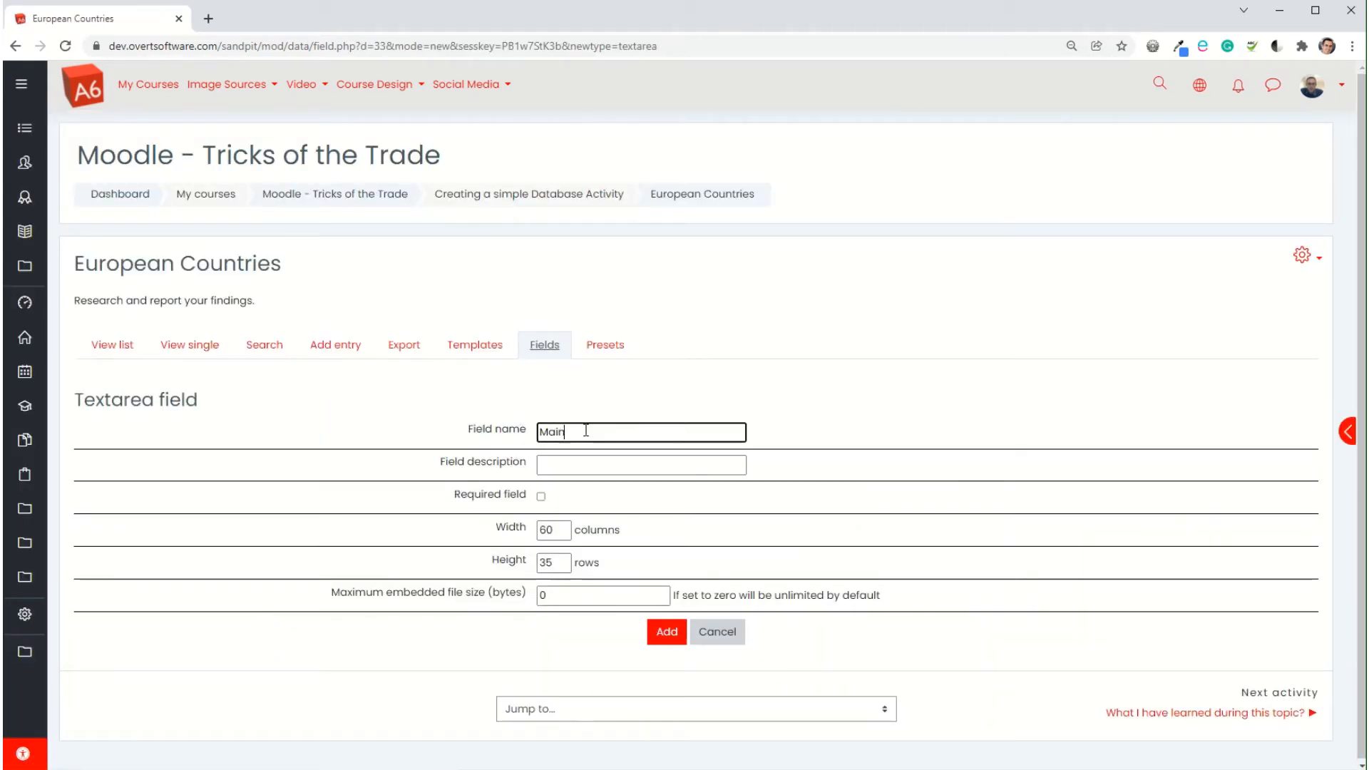
{"action": "type", "text": "features of that"}
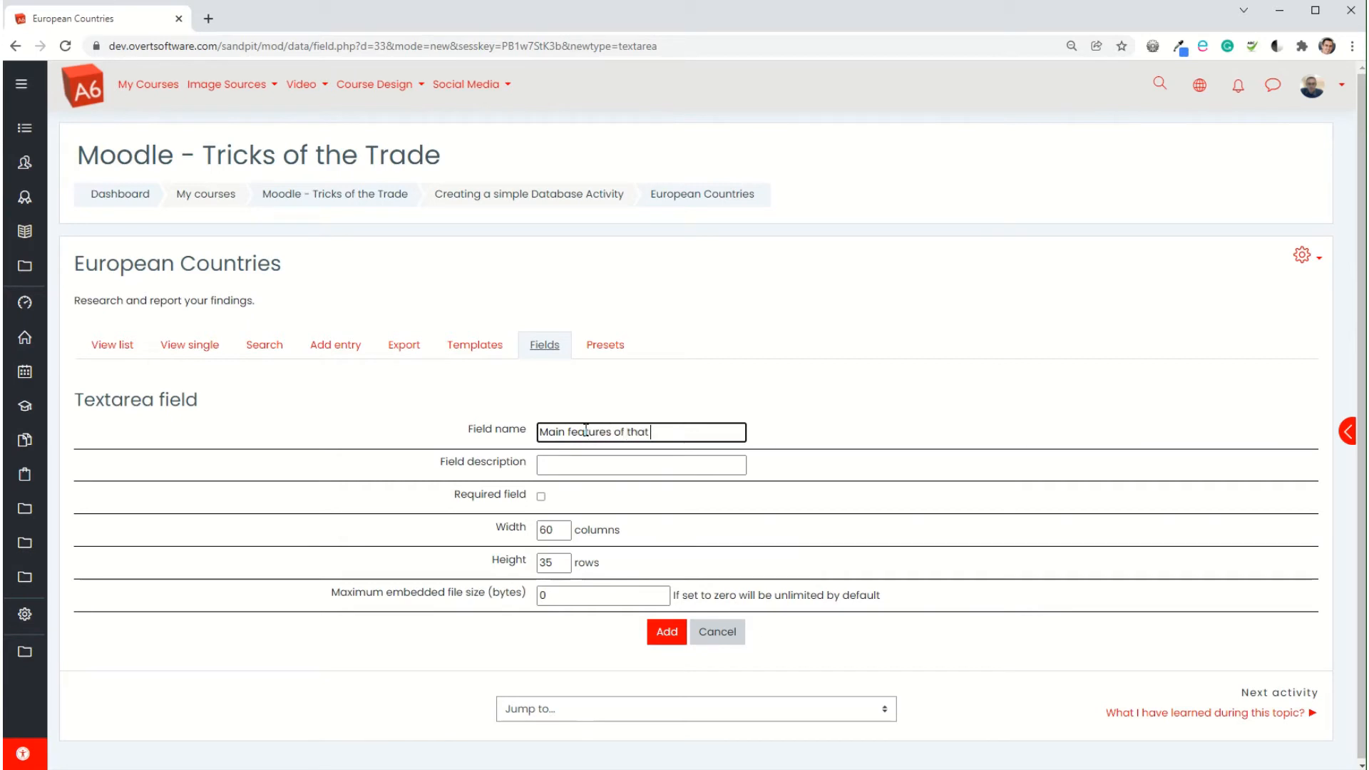
{"action": "type", "text": "country"}
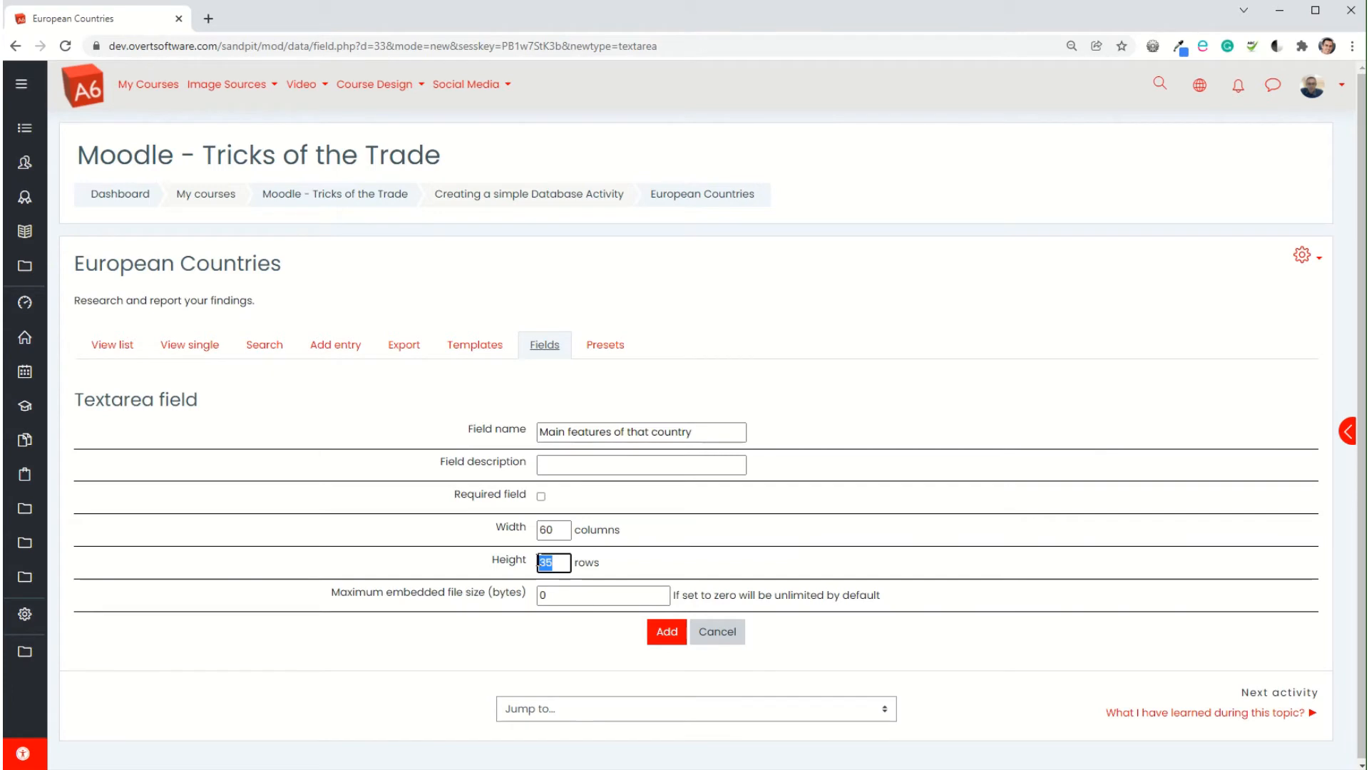
{"action": "type", "text": "15"}
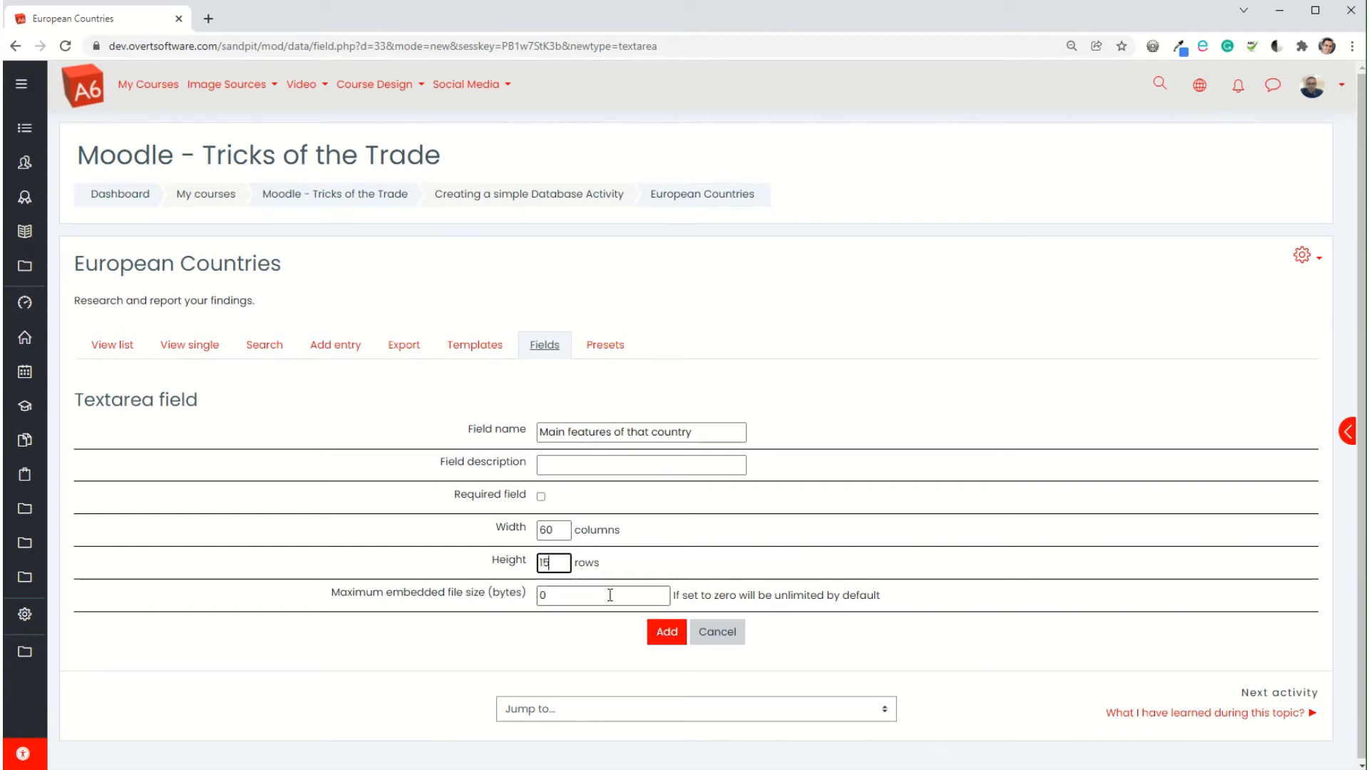
{"action": "left_click", "coordinate": [665, 630]}
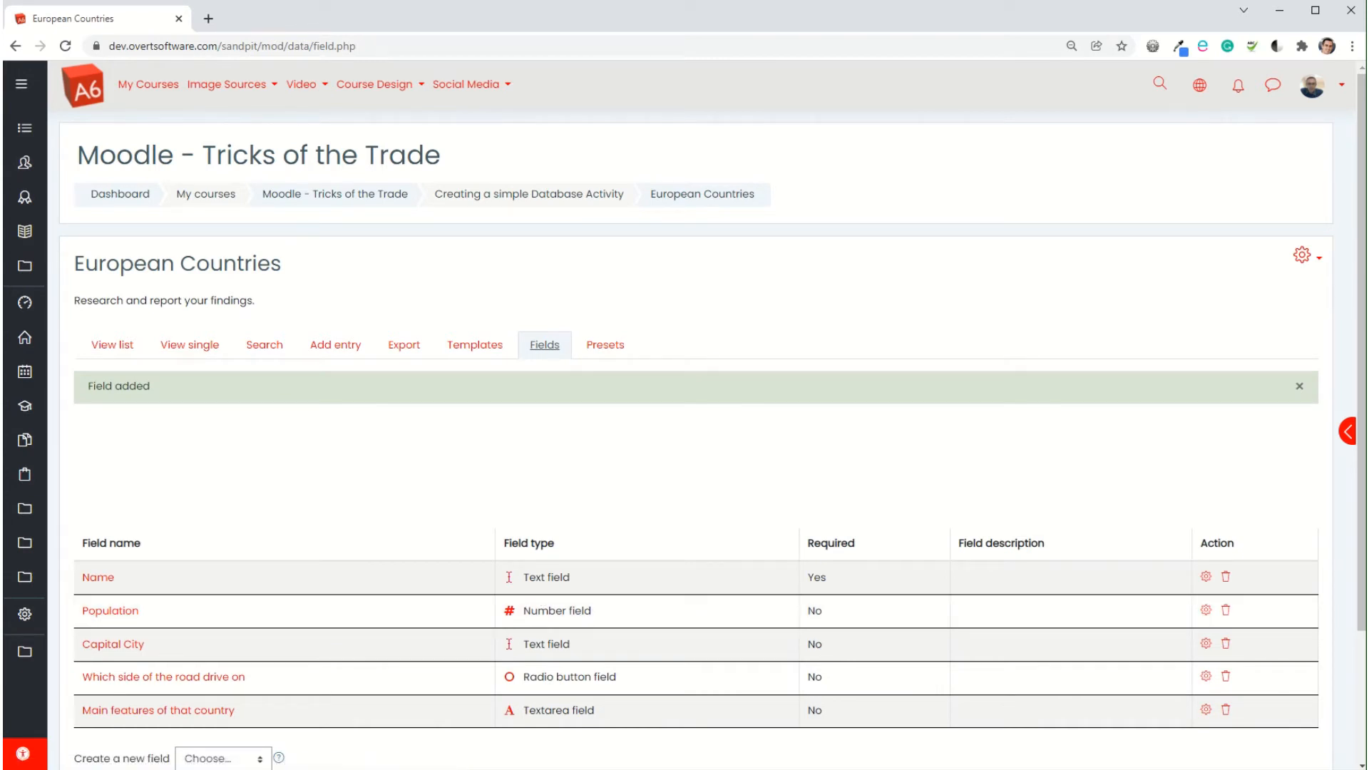
{"action": "mouse_move", "coordinate": [404, 466]}
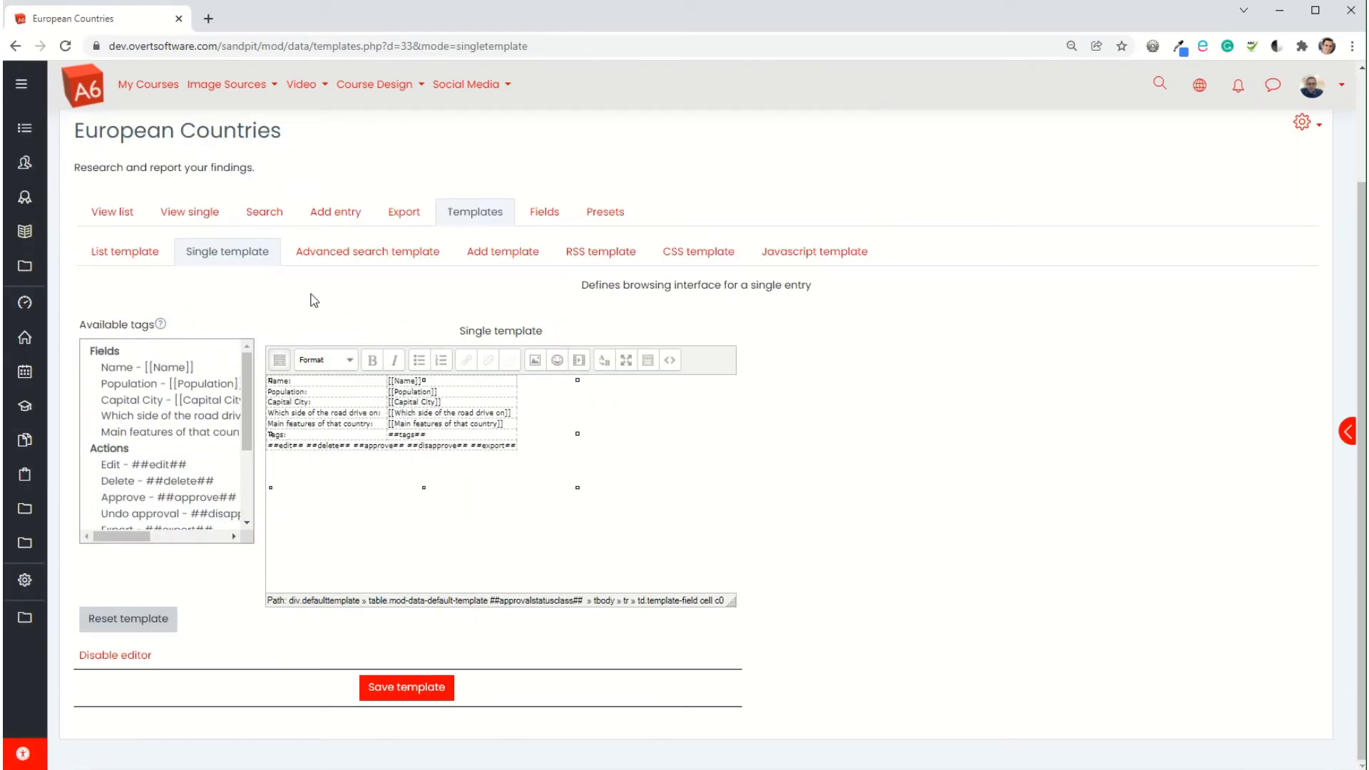
{"action": "mouse_move", "coordinate": [124, 252]}
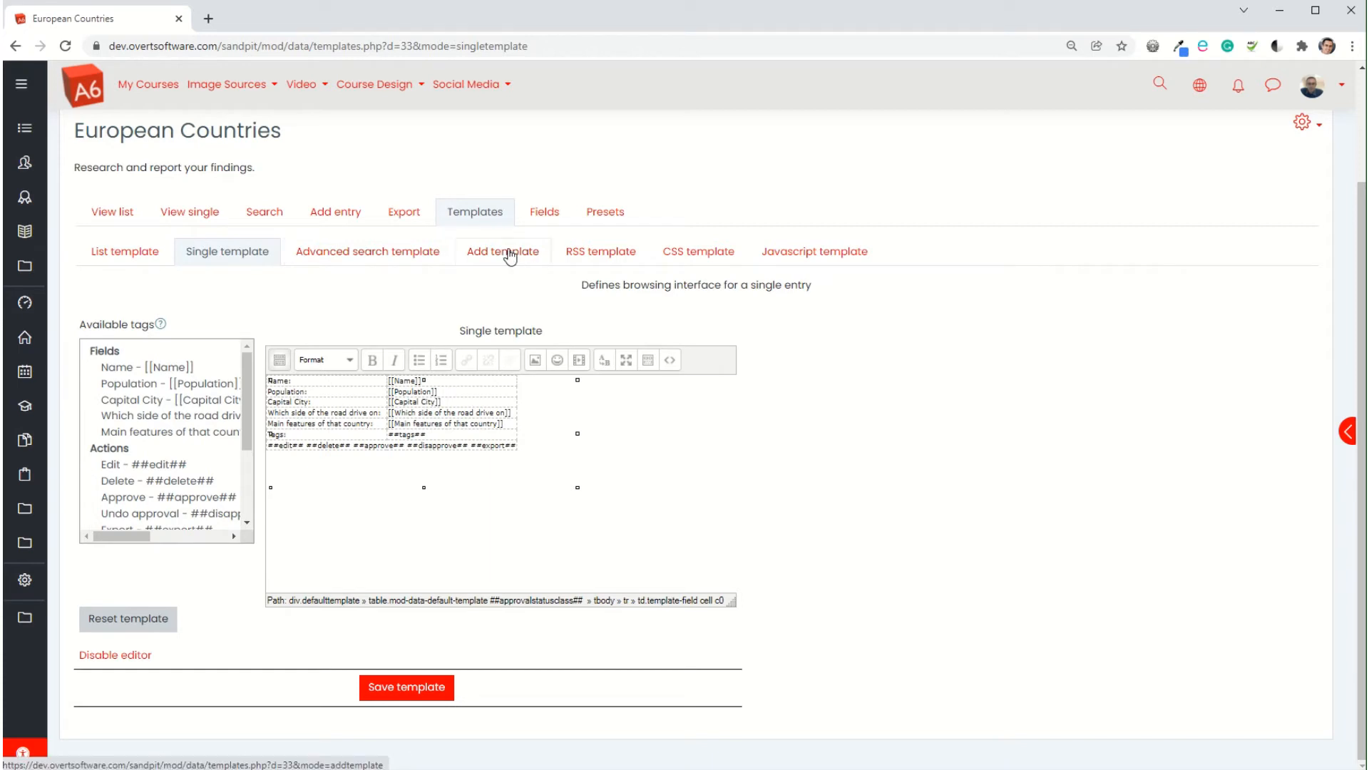
Step: Open the Add template page under the database's Templates
{"action": "left_click", "coordinate": [502, 251]}
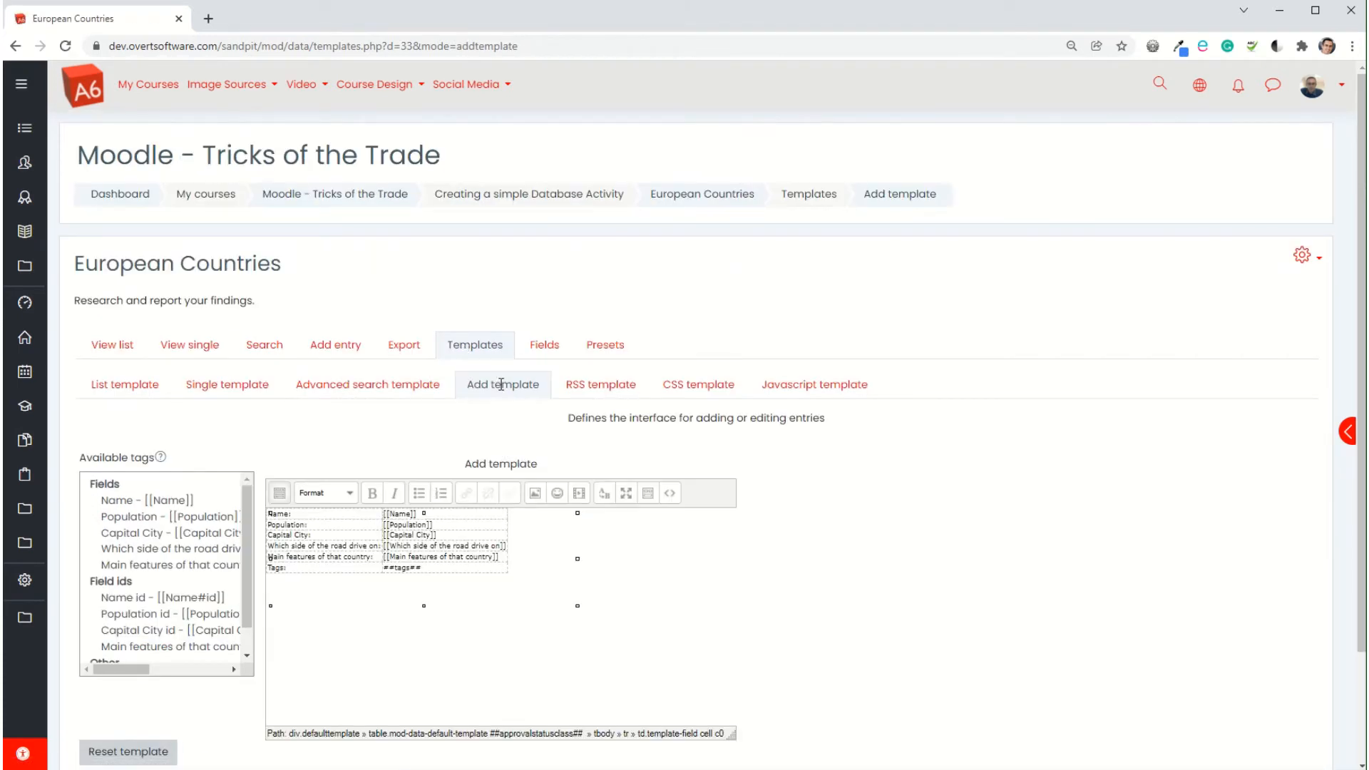
Step: Bold the field labels, delete the Tags row, and save the Add template
{"action": "scroll", "scroll_direction": "down", "scroll_amount": 3}
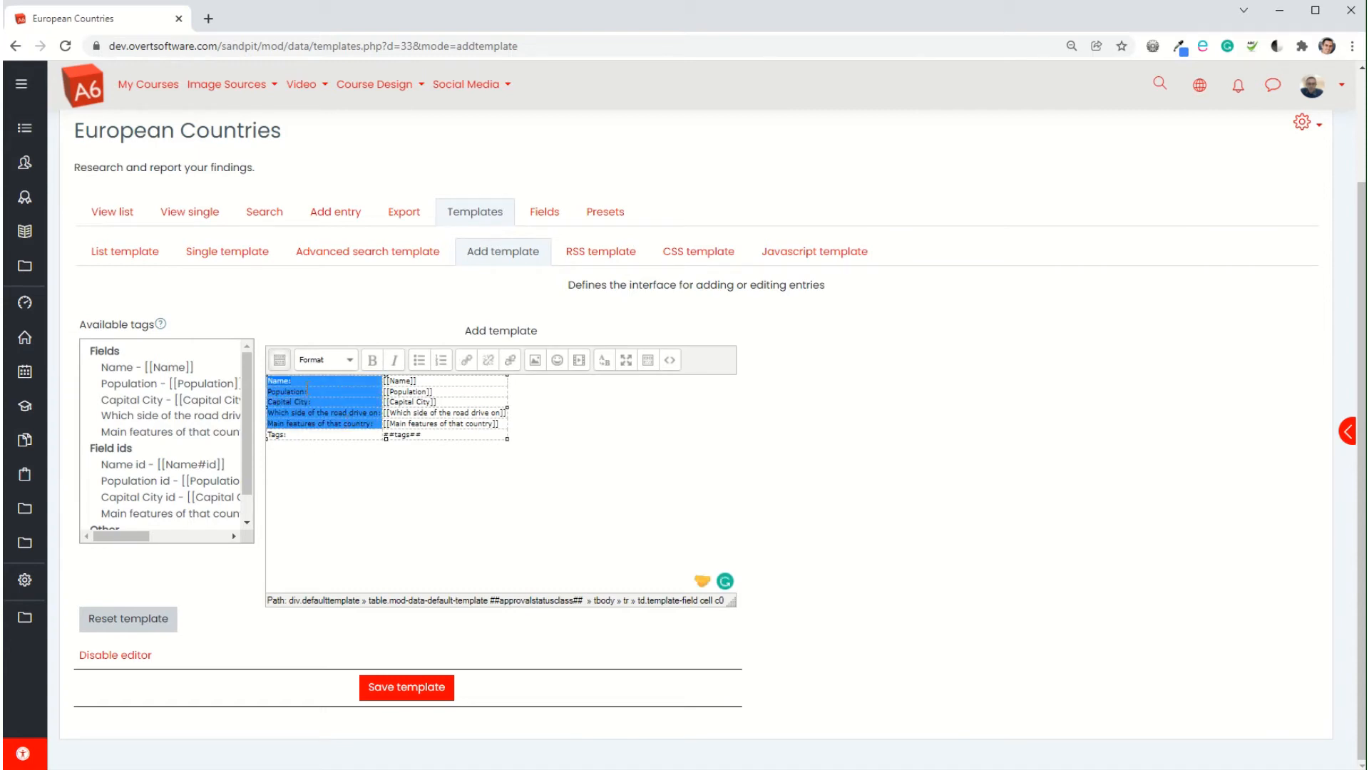
{"action": "left_click", "coordinate": [371, 359]}
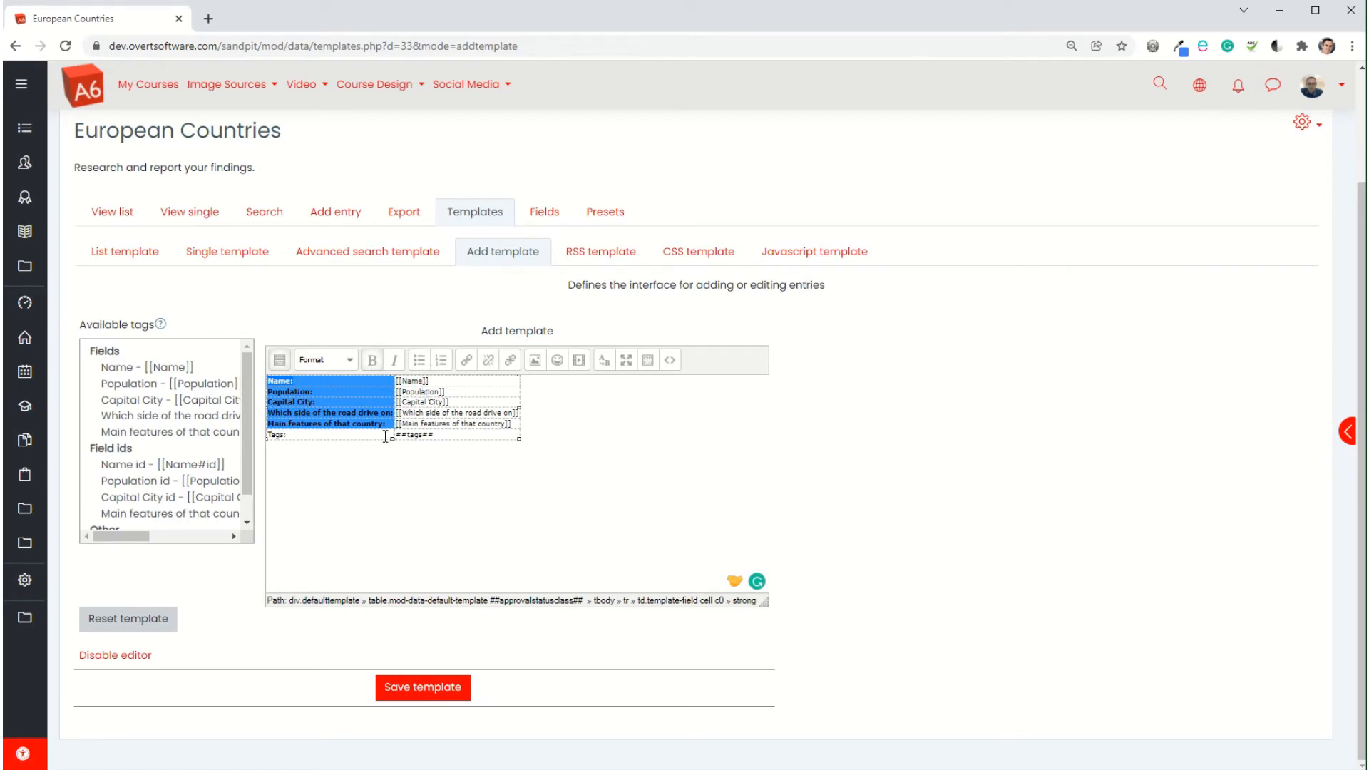
{"action": "left_click", "coordinate": [346, 434]}
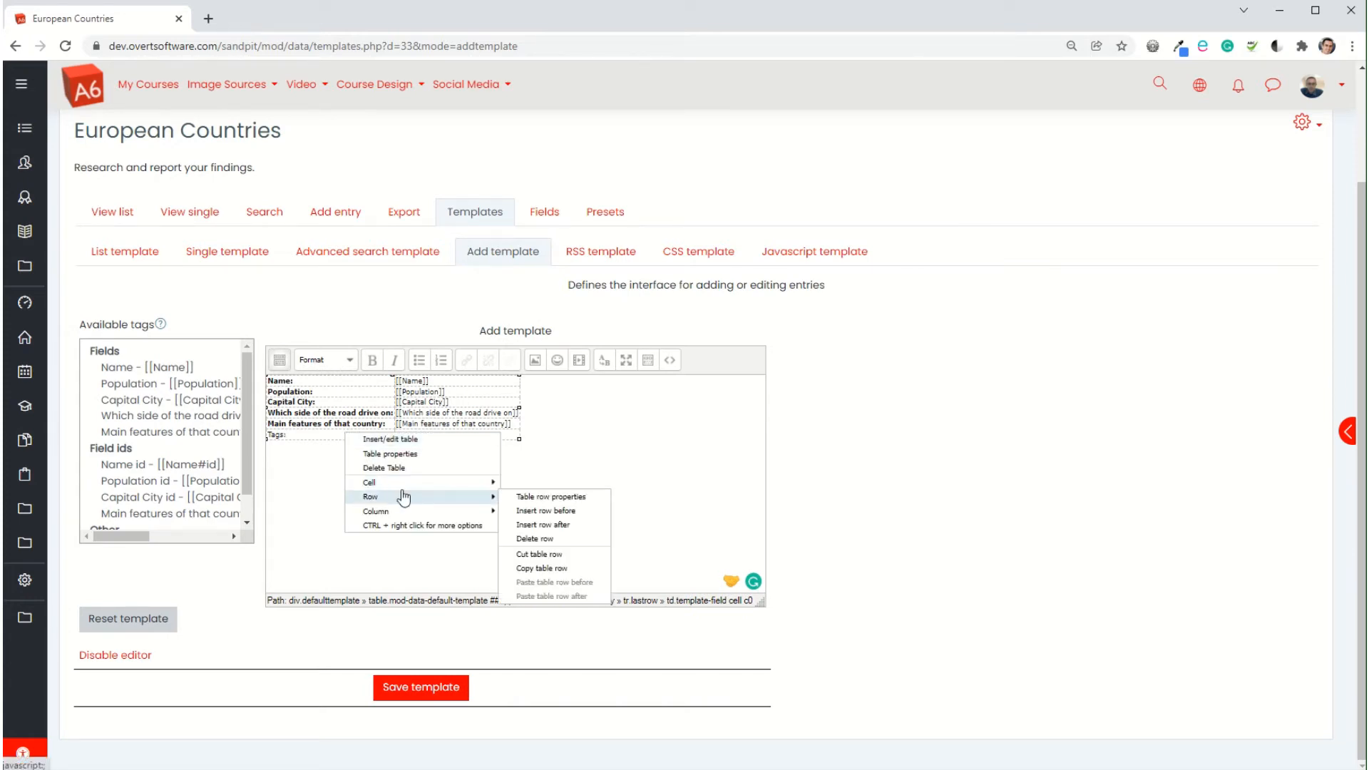
{"action": "left_click", "coordinate": [534, 539]}
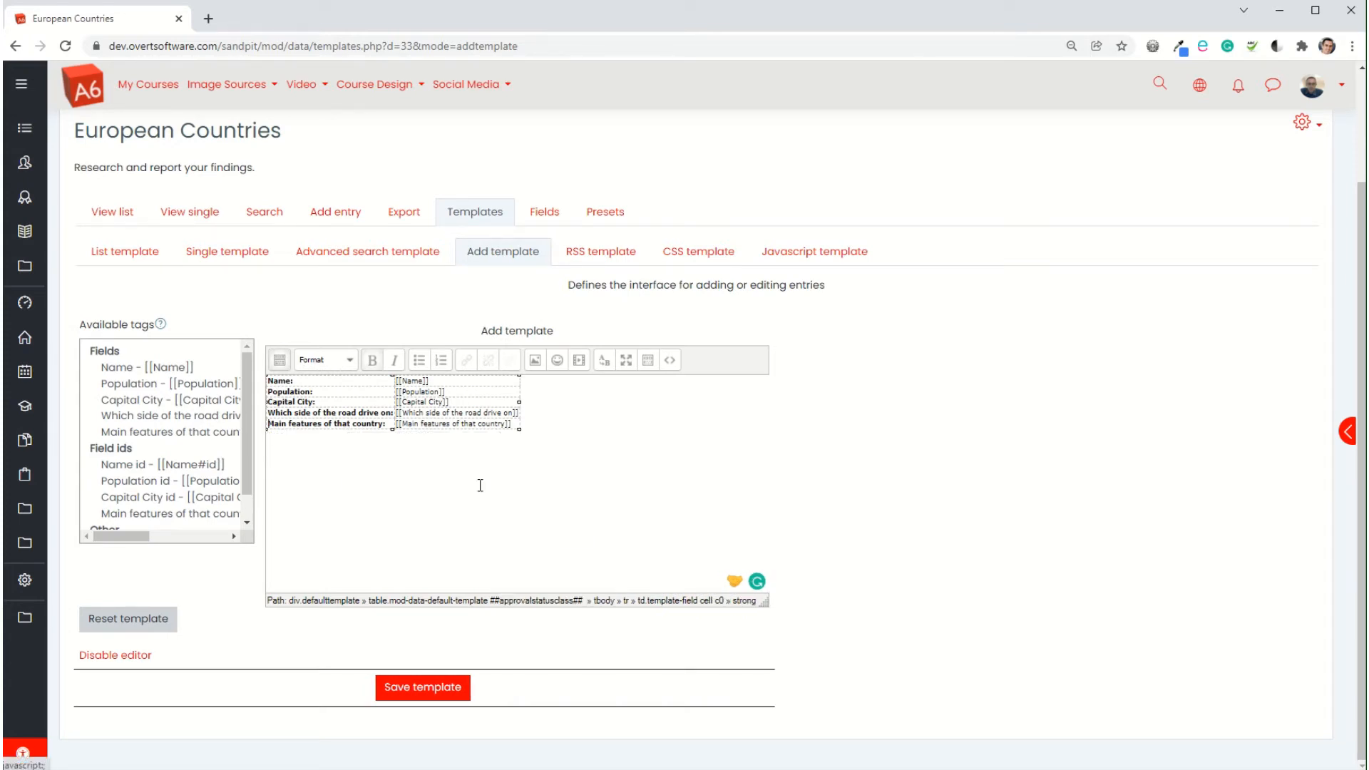
{"action": "left_click", "coordinate": [423, 688]}
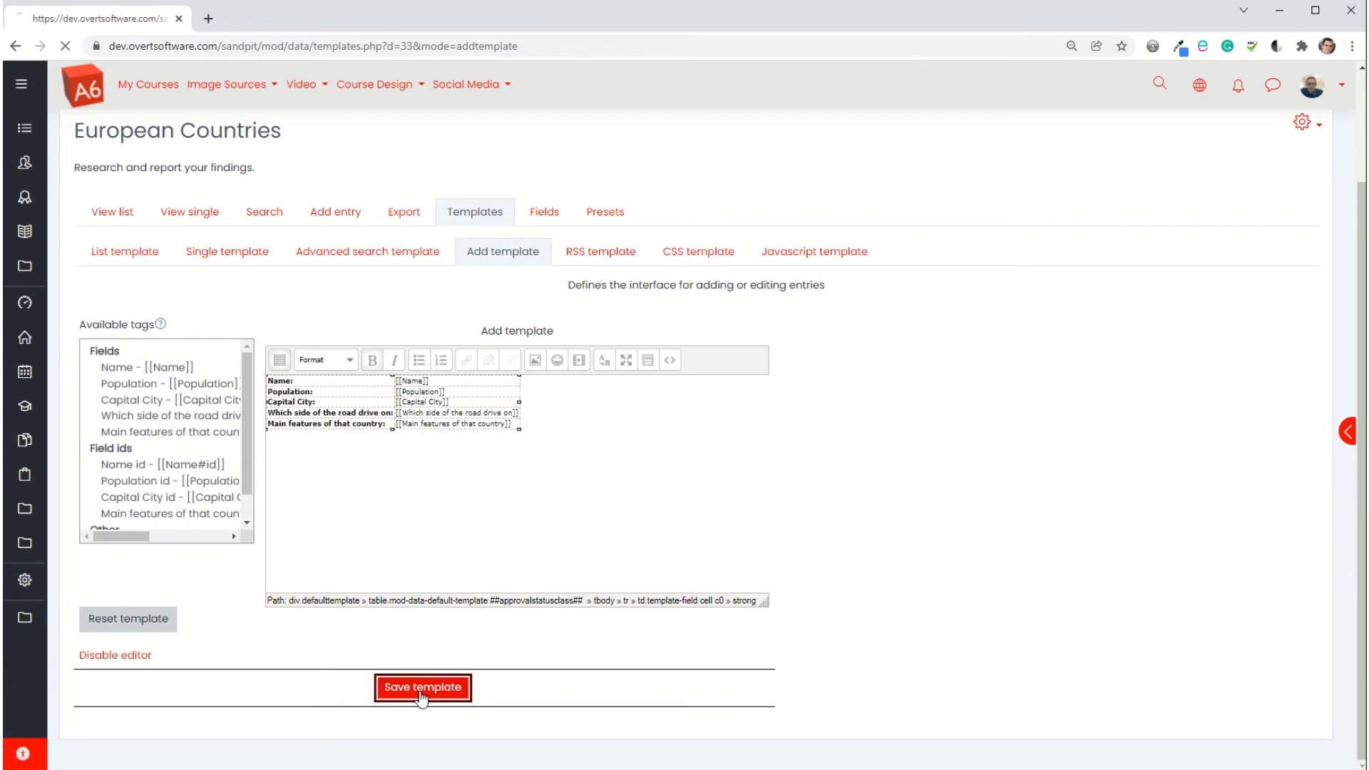
{"action": "left_click", "coordinate": [422, 688]}
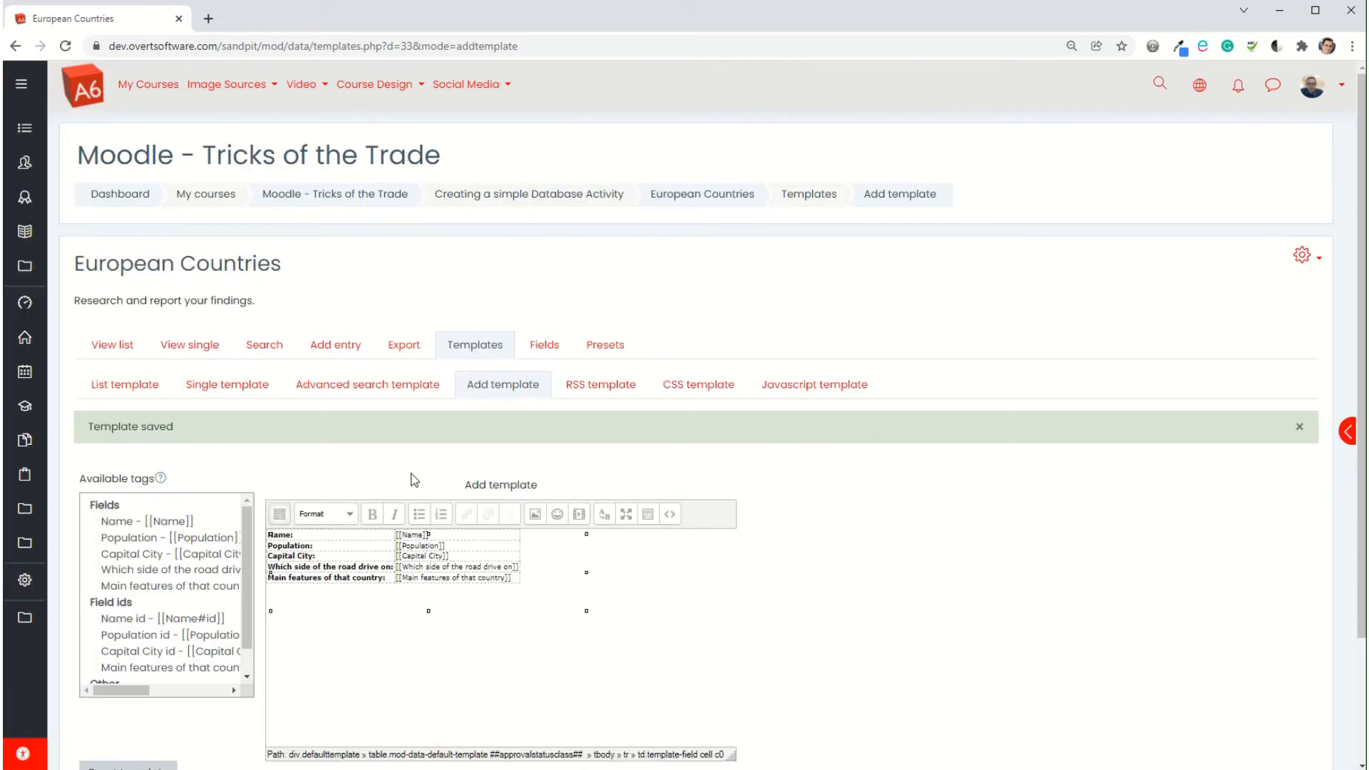
{"action": "mouse_move", "coordinate": [394, 451]}
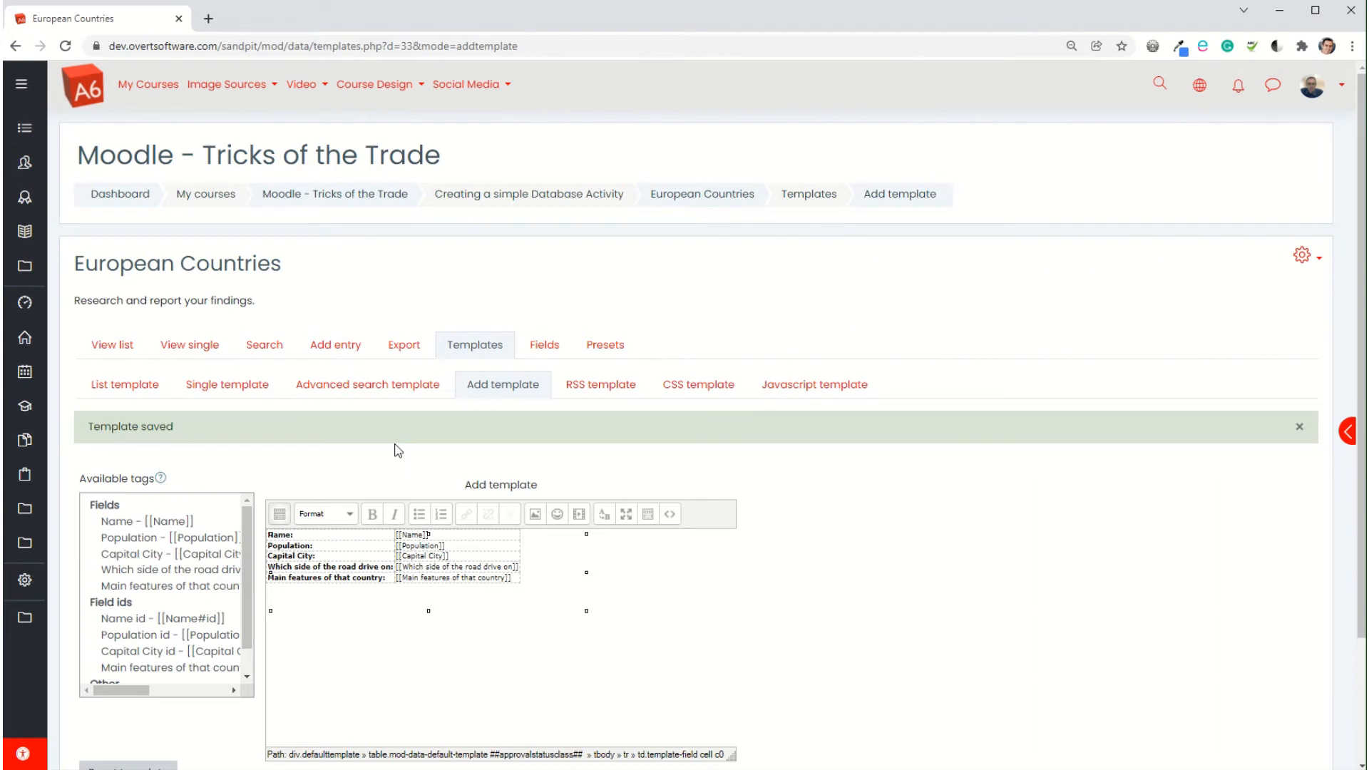
Step: Enter United Kingdom as the country name and London as the capital city
{"action": "left_click", "coordinate": [334, 344]}
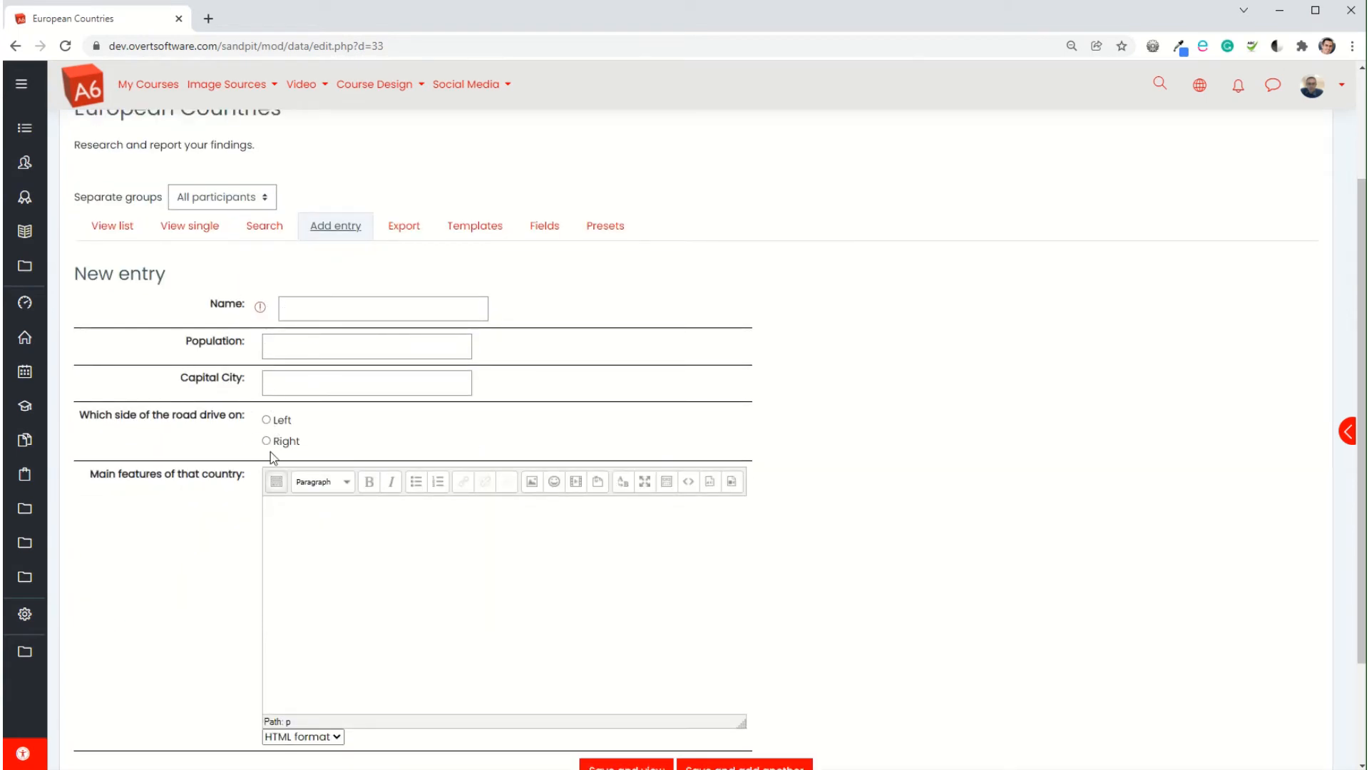
{"action": "scroll", "scroll_direction": "down", "scroll_amount": 3}
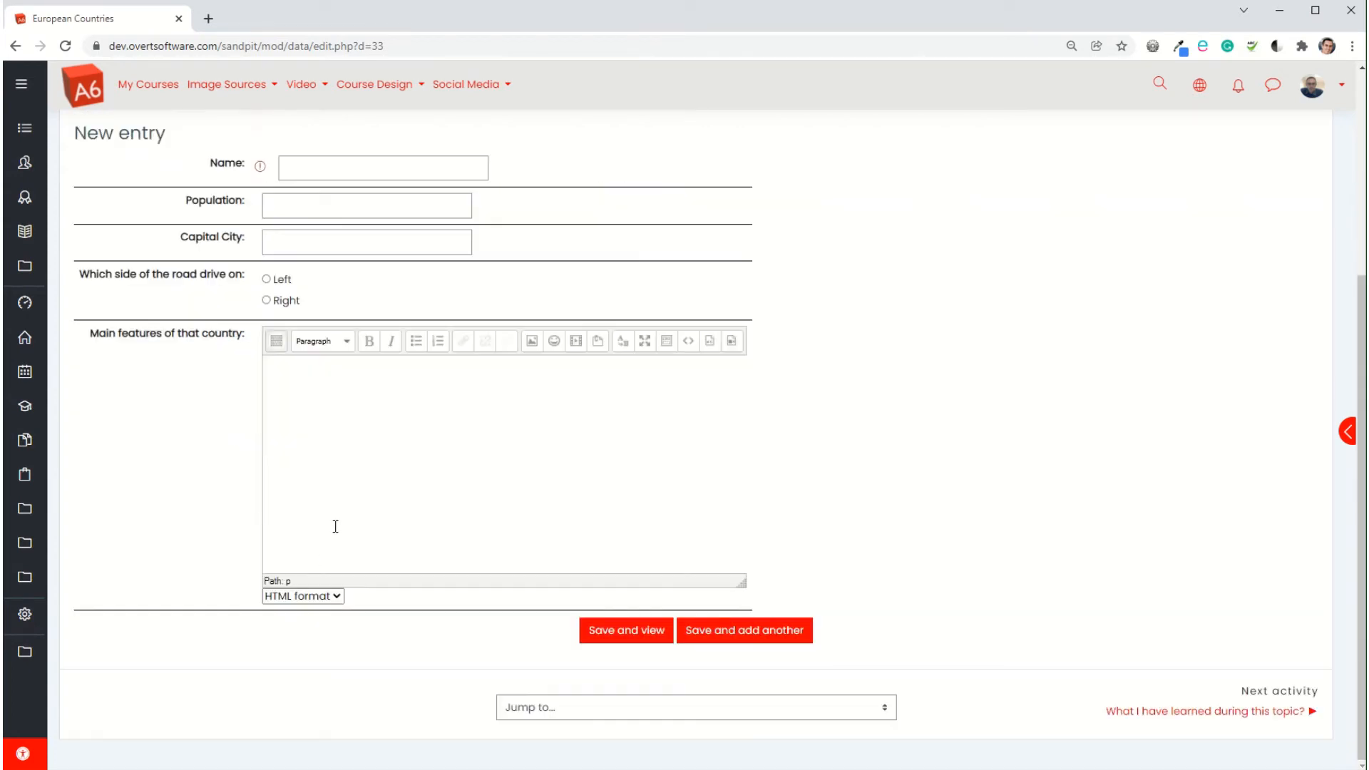
{"action": "left_click", "coordinate": [382, 323]}
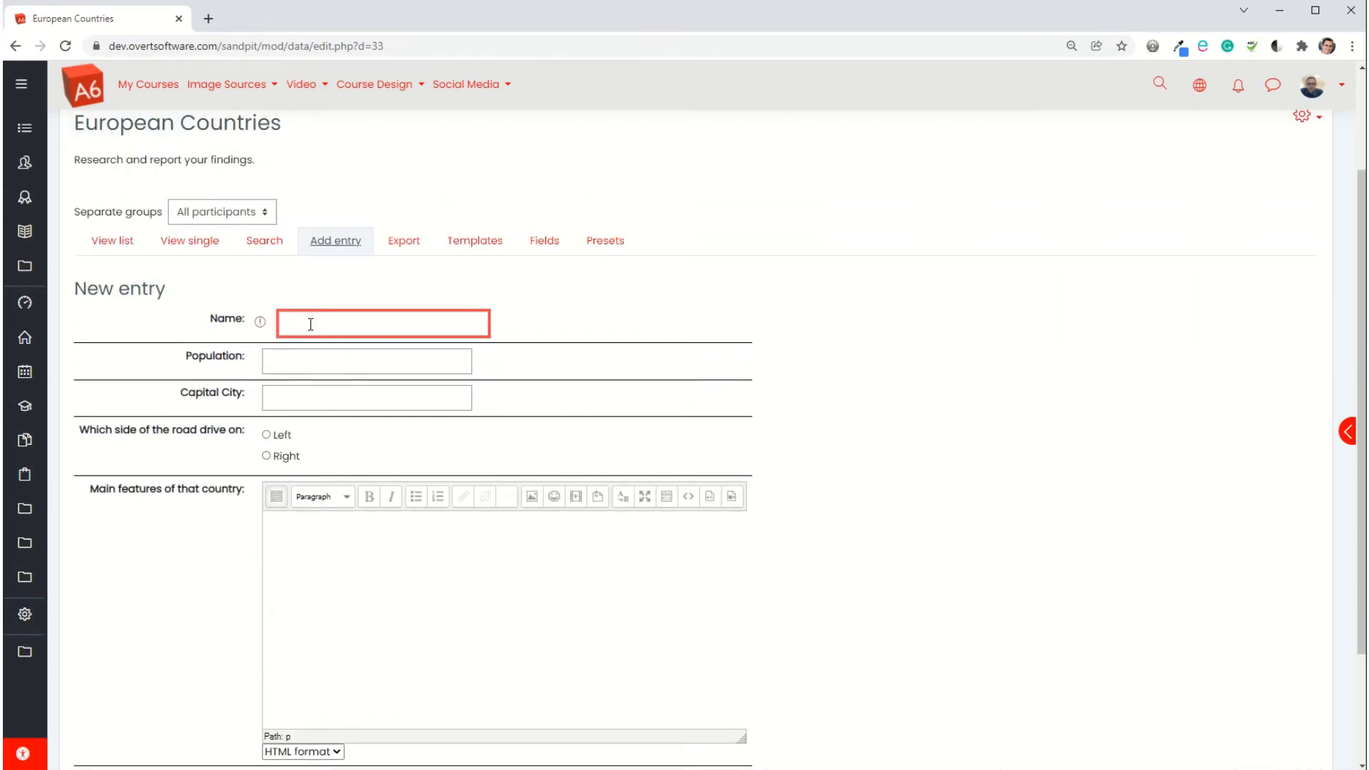
{"action": "type", "text": "United Ki"}
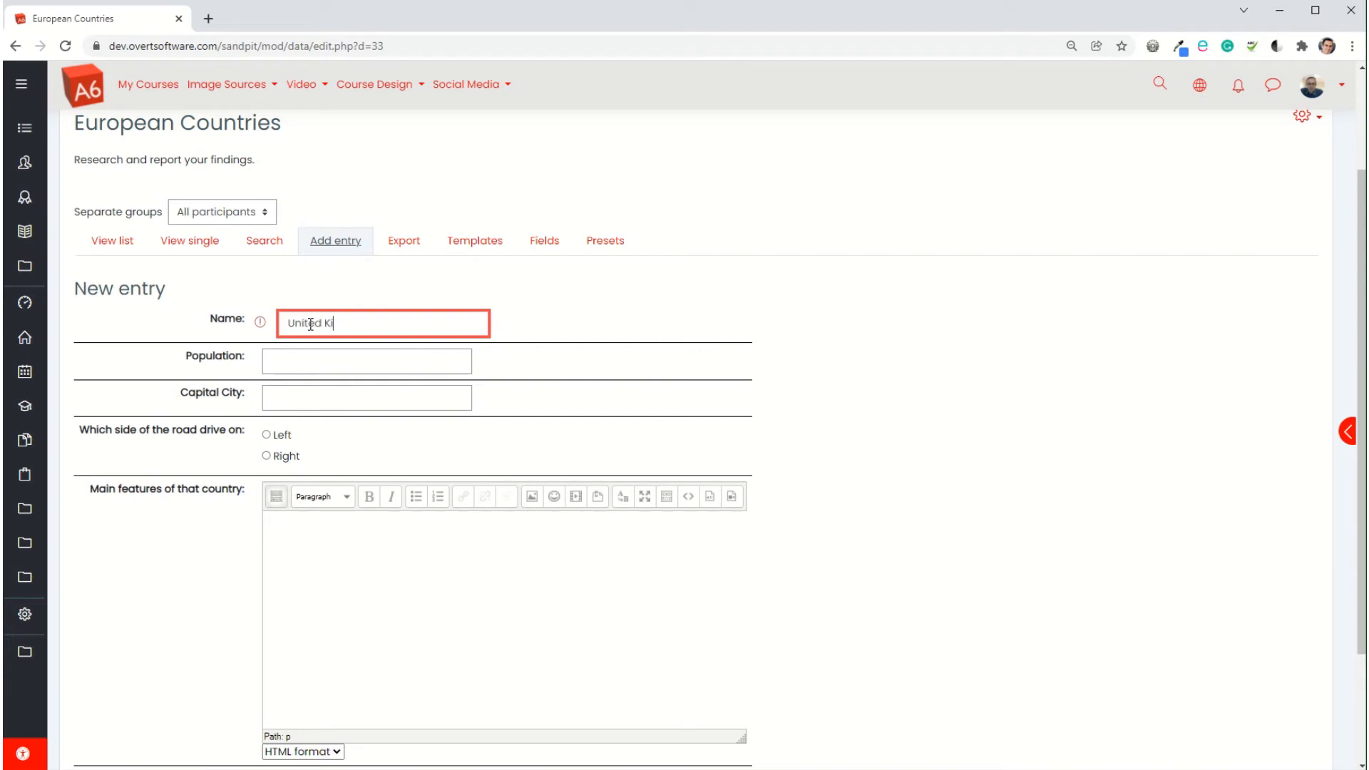
{"action": "type", "text": "ngdom"}
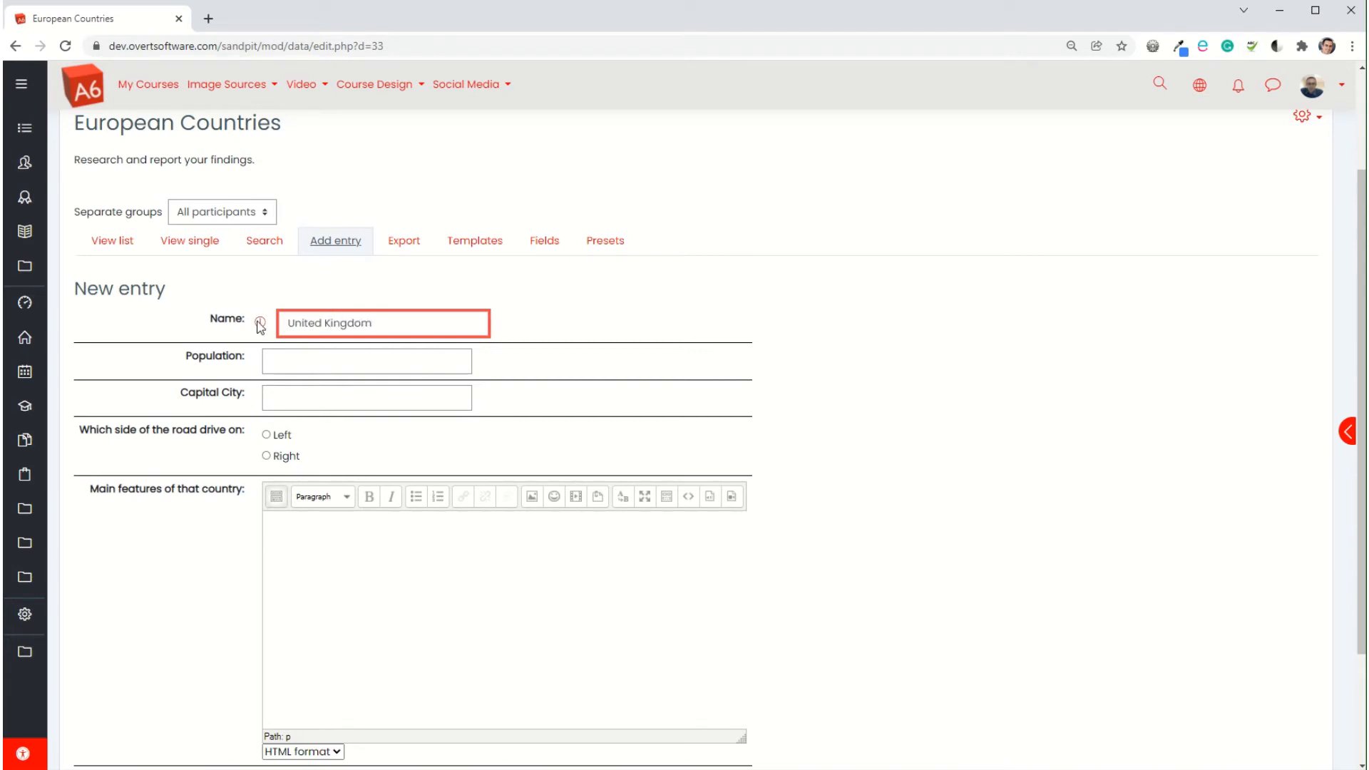
{"action": "left_click", "coordinate": [366, 397]}
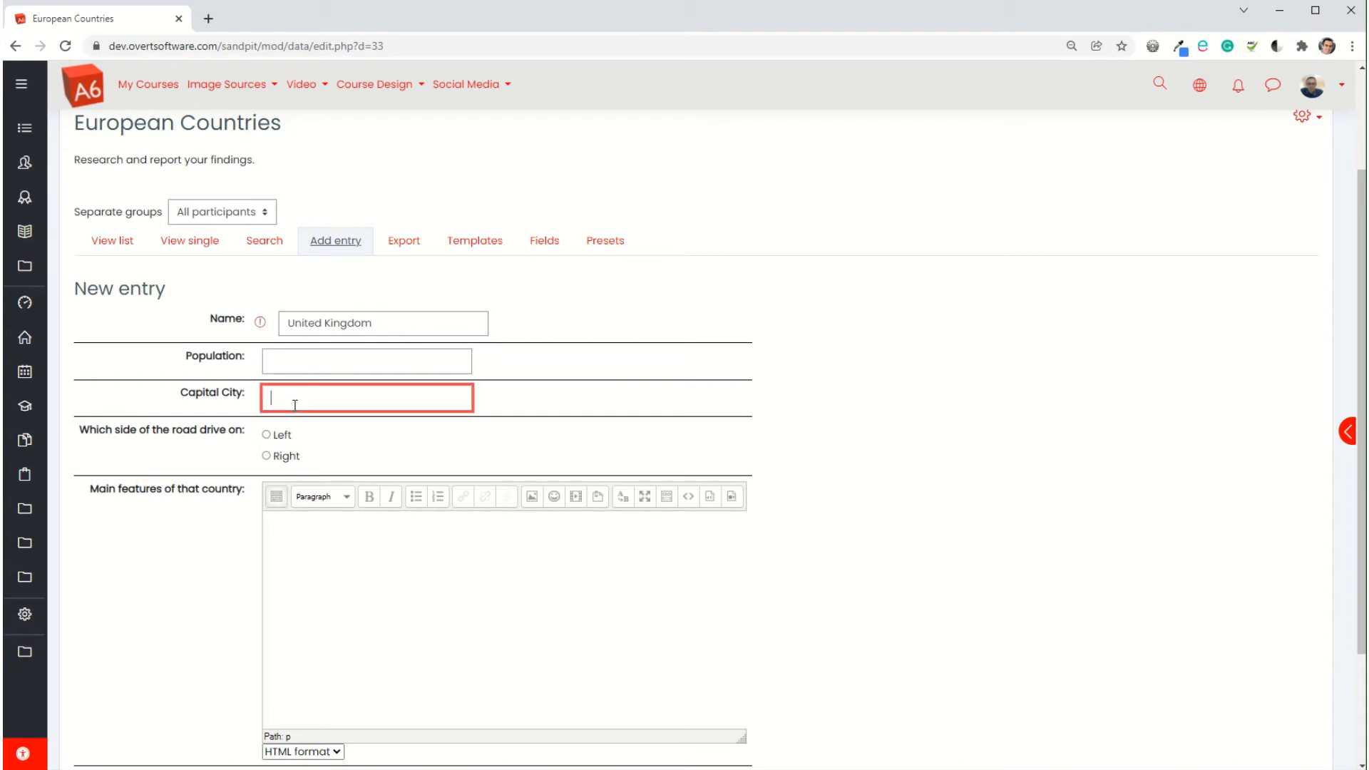
{"action": "type", "text": "London"}
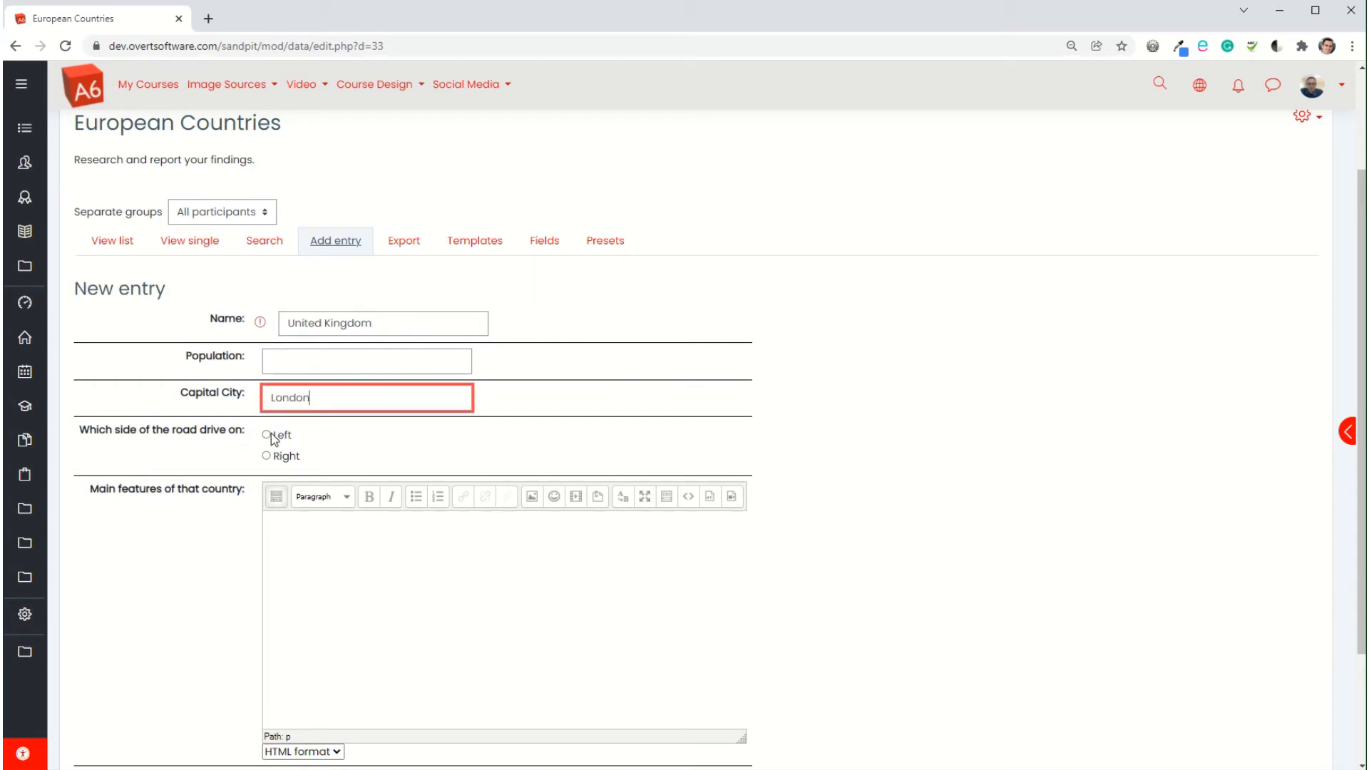
Step: Mark driving on the Left, add features 'Made up of 4 Nations.....', and save the entry
{"action": "left_click", "coordinate": [266, 435]}
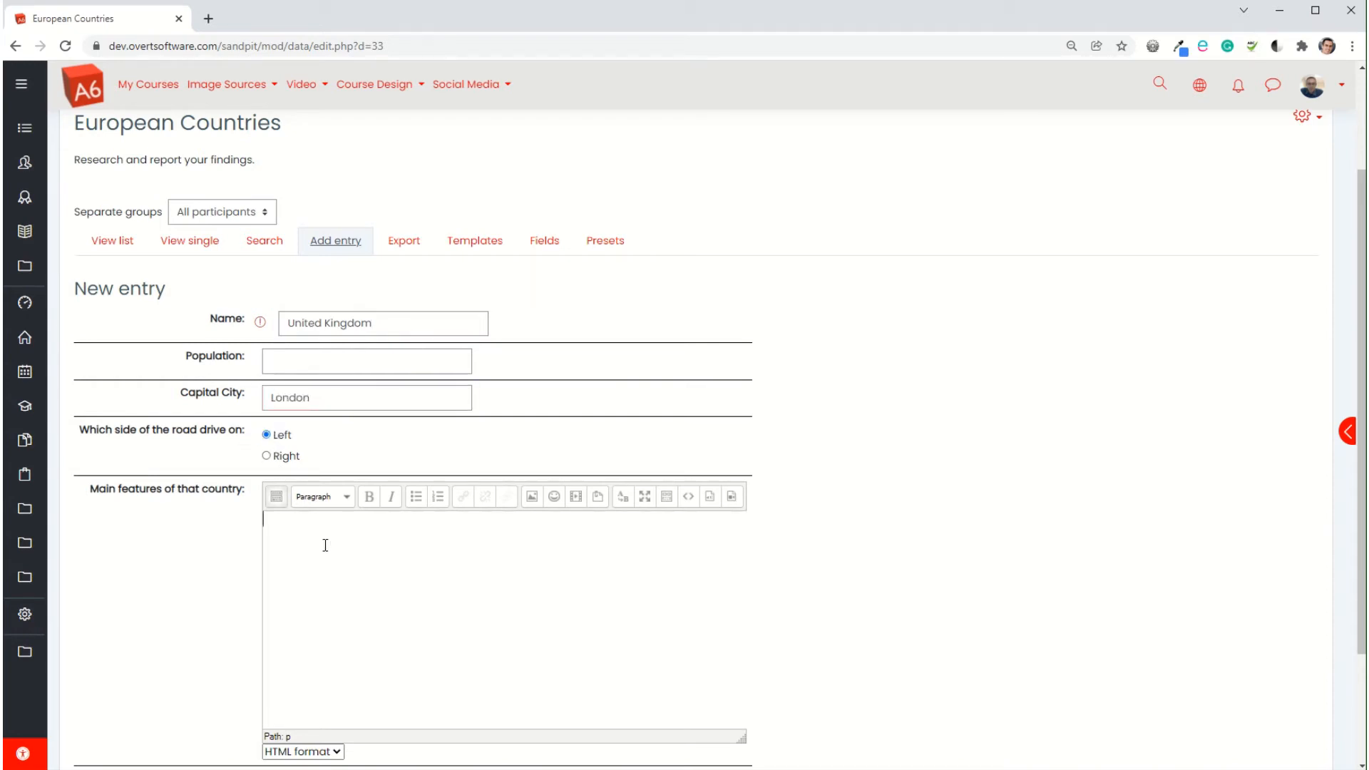
{"action": "type", "text": "Made up of"}
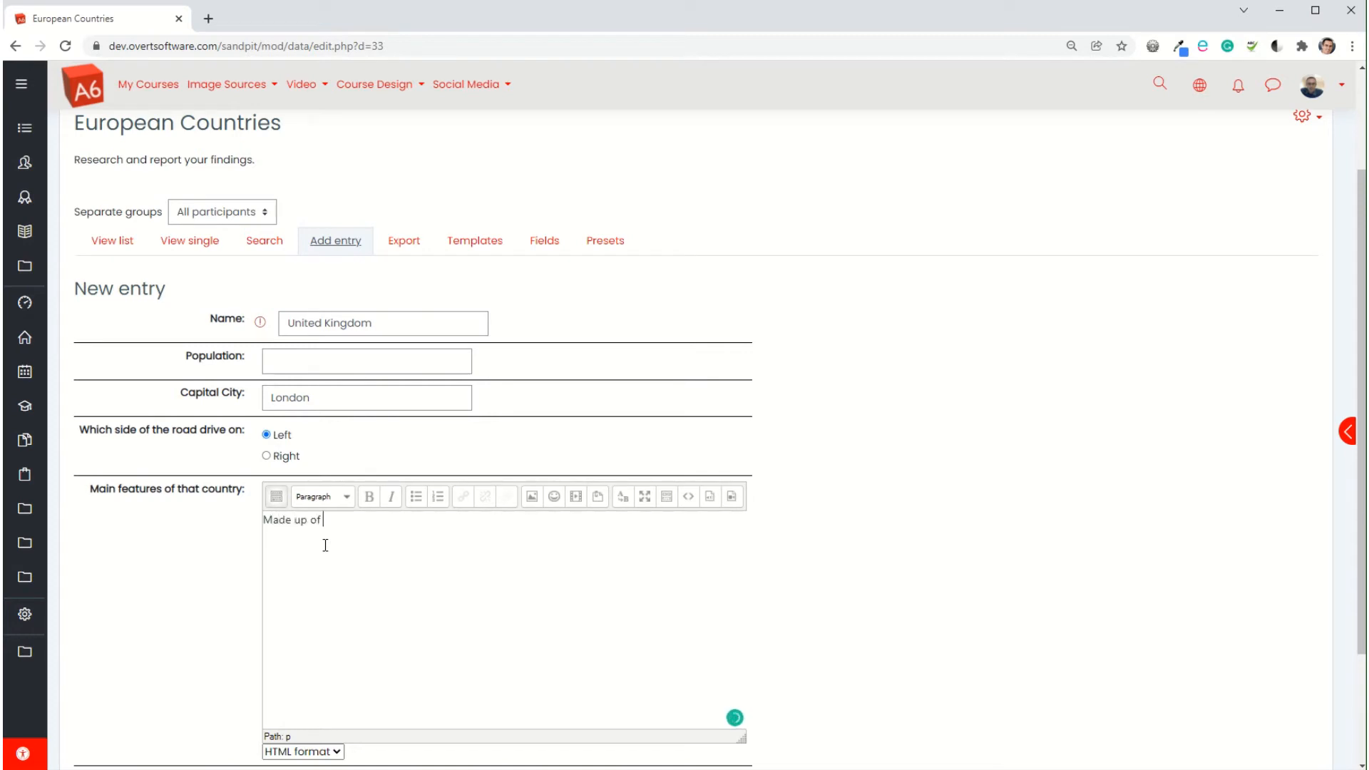
{"action": "type", "text": "4 Nations"}
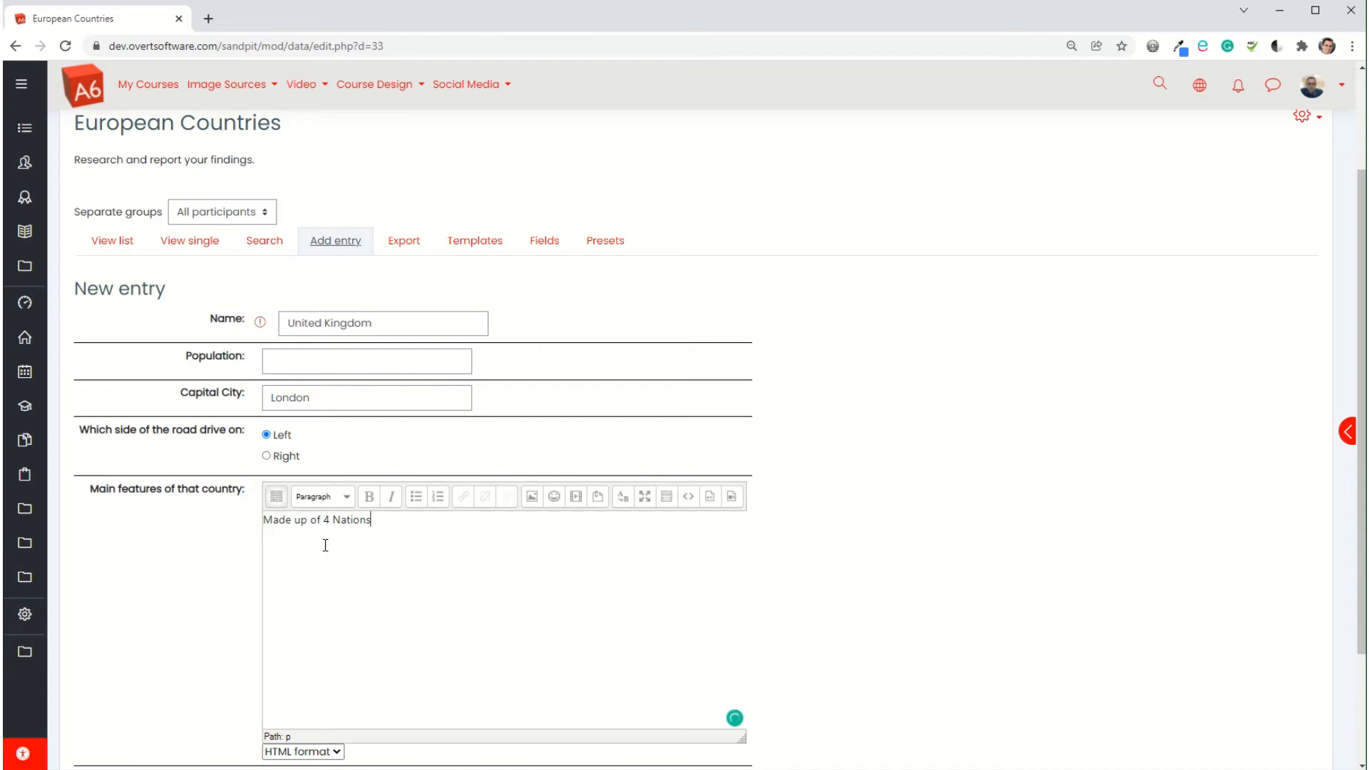
{"action": "type", "text": "....."}
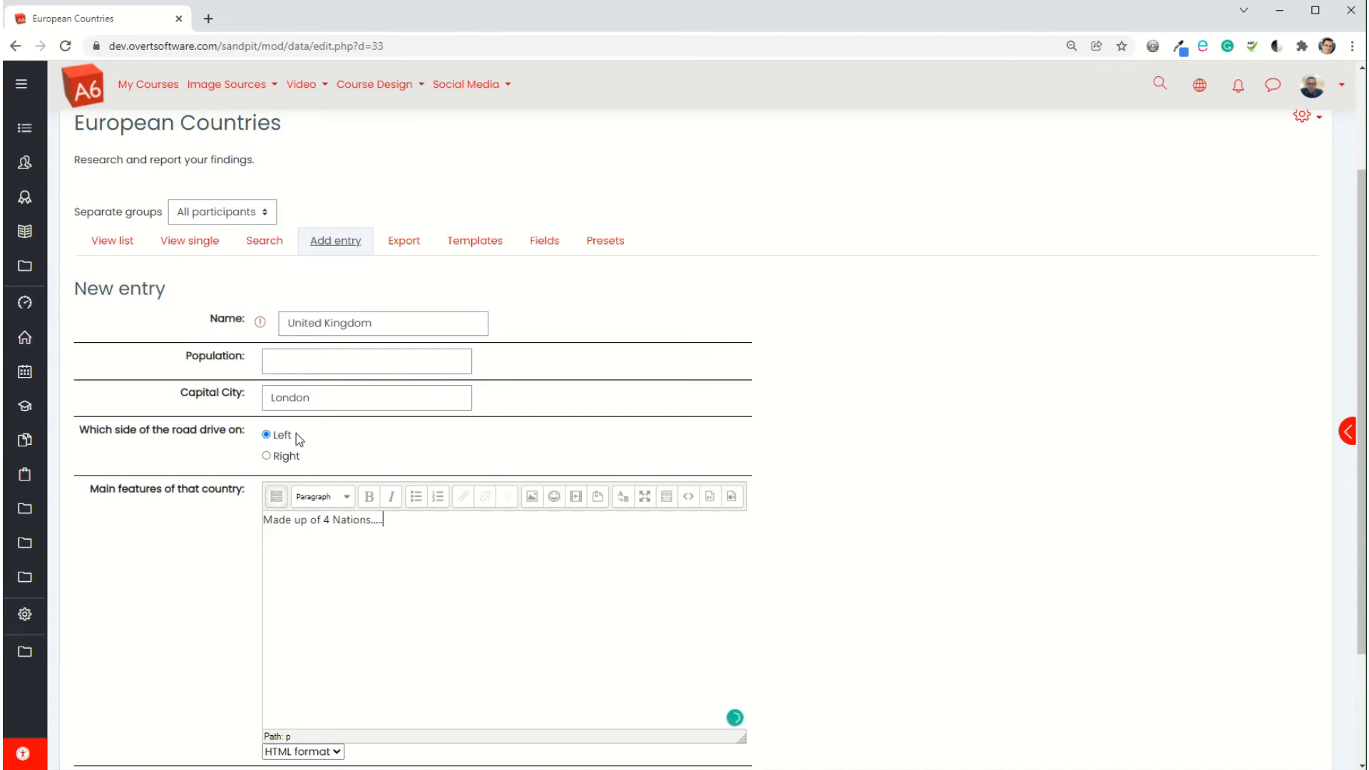
{"action": "left_click", "coordinate": [626, 629]}
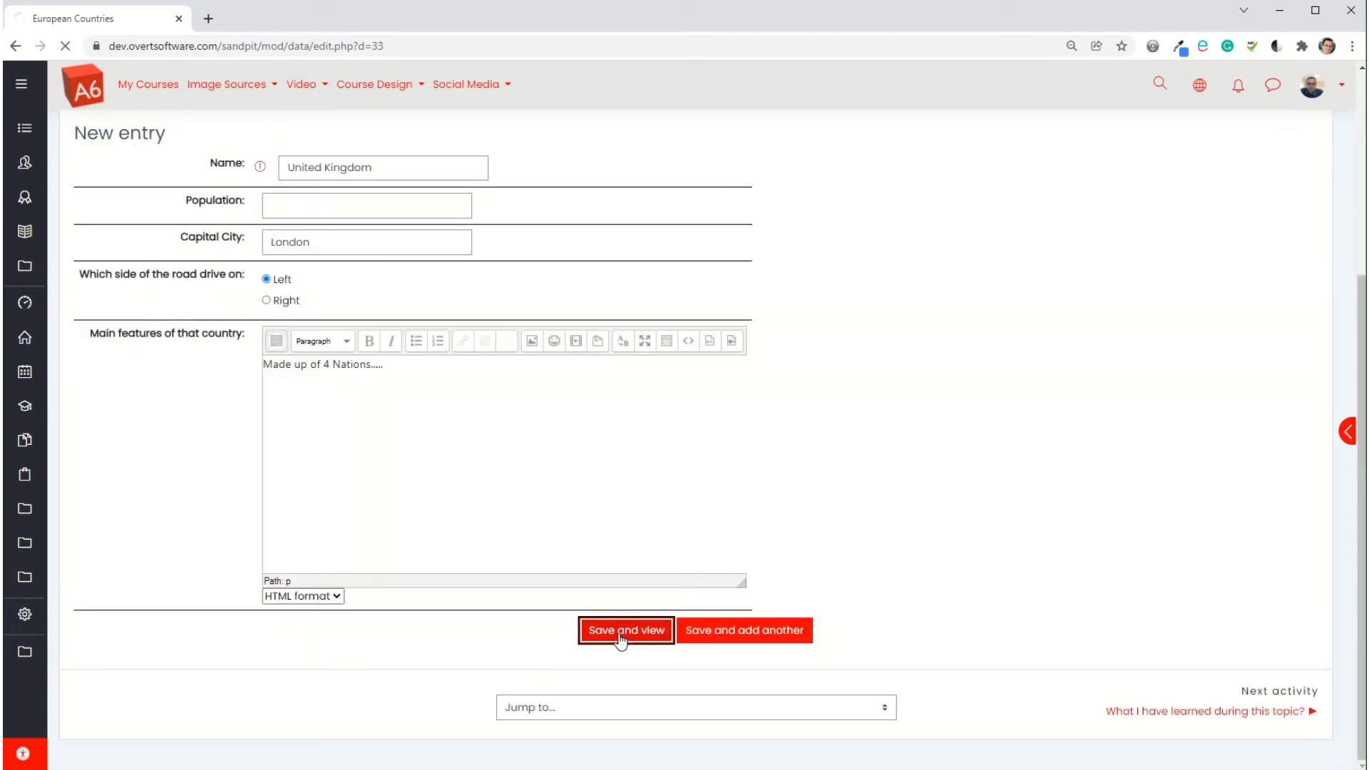
Step: Bold the field label cells in the Single template, then view the United Kingdom entry
{"action": "left_click", "coordinate": [625, 631]}
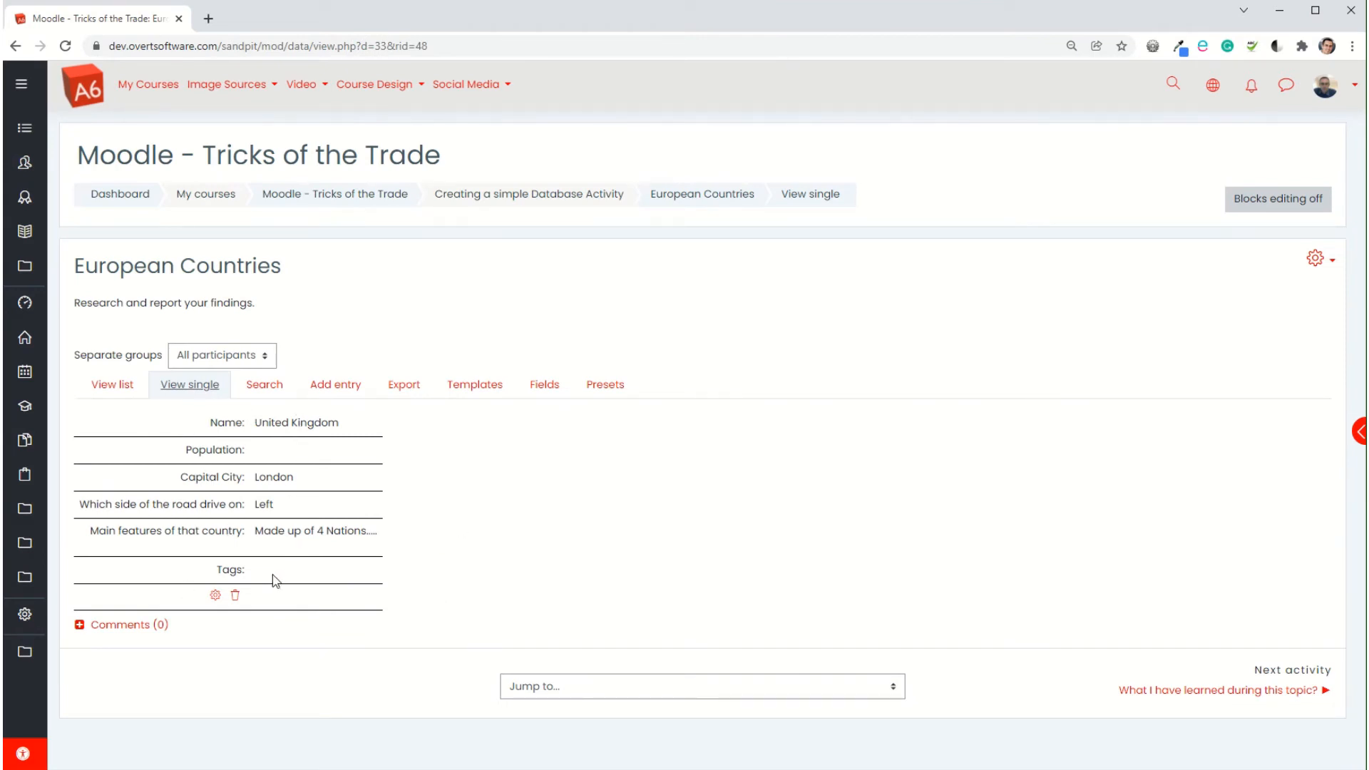
{"action": "mouse_move", "coordinate": [189, 385]}
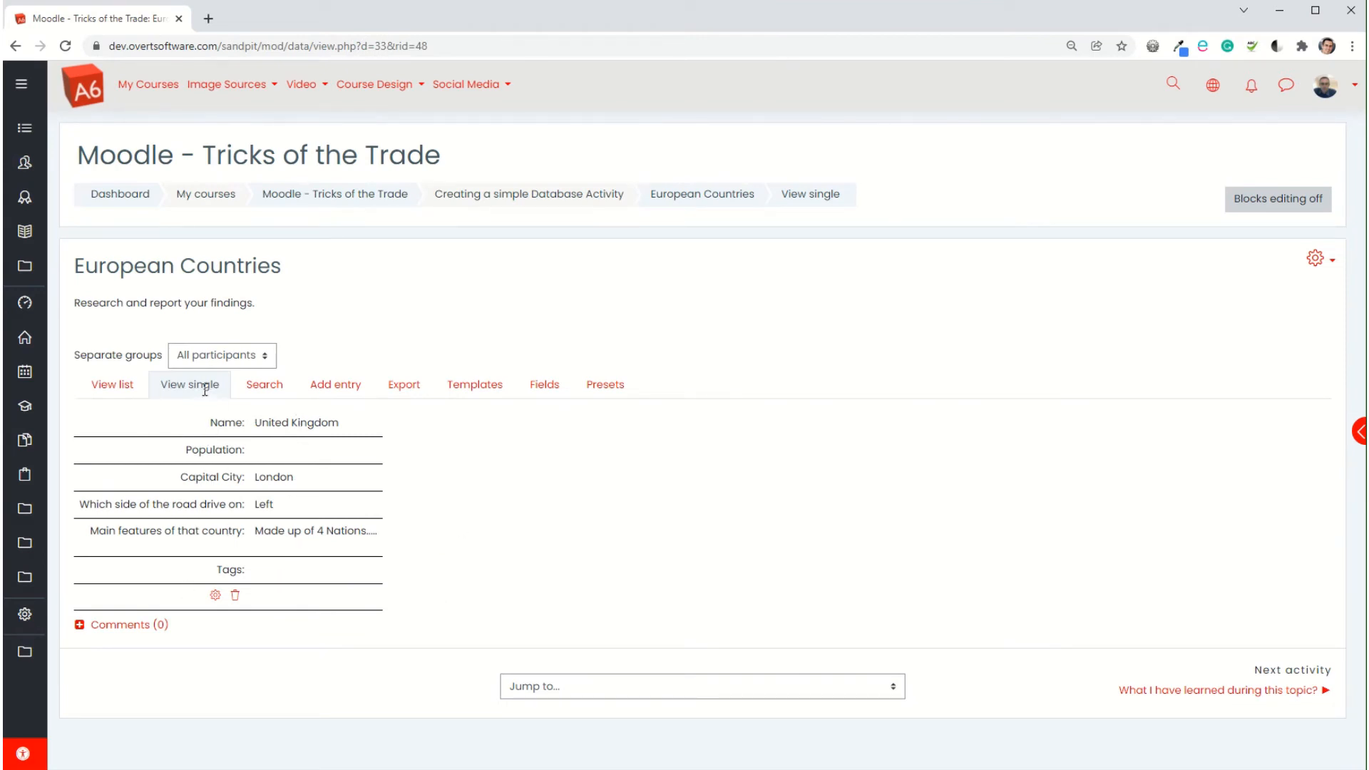
{"action": "mouse_move", "coordinate": [190, 384]}
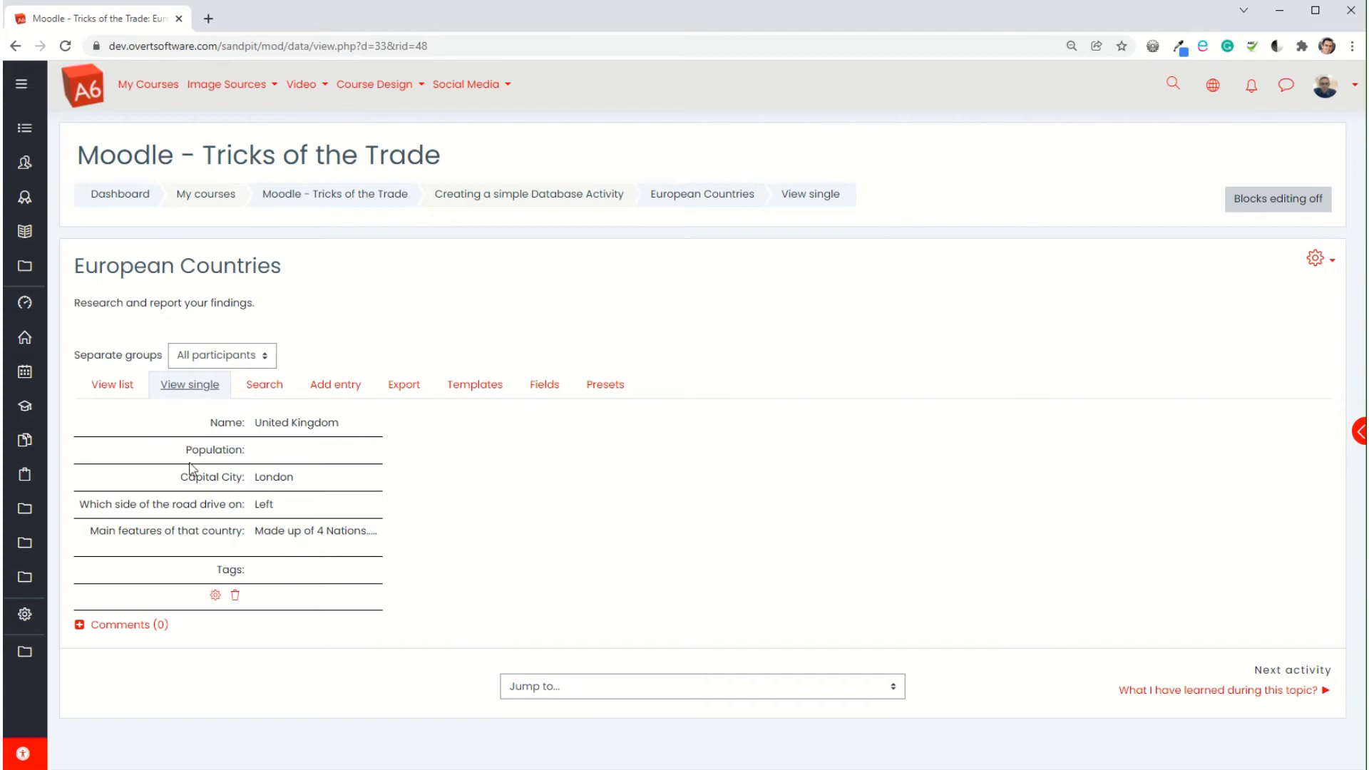
{"action": "left_click", "coordinate": [475, 384]}
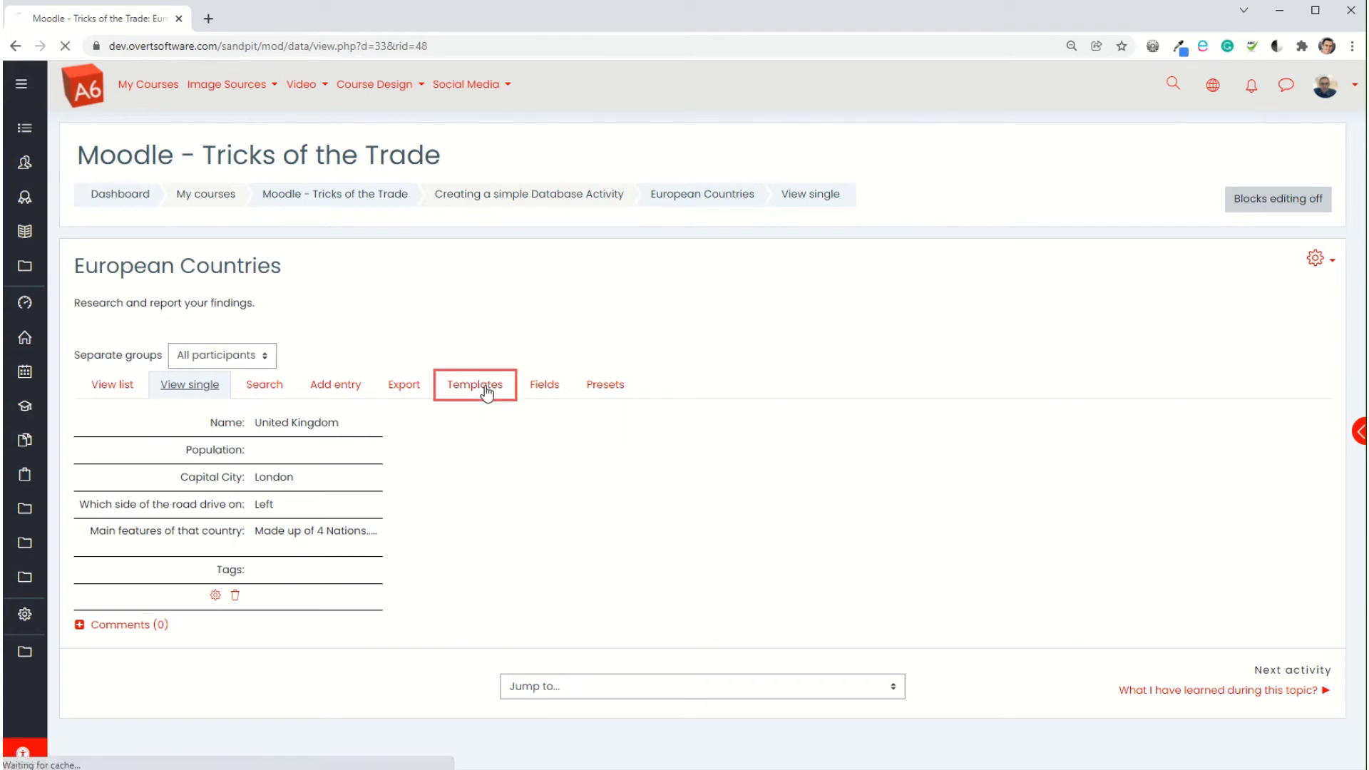
{"action": "left_click", "coordinate": [474, 384]}
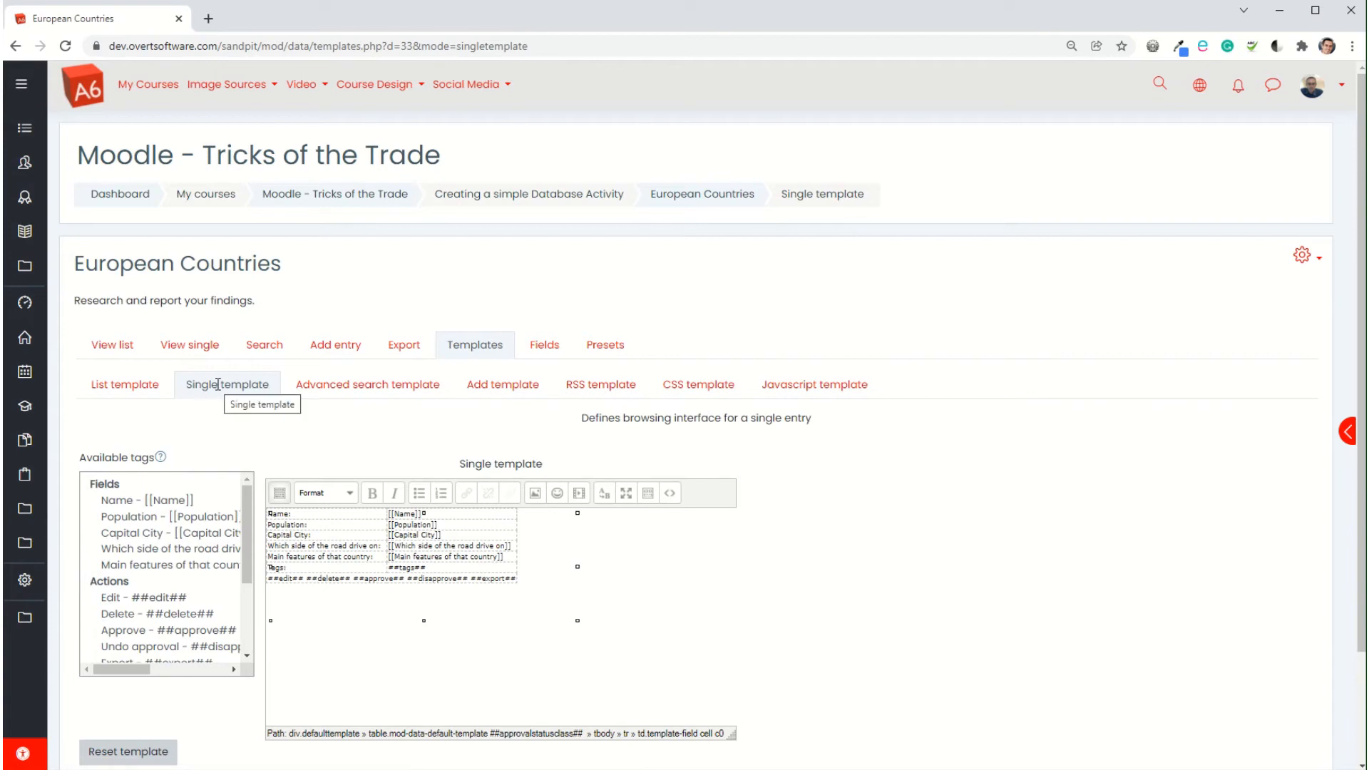
{"action": "left_click_drag", "start_coordinate": [272, 513], "coordinate": [320, 540]}
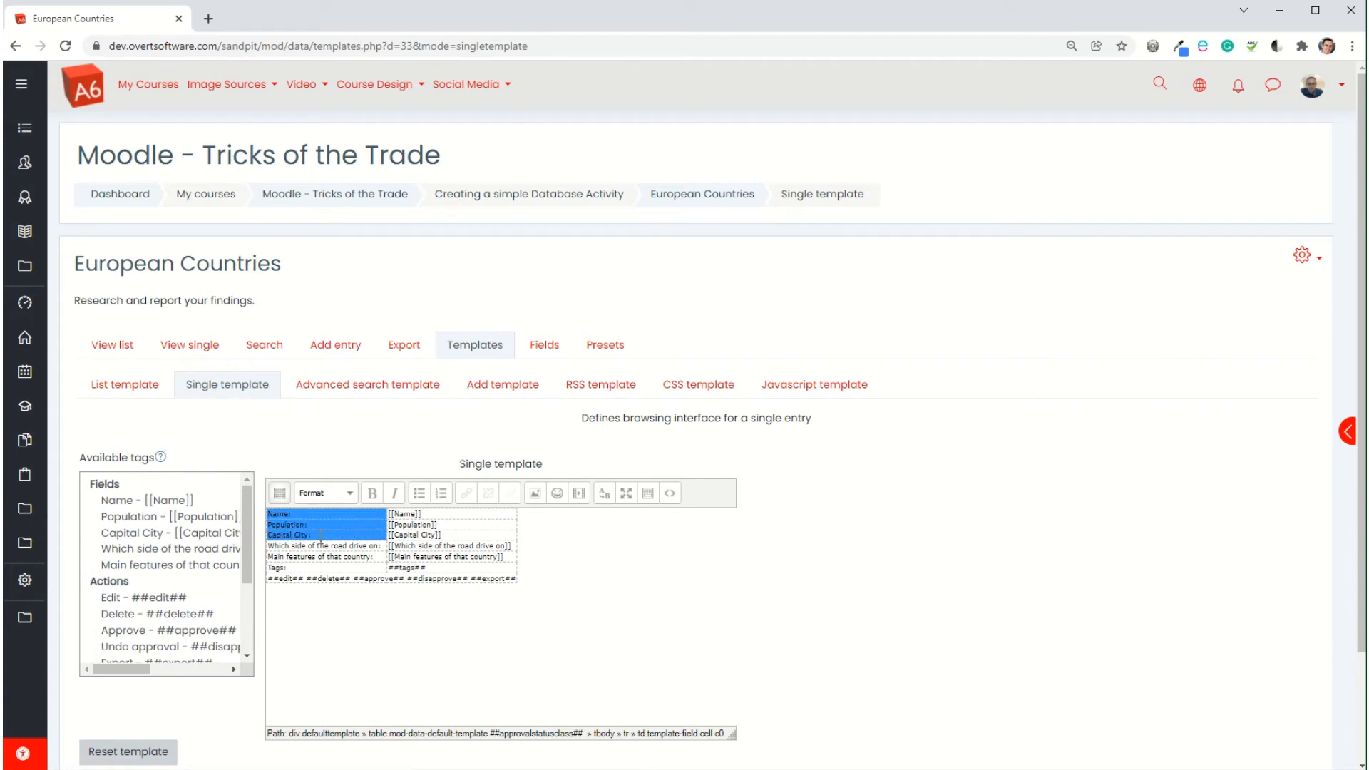
{"action": "left_click", "coordinate": [370, 494]}
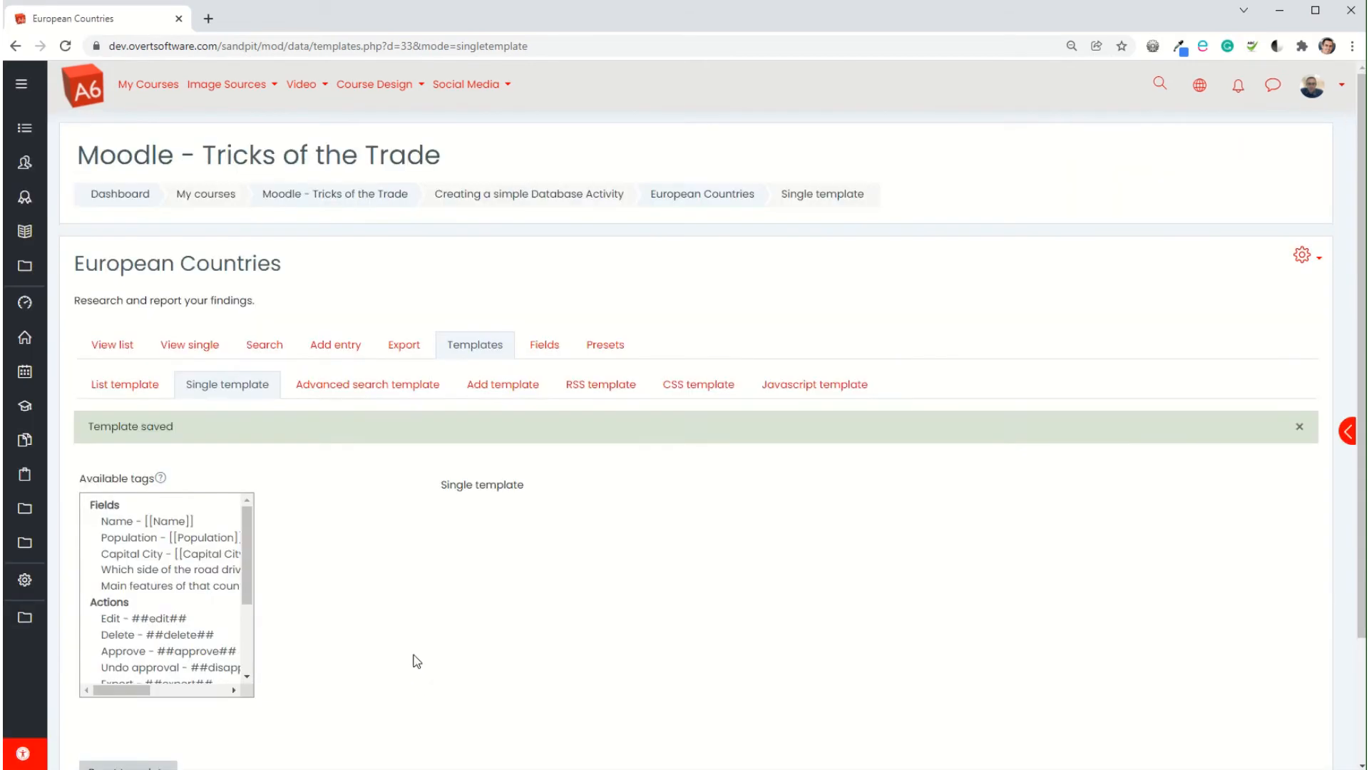
{"action": "left_click", "coordinate": [190, 343]}
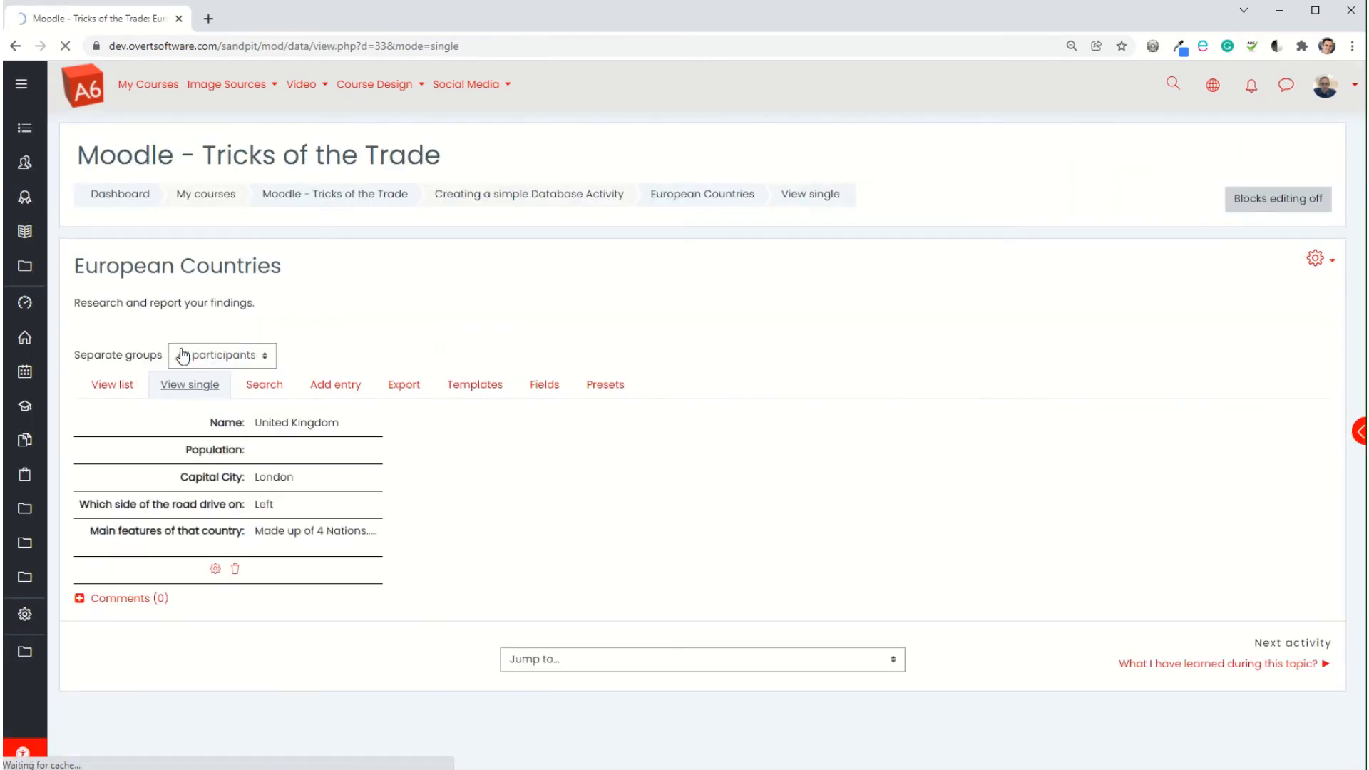
Step: Insert the author picture tag in a new top row of the Single template and save
{"action": "left_click", "coordinate": [222, 355]}
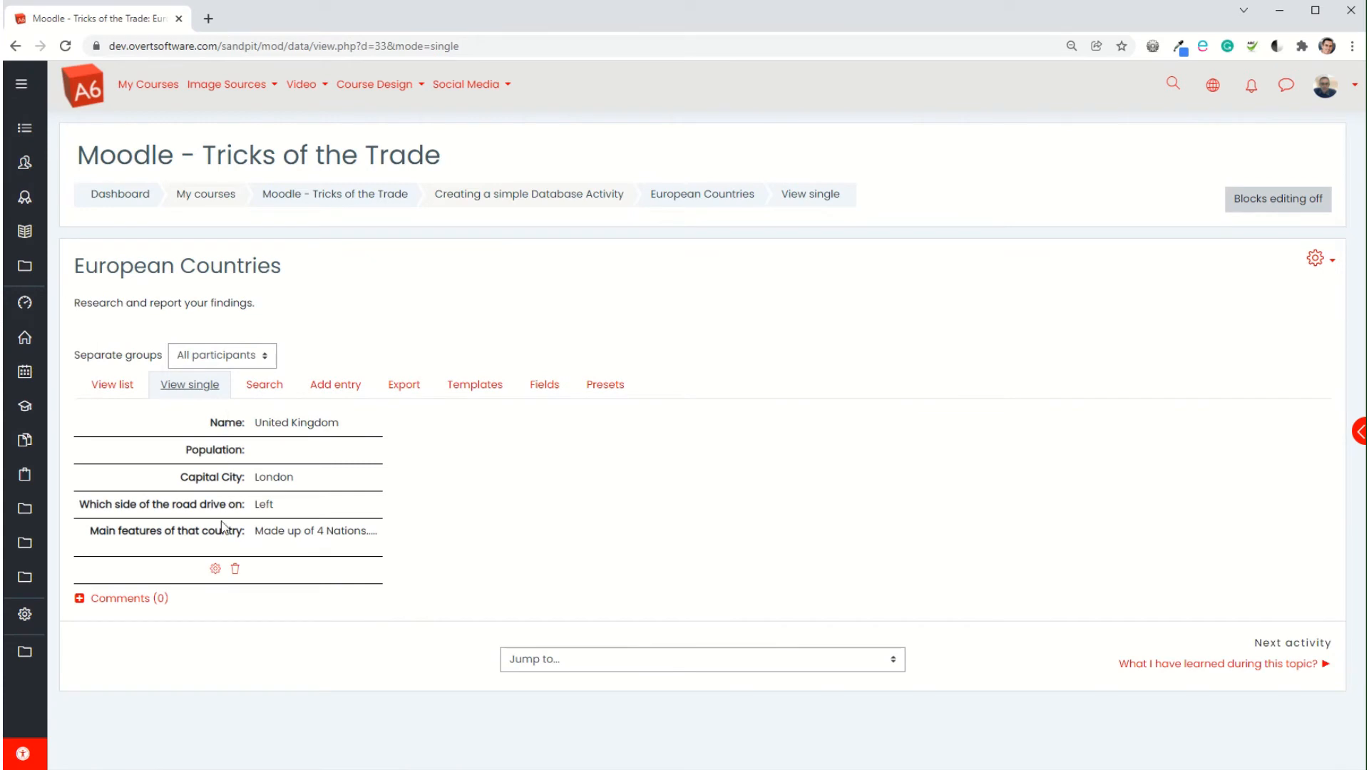
{"action": "mouse_move", "coordinate": [217, 480]}
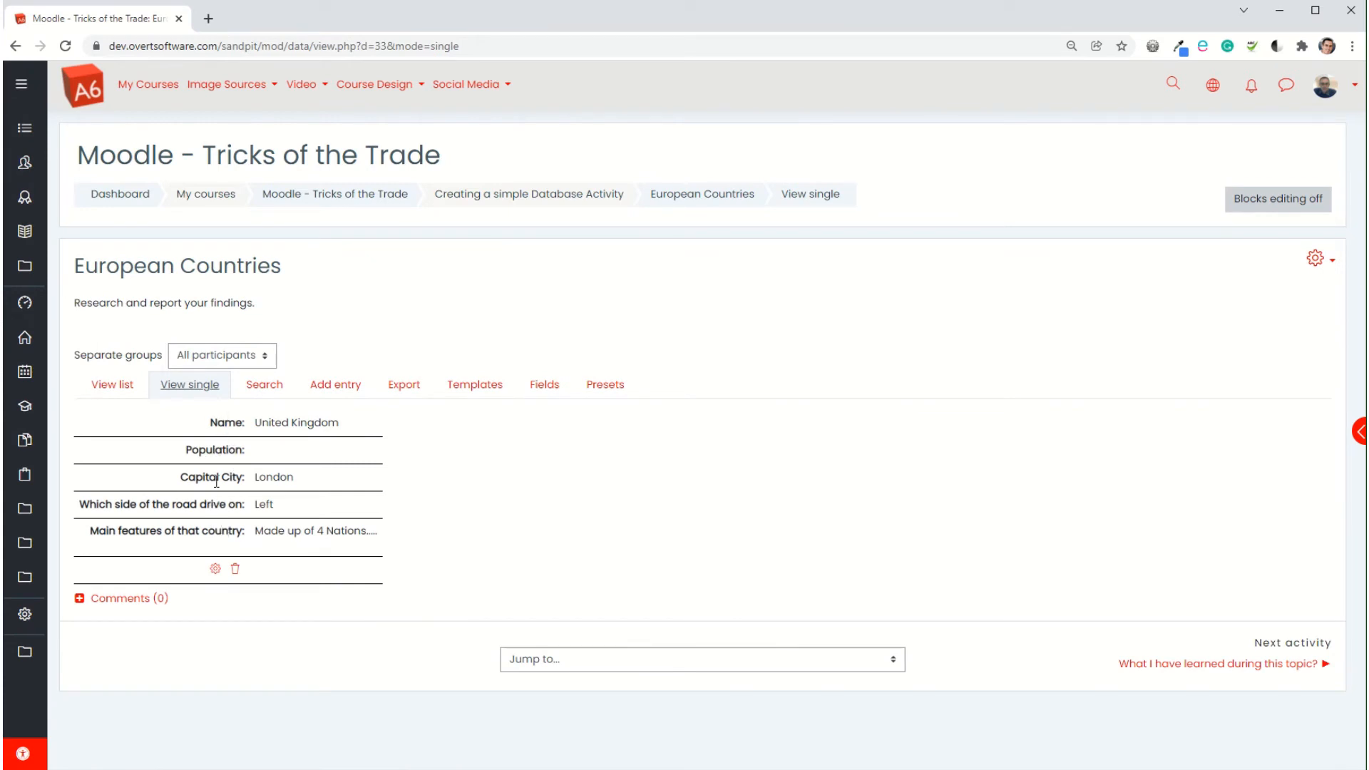
{"action": "mouse_move", "coordinate": [240, 428]}
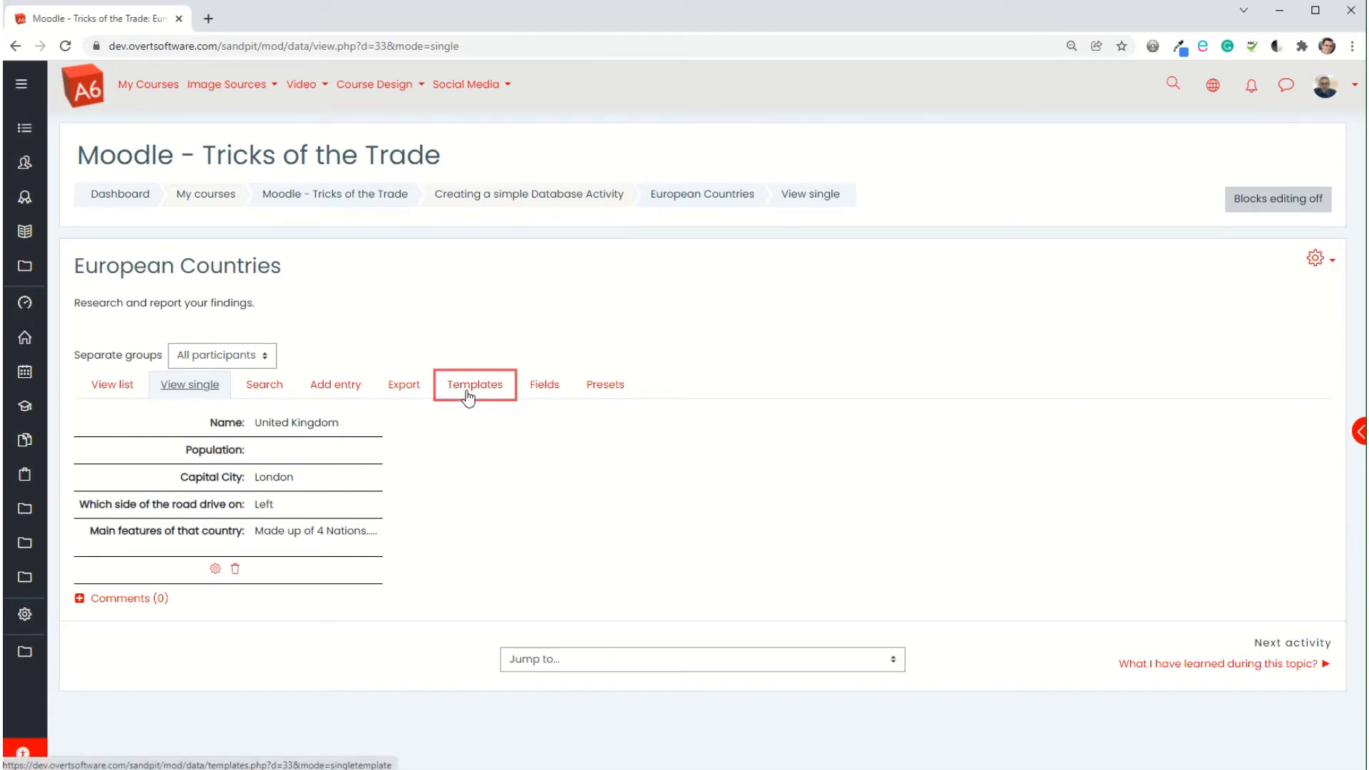
{"action": "left_click", "coordinate": [474, 384]}
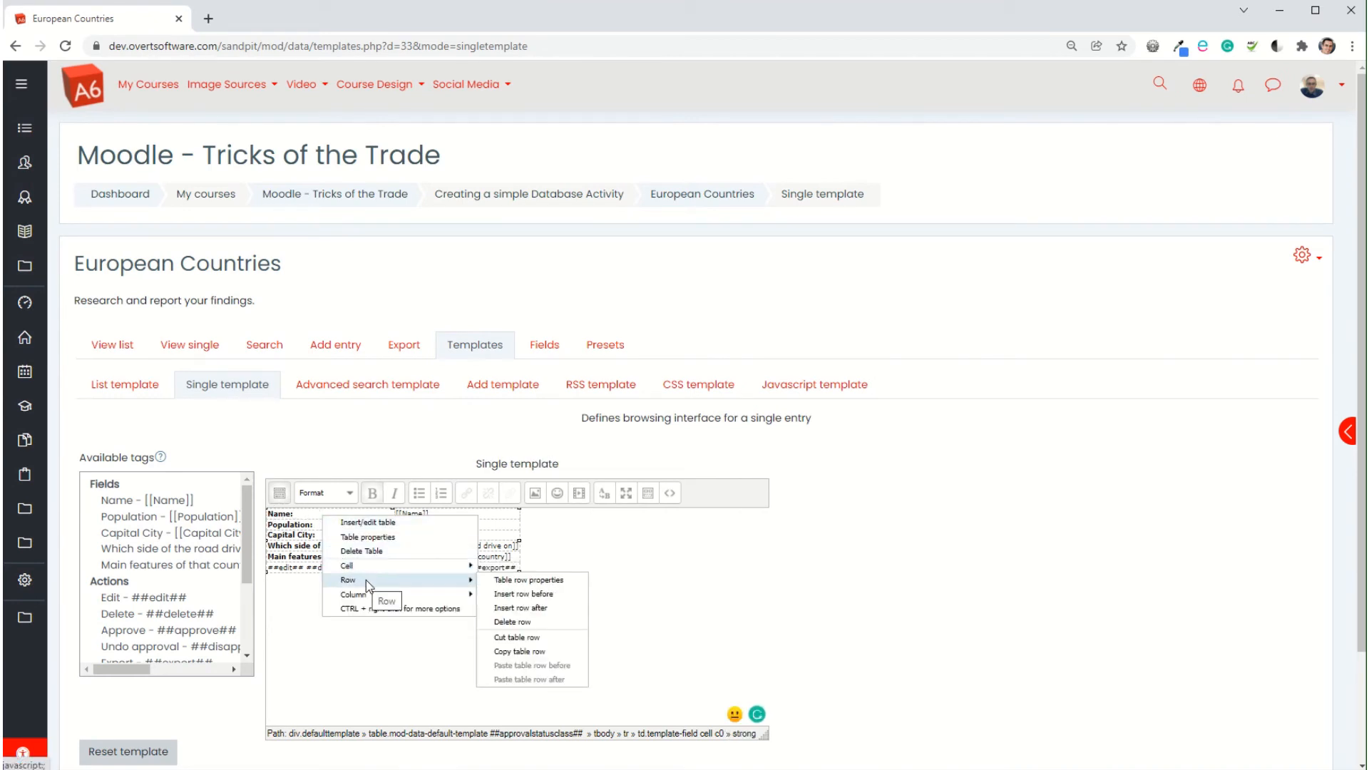
{"action": "mouse_move", "coordinate": [529, 580]}
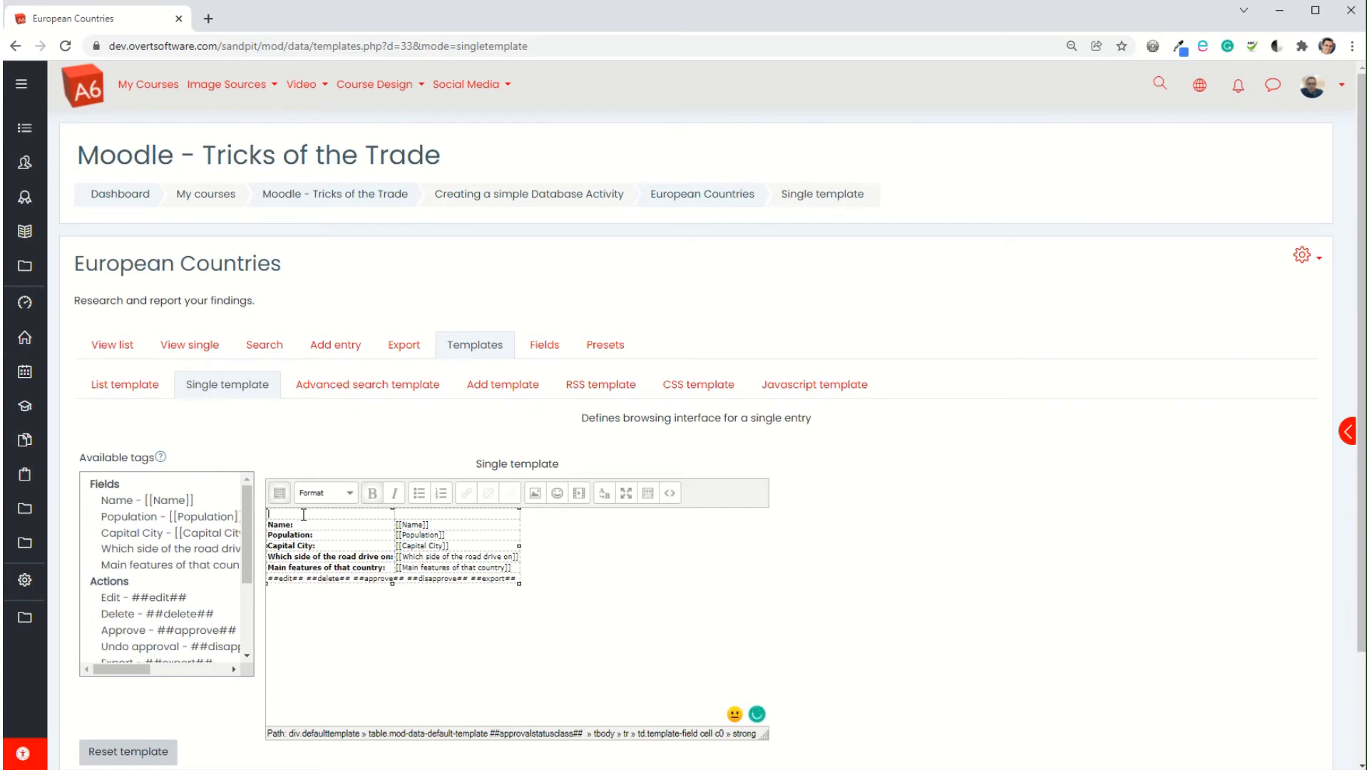
{"action": "left_click", "coordinate": [317, 581]}
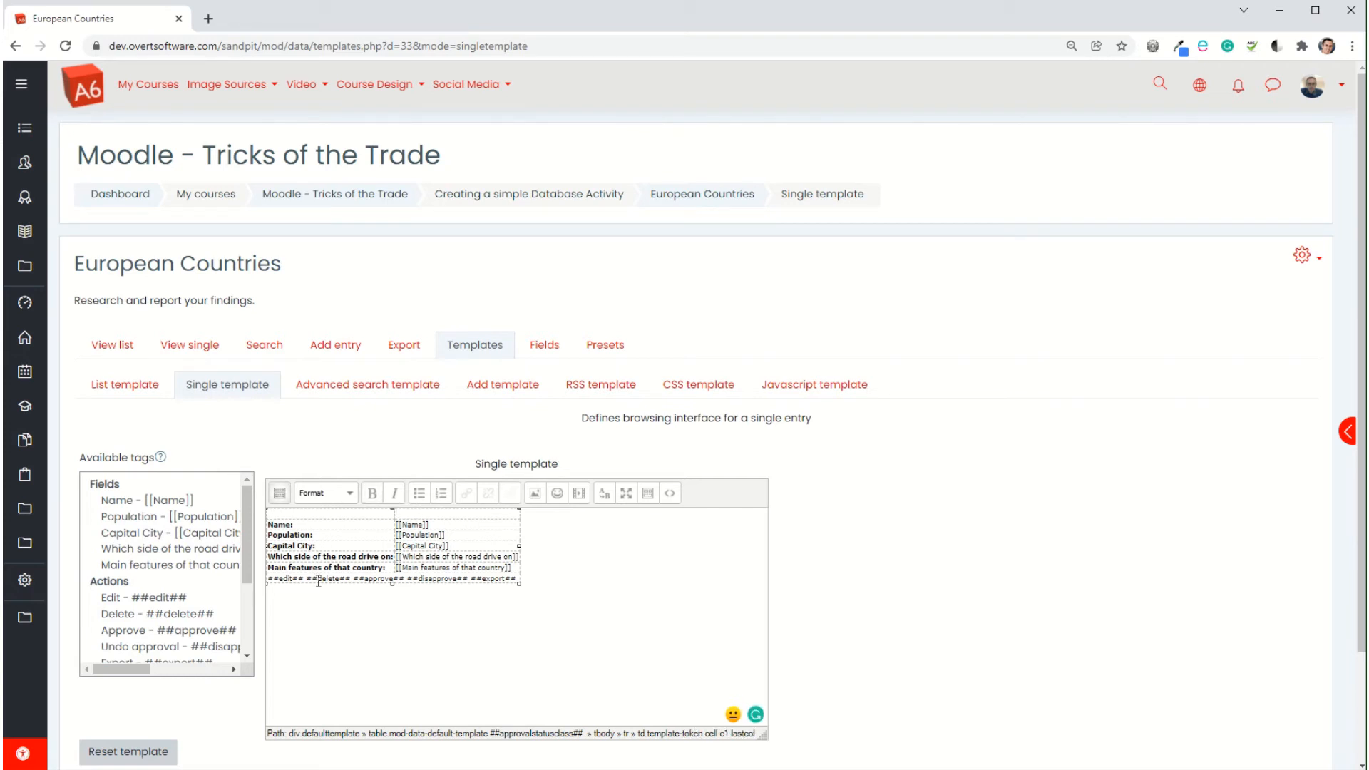
{"action": "scroll", "scroll_direction": "down", "scroll_amount": 3}
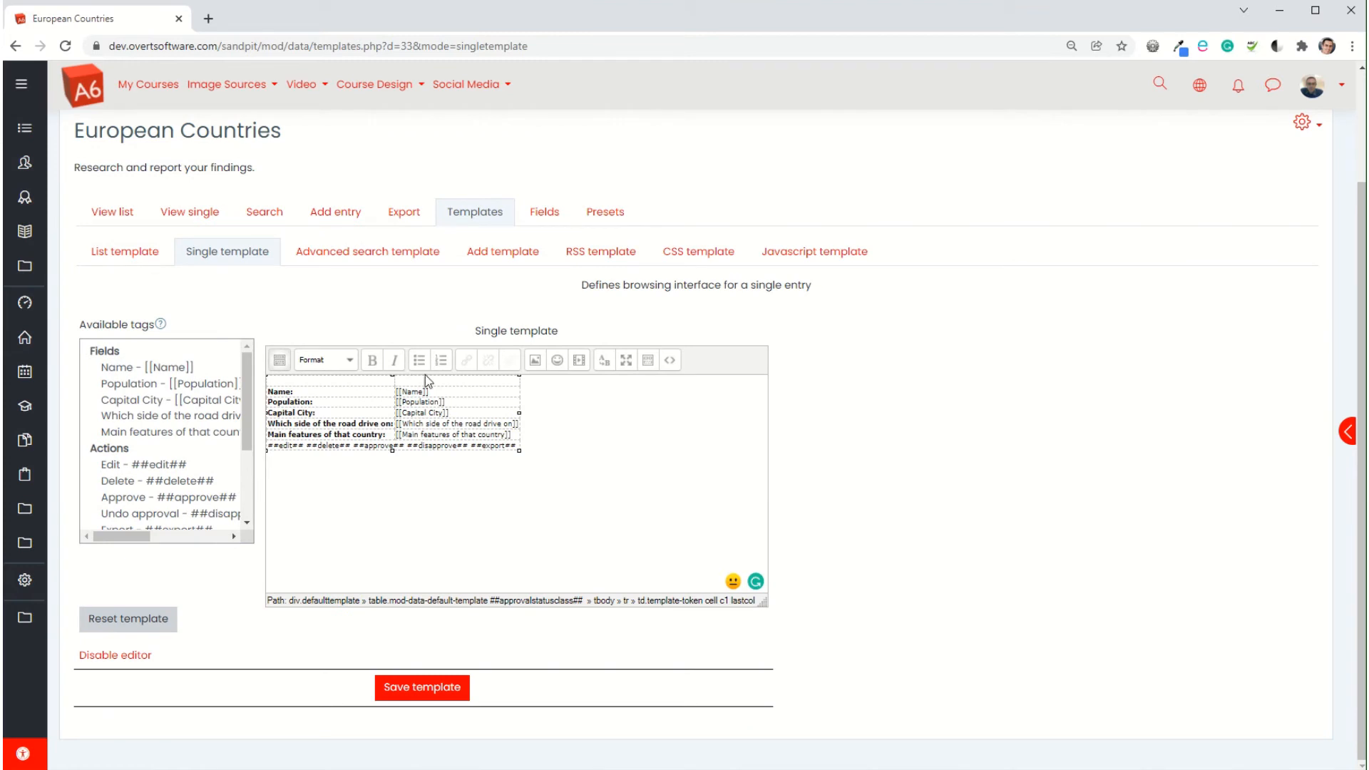
{"action": "mouse_move", "coordinate": [160, 486]}
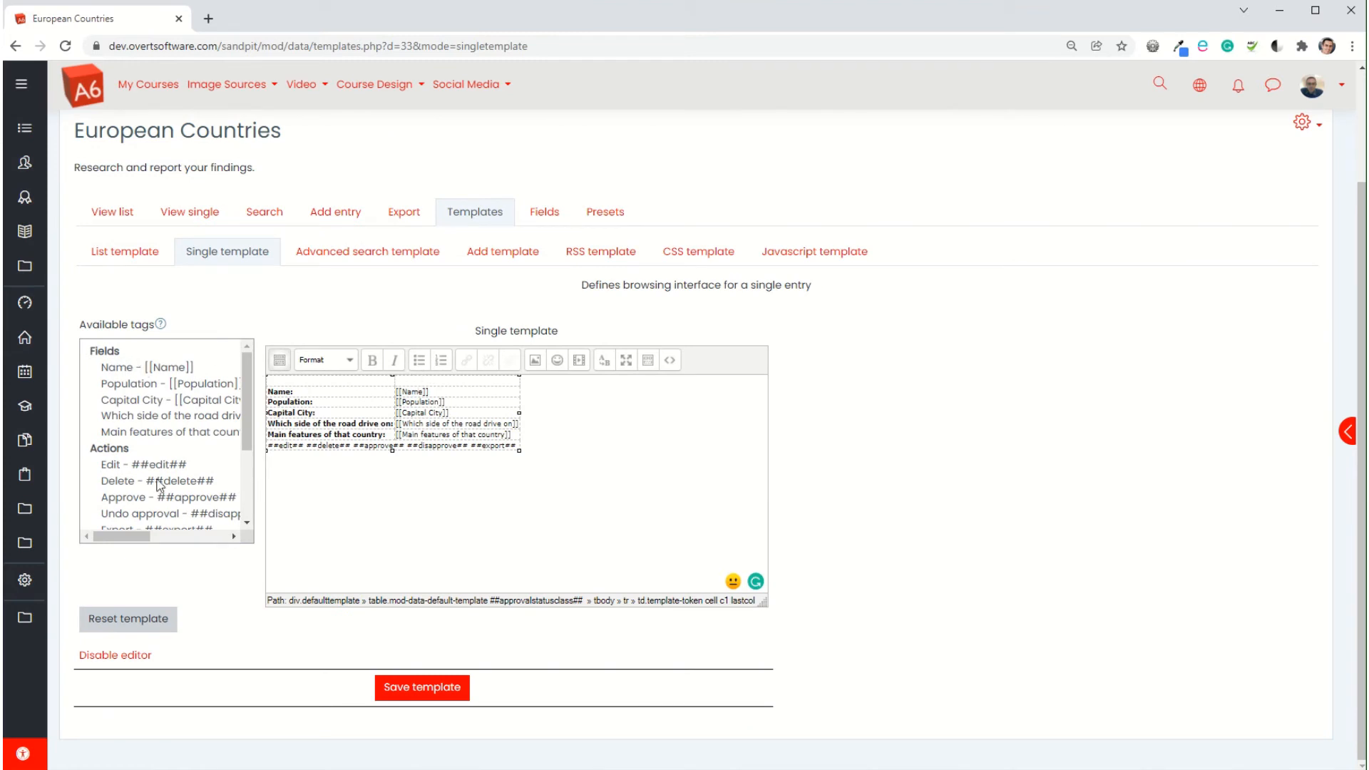
{"action": "mouse_move", "coordinate": [229, 400]}
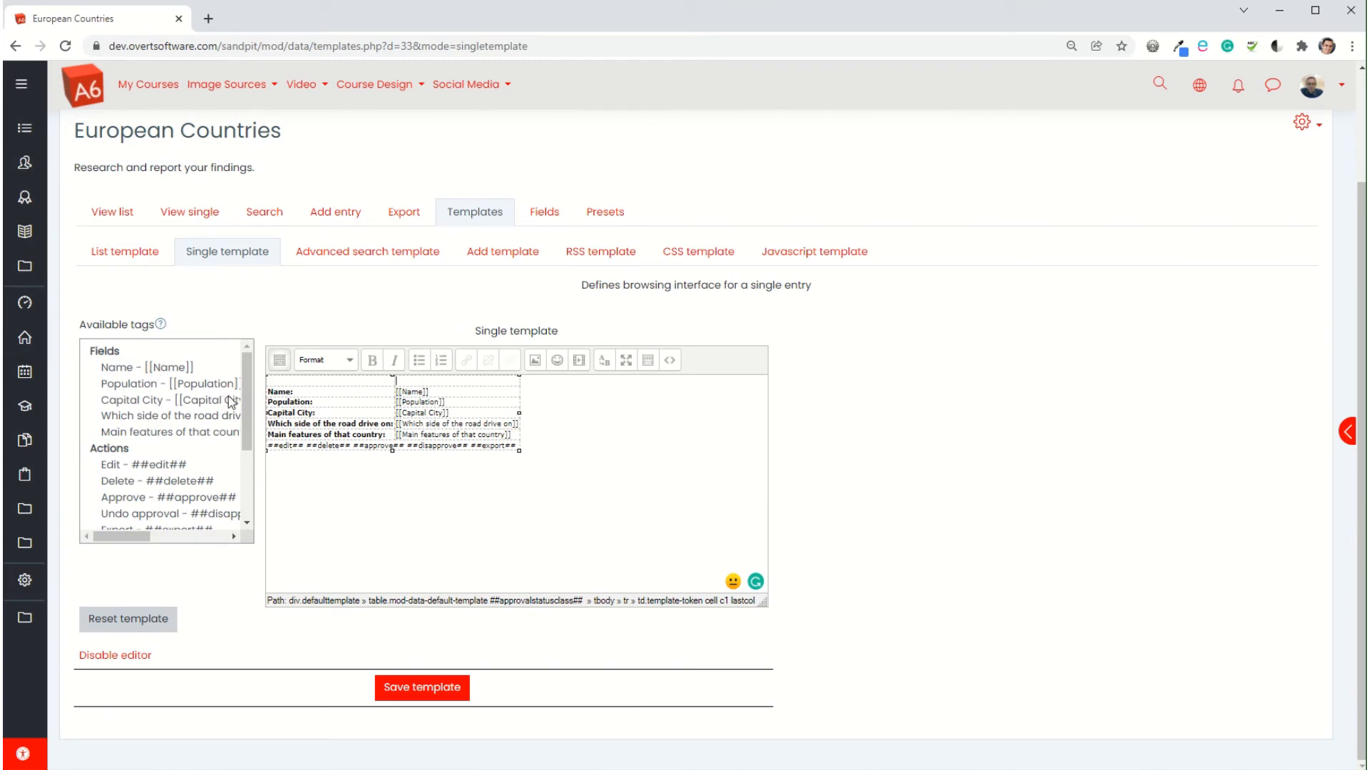
{"action": "scroll", "scroll_direction": "down", "scroll_amount": 3}
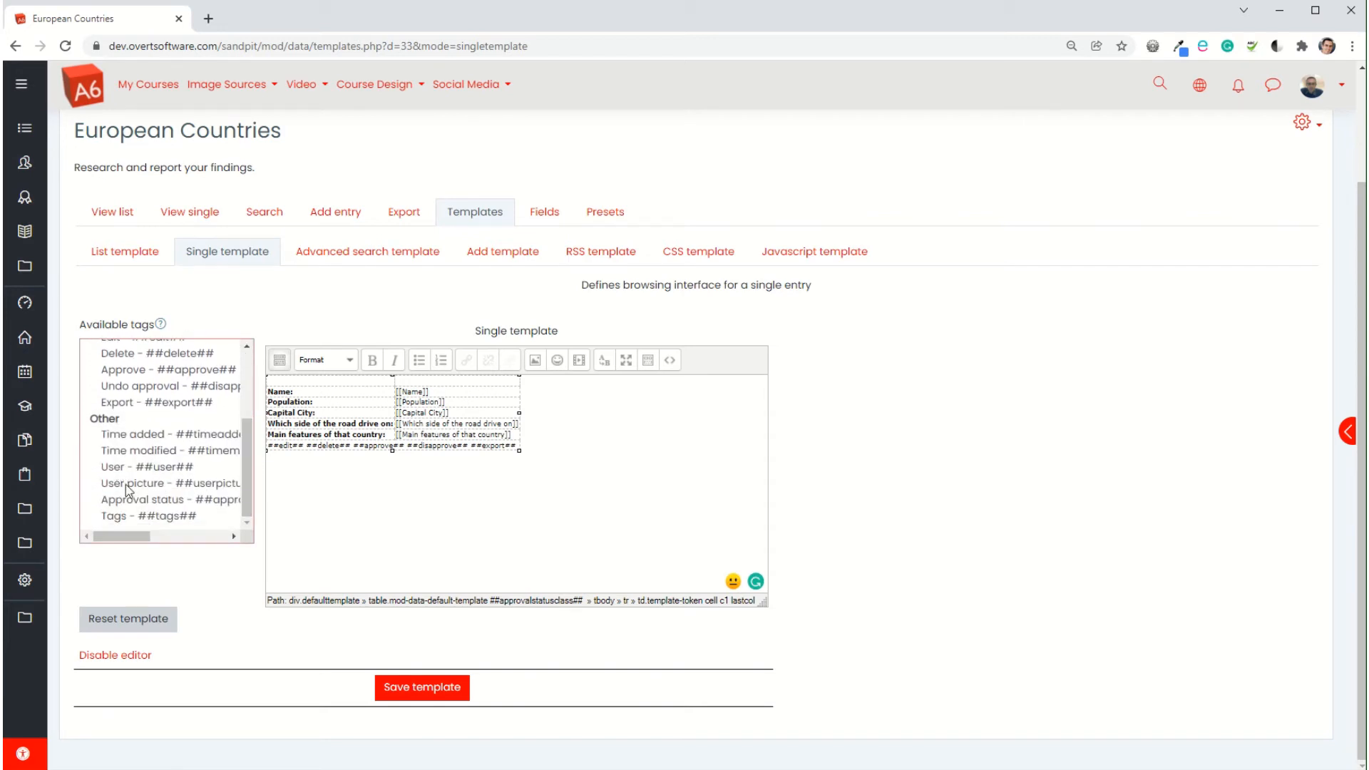
{"action": "left_click", "coordinate": [162, 482]}
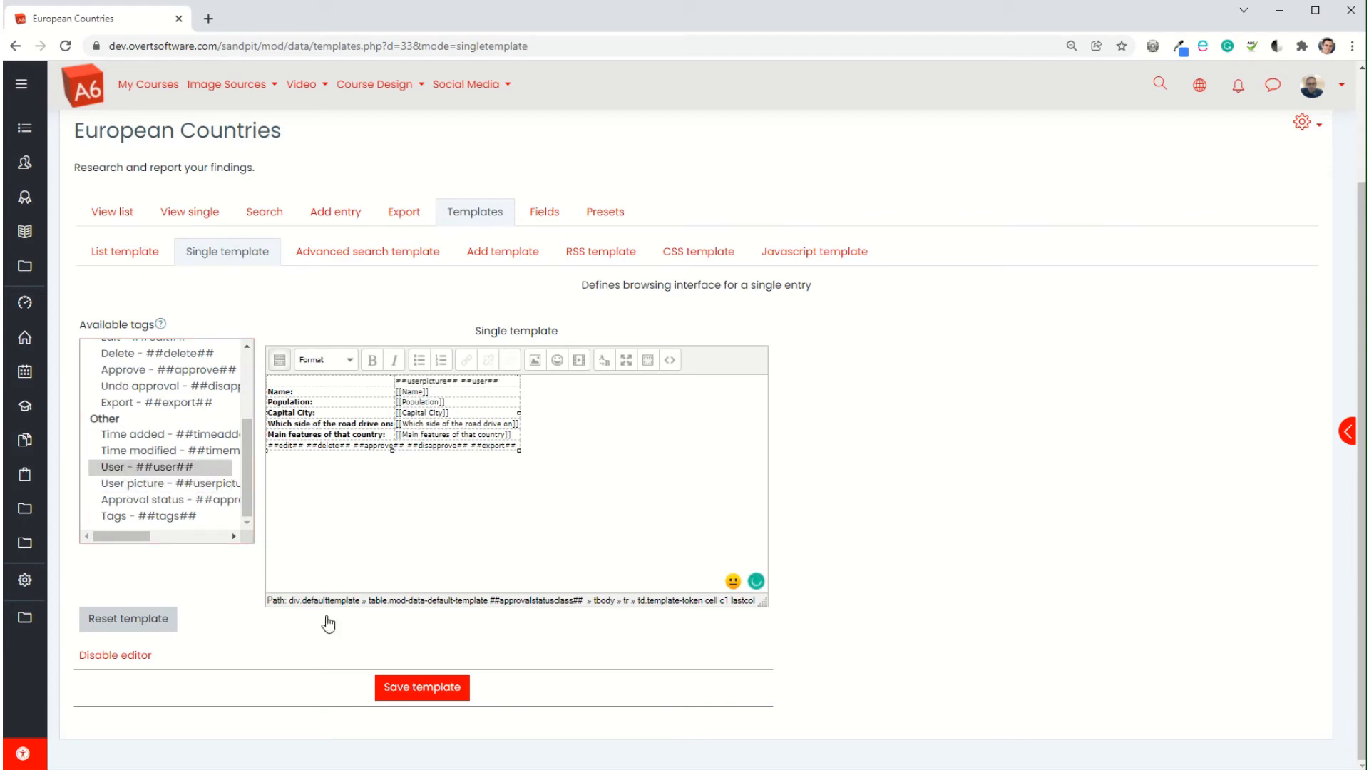
{"action": "left_click", "coordinate": [422, 688]}
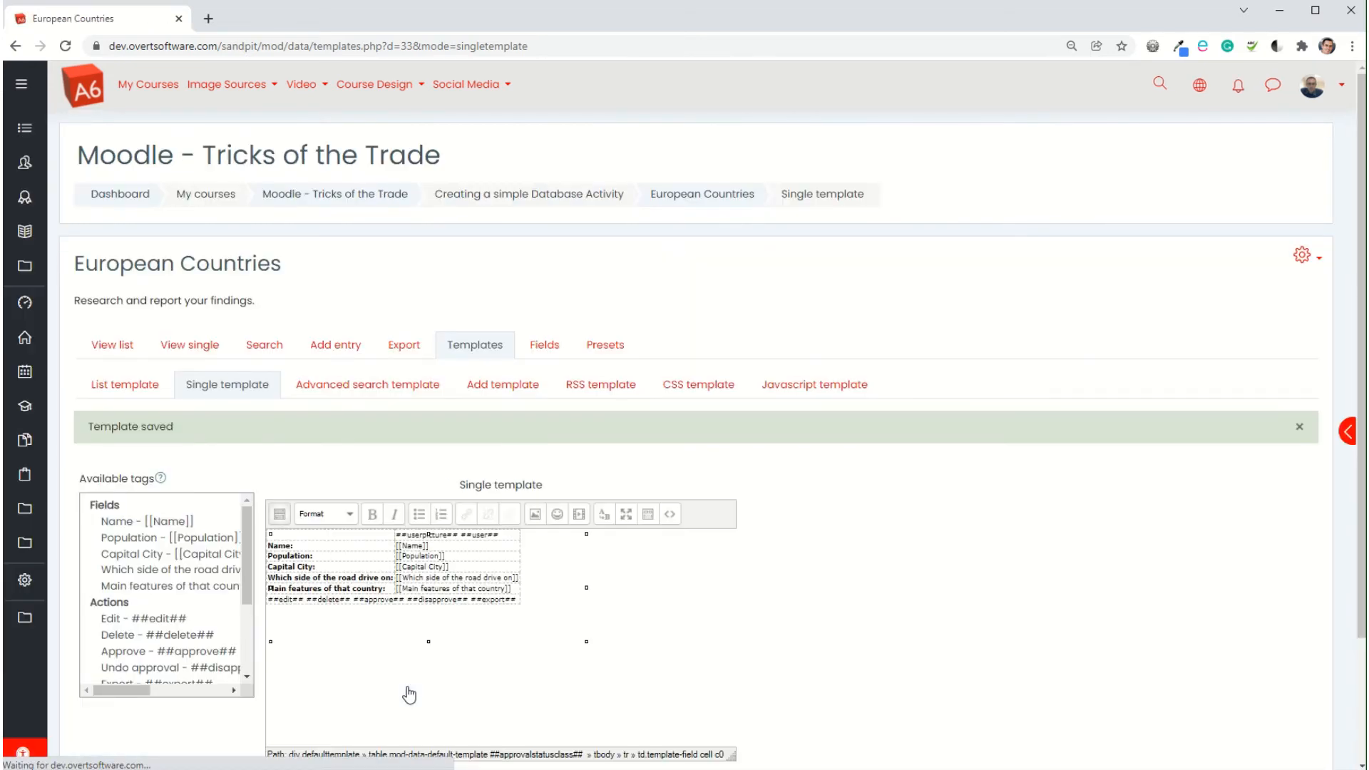
Step: Check the single entry view, then return to the Single template and save it
{"action": "left_click", "coordinate": [190, 343]}
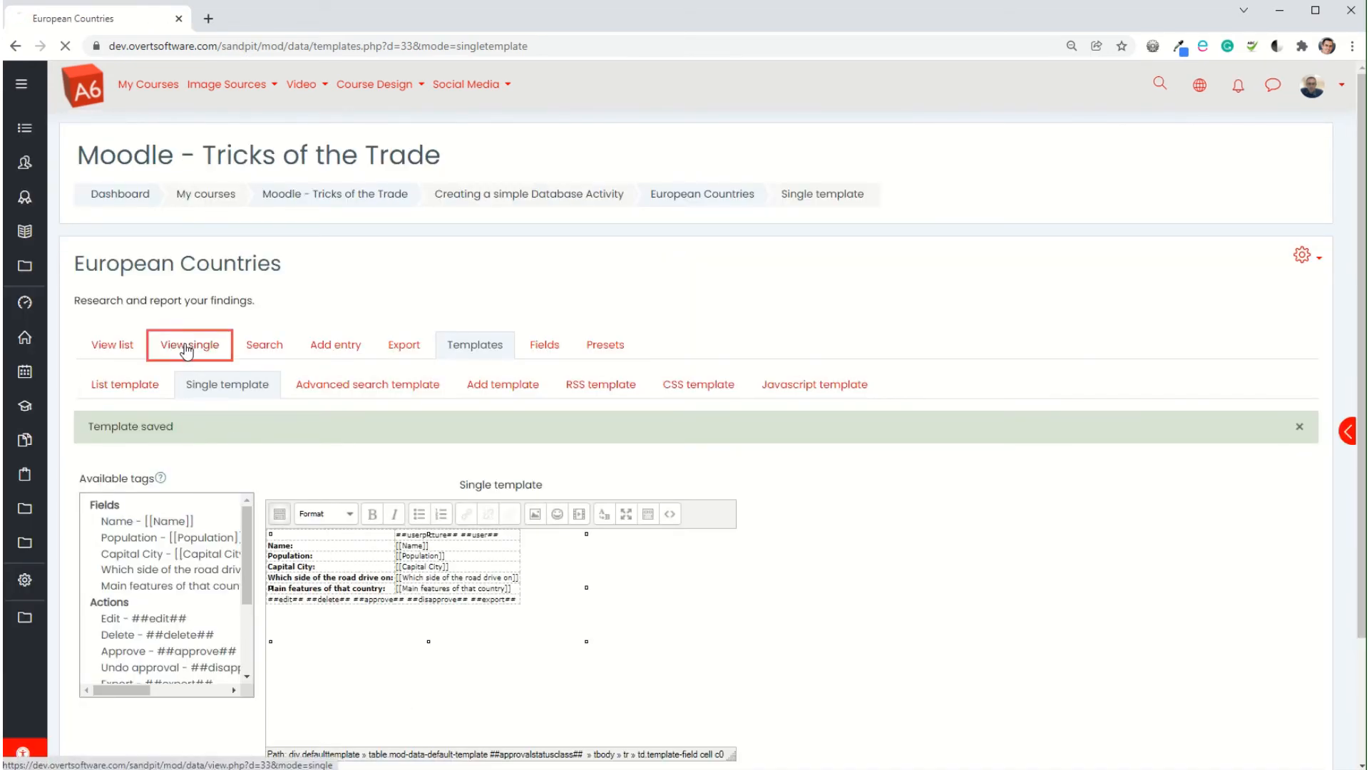
{"action": "left_click", "coordinate": [188, 343]}
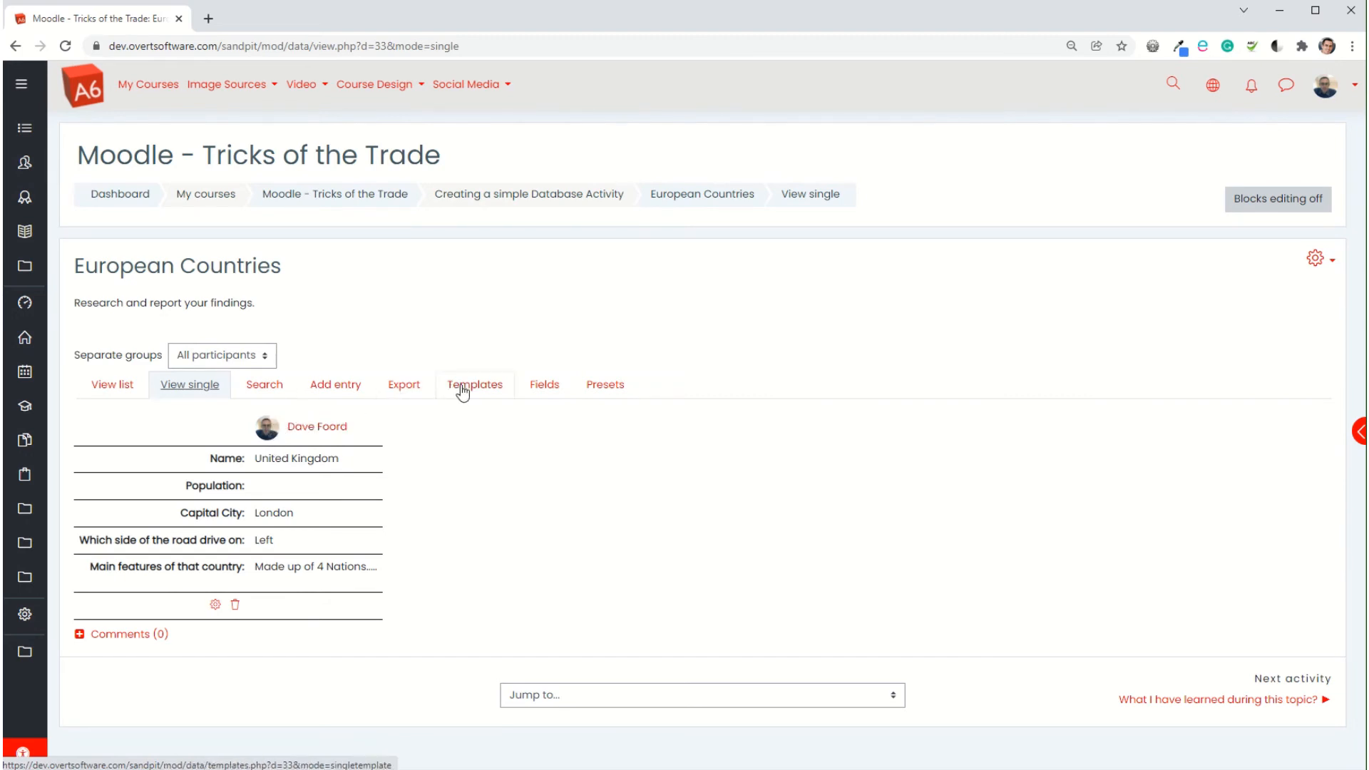
{"action": "left_click", "coordinate": [474, 384]}
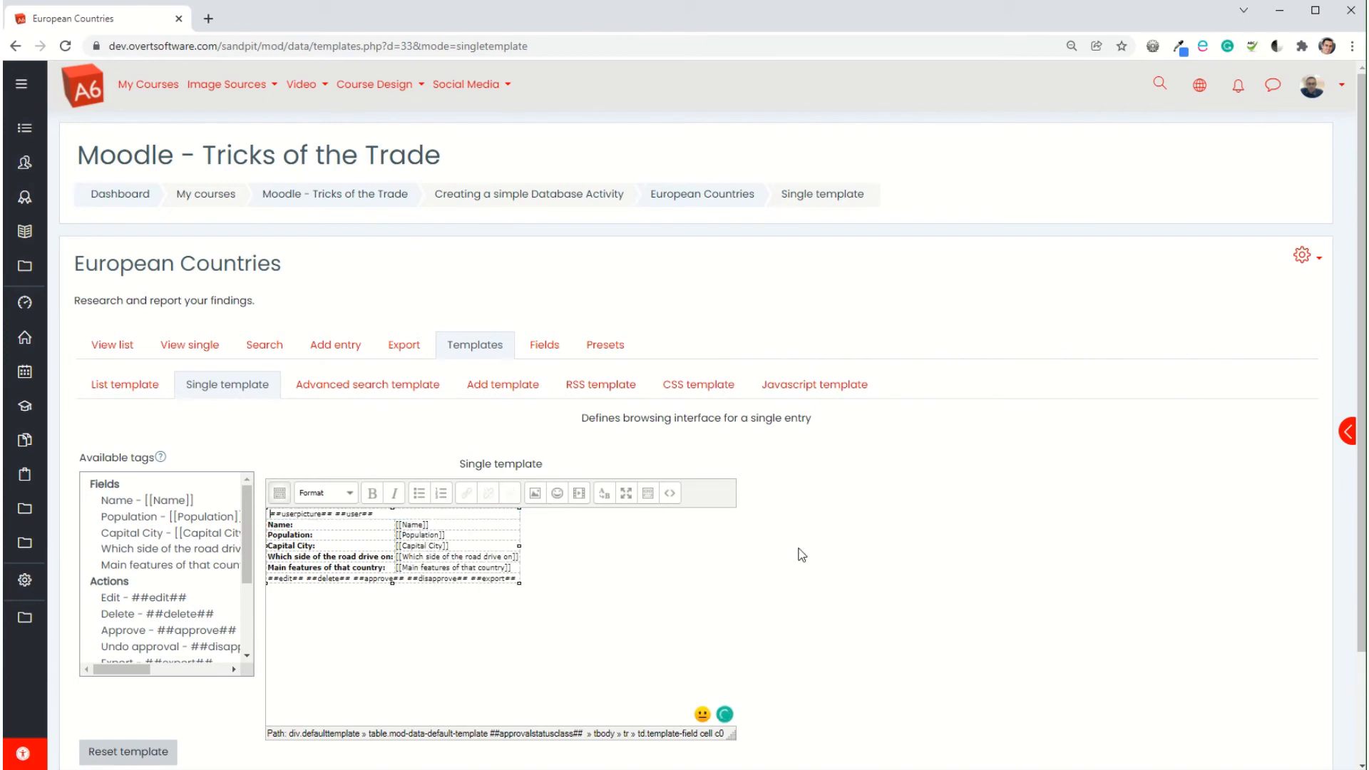
{"action": "scroll", "scroll_direction": "down", "scroll_amount": 3}
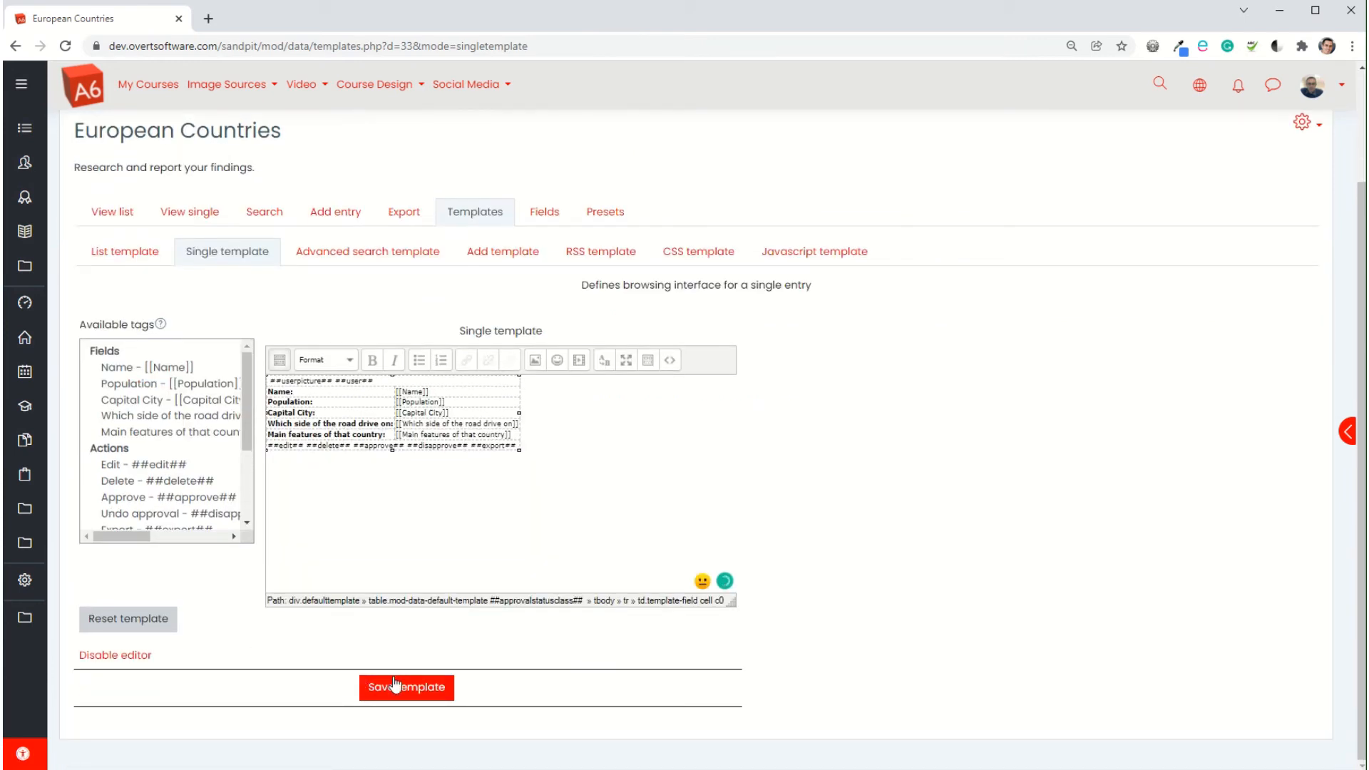
{"action": "left_click", "coordinate": [406, 687]}
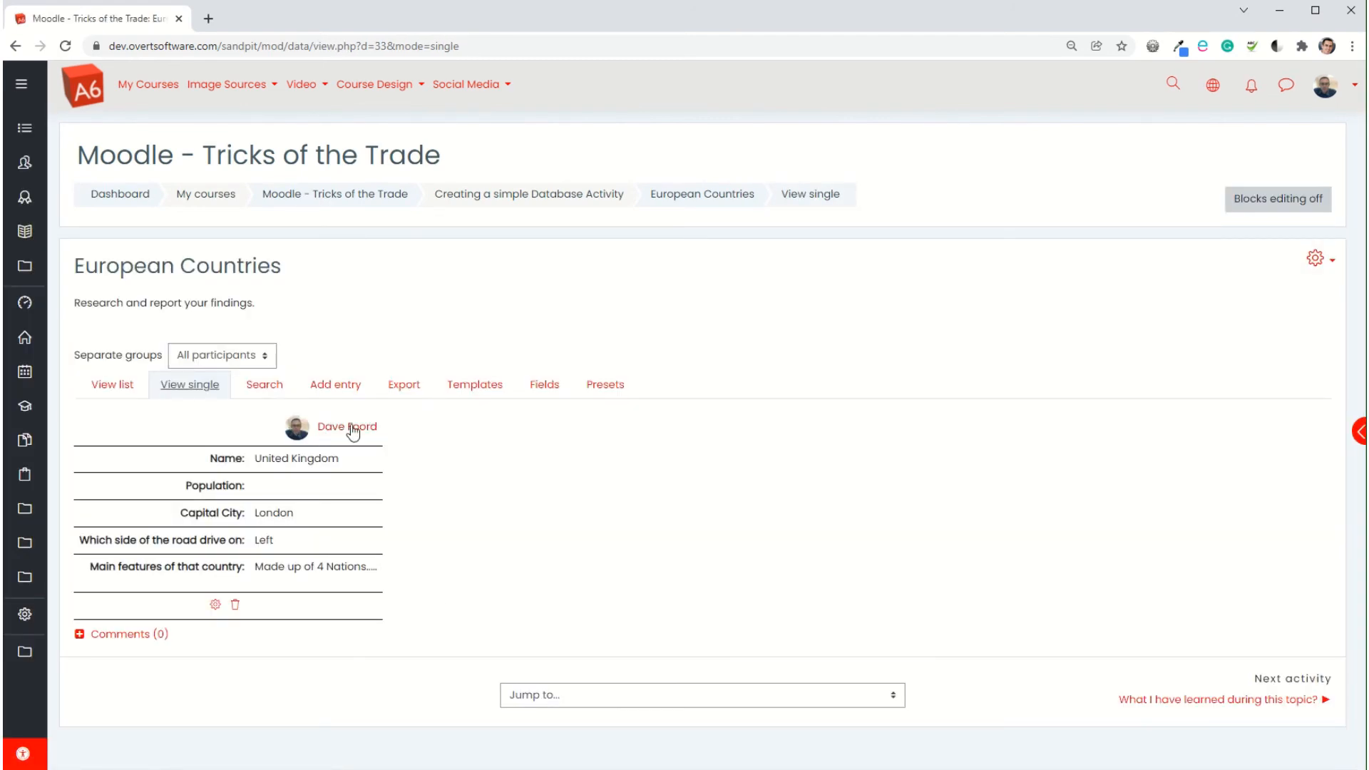
{"action": "mouse_move", "coordinate": [412, 404]}
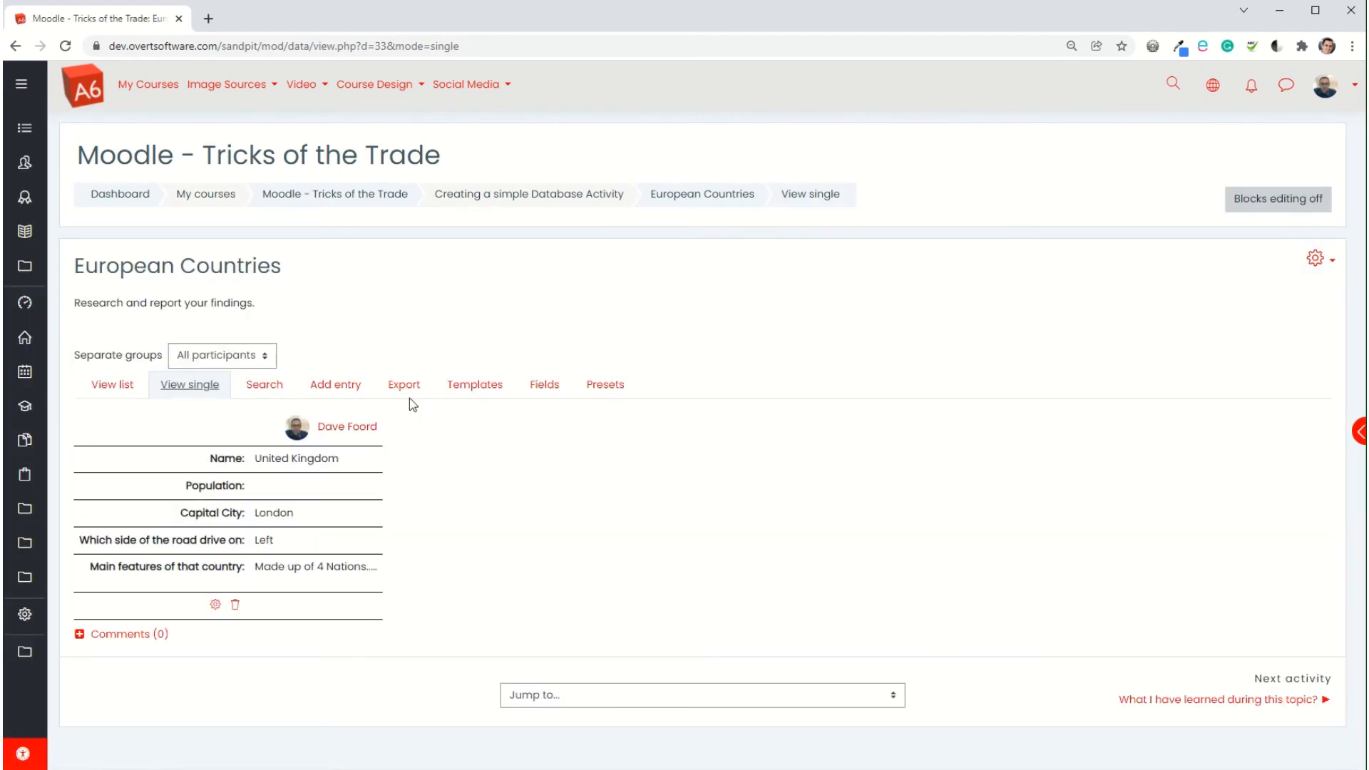
Step: Left-align the ##userpicture## ##user## line, save, check the entry, and show the list
{"action": "left_click", "coordinate": [474, 384]}
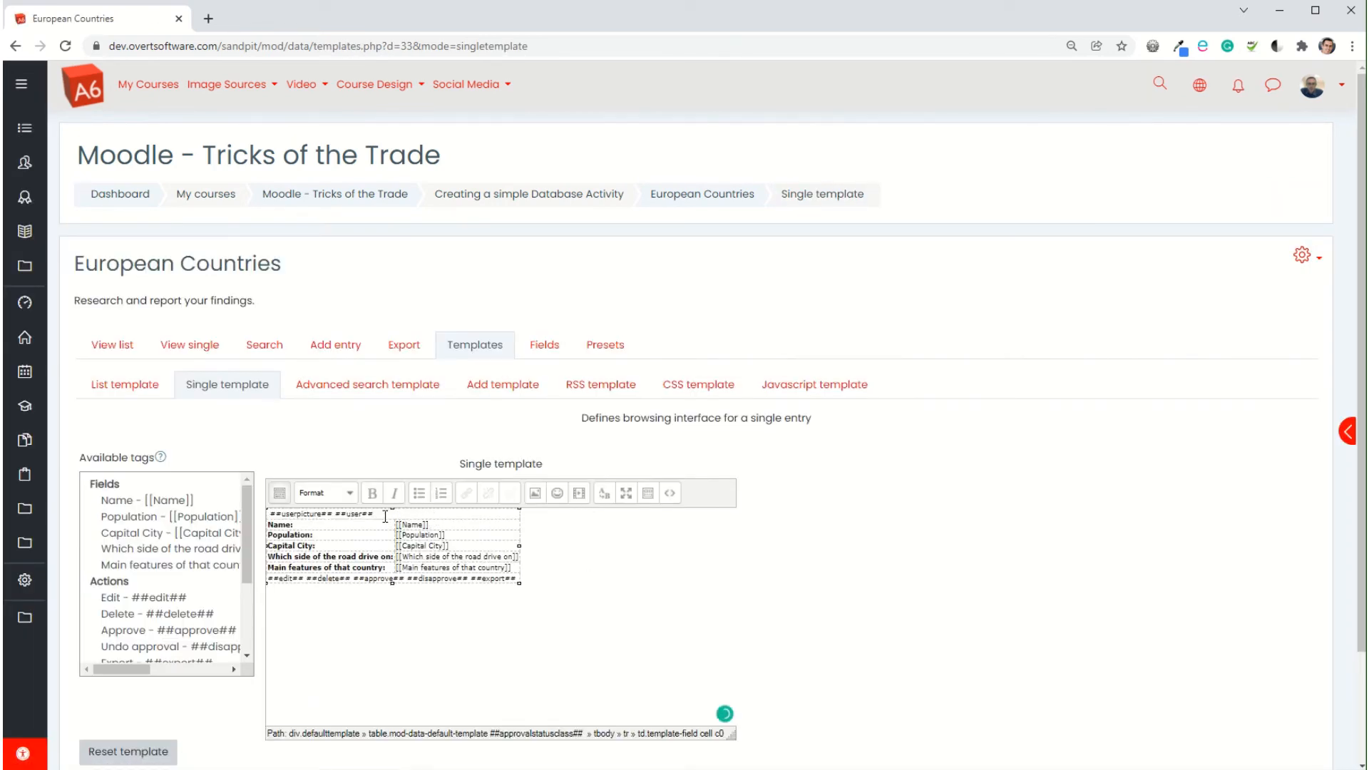
{"action": "left_click", "coordinate": [280, 493]}
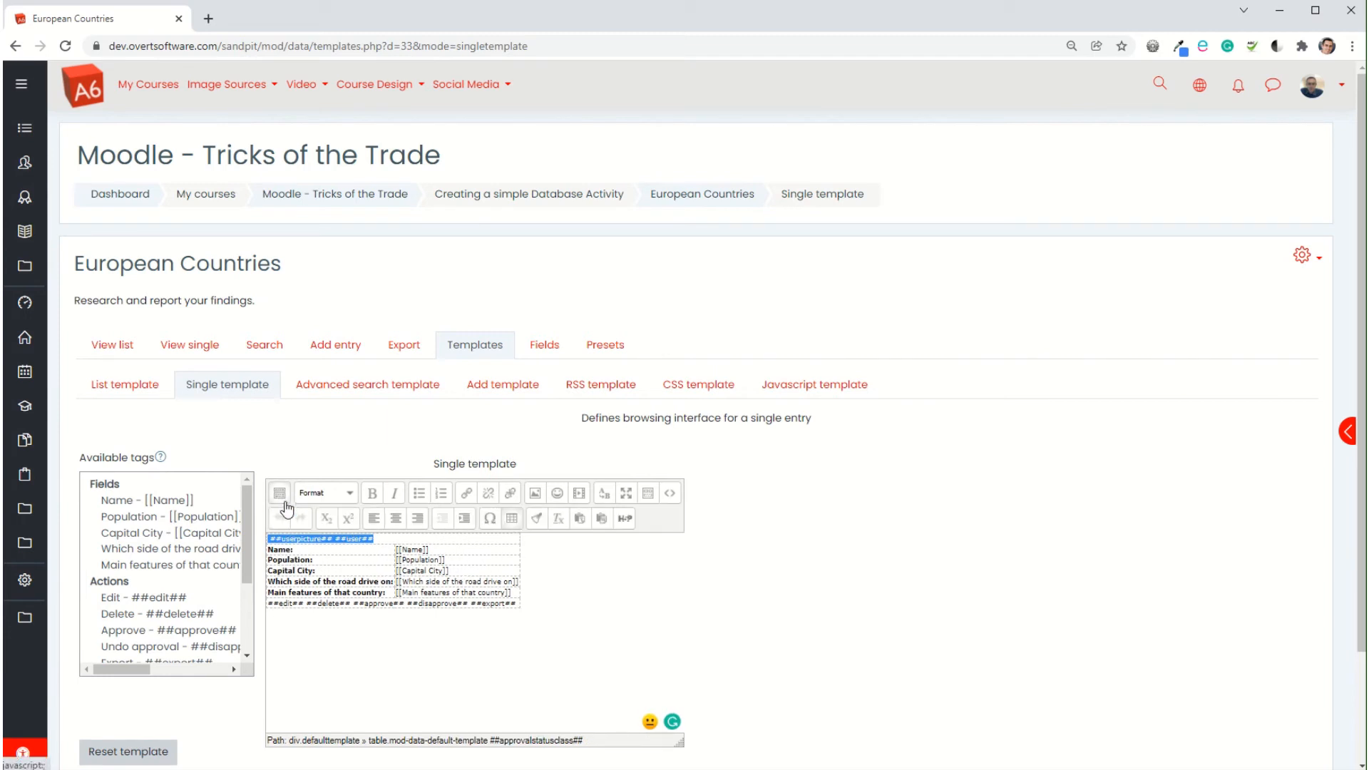
{"action": "mouse_move", "coordinate": [374, 517]}
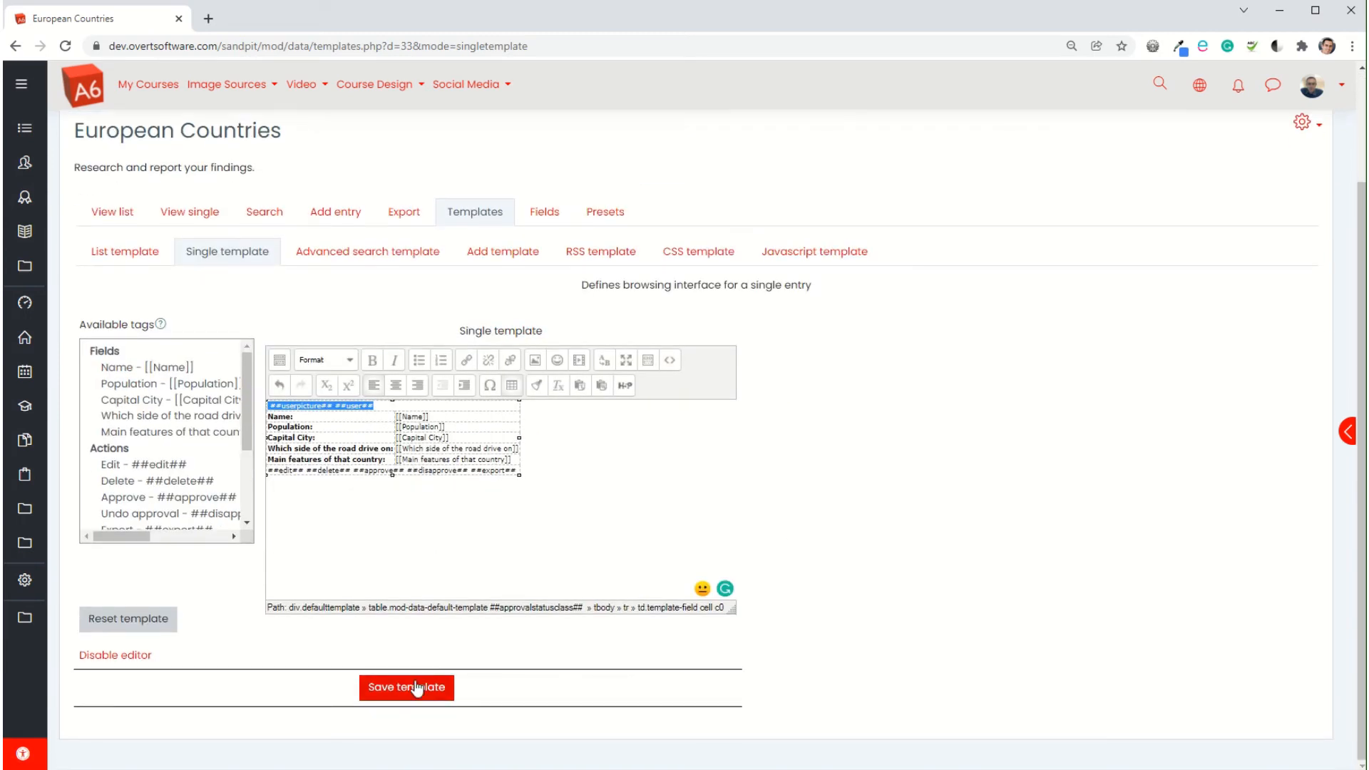
{"action": "left_click", "coordinate": [406, 687]}
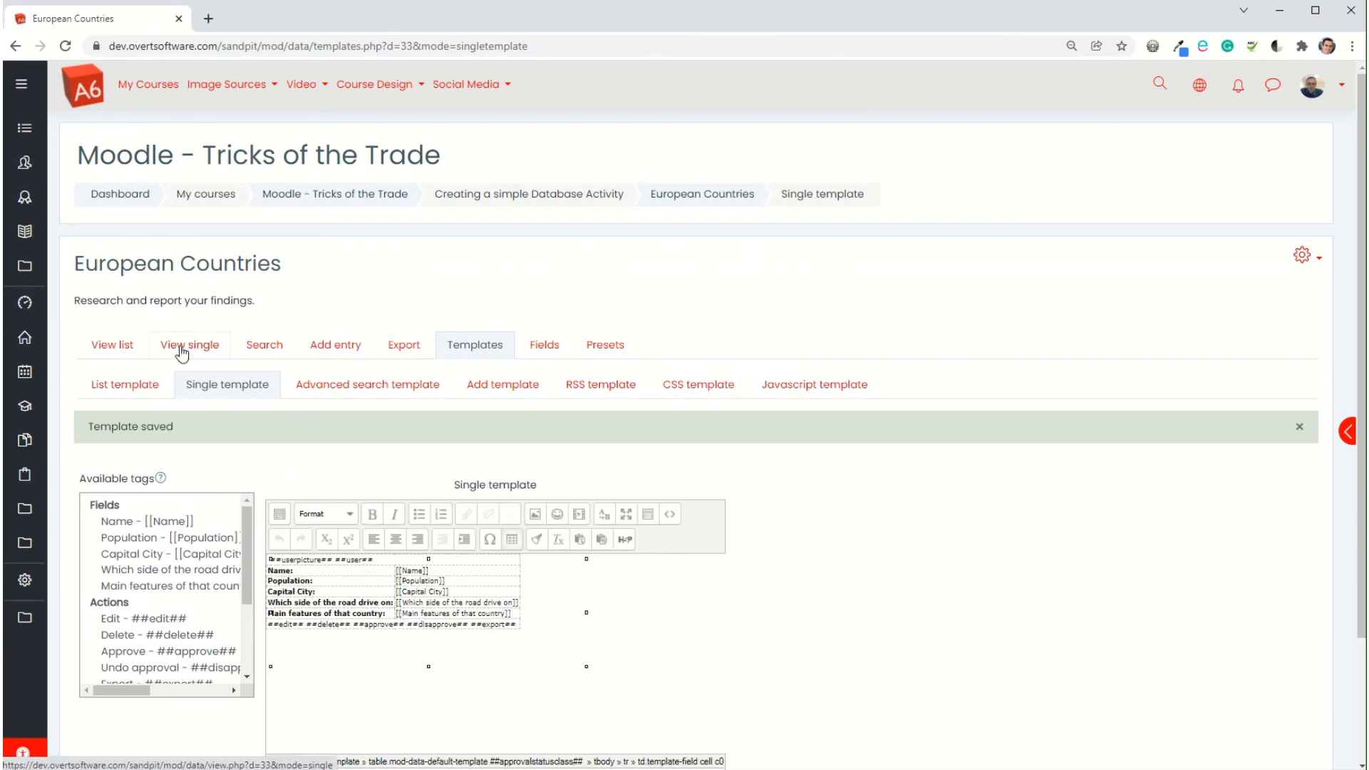
{"action": "left_click", "coordinate": [190, 343]}
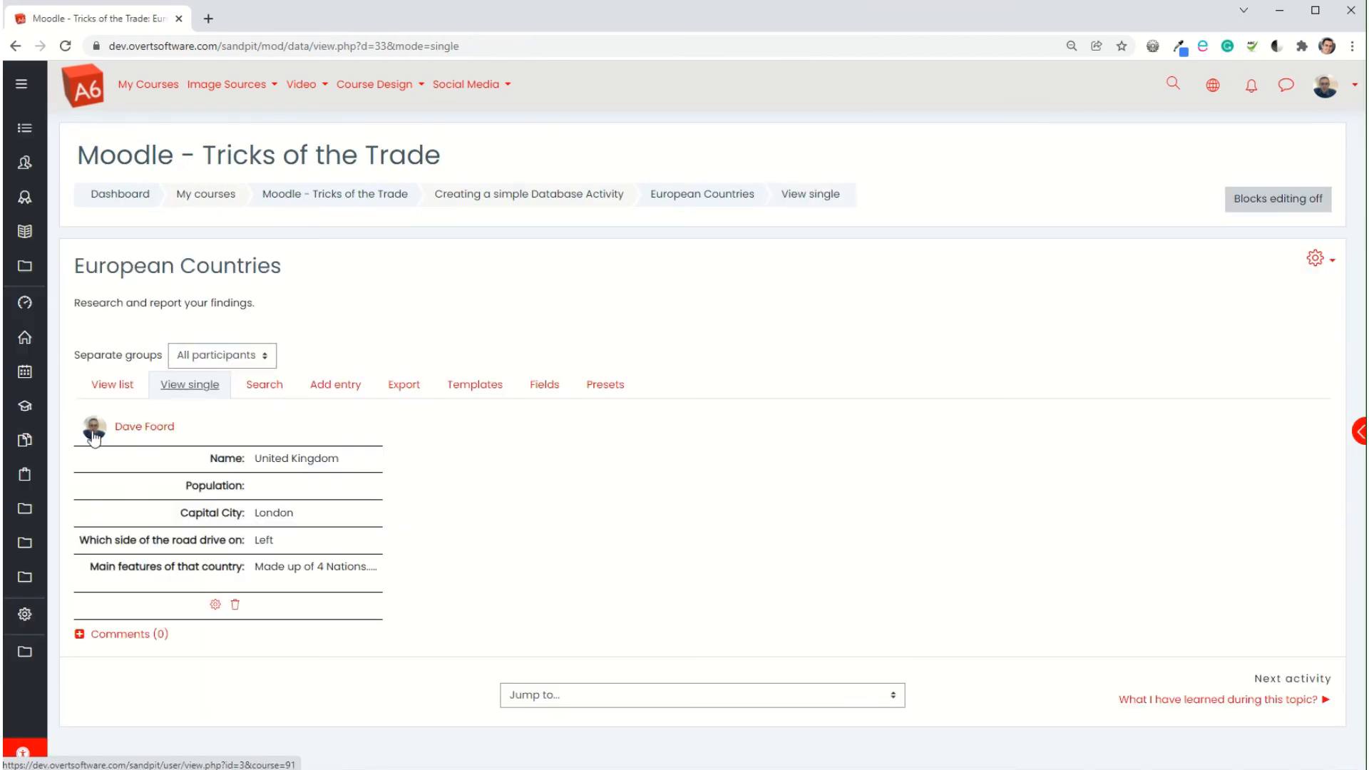
{"action": "mouse_move", "coordinate": [277, 494]}
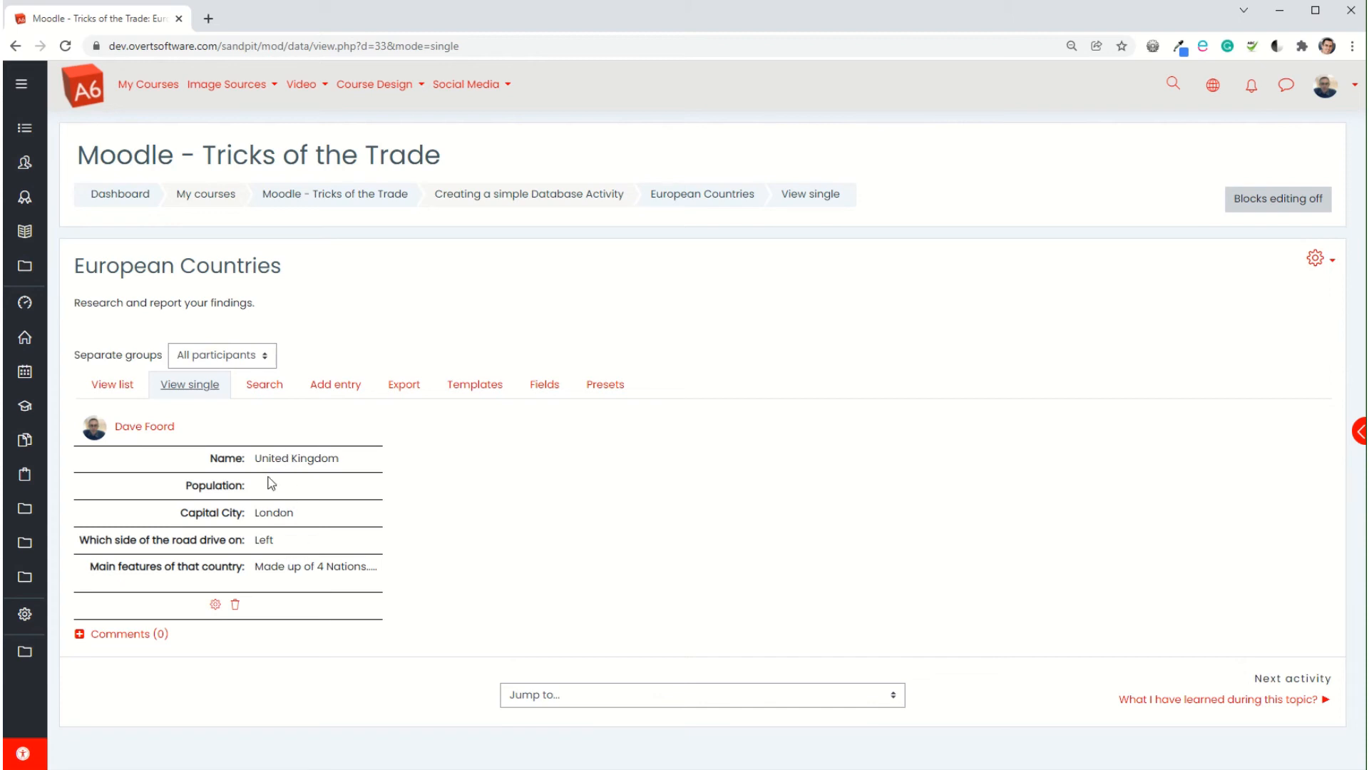
{"action": "mouse_move", "coordinate": [148, 403]}
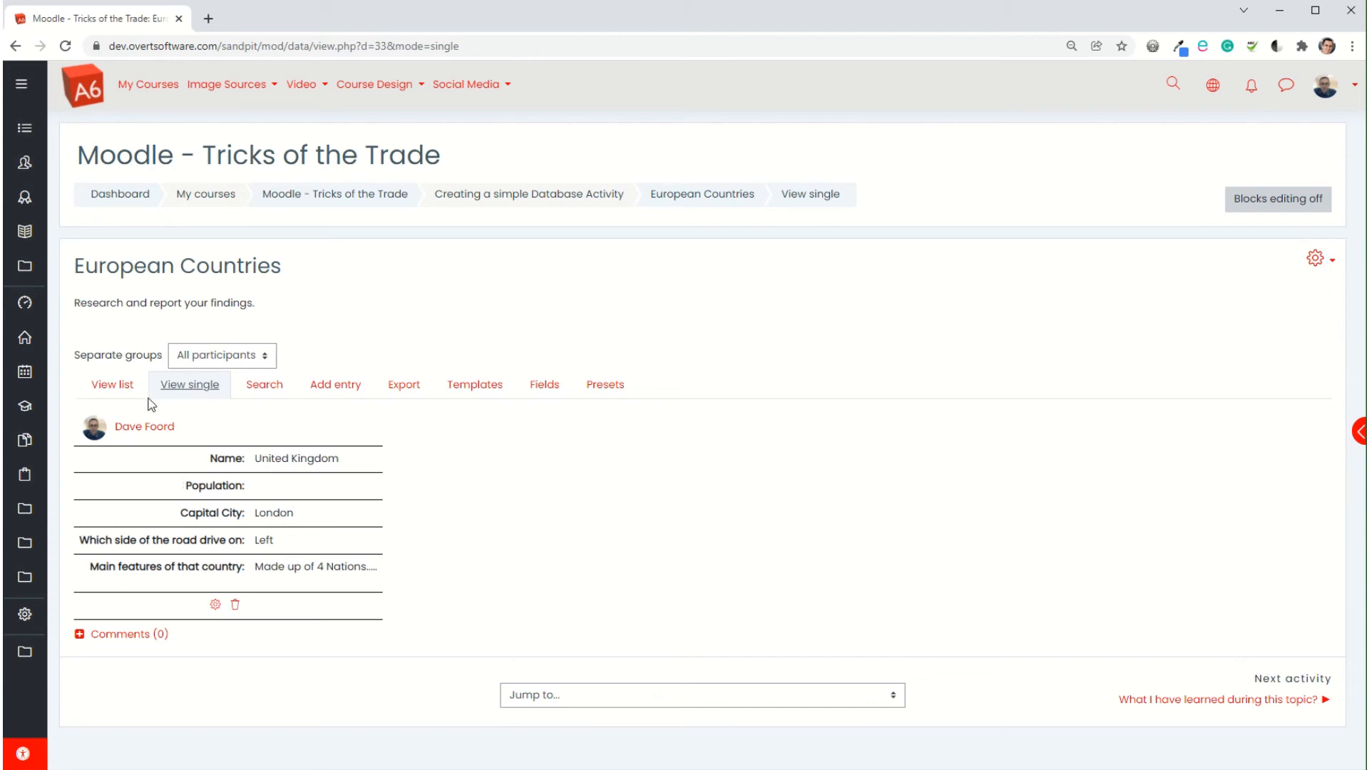
{"action": "left_click", "coordinate": [112, 384]}
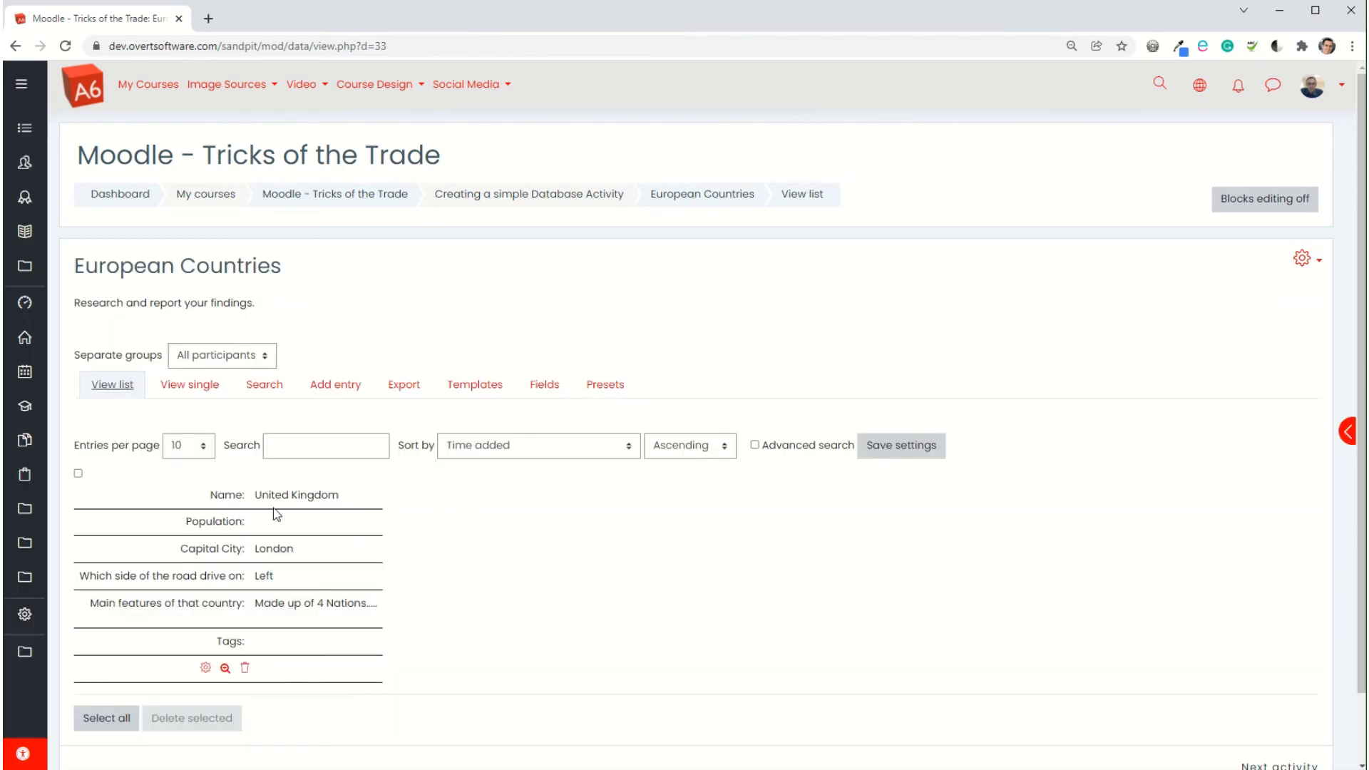
Step: Delete the Population through Tags rows from the List template and save it
{"action": "left_click", "coordinate": [474, 384]}
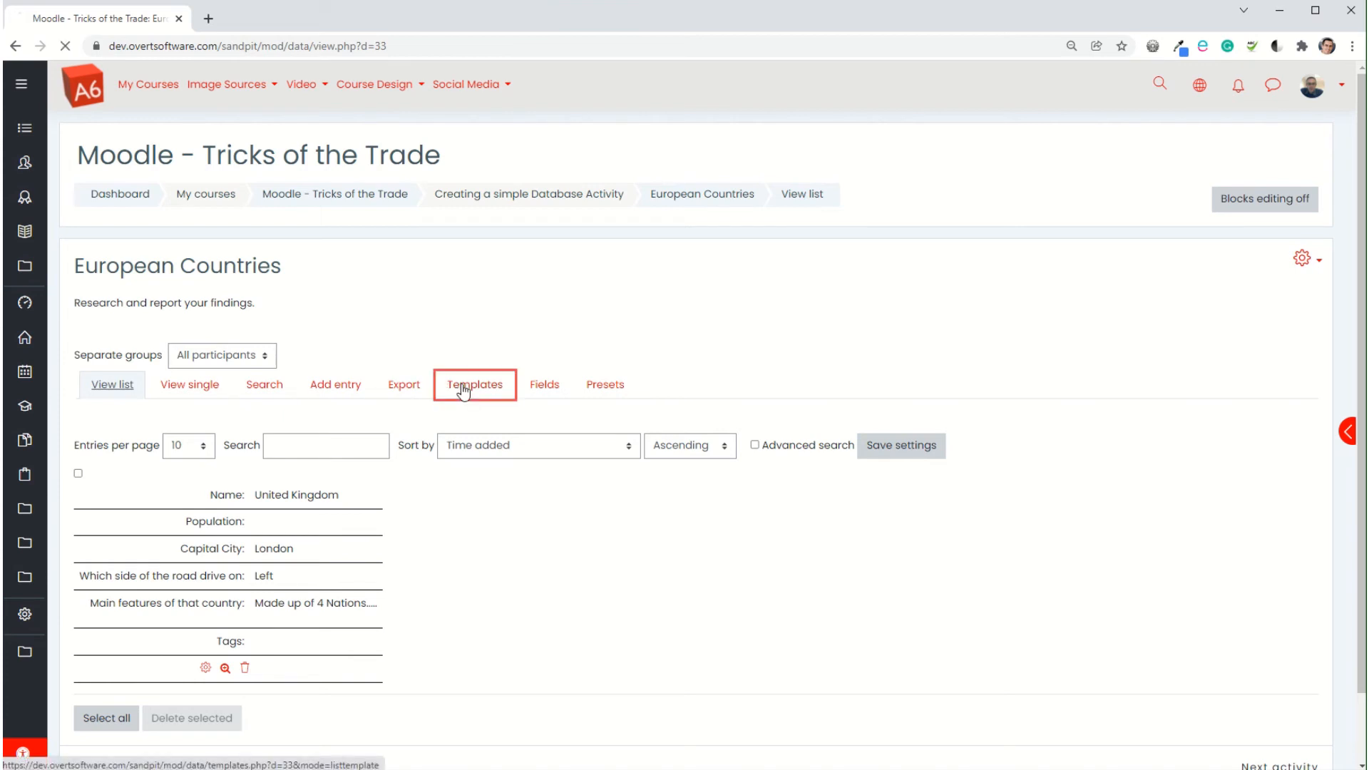
{"action": "left_click", "coordinate": [474, 384]}
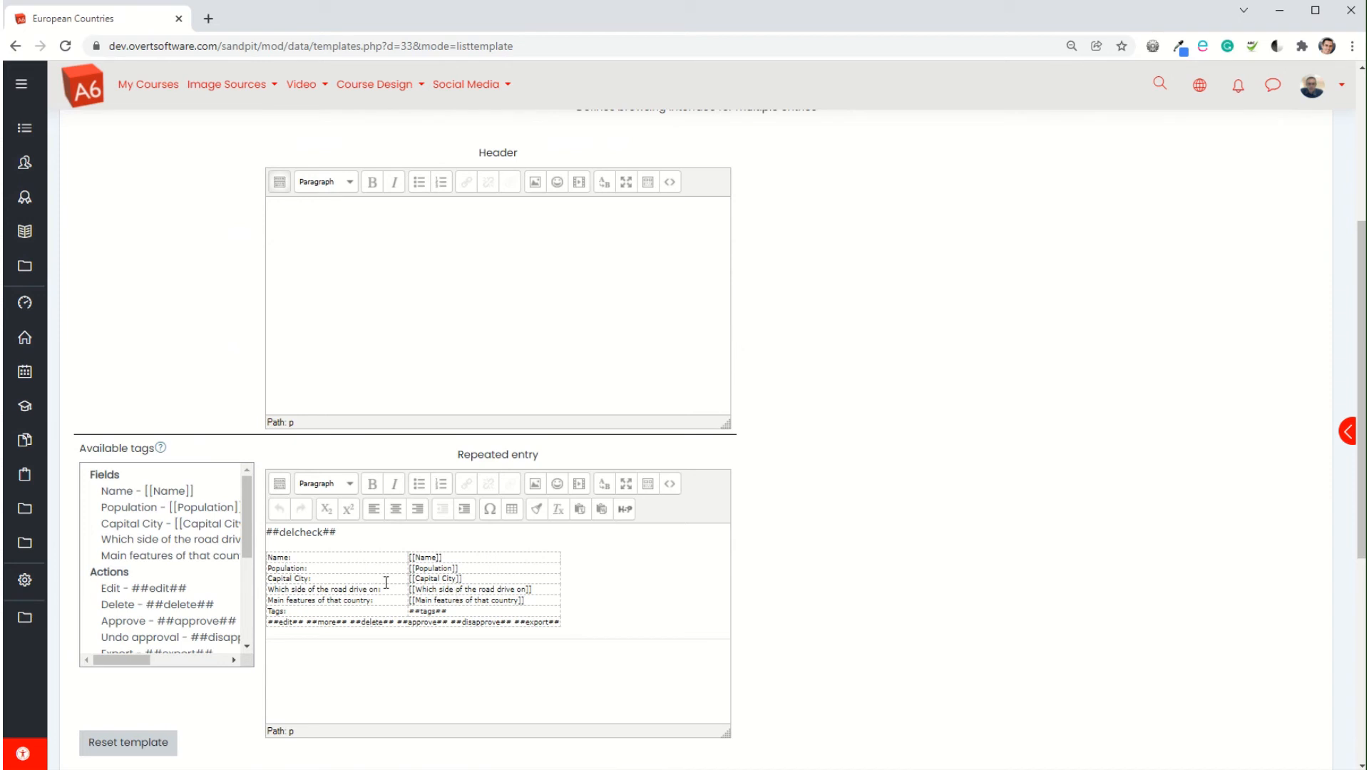
{"action": "mouse_move", "coordinate": [451, 561]}
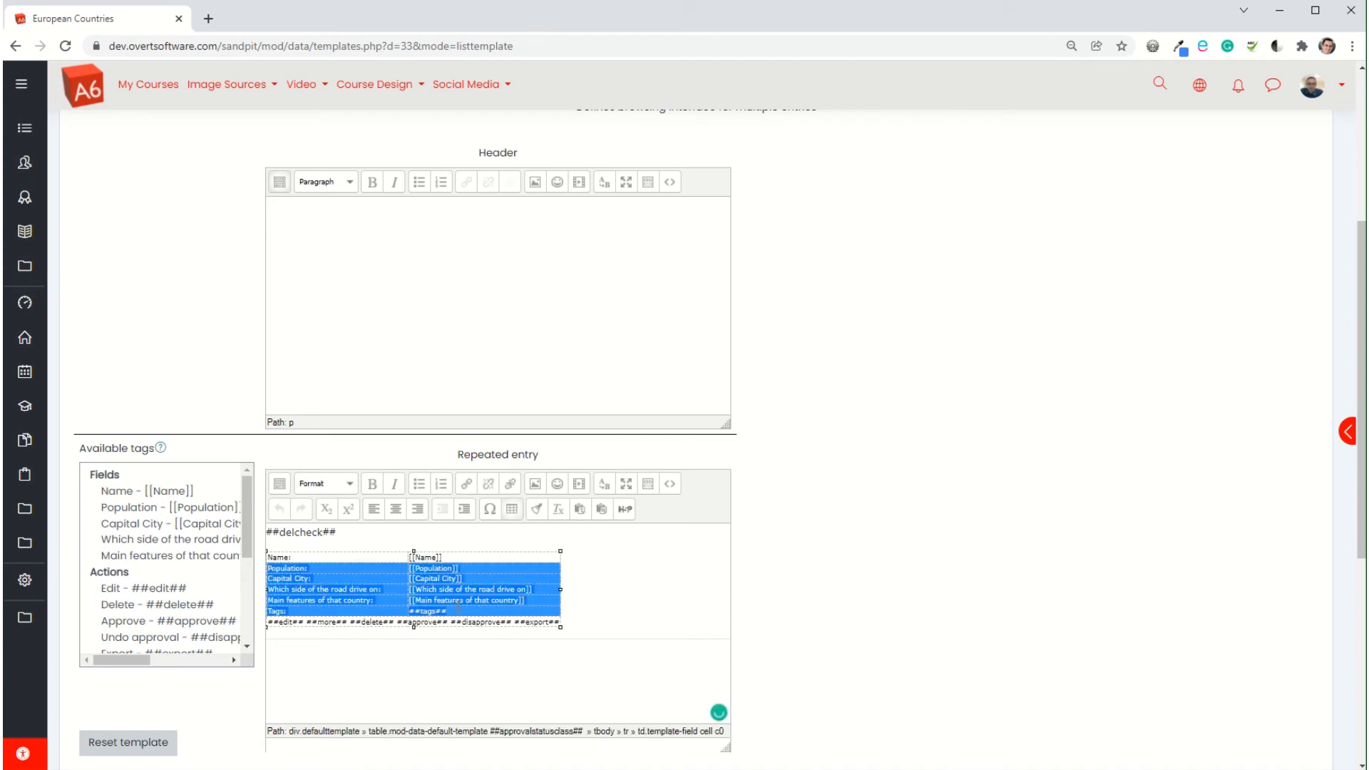
{"action": "right_click", "coordinate": [410, 594]}
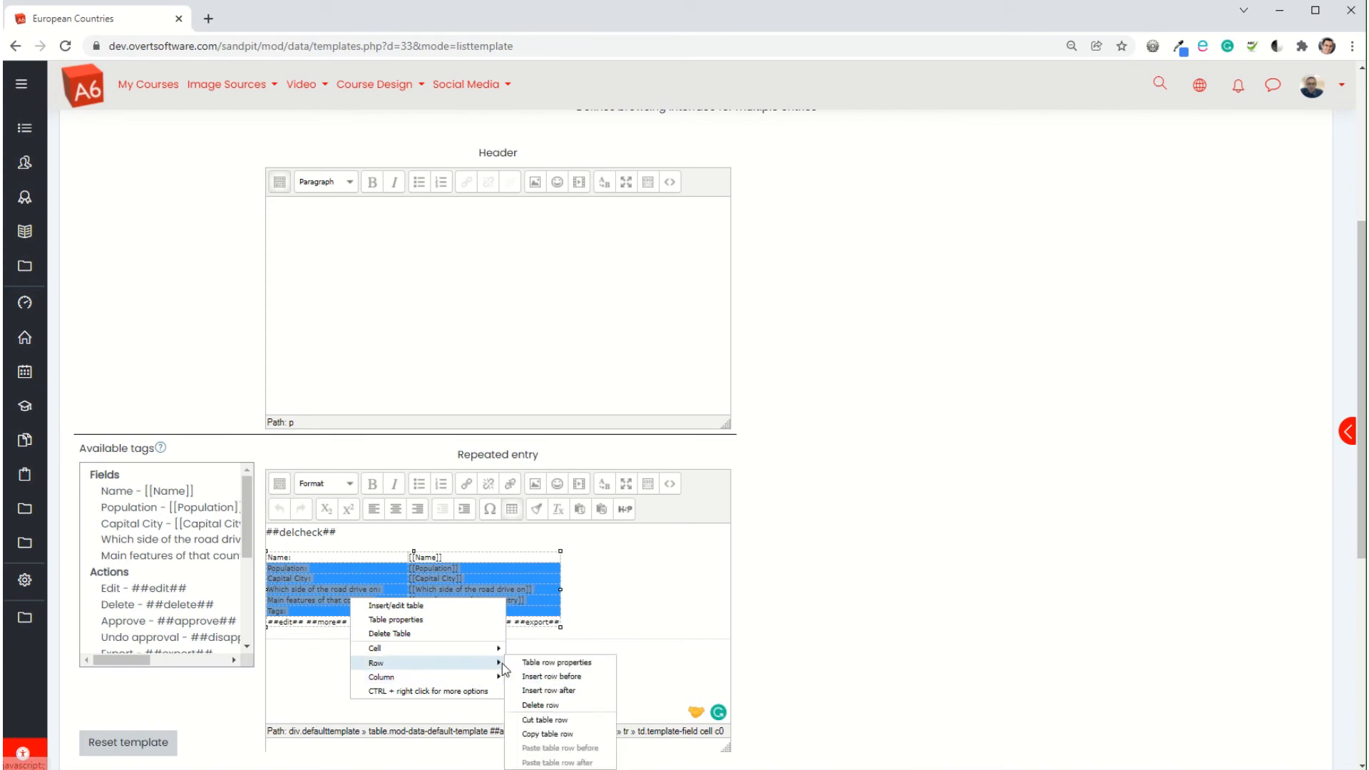
{"action": "left_click", "coordinate": [540, 704]}
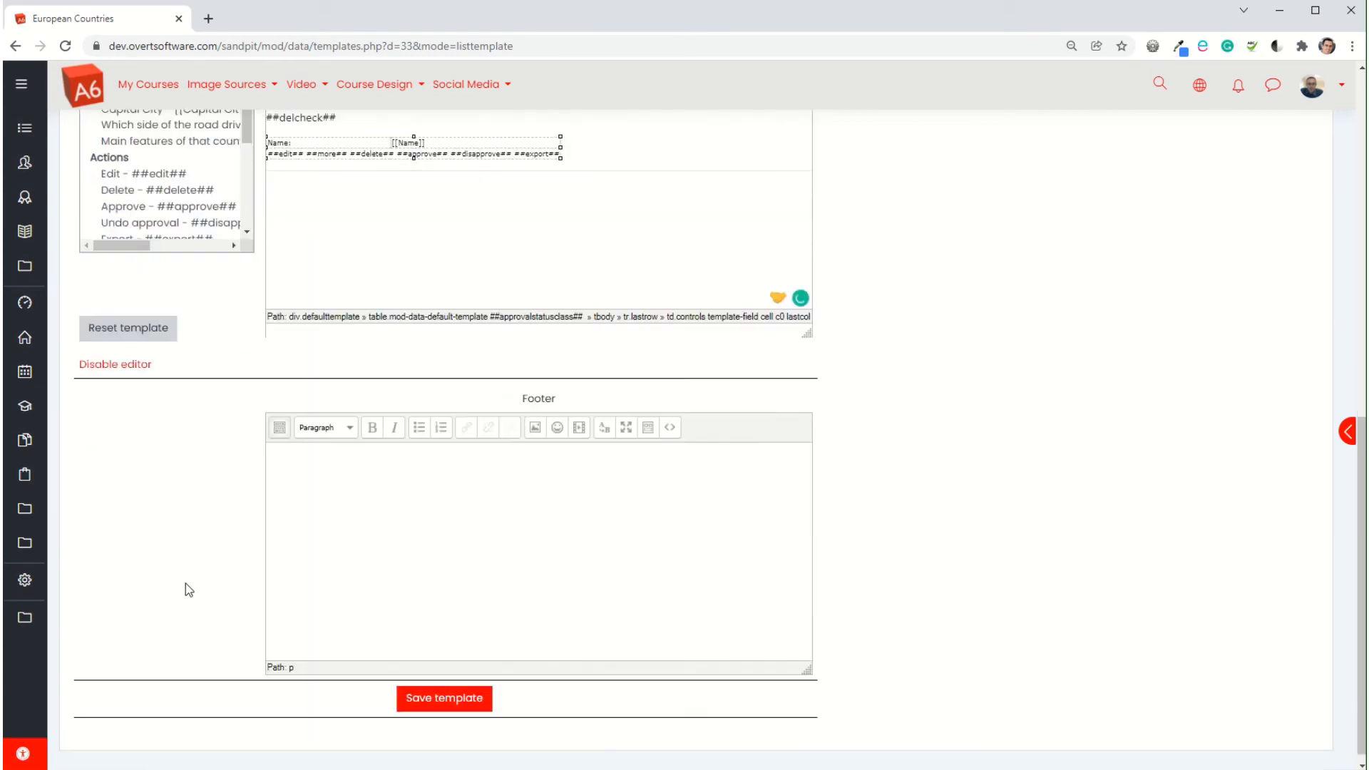
{"action": "left_click", "coordinate": [443, 697]}
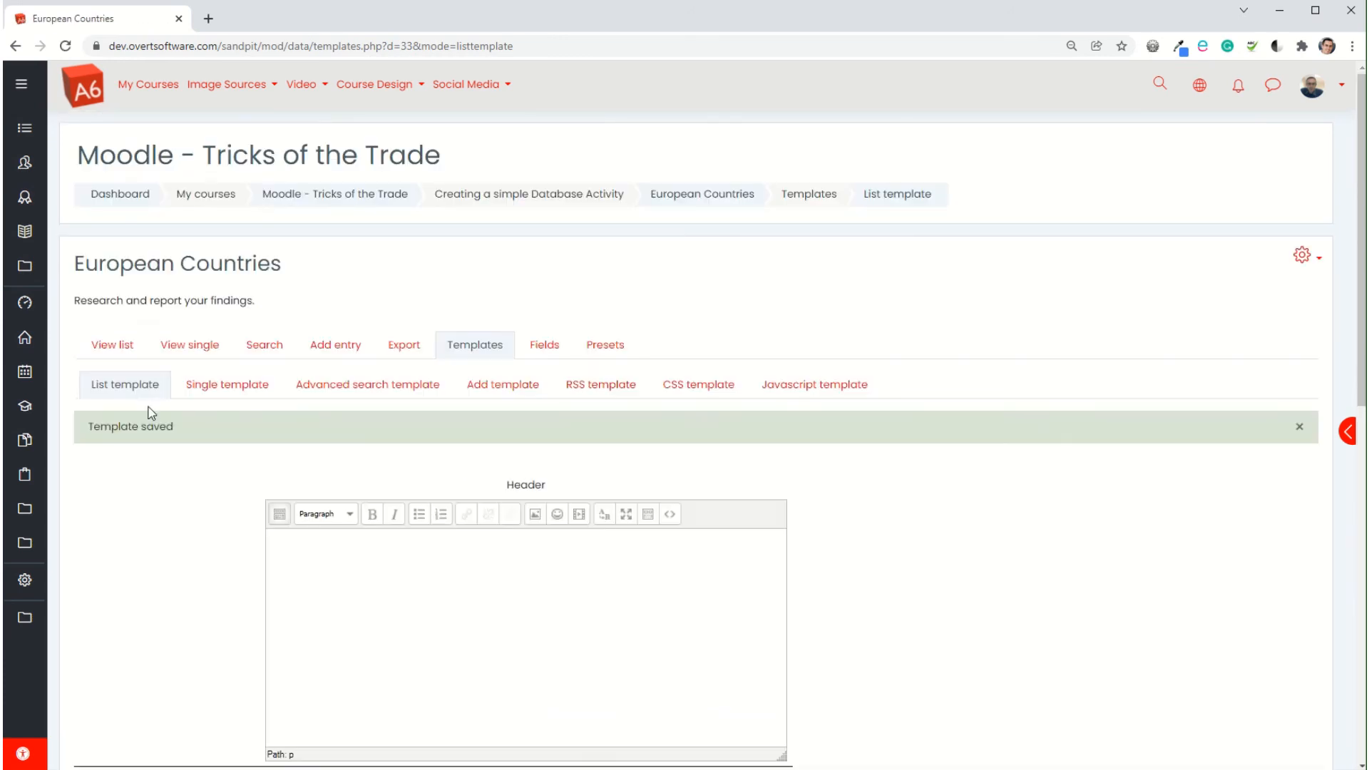
Step: View the entries list showing United Kingdom with only its Name and action links
{"action": "left_click", "coordinate": [112, 343]}
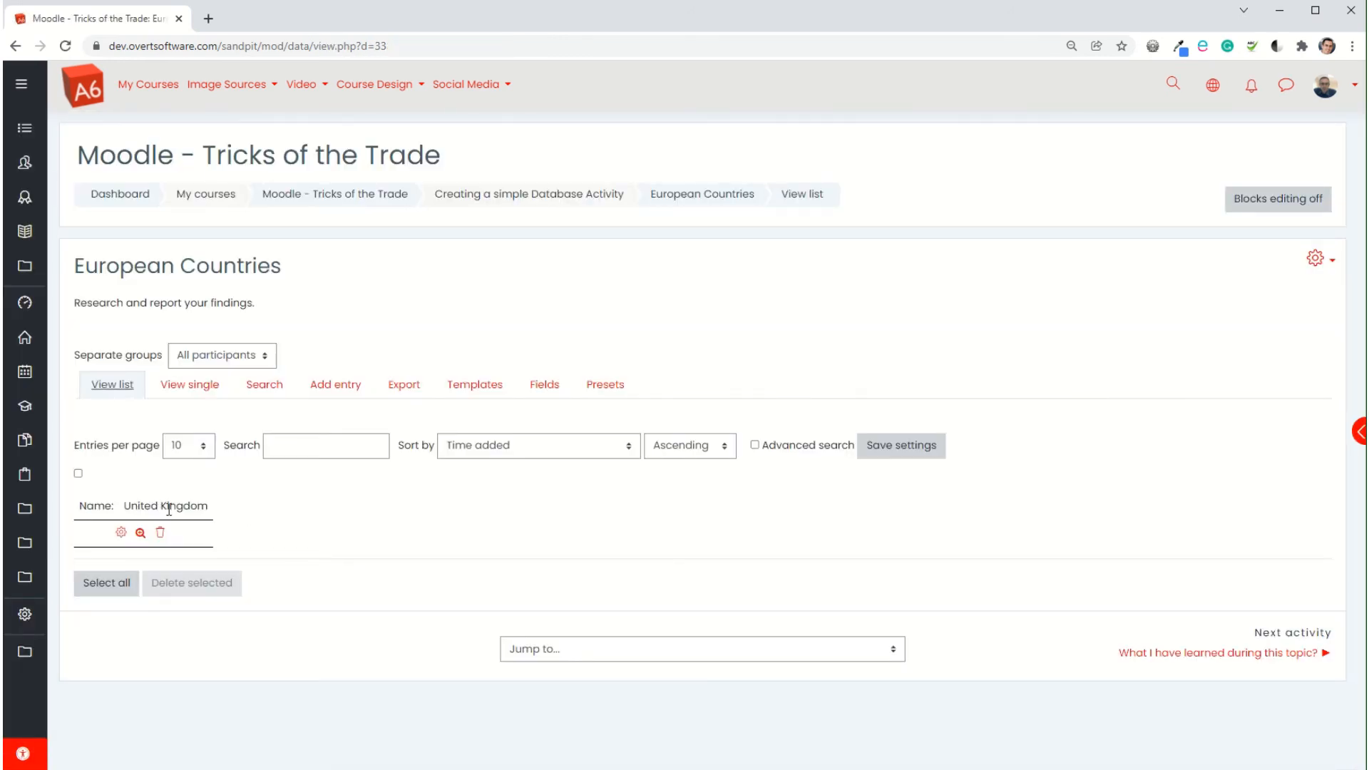
{"action": "mouse_move", "coordinate": [140, 533]}
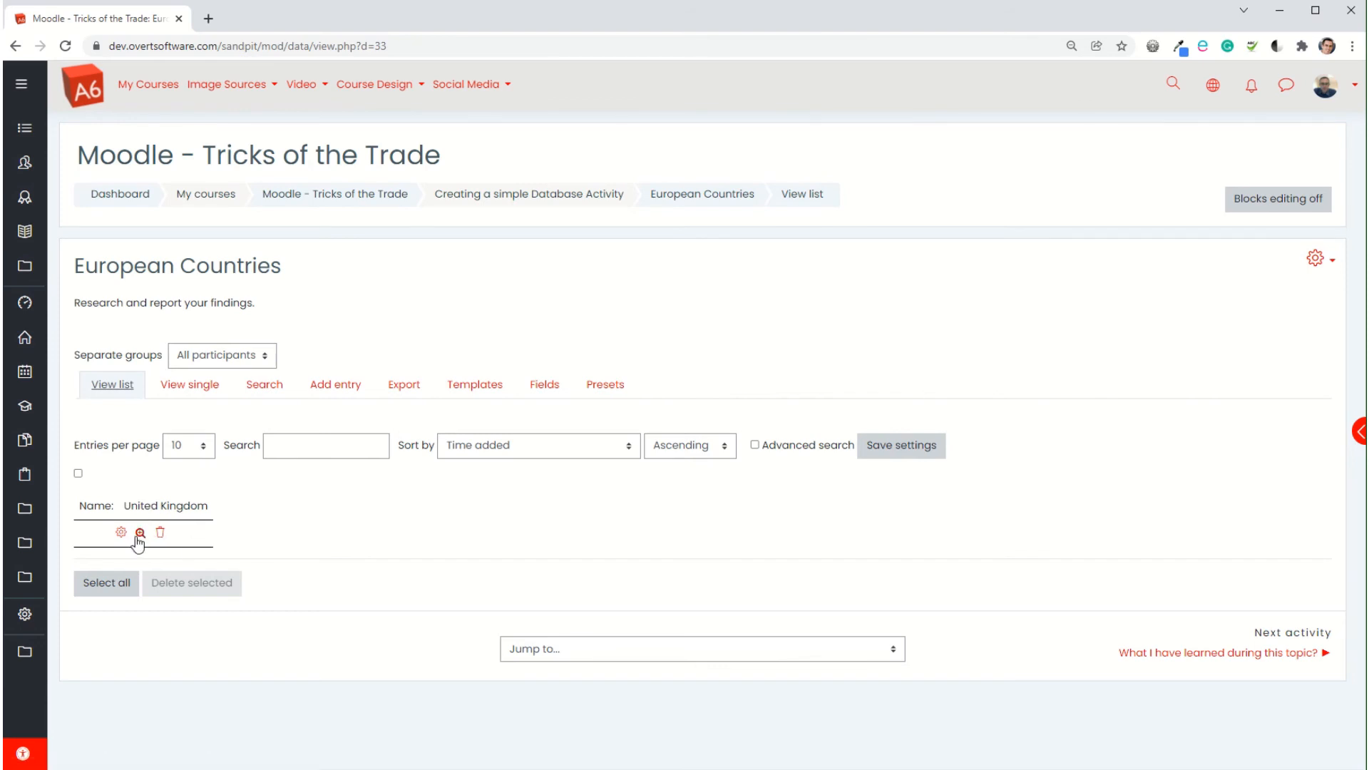
{"action": "mouse_move", "coordinate": [253, 509]}
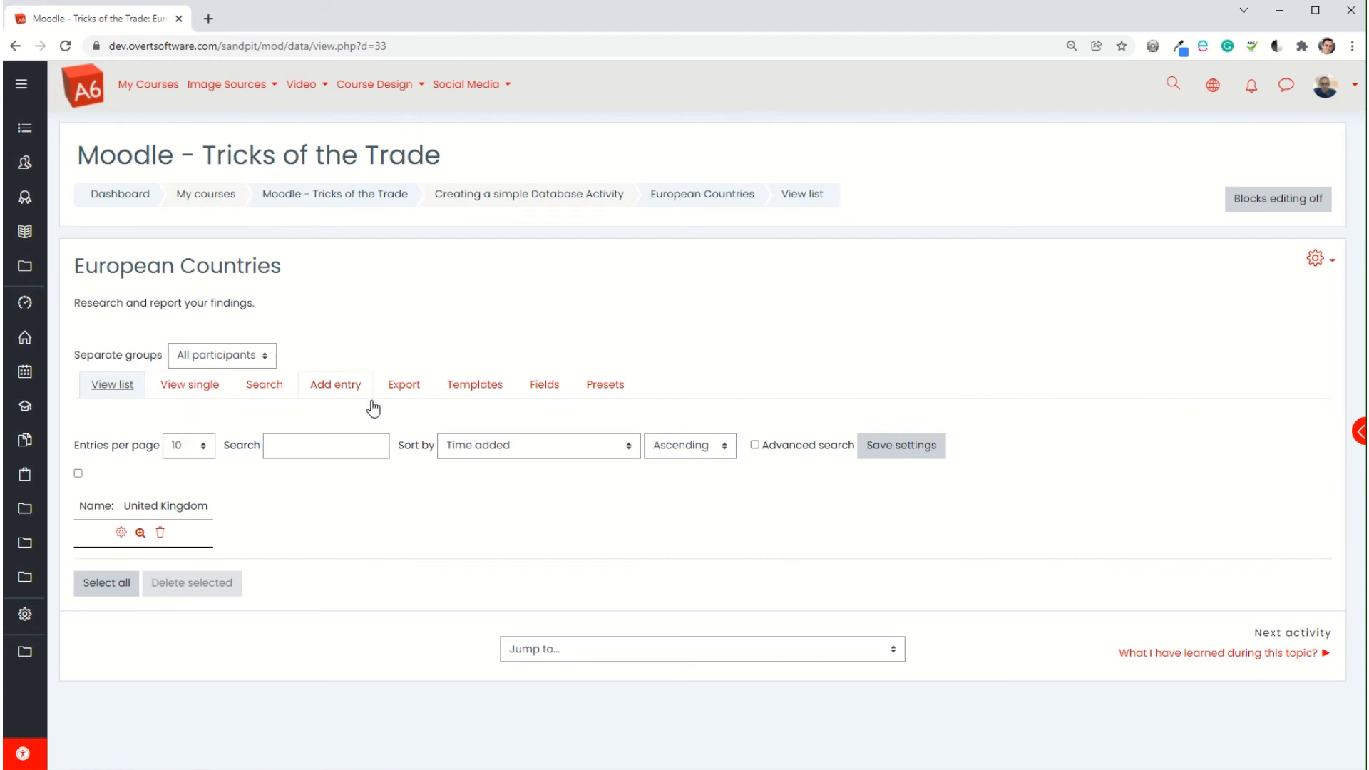
Step: Move the action tags into the Name row, delete the extra row, bold Name, and save
{"action": "left_click", "coordinate": [474, 384]}
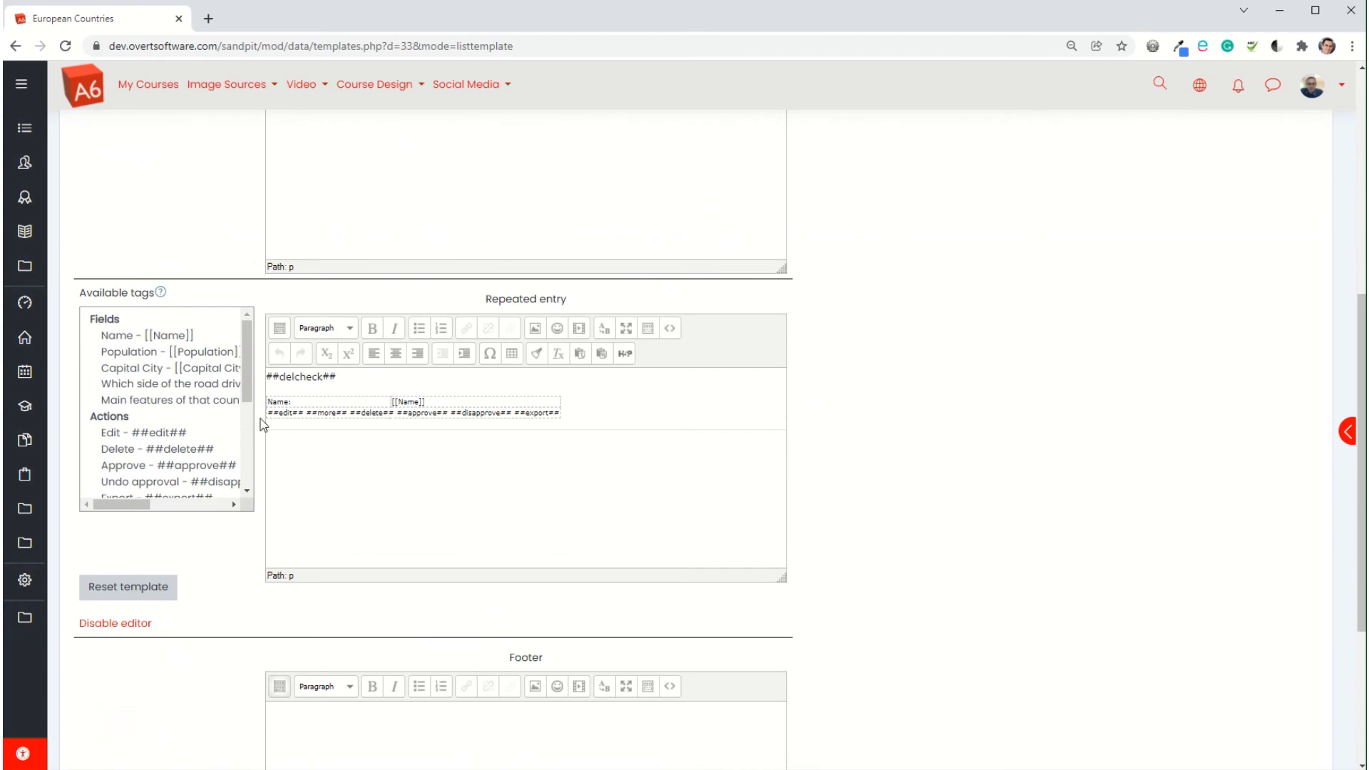
{"action": "triple_click", "coordinate": [410, 412]}
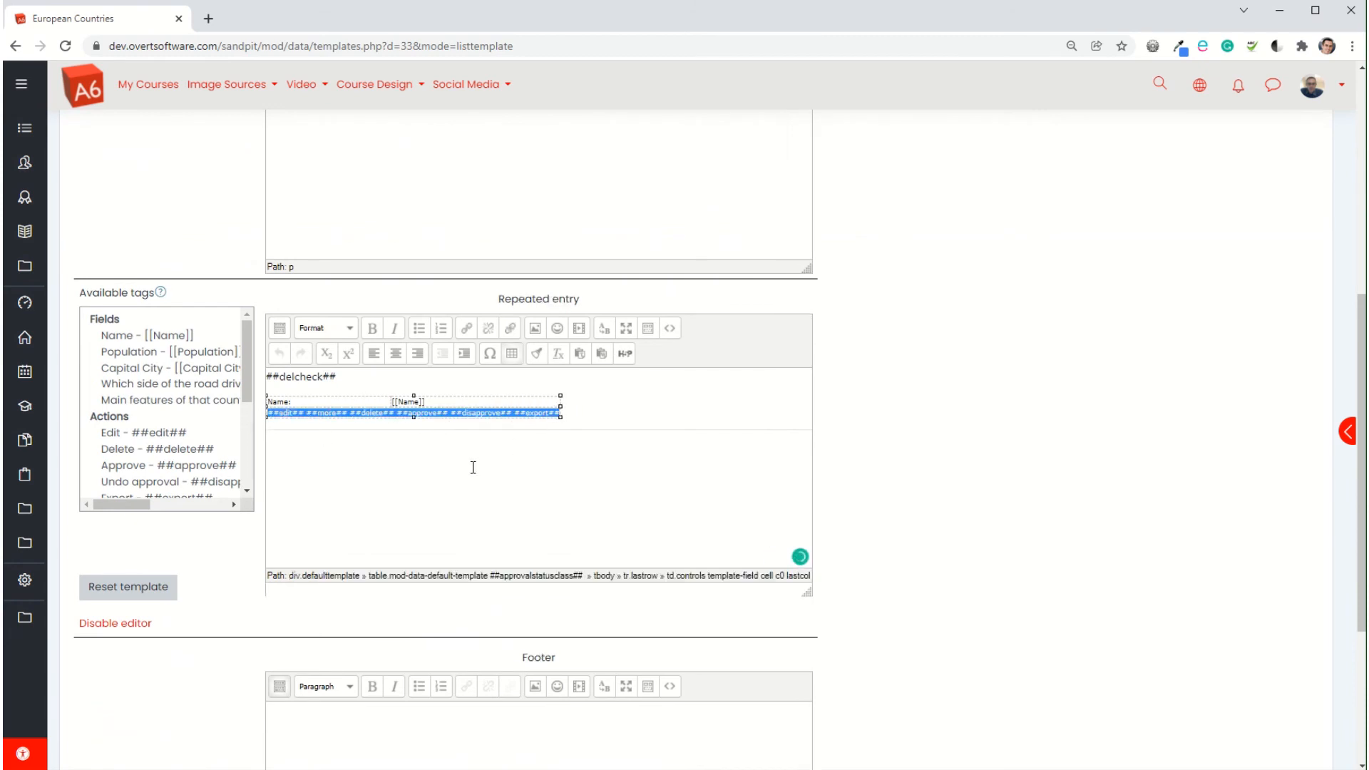
{"action": "key", "text": "Delete"}
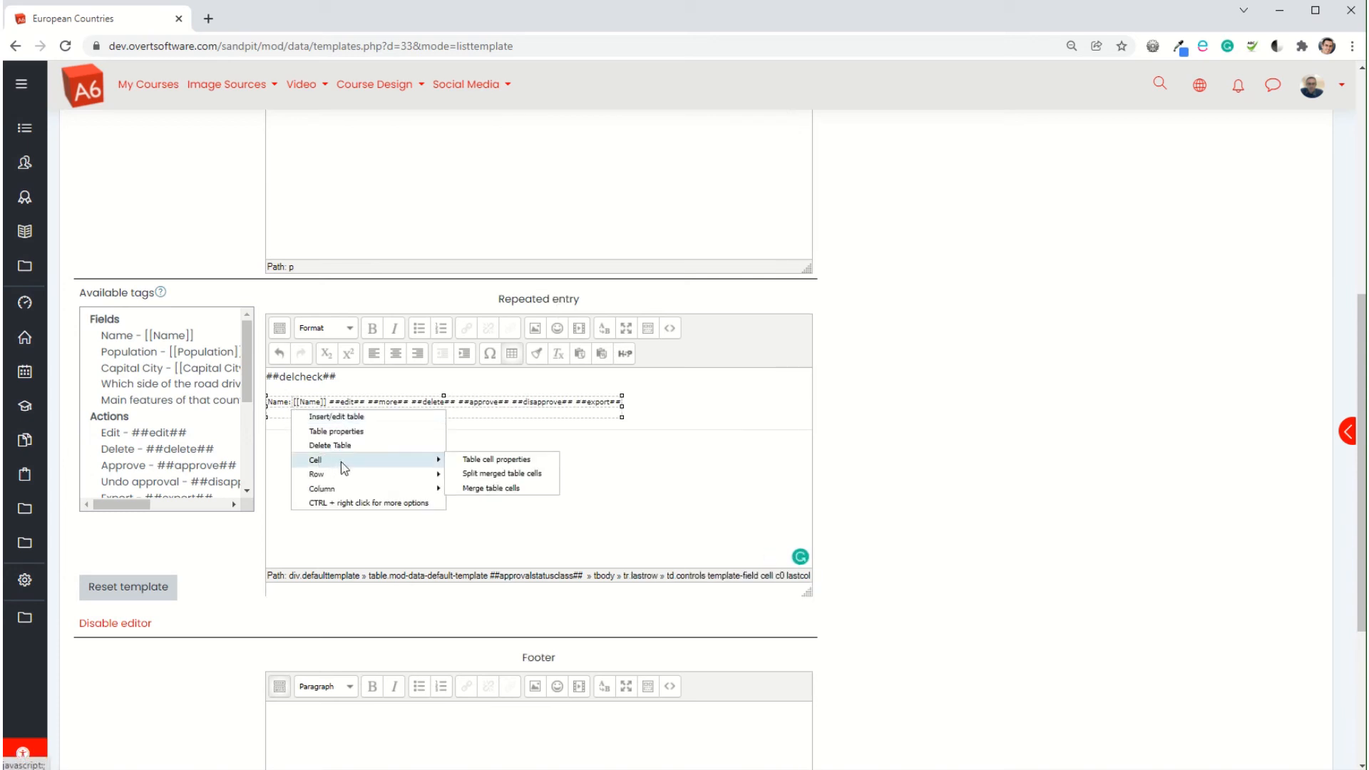
{"action": "mouse_move", "coordinate": [316, 474]}
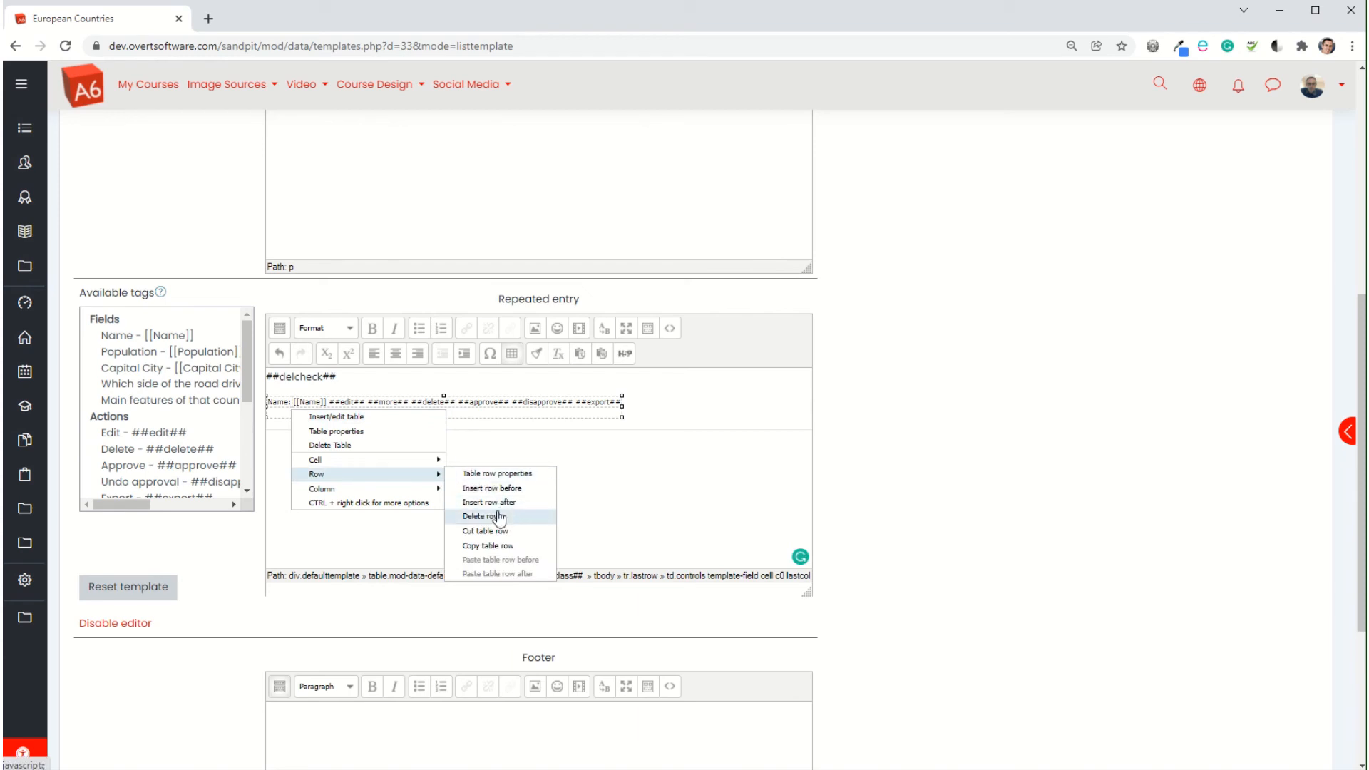
{"action": "left_click", "coordinate": [486, 516]}
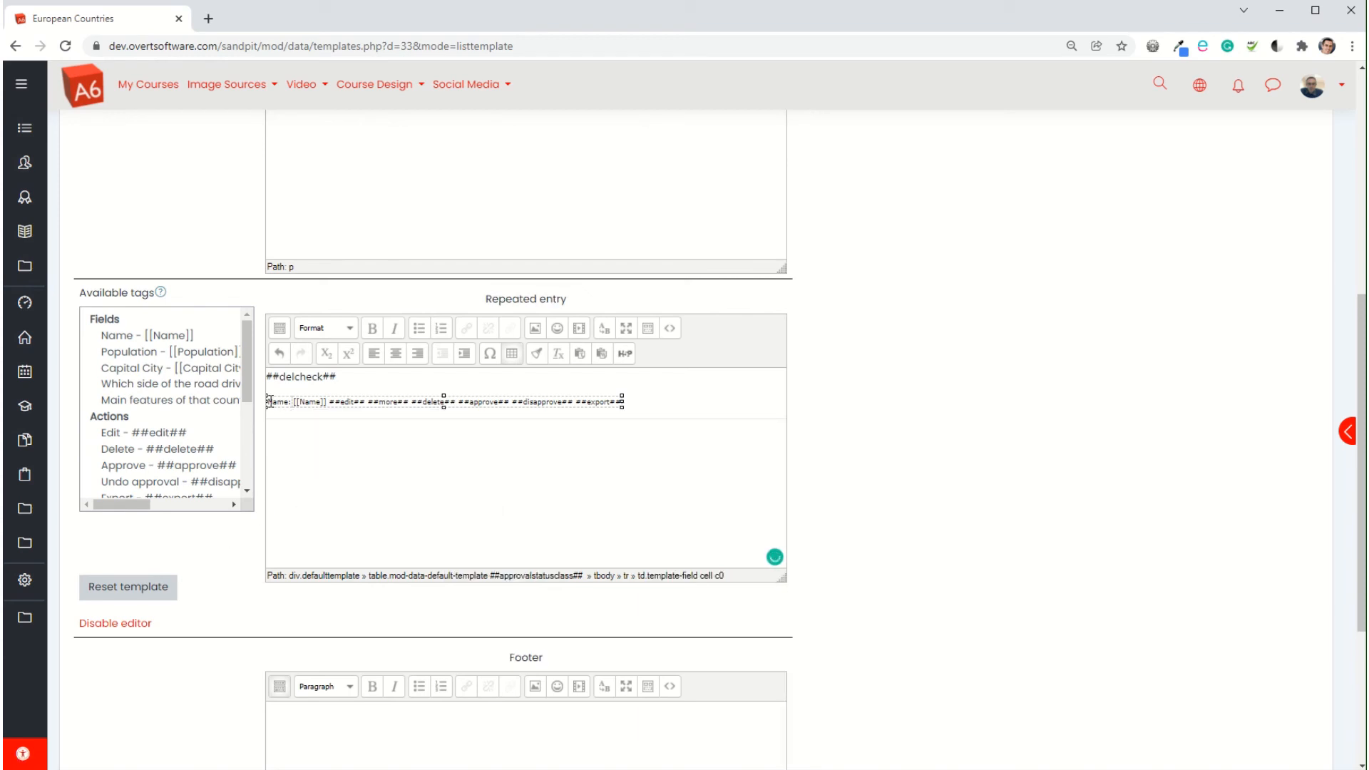
{"action": "double_click", "coordinate": [276, 402]}
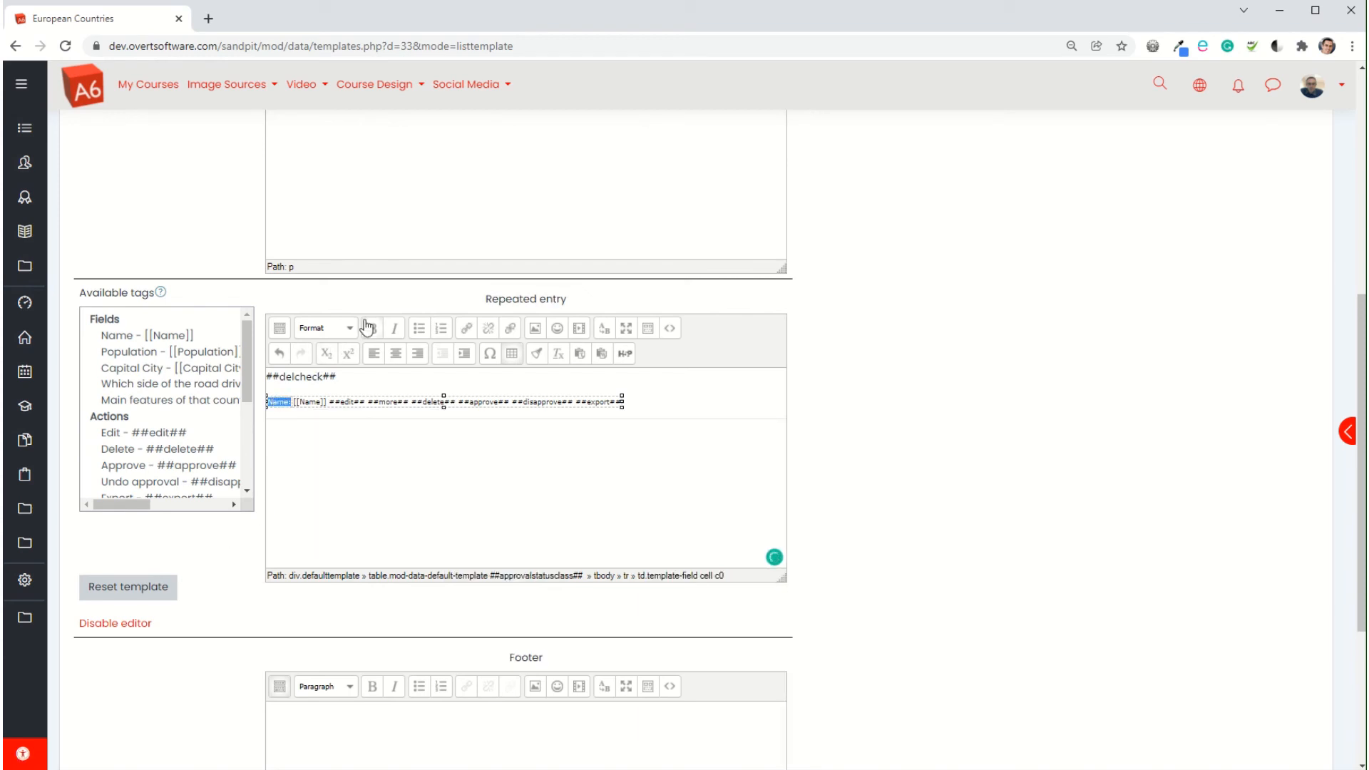
{"action": "scroll", "scroll_direction": "down", "scroll_amount": 3}
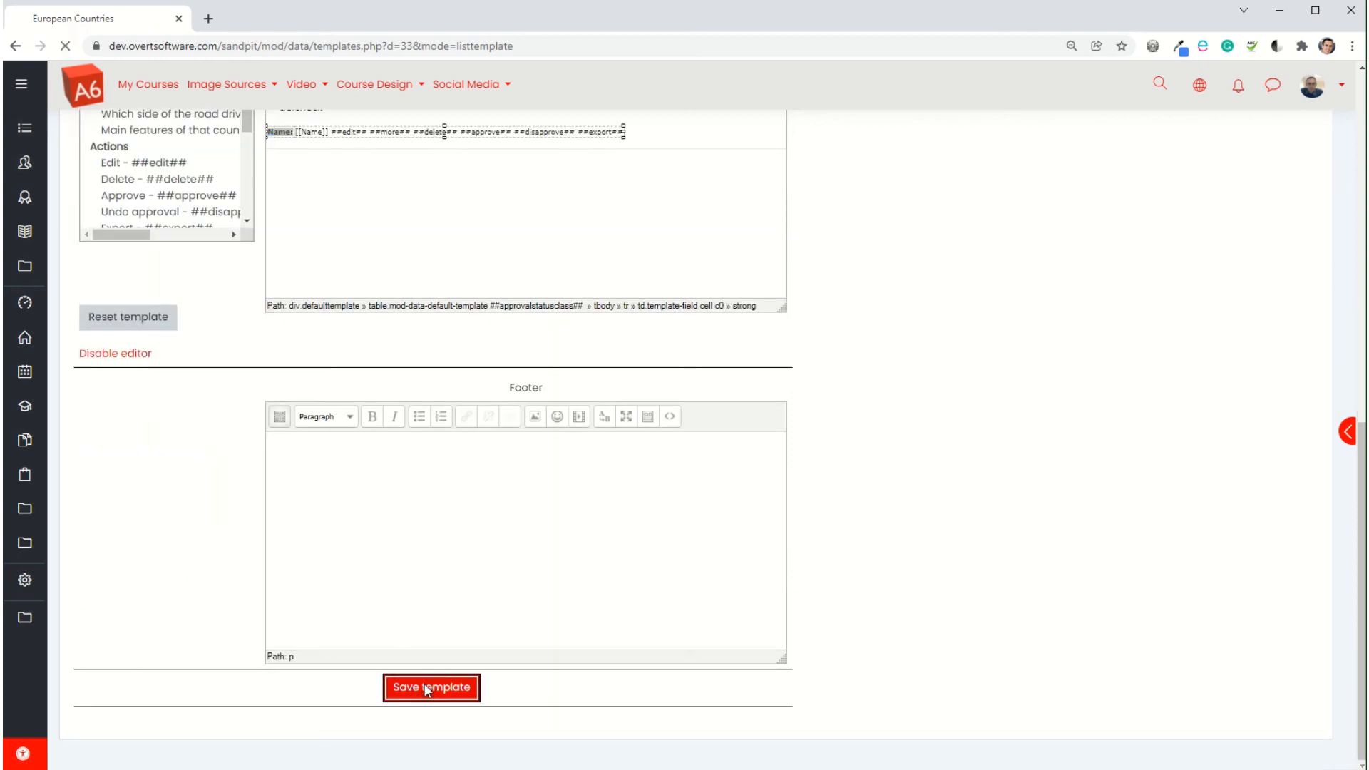
{"action": "left_click", "coordinate": [432, 688]}
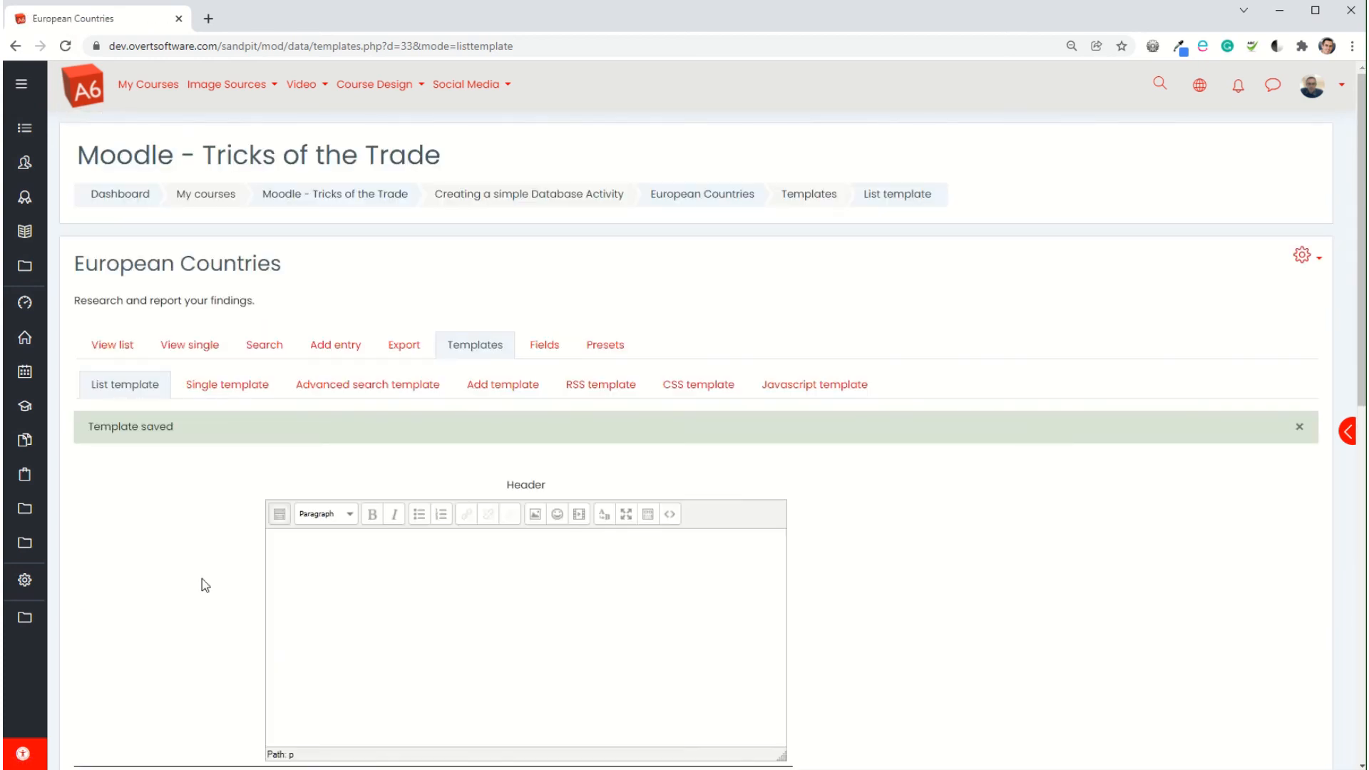
Step: Open United Kingdom's full single view via its 'more' icon in the entries list
{"action": "left_click", "coordinate": [112, 344]}
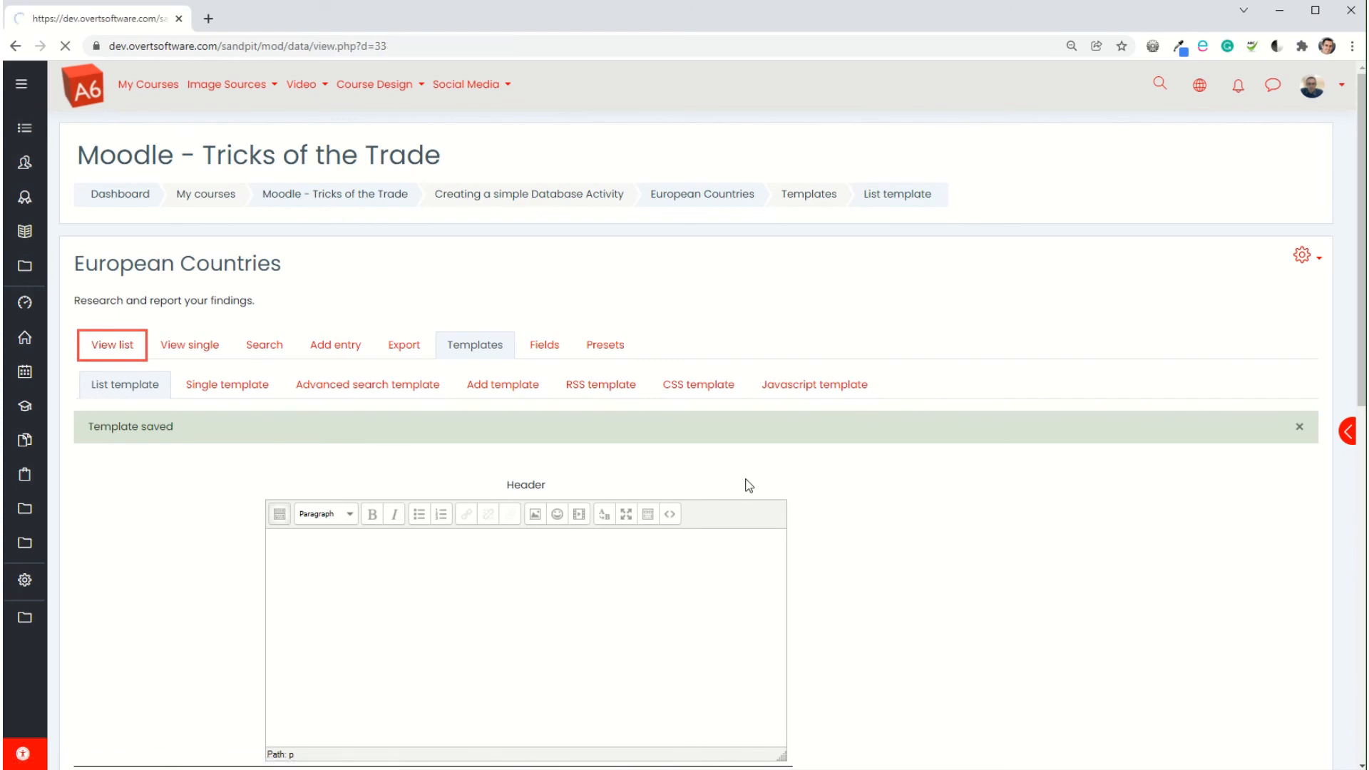
{"action": "left_click", "coordinate": [111, 343]}
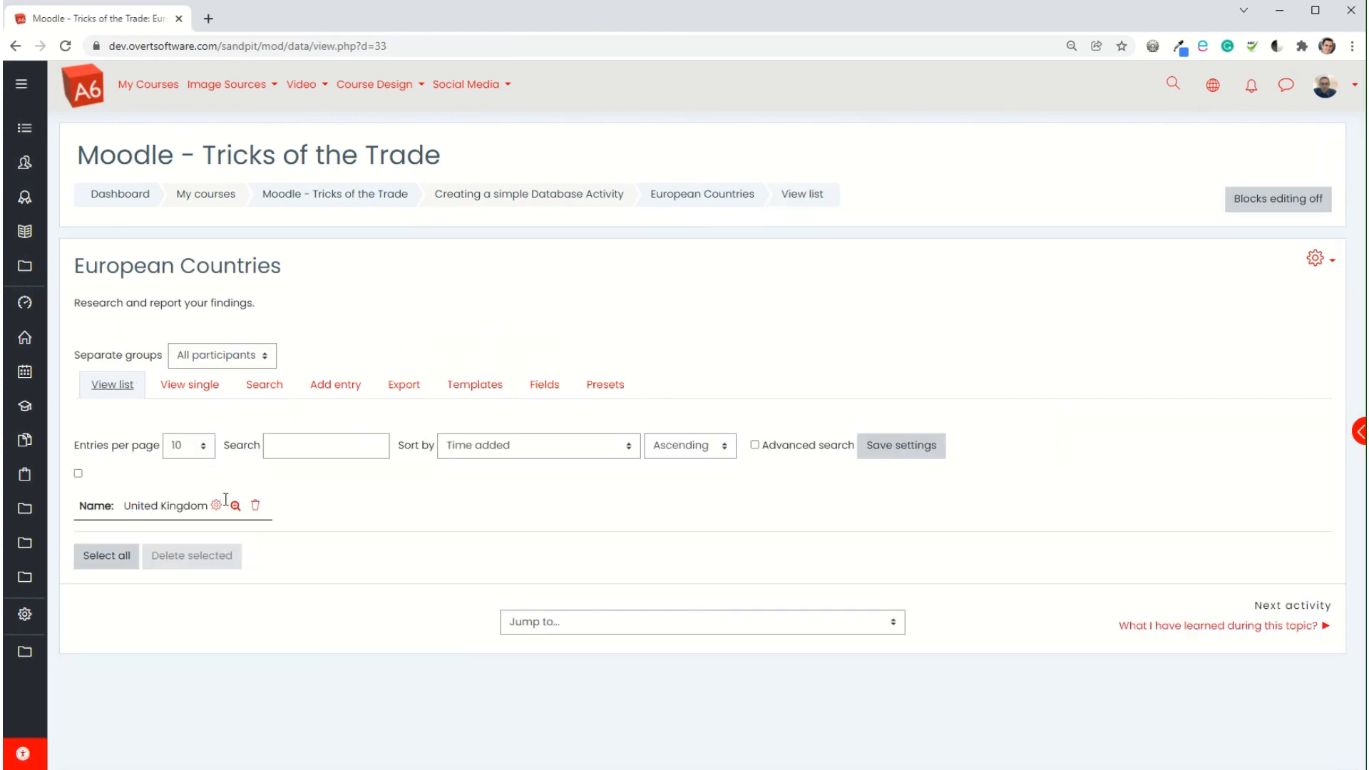
{"action": "left_click", "coordinate": [234, 506]}
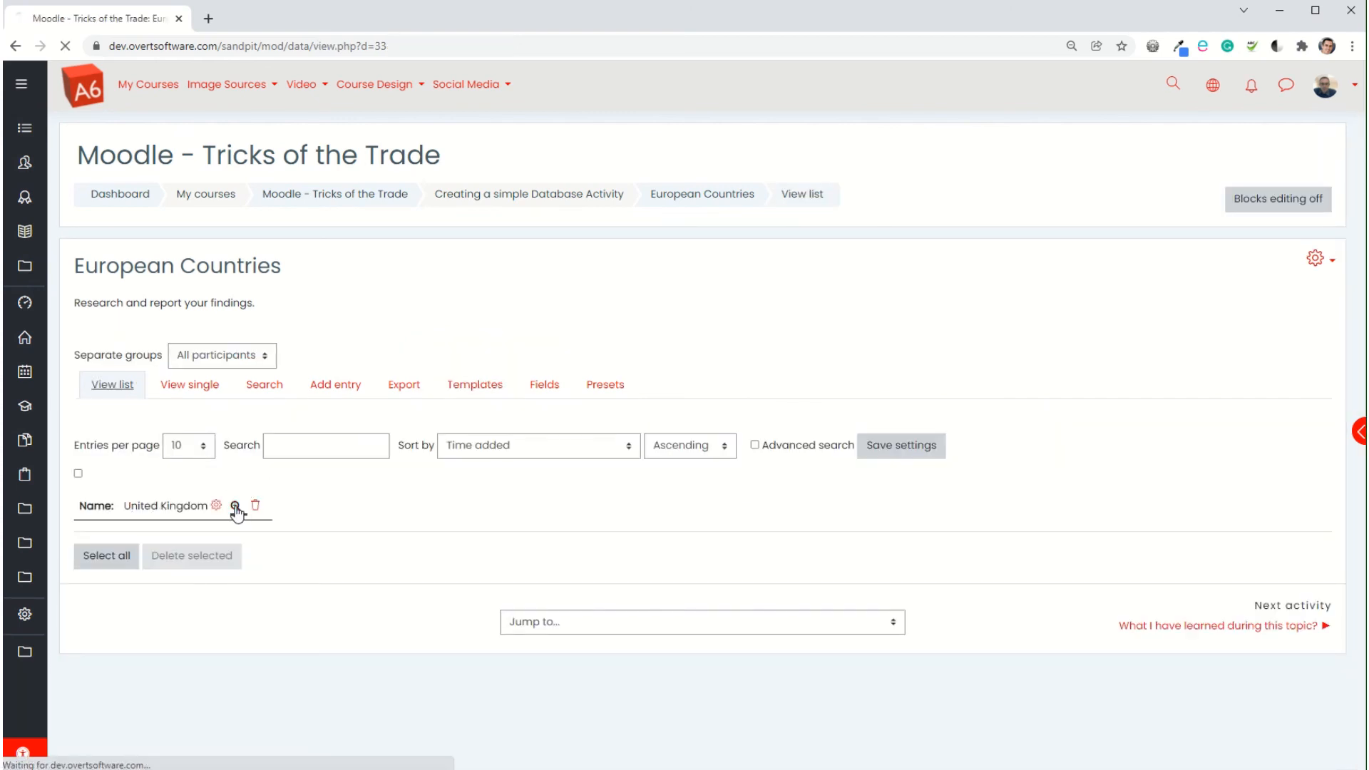
{"action": "left_click", "coordinate": [236, 507]}
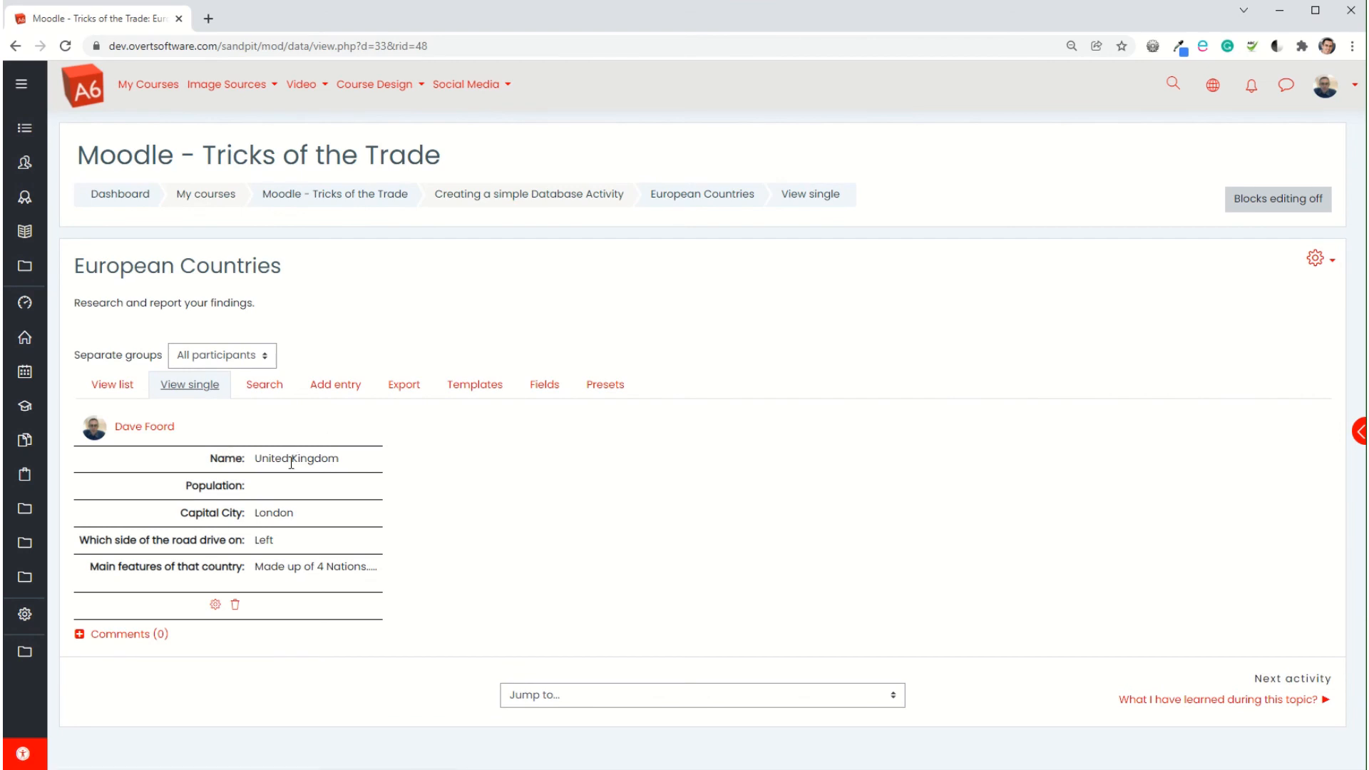
{"action": "mouse_move", "coordinate": [404, 384]}
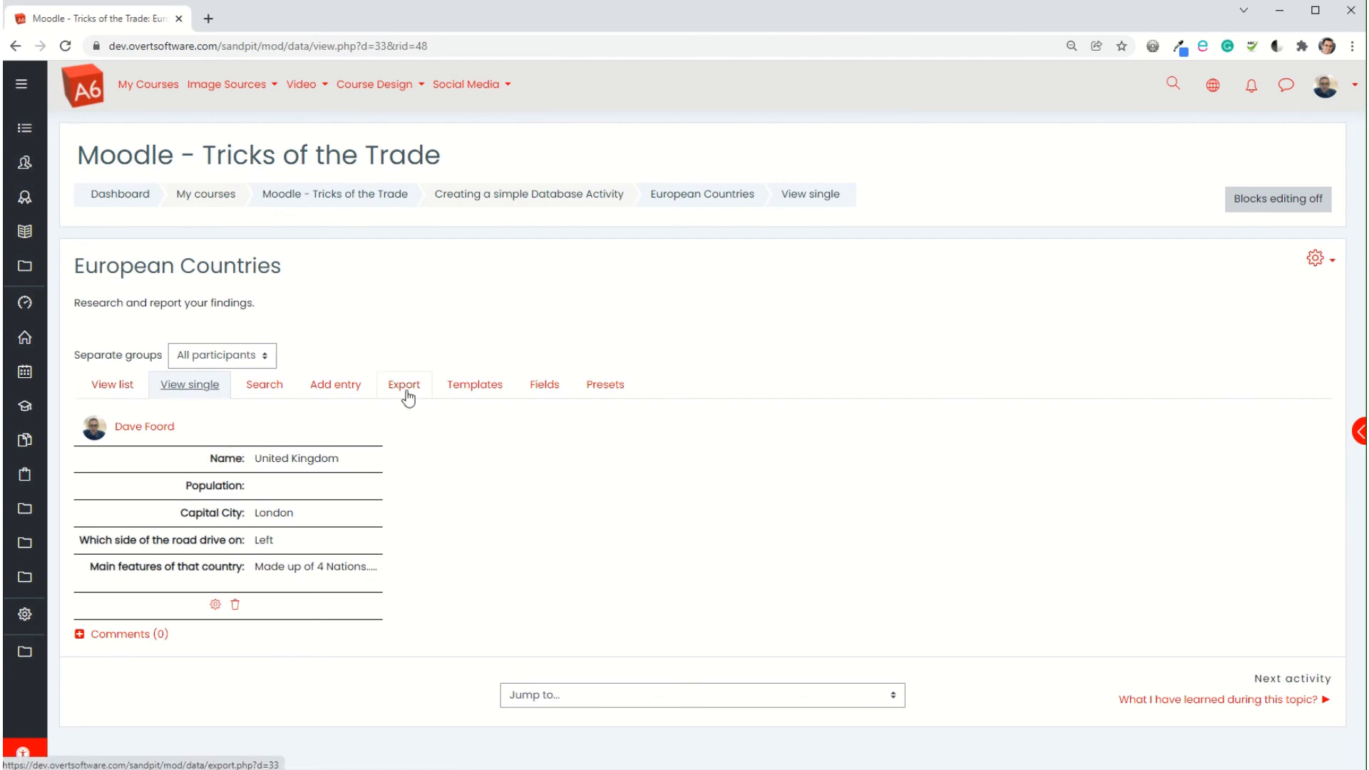
Step: Save a France entry driving on the Right, then return to the entries list
{"action": "left_click", "coordinate": [334, 384]}
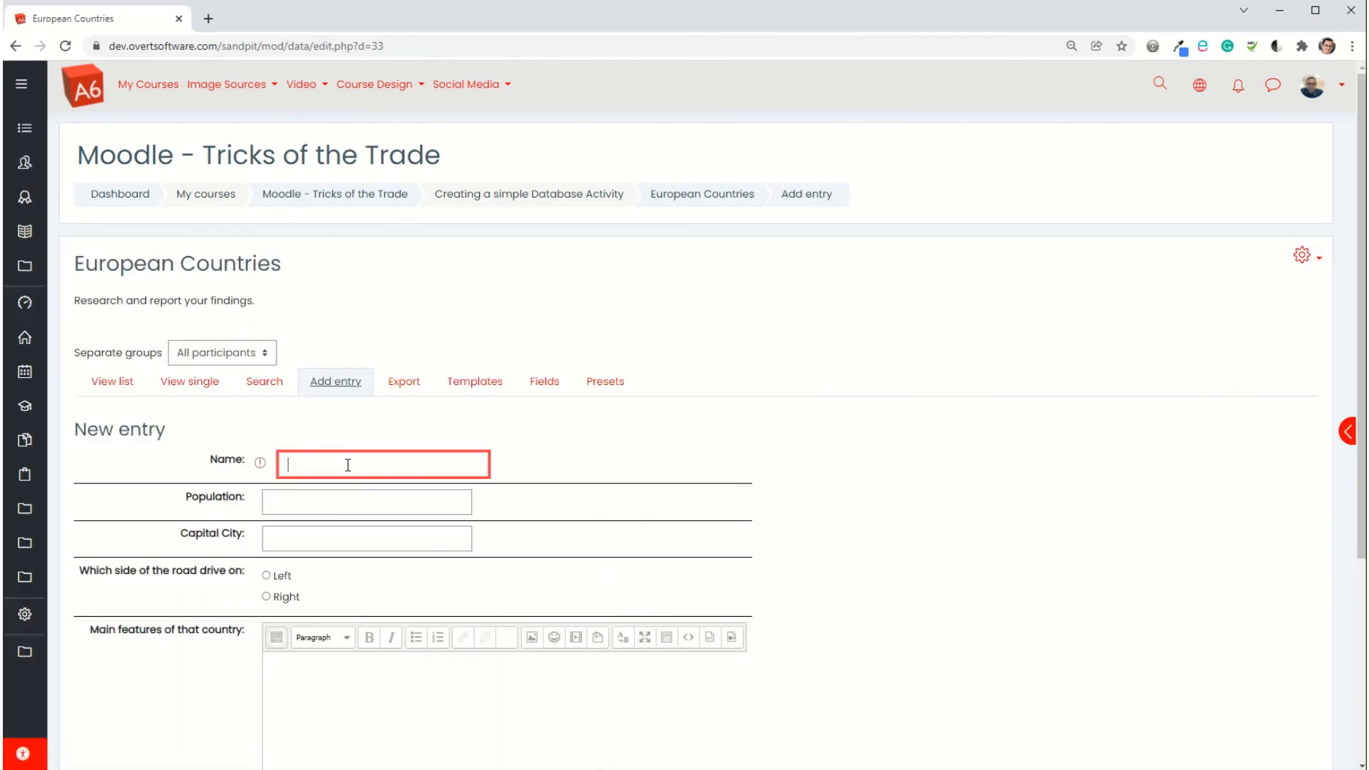
{"action": "type", "text": "France"}
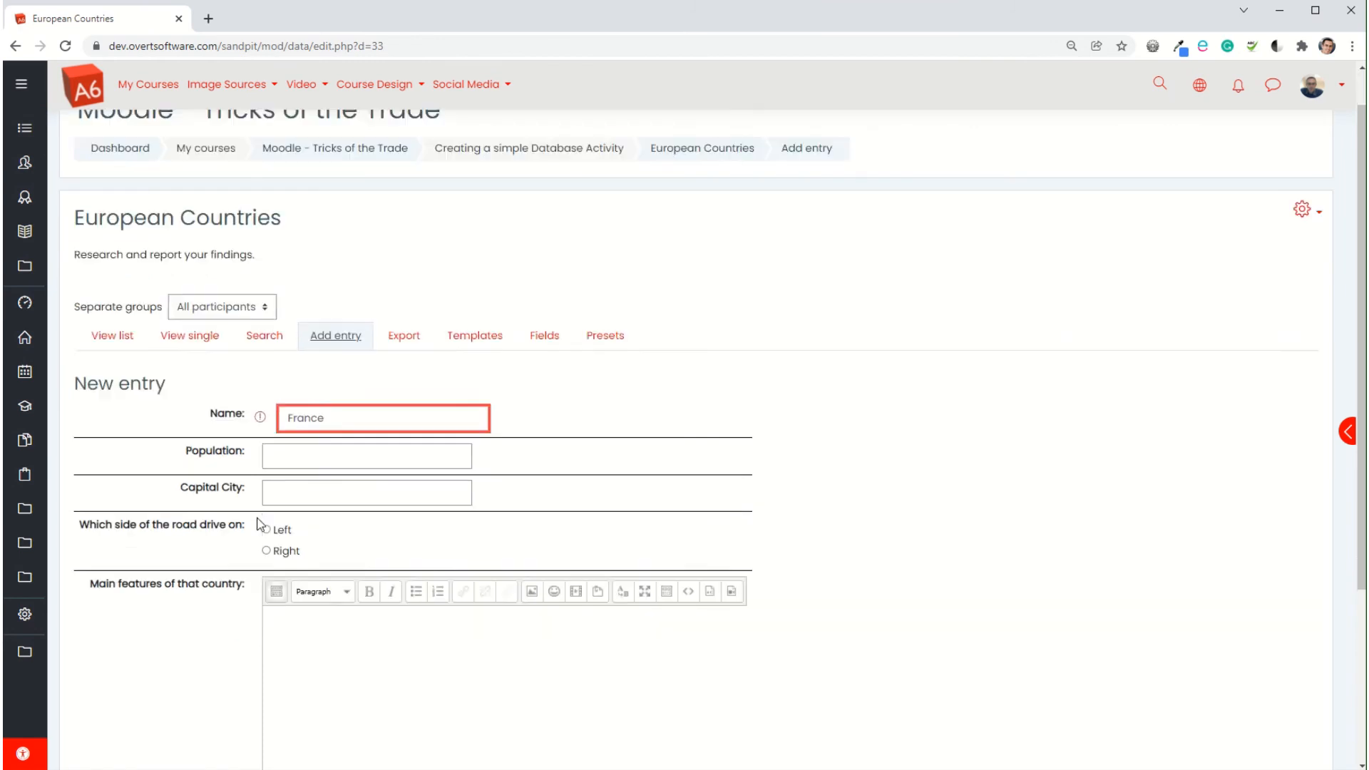
{"action": "left_click", "coordinate": [266, 300]}
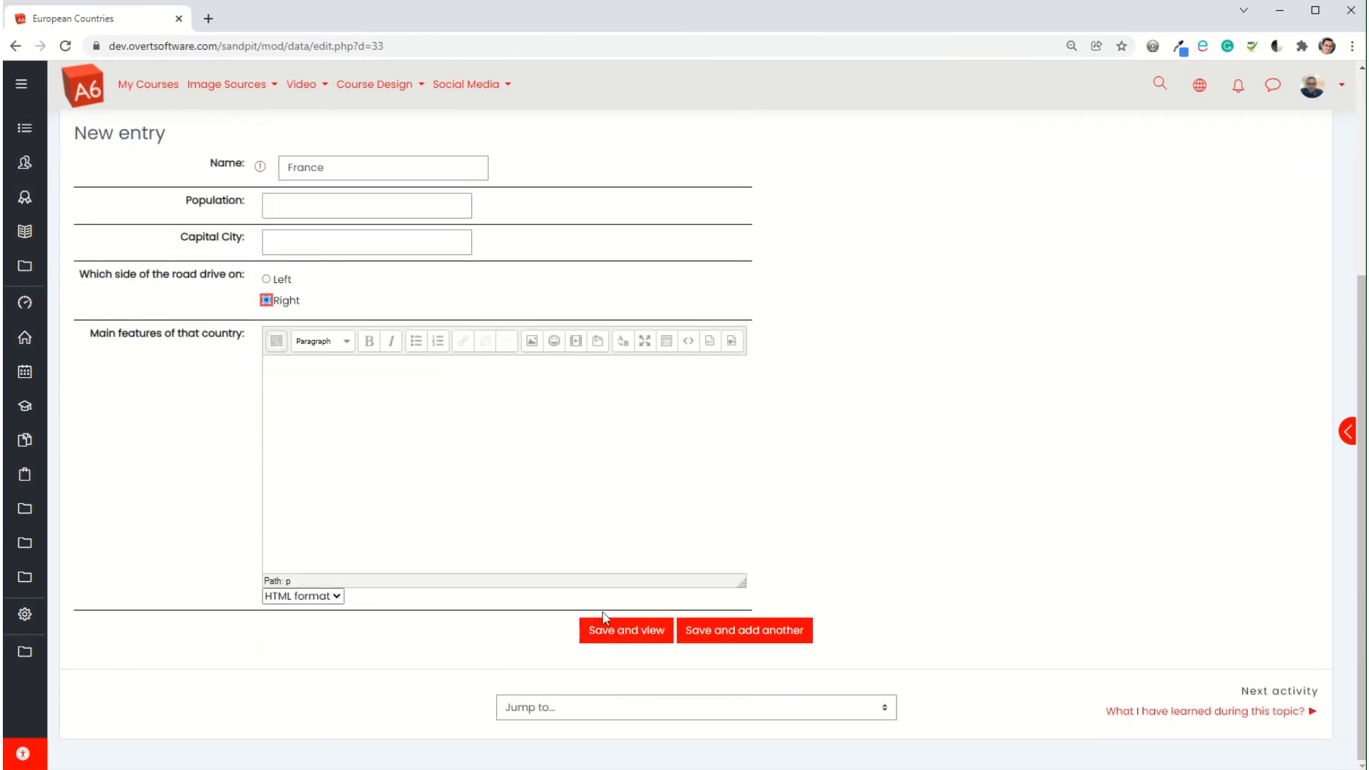
{"action": "left_click", "coordinate": [626, 630]}
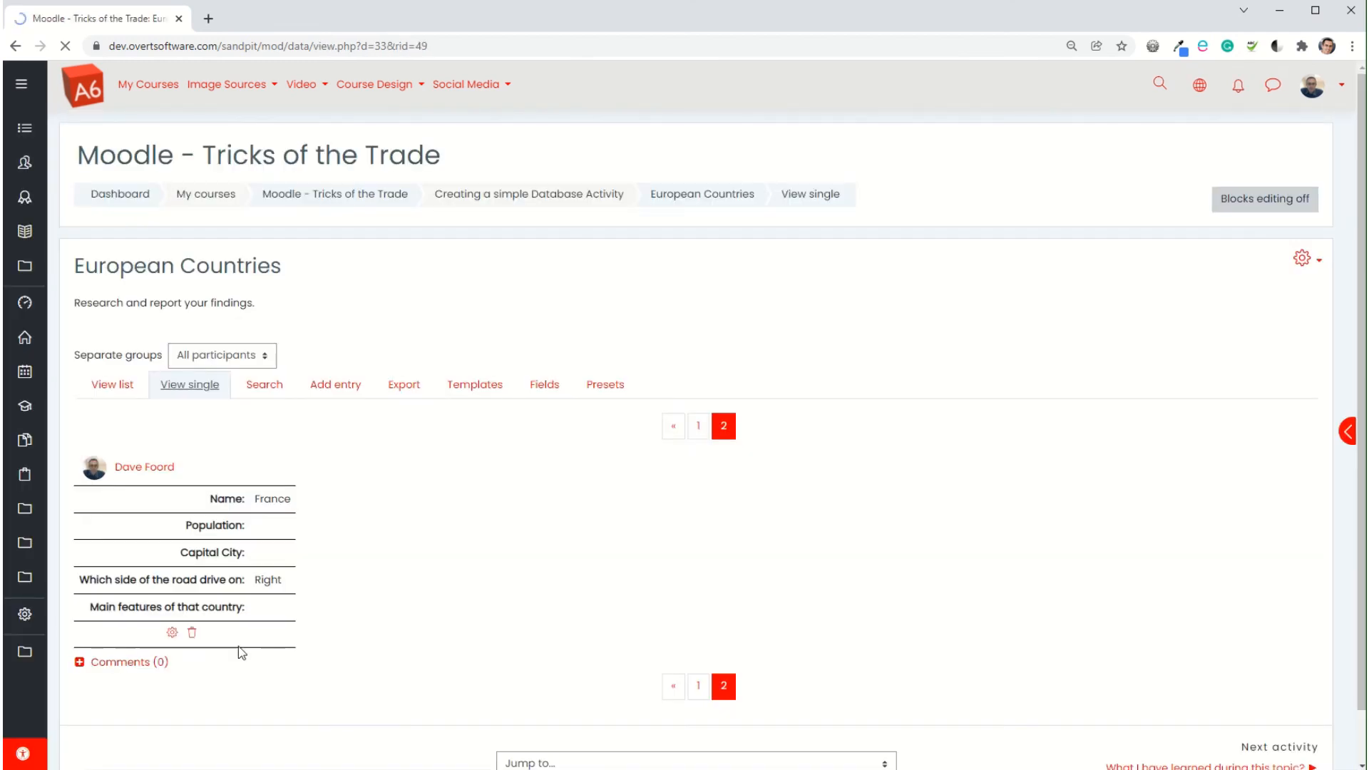
{"action": "left_click", "coordinate": [112, 384]}
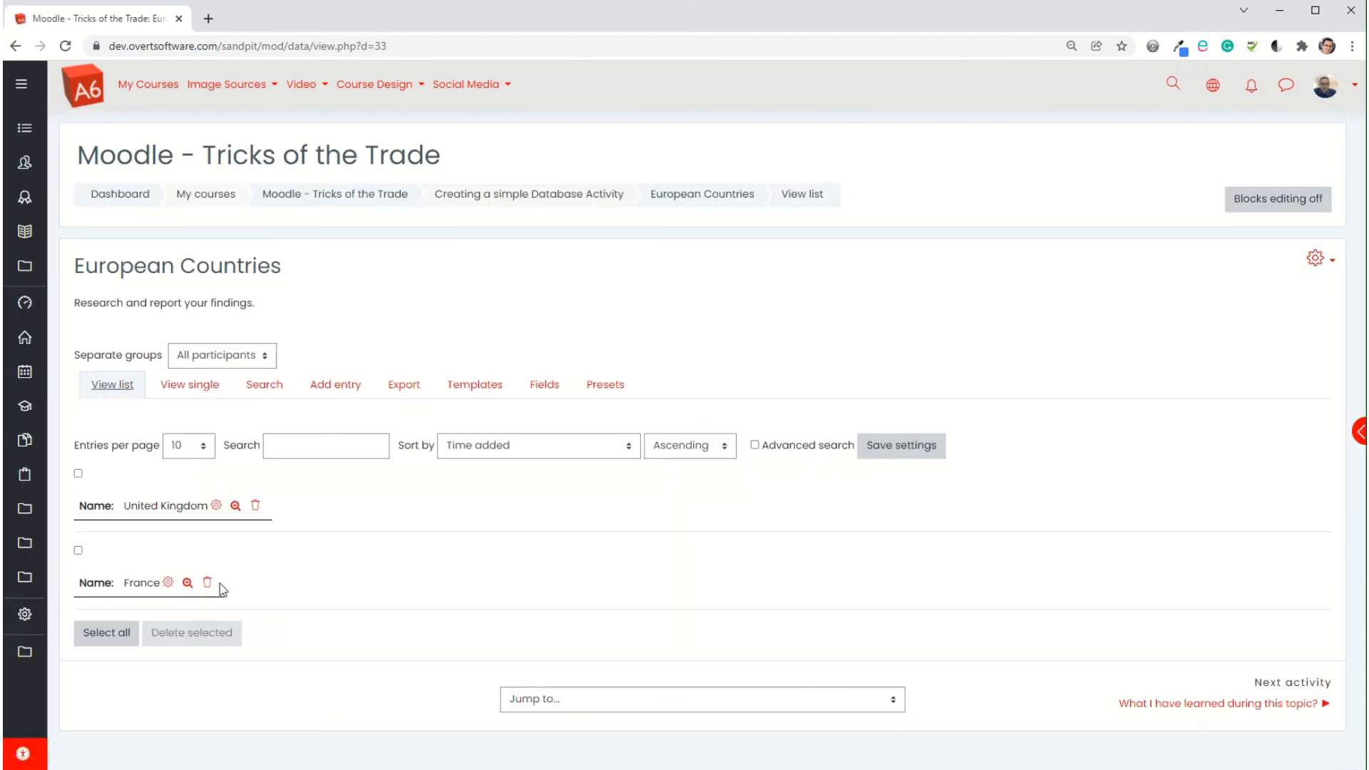
{"action": "mouse_move", "coordinate": [251, 539]}
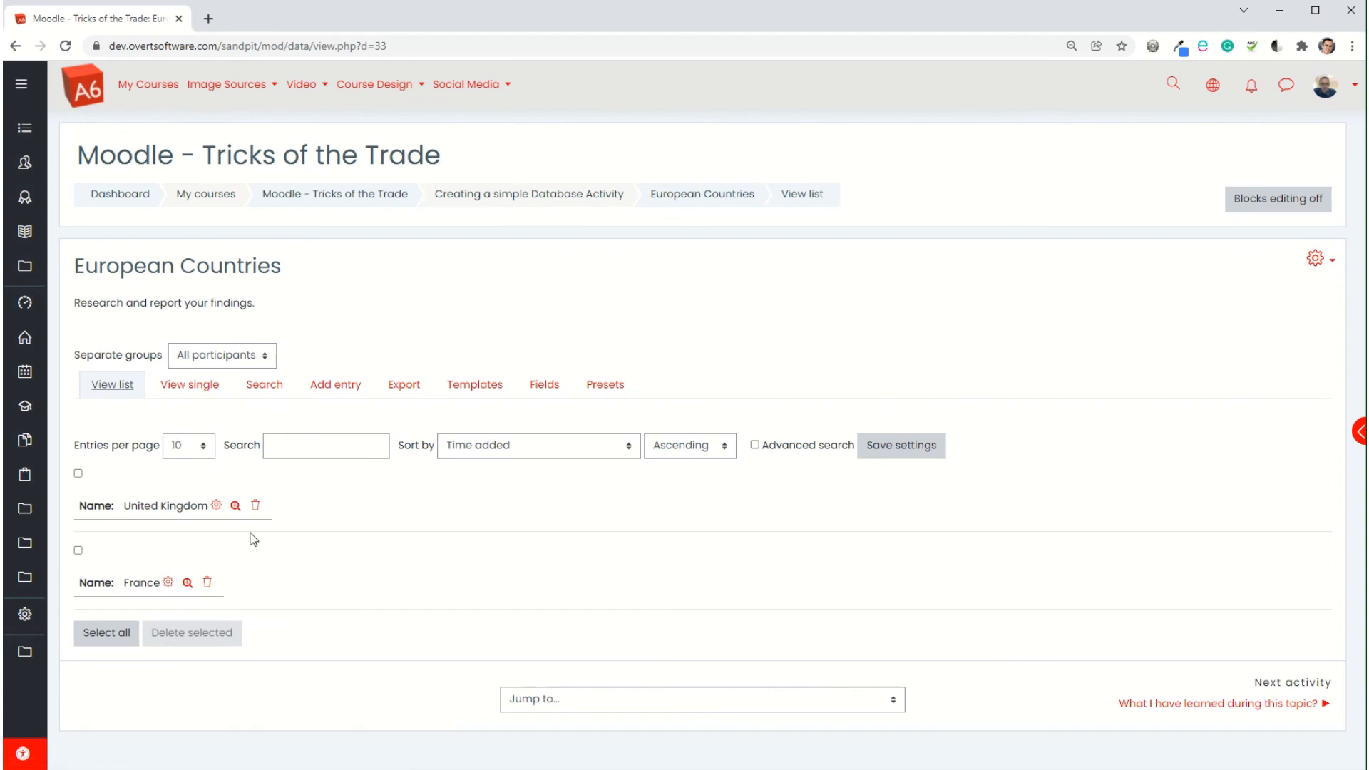
{"action": "mouse_move", "coordinate": [96, 545]}
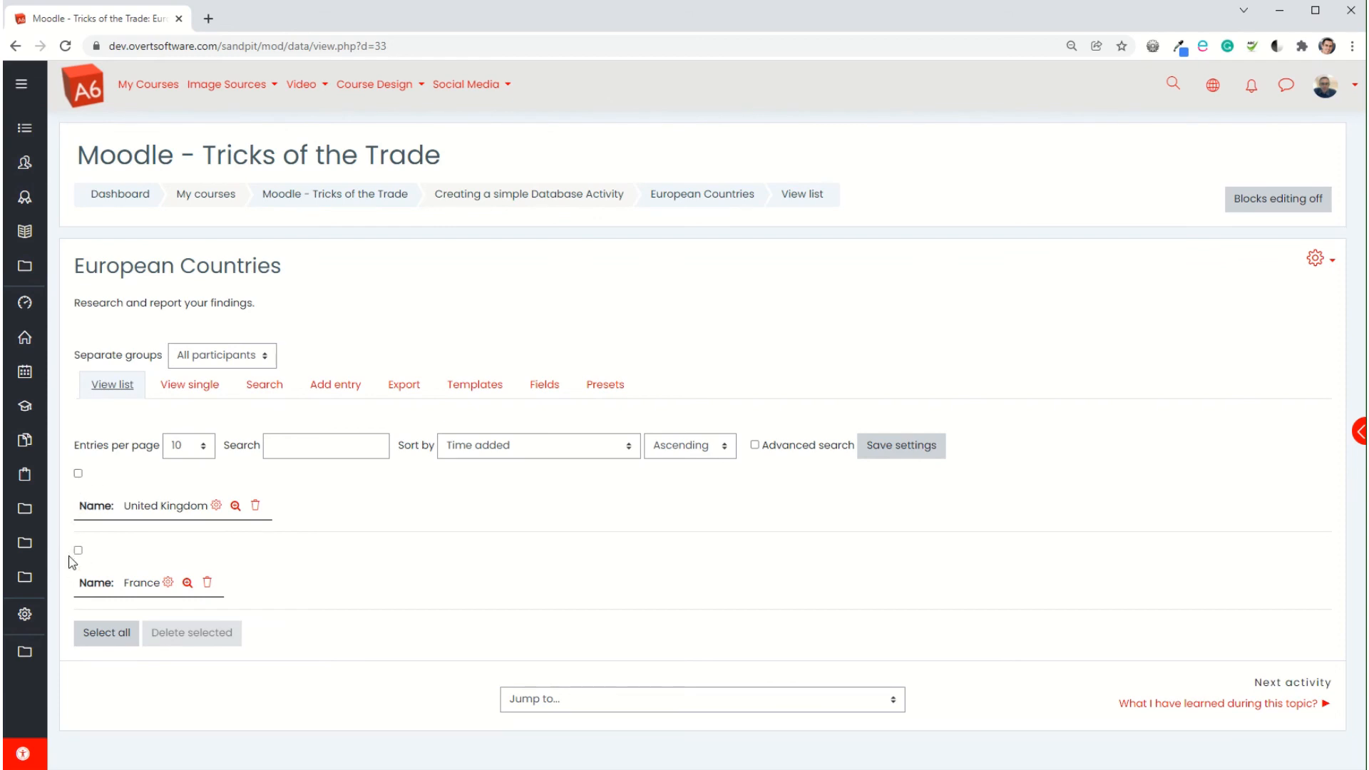
{"action": "mouse_move", "coordinate": [151, 520]}
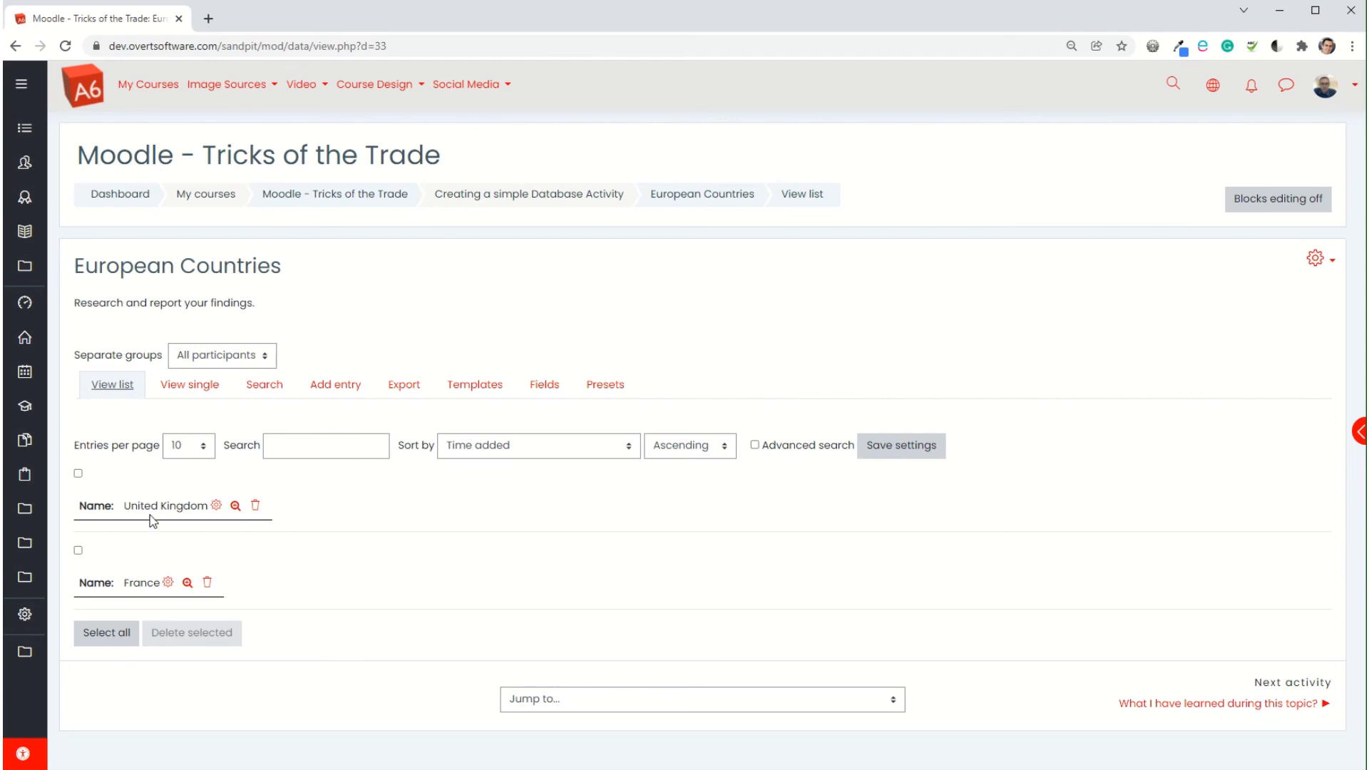
{"action": "mouse_move", "coordinate": [206, 513]}
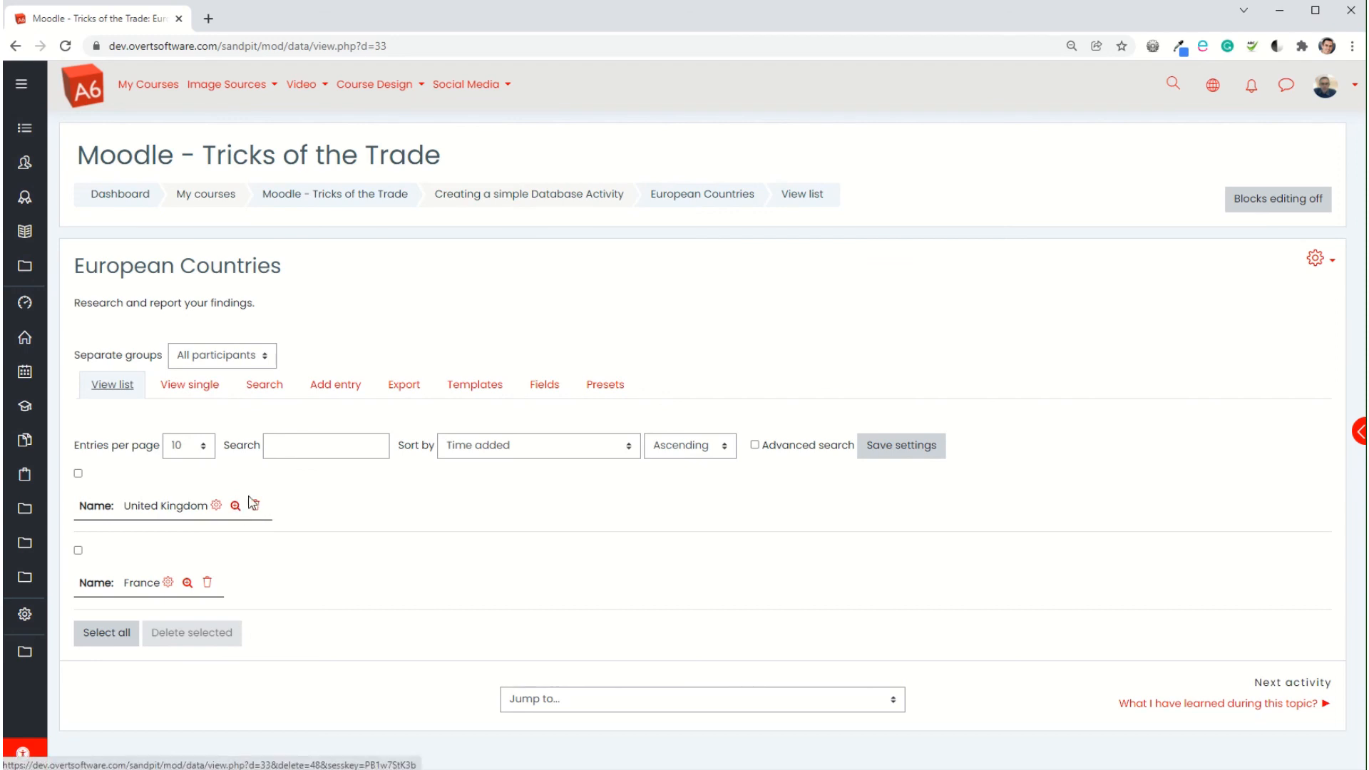
{"action": "mouse_move", "coordinate": [217, 505]}
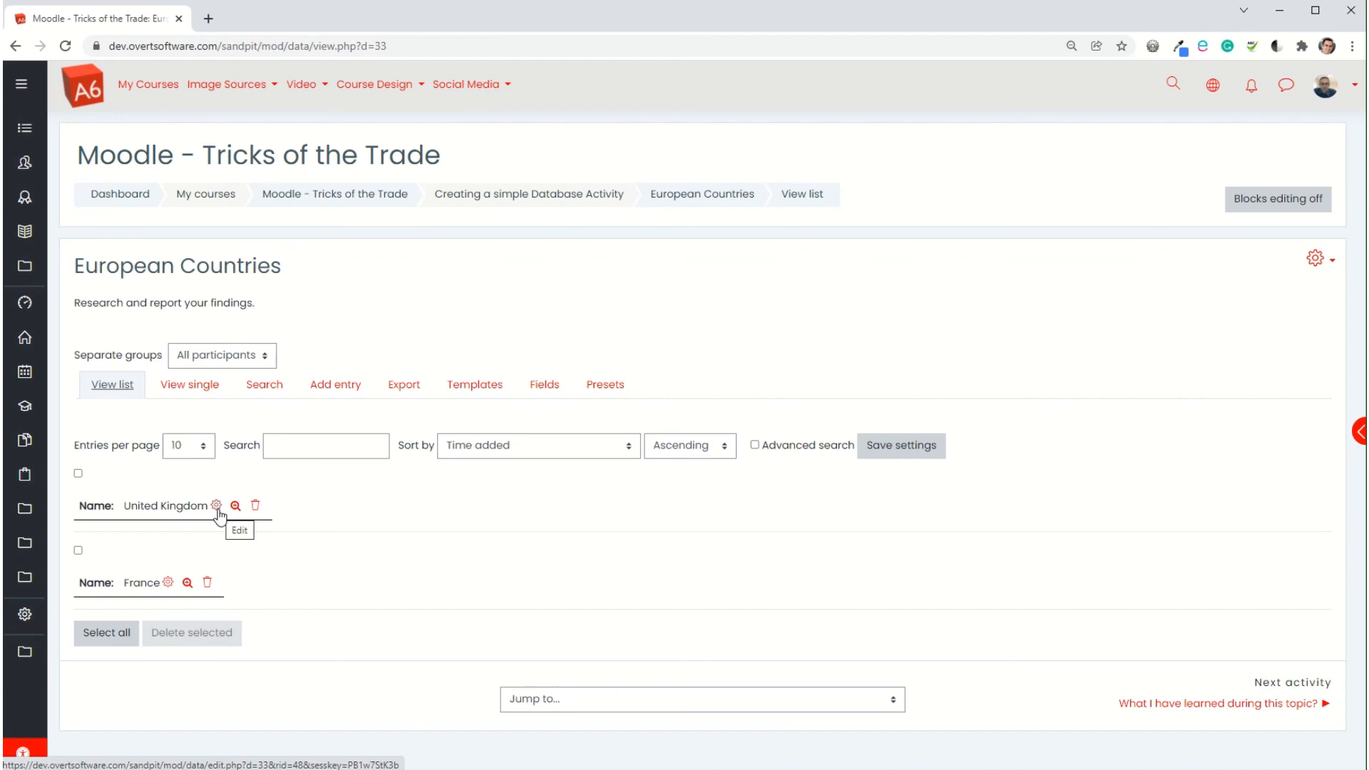
{"action": "mouse_move", "coordinate": [342, 509]}
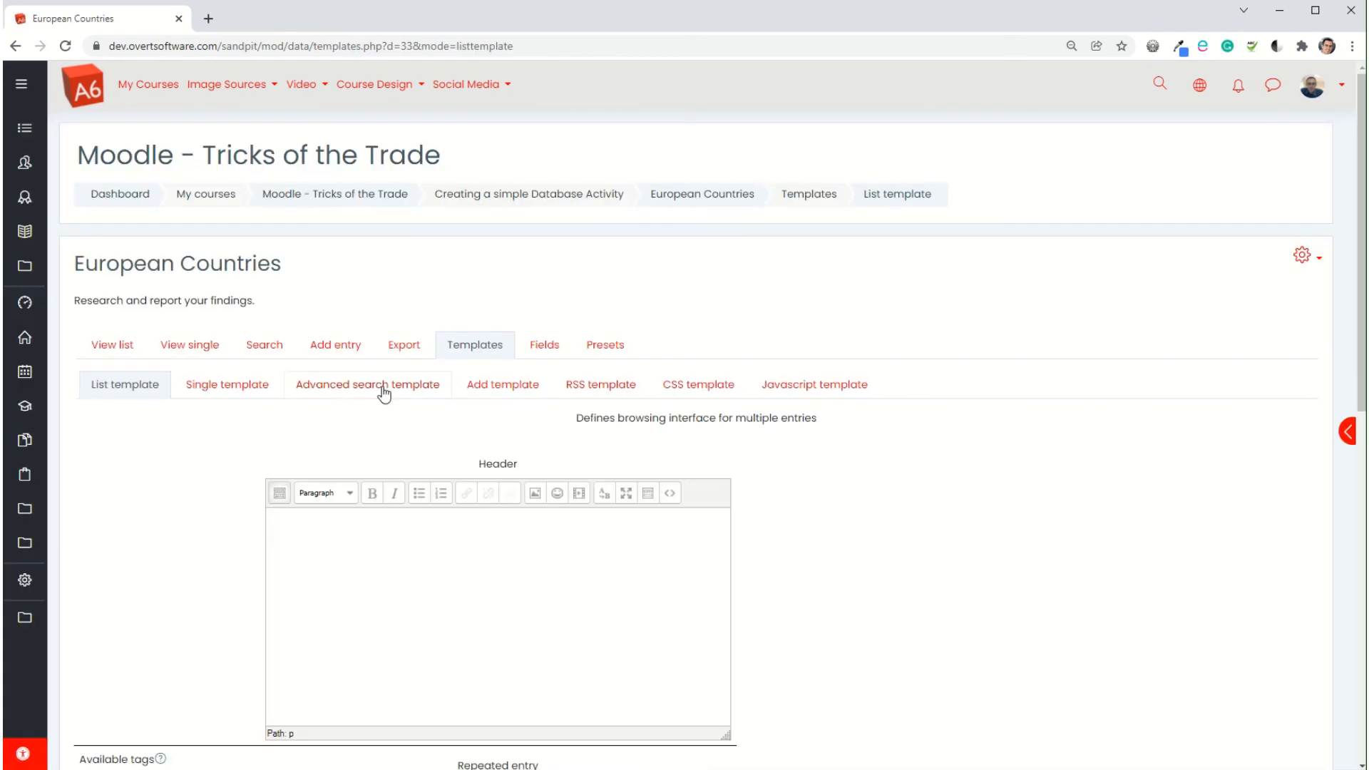
Step: Look over the Advanced search template, then bring up the Add template
{"action": "left_click", "coordinate": [367, 384]}
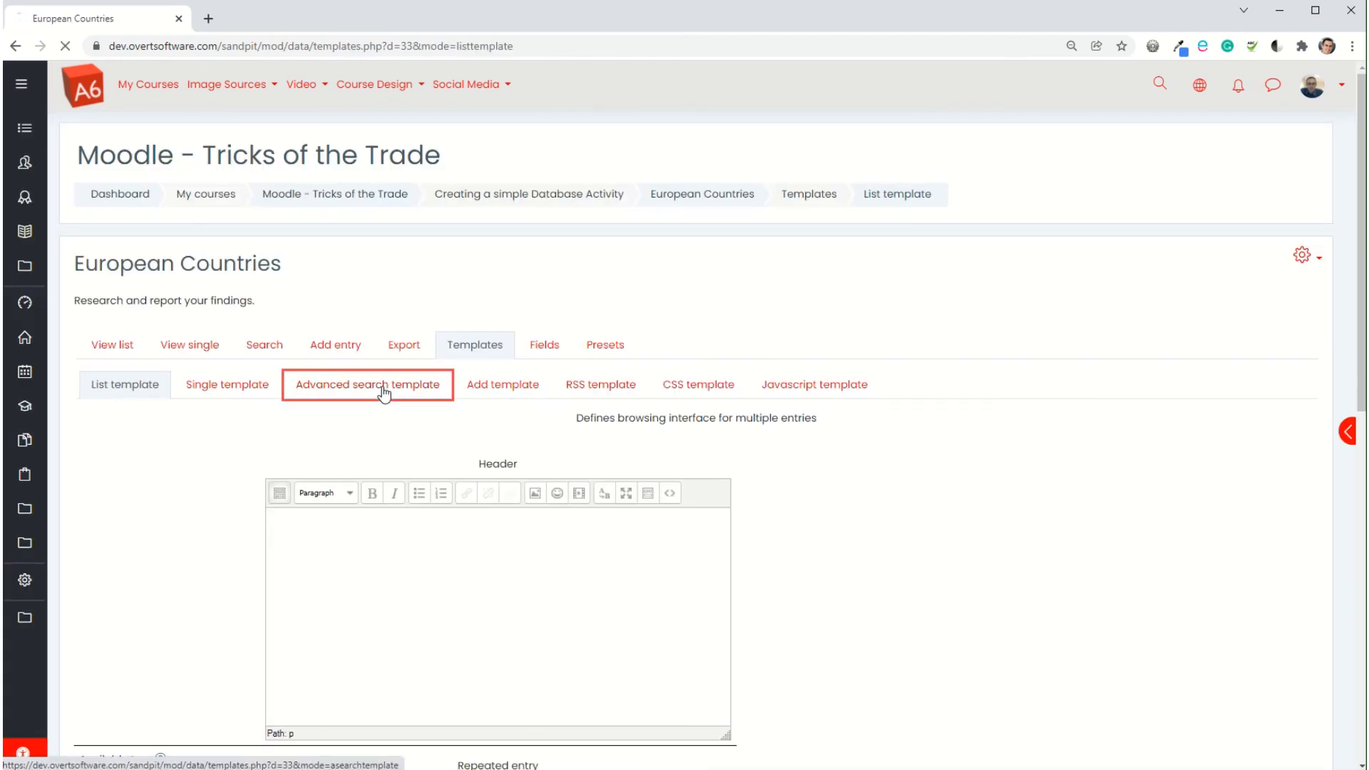
{"action": "left_click", "coordinate": [366, 385]}
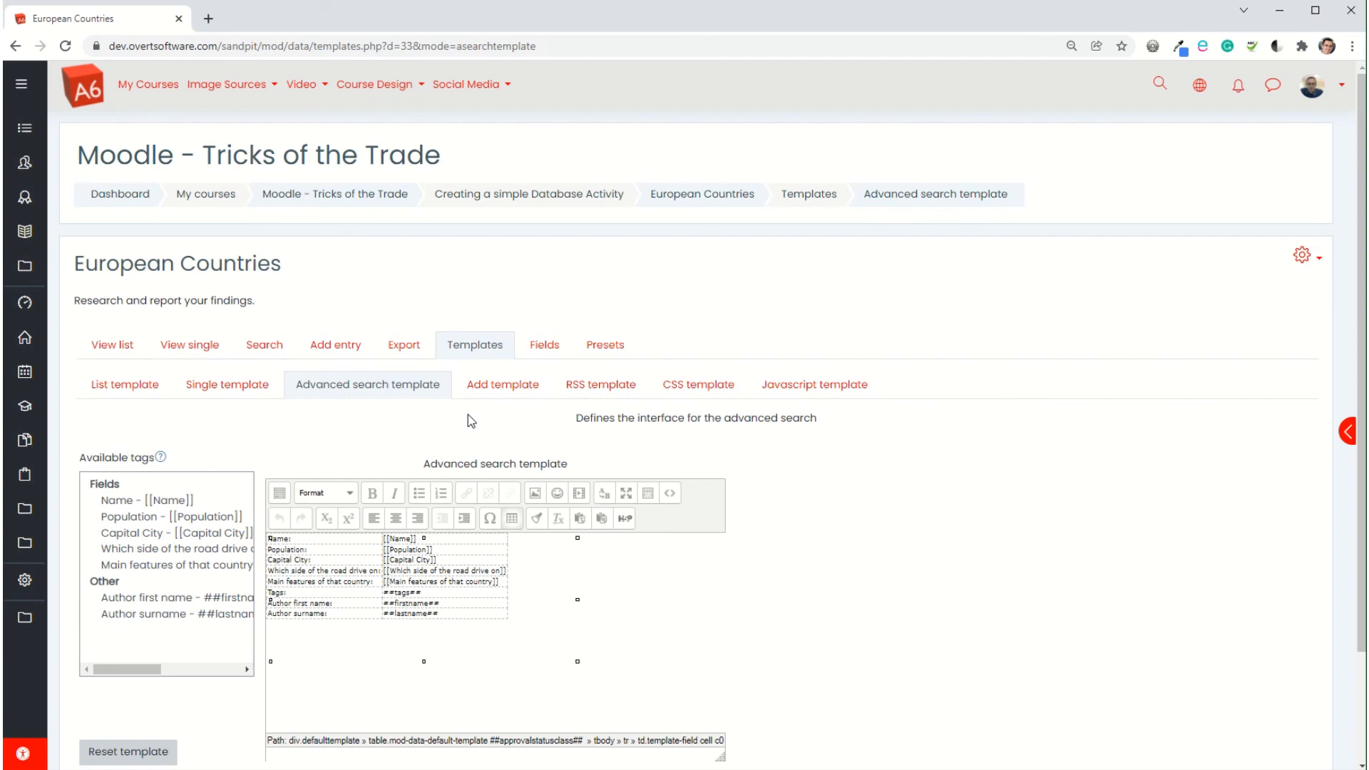
{"action": "left_click", "coordinate": [502, 385]}
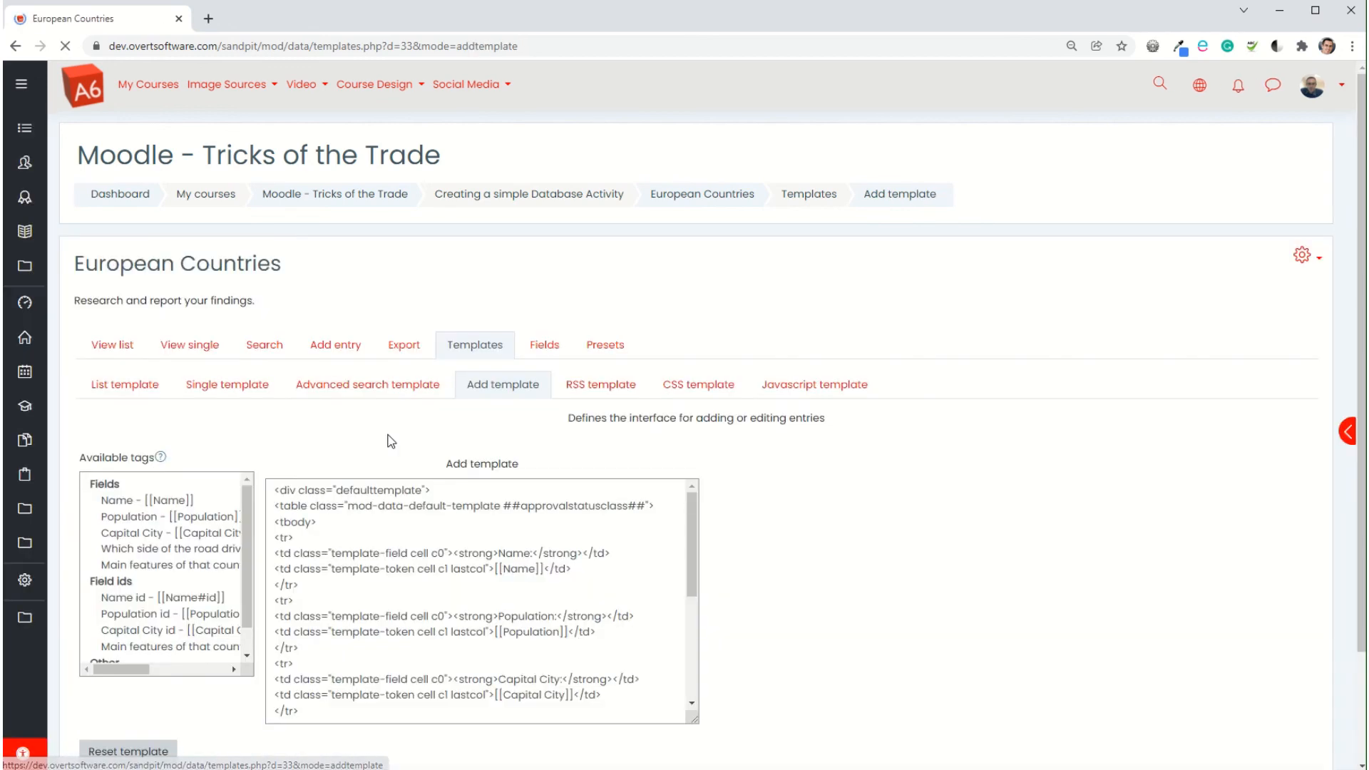